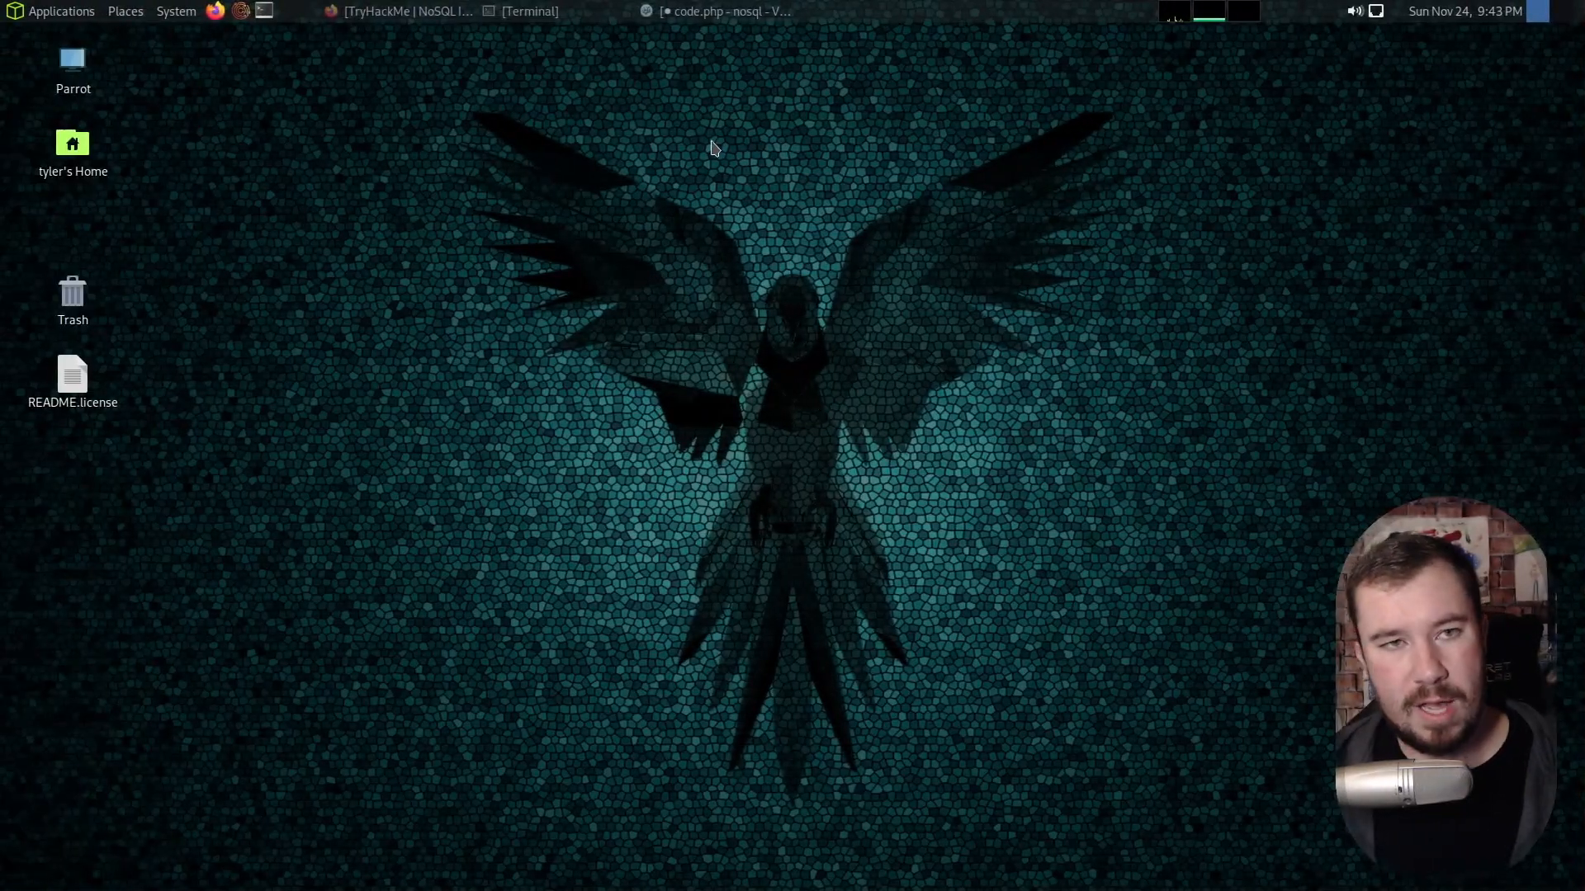
Step: Highlight the user input, the MongoDB query being built, and the password value in code.php
click(719, 11)
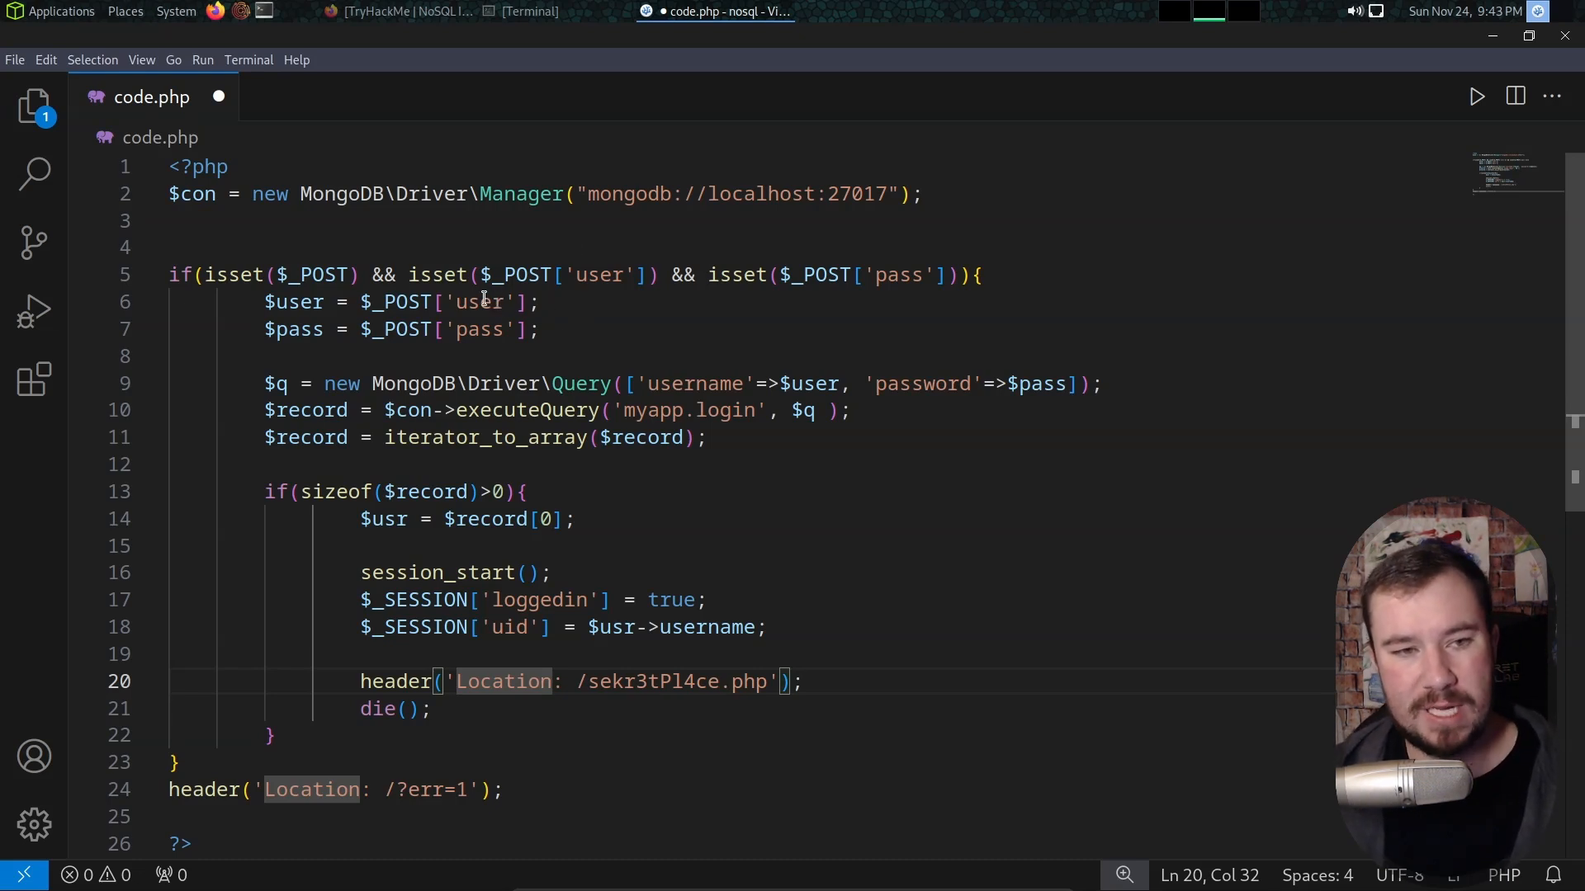
double_click(478, 301)
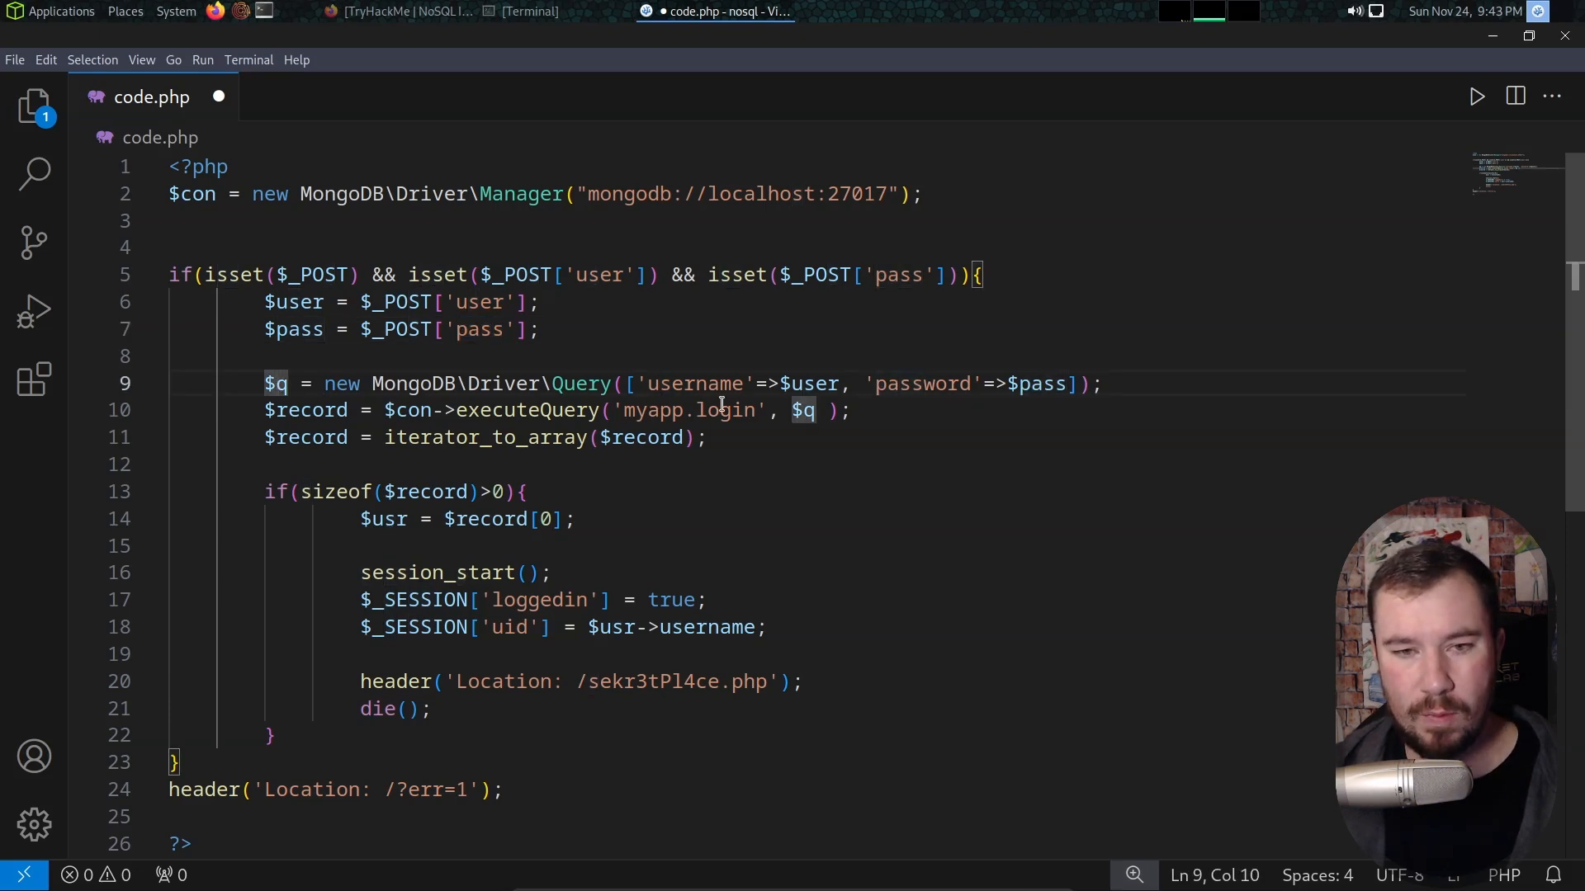
double_click(807, 383)
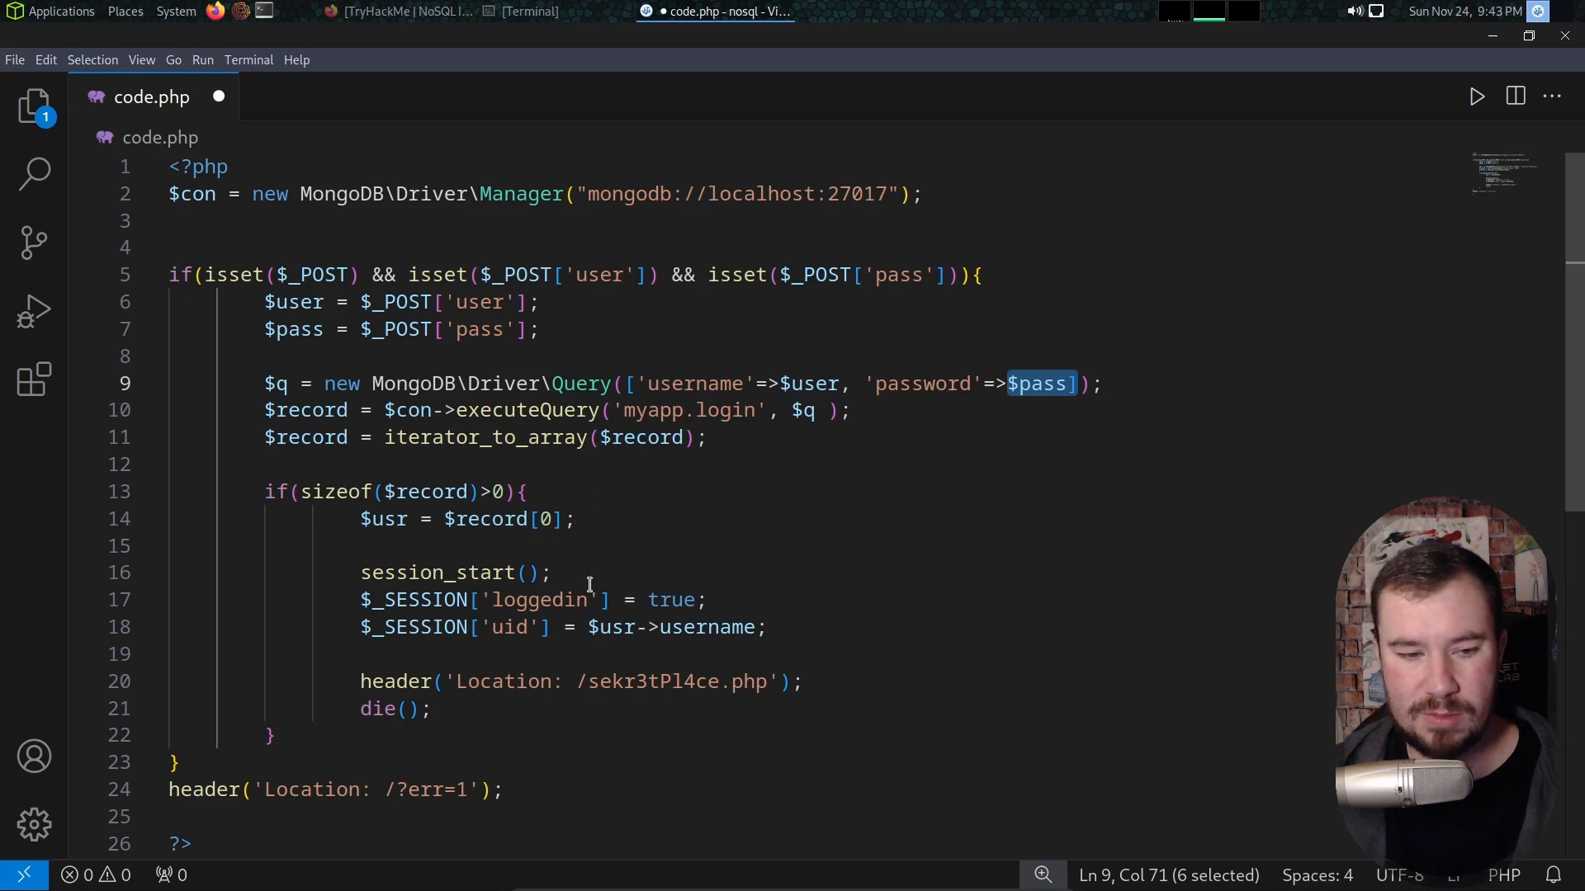
double_click(718, 682)
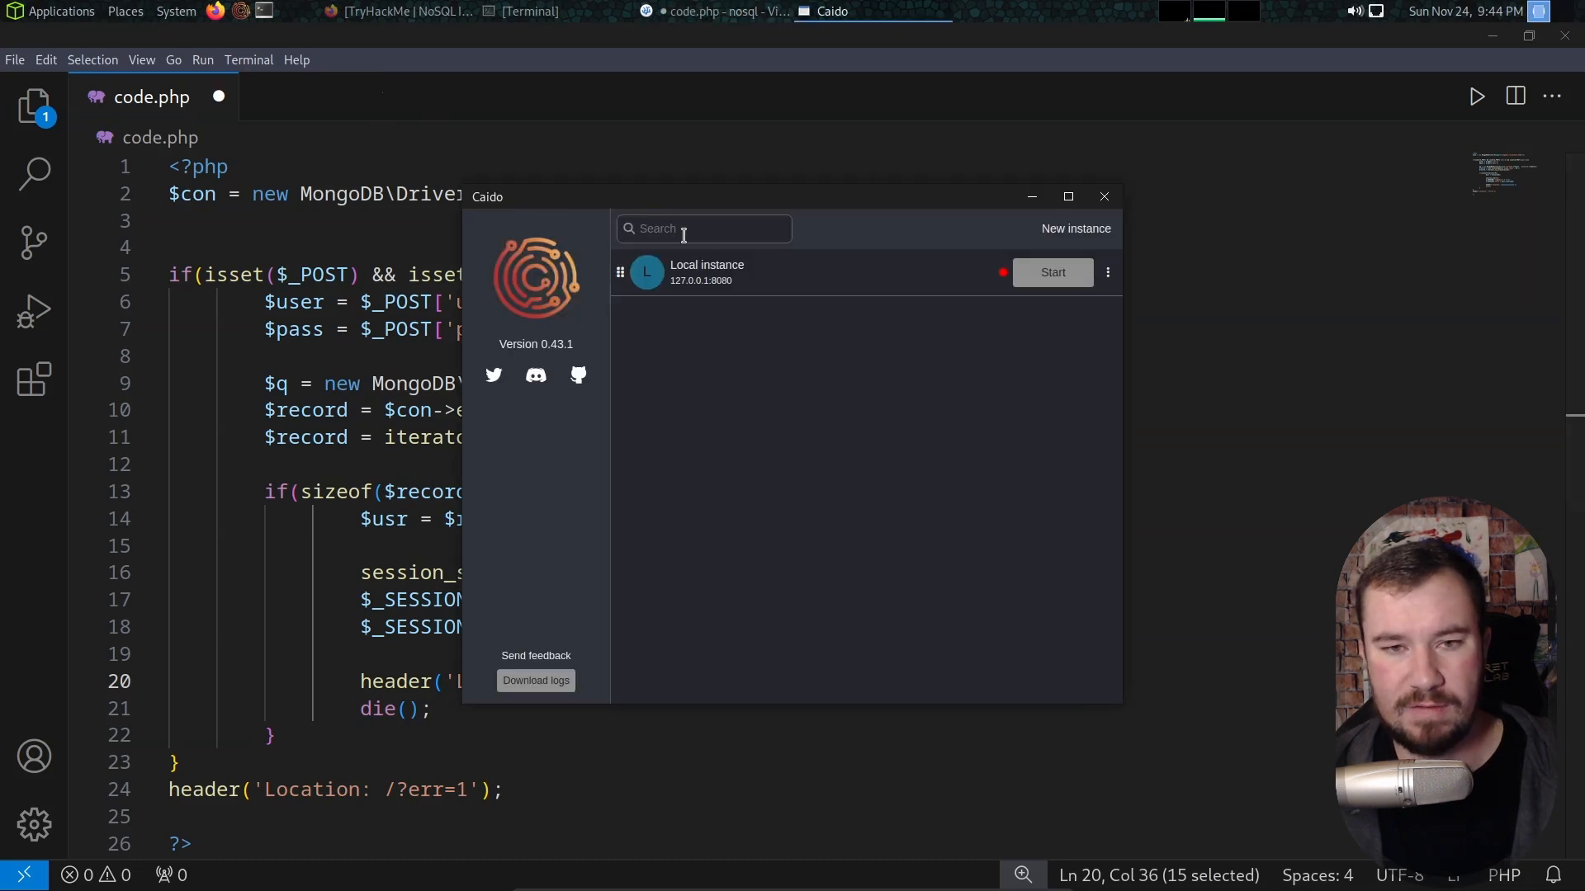
Step: Start the local instance, create and select project 'nosql', and show the empty Intercept queue
click(1052, 273)
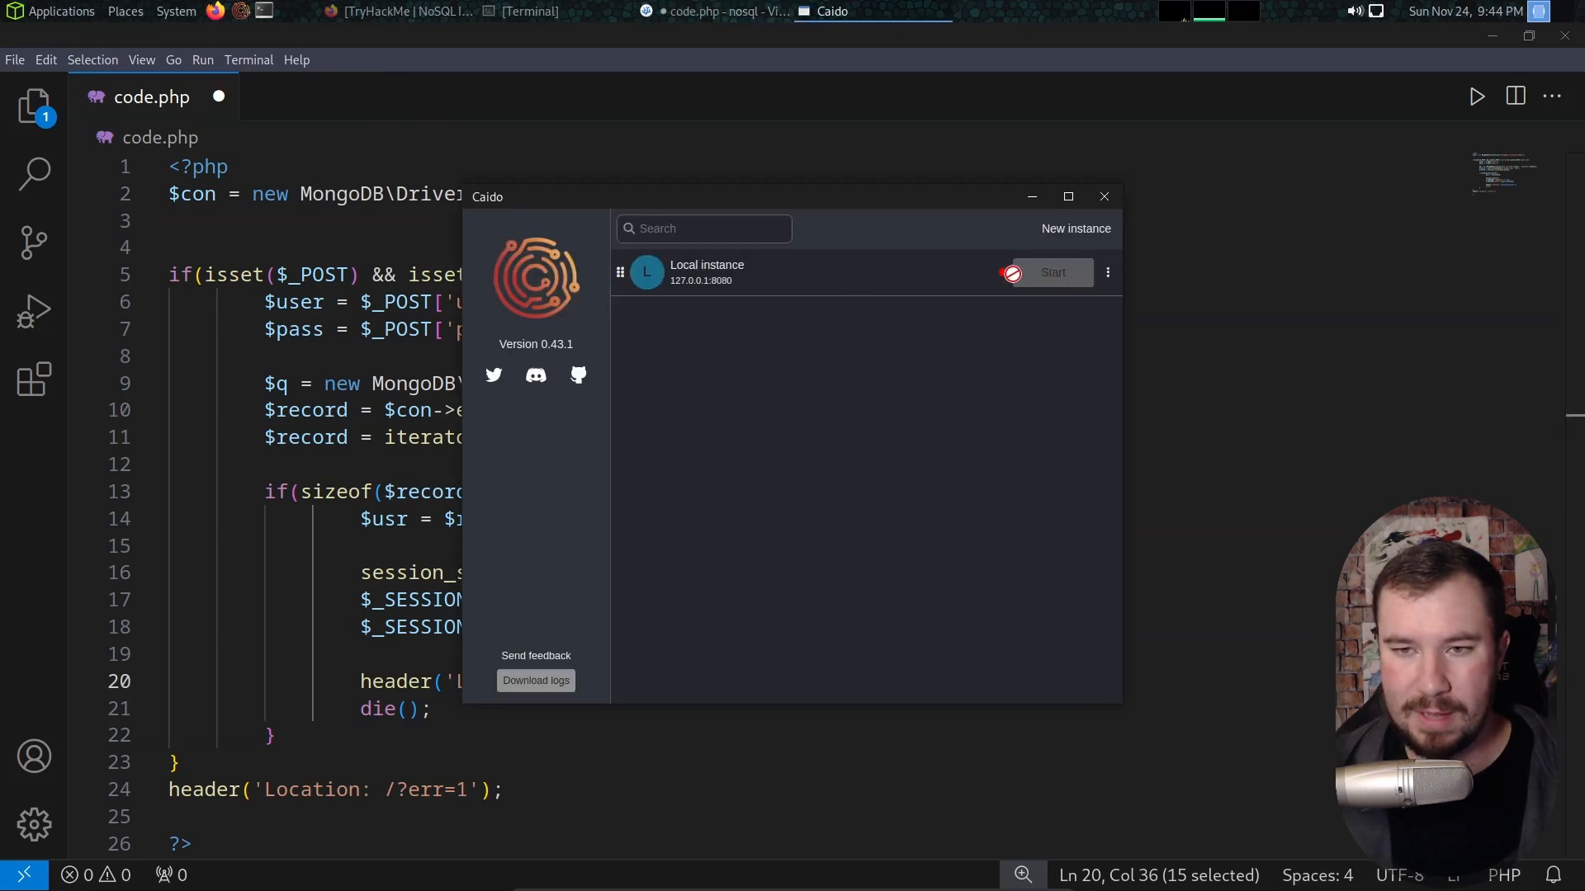
click(1051, 272)
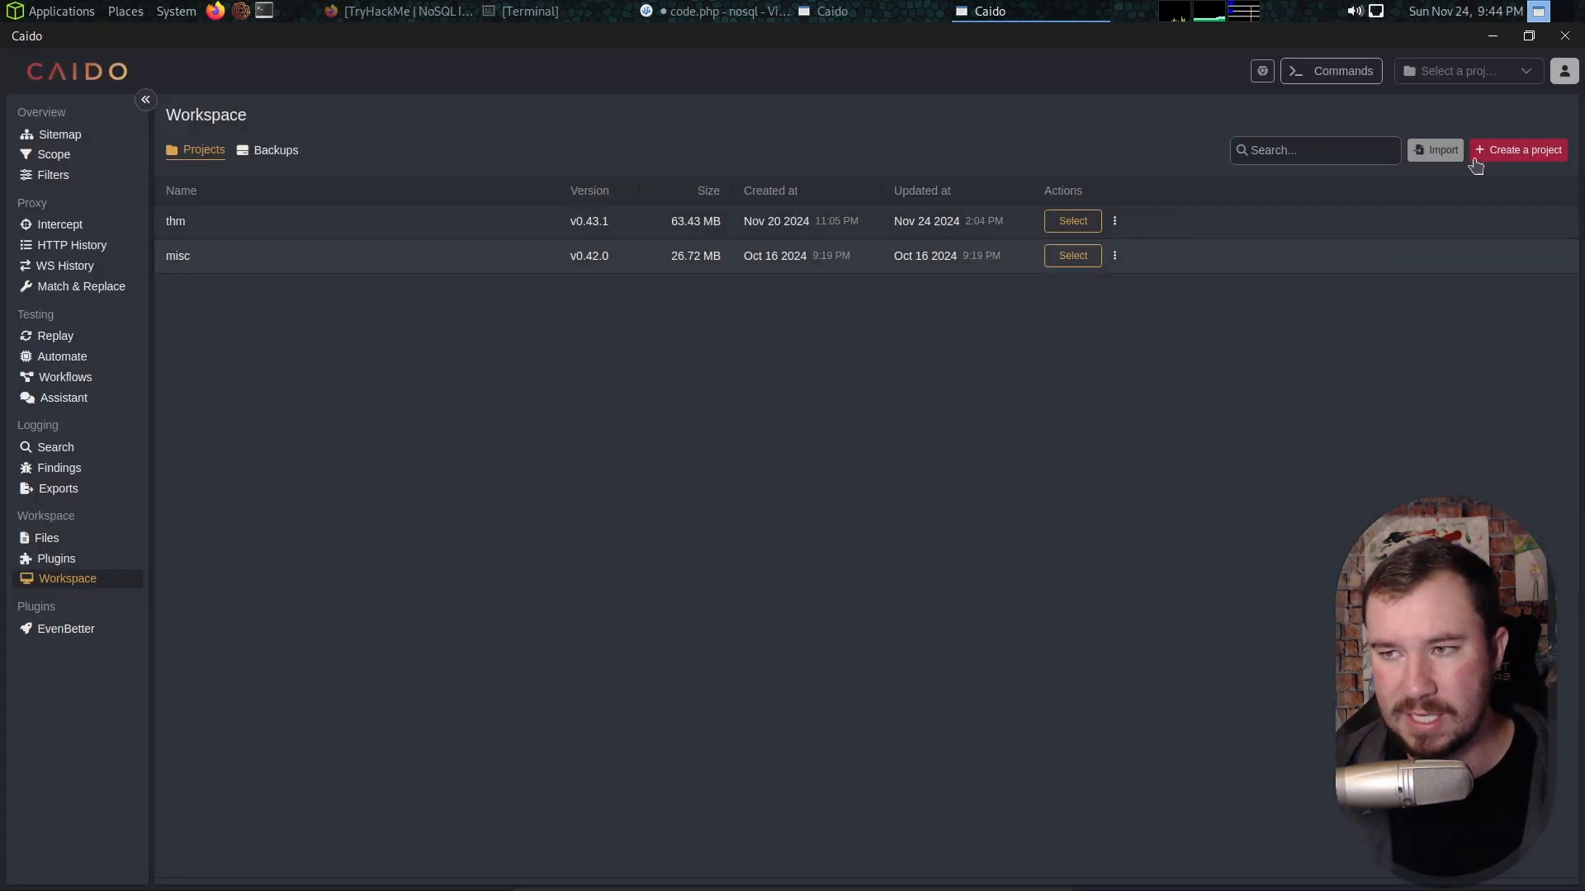
click(1520, 151)
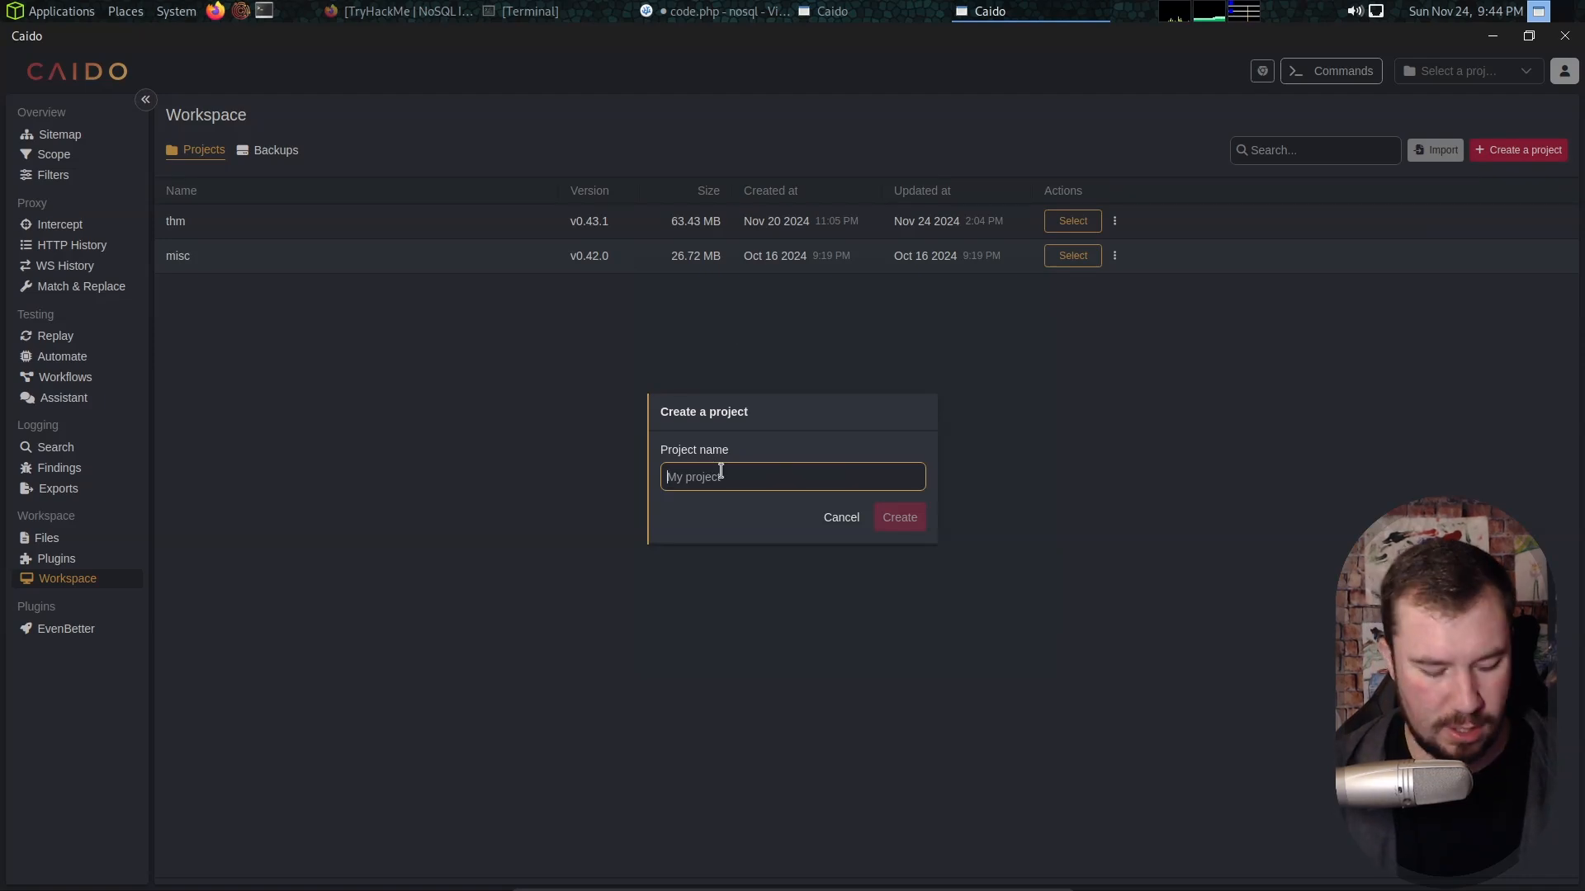
click(899, 517)
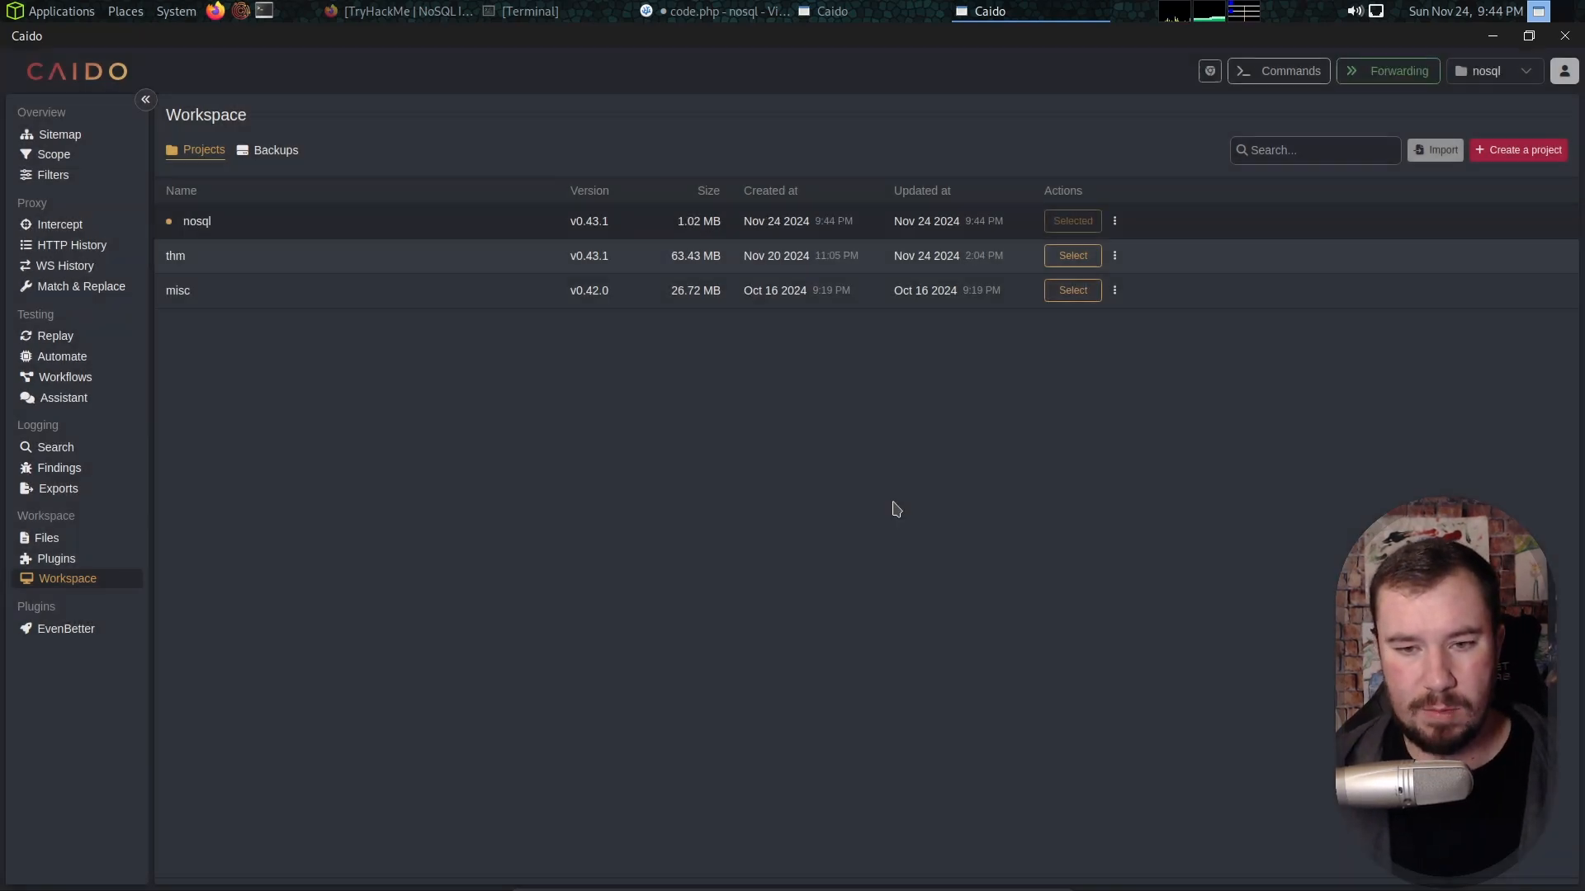
click(60, 223)
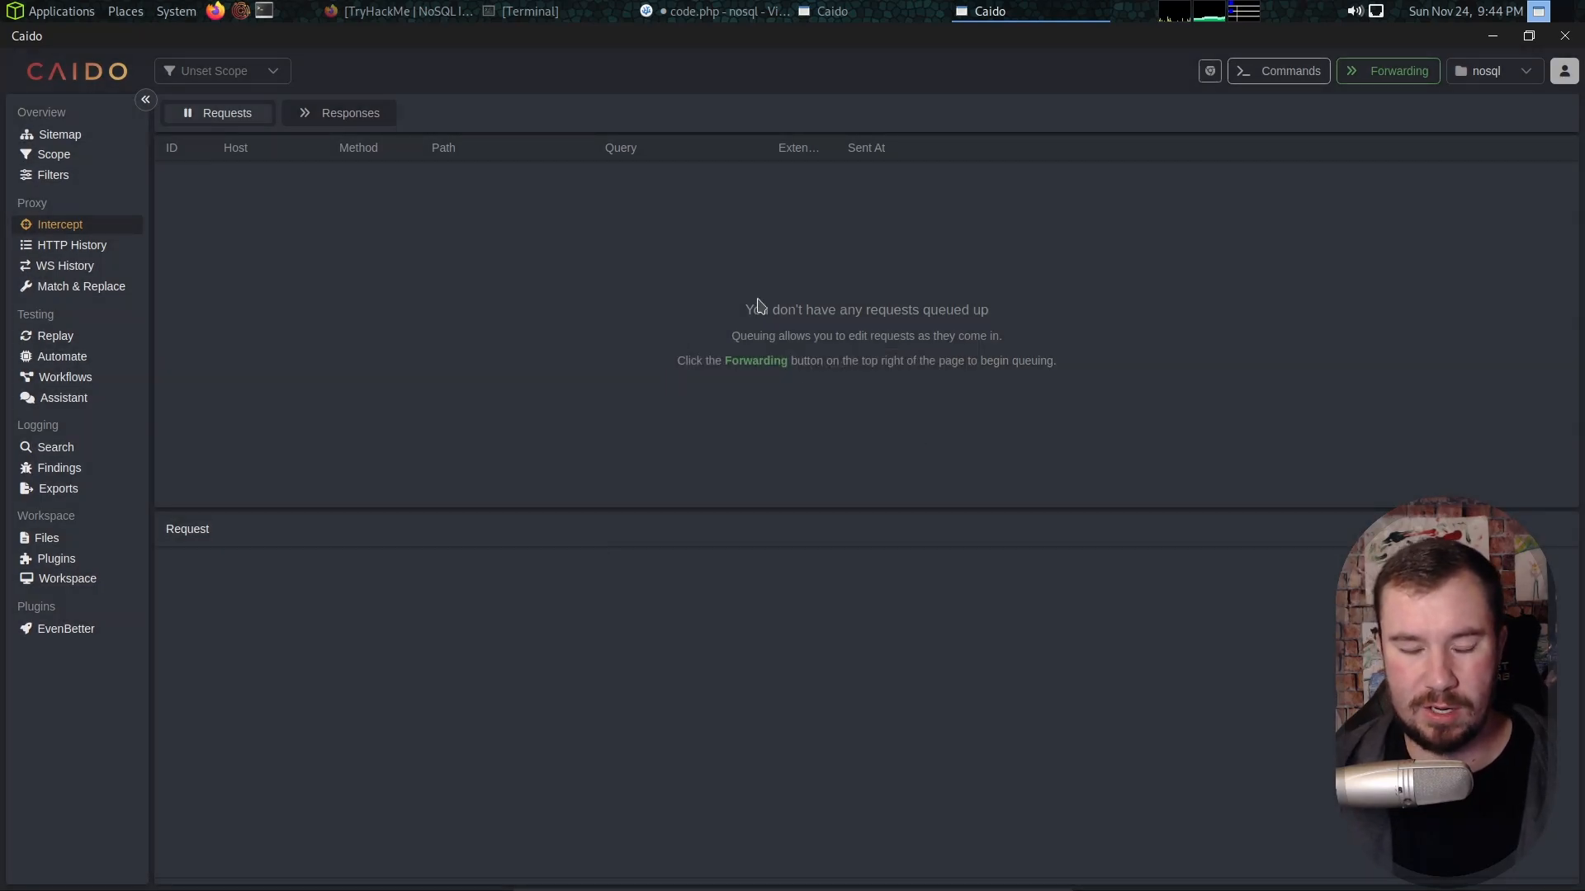
Step: Show the Target Machine Information panel with IP 10.10.150.164 in the TryHackMe room
click(1091, 11)
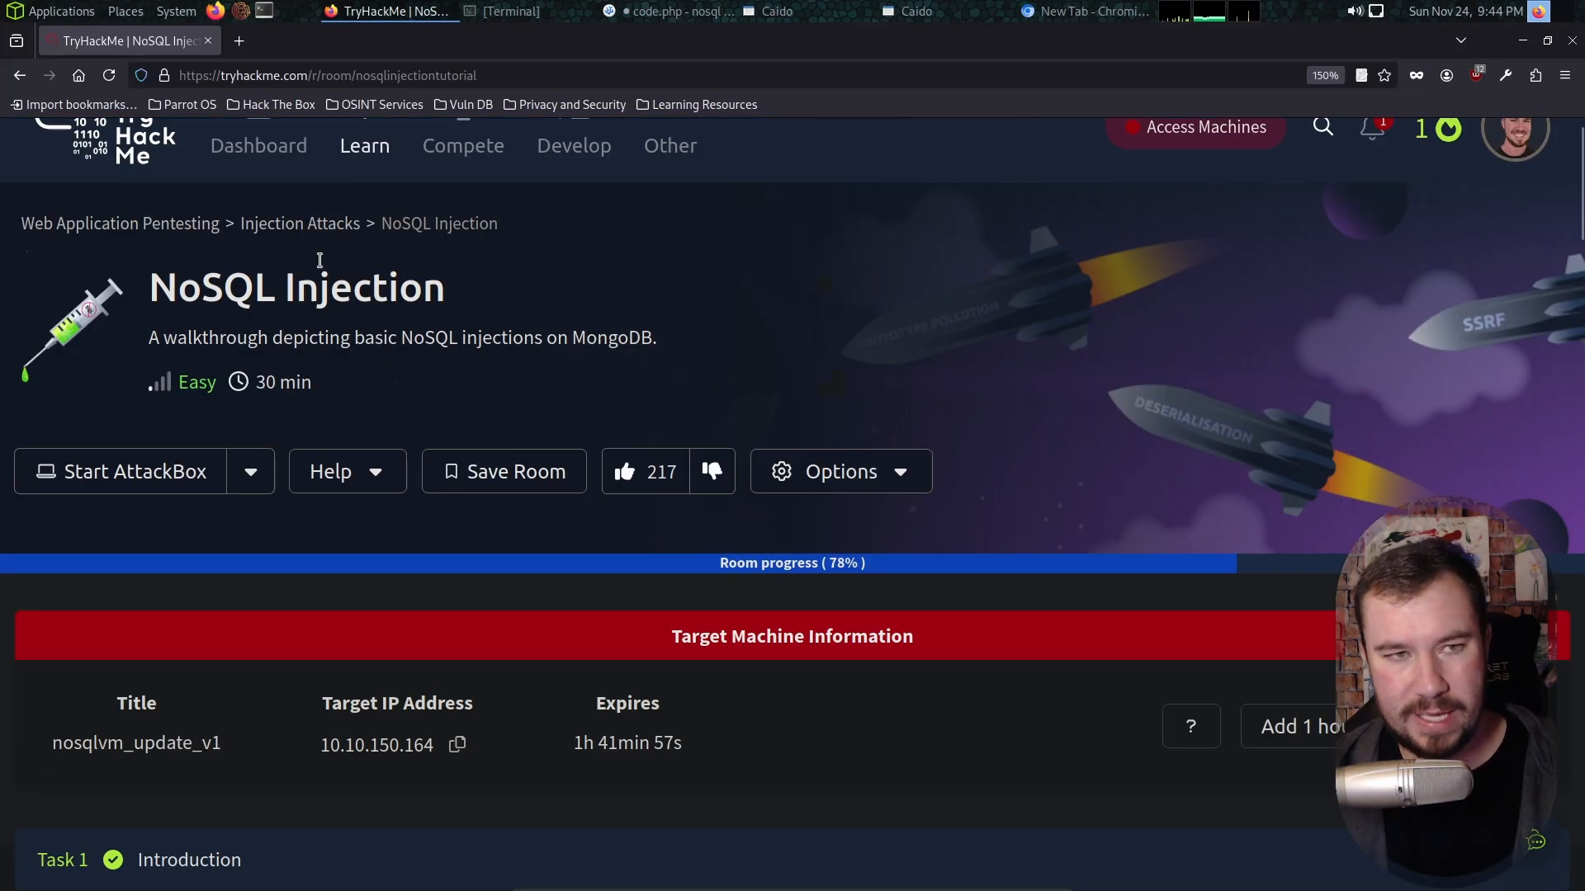
scroll(down, 3)
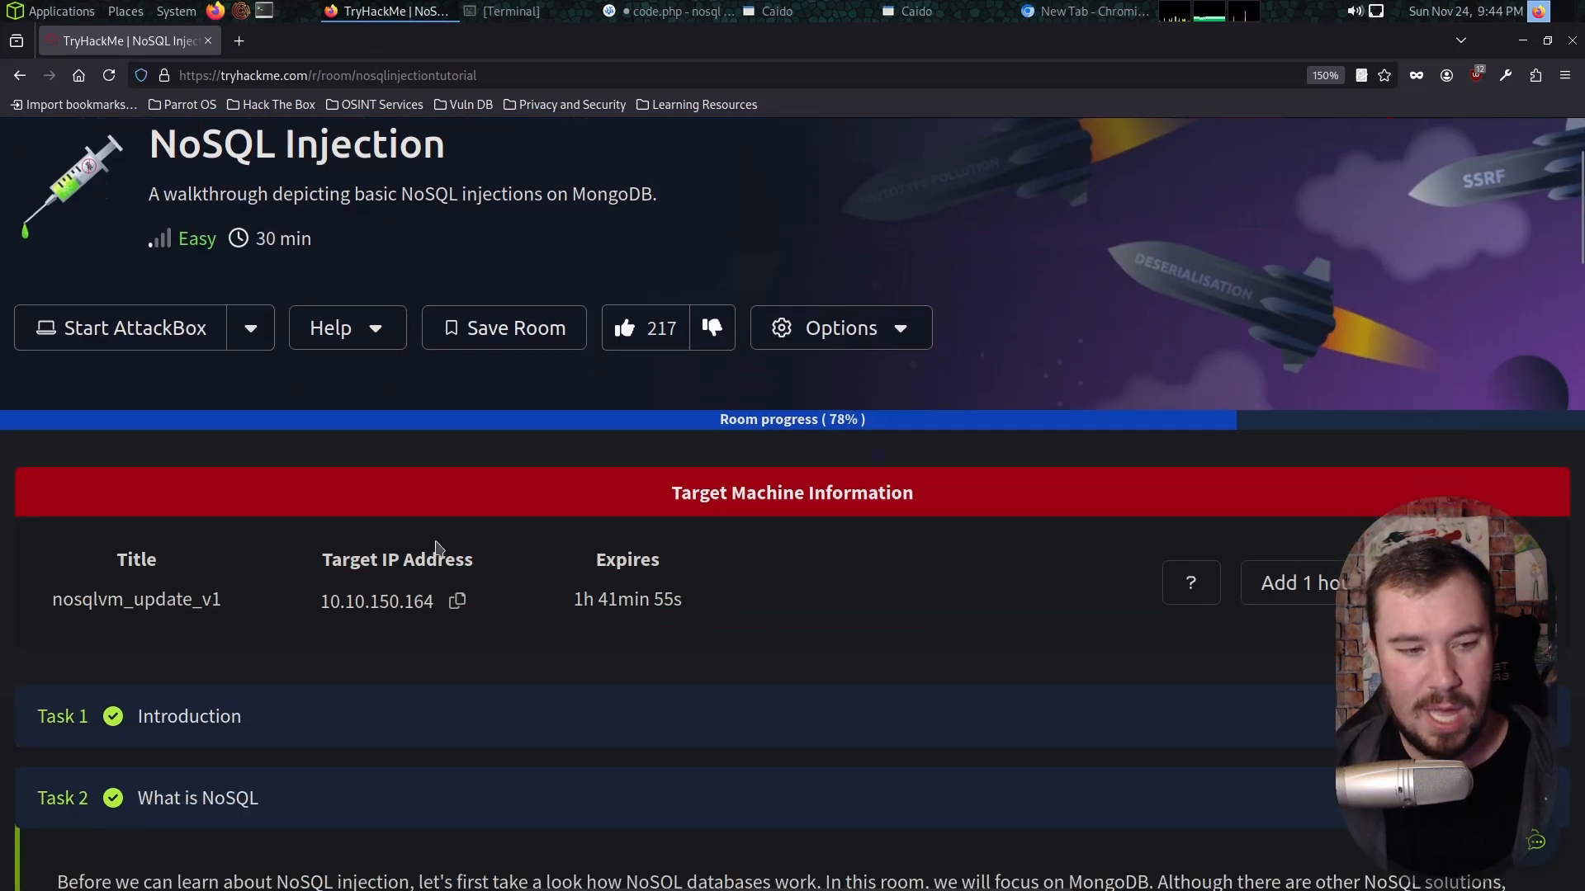
mouse_move(1081, 12)
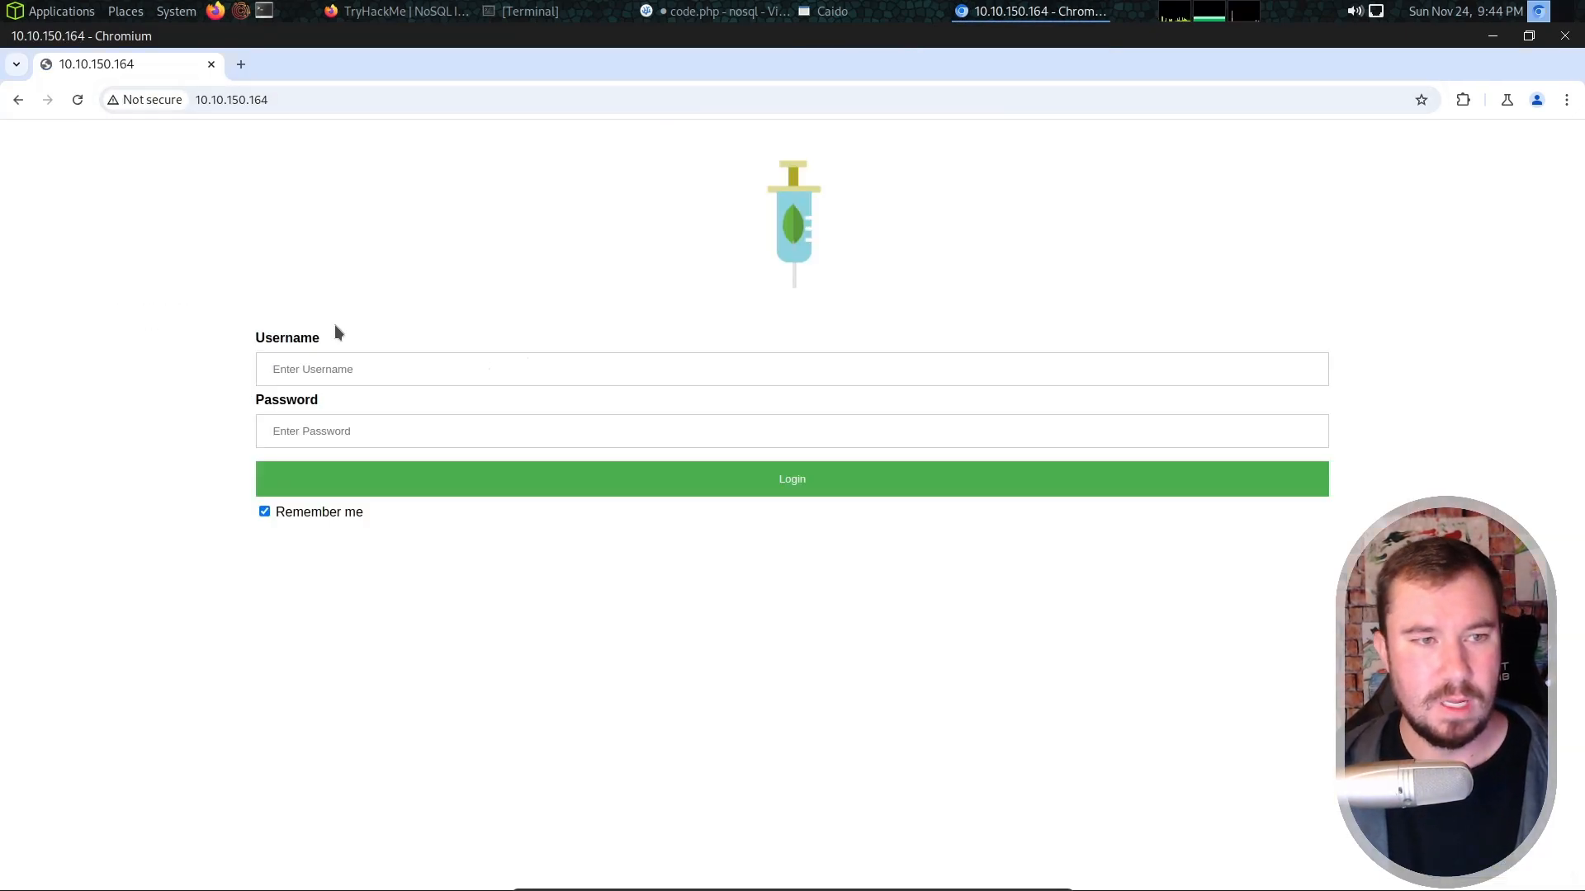
Step: Enlarge the target login page before entering the test credentials
key(ctrl+plus)
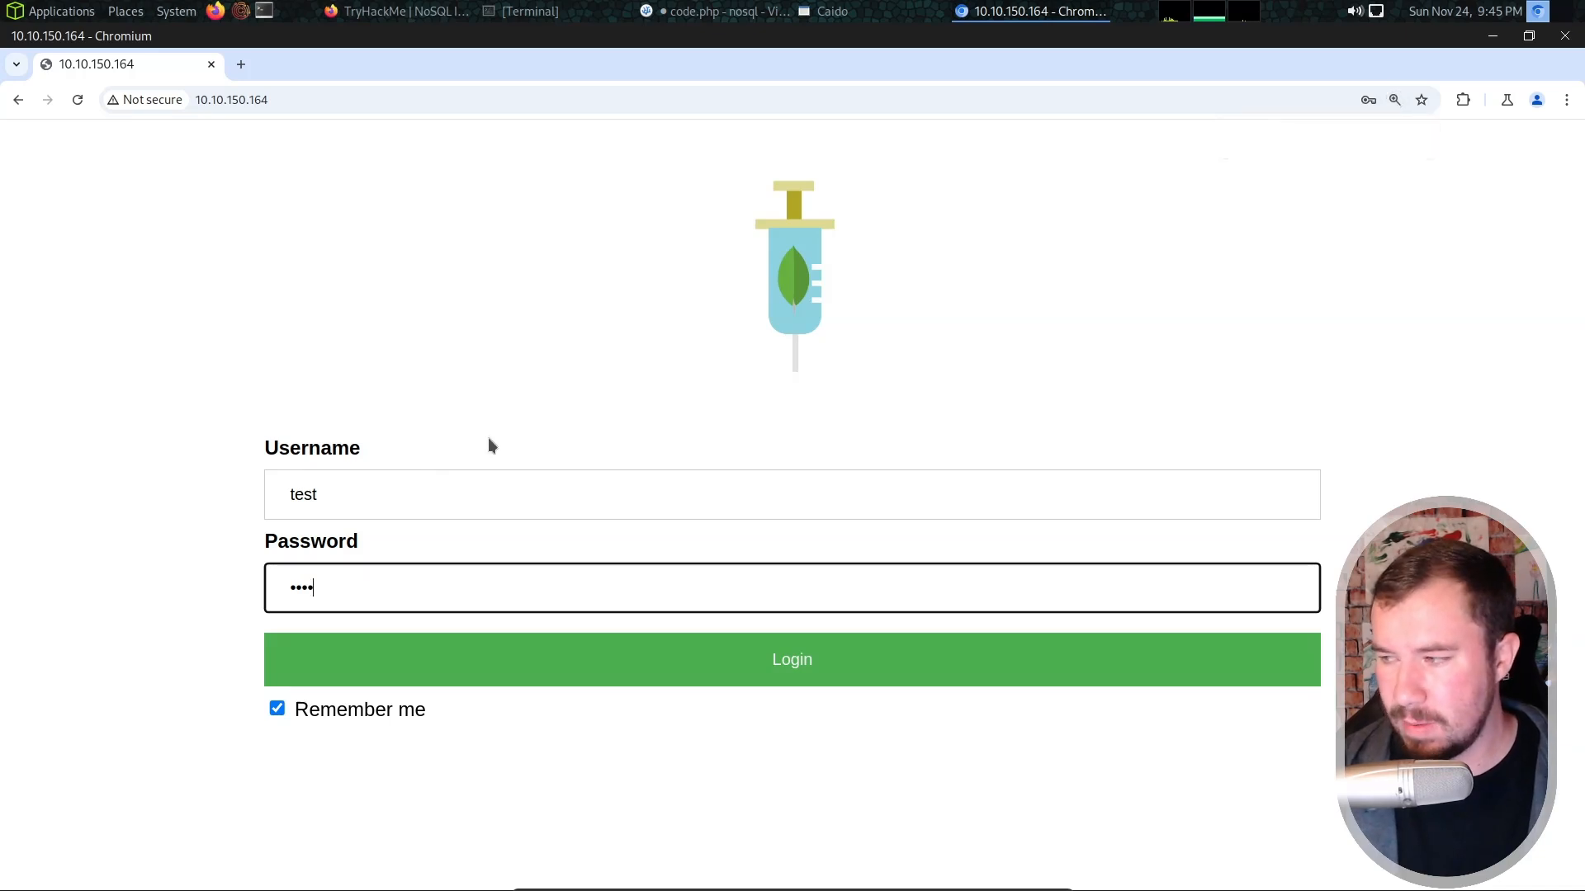
mouse_move(881, 68)
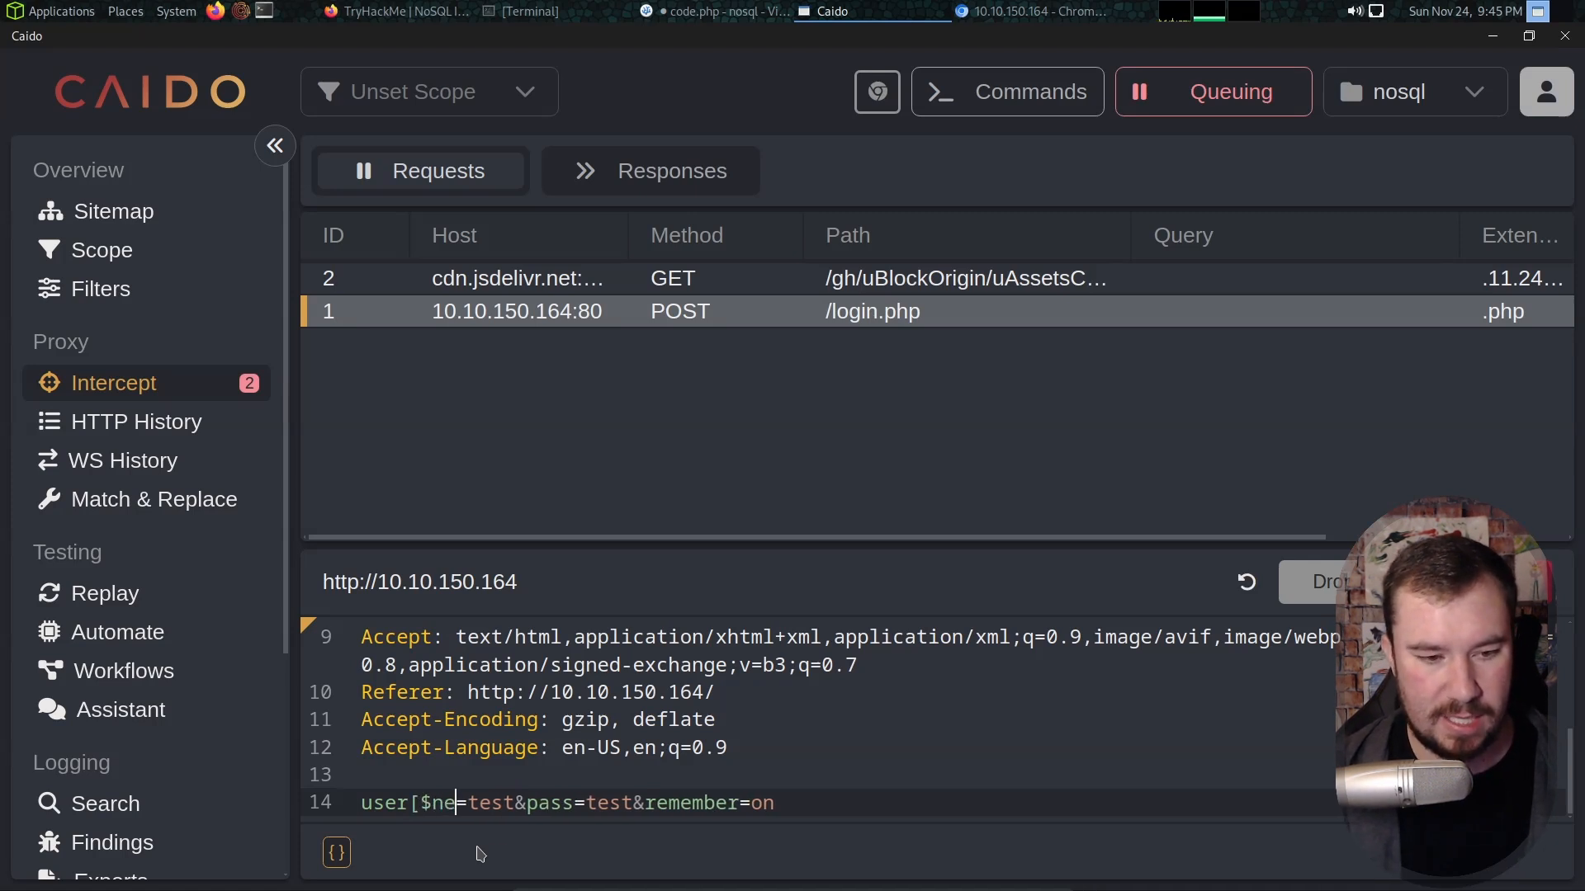
Step: Rewrite the intercepted POST body to user[$ne]=test for a not-equal injection
text(])
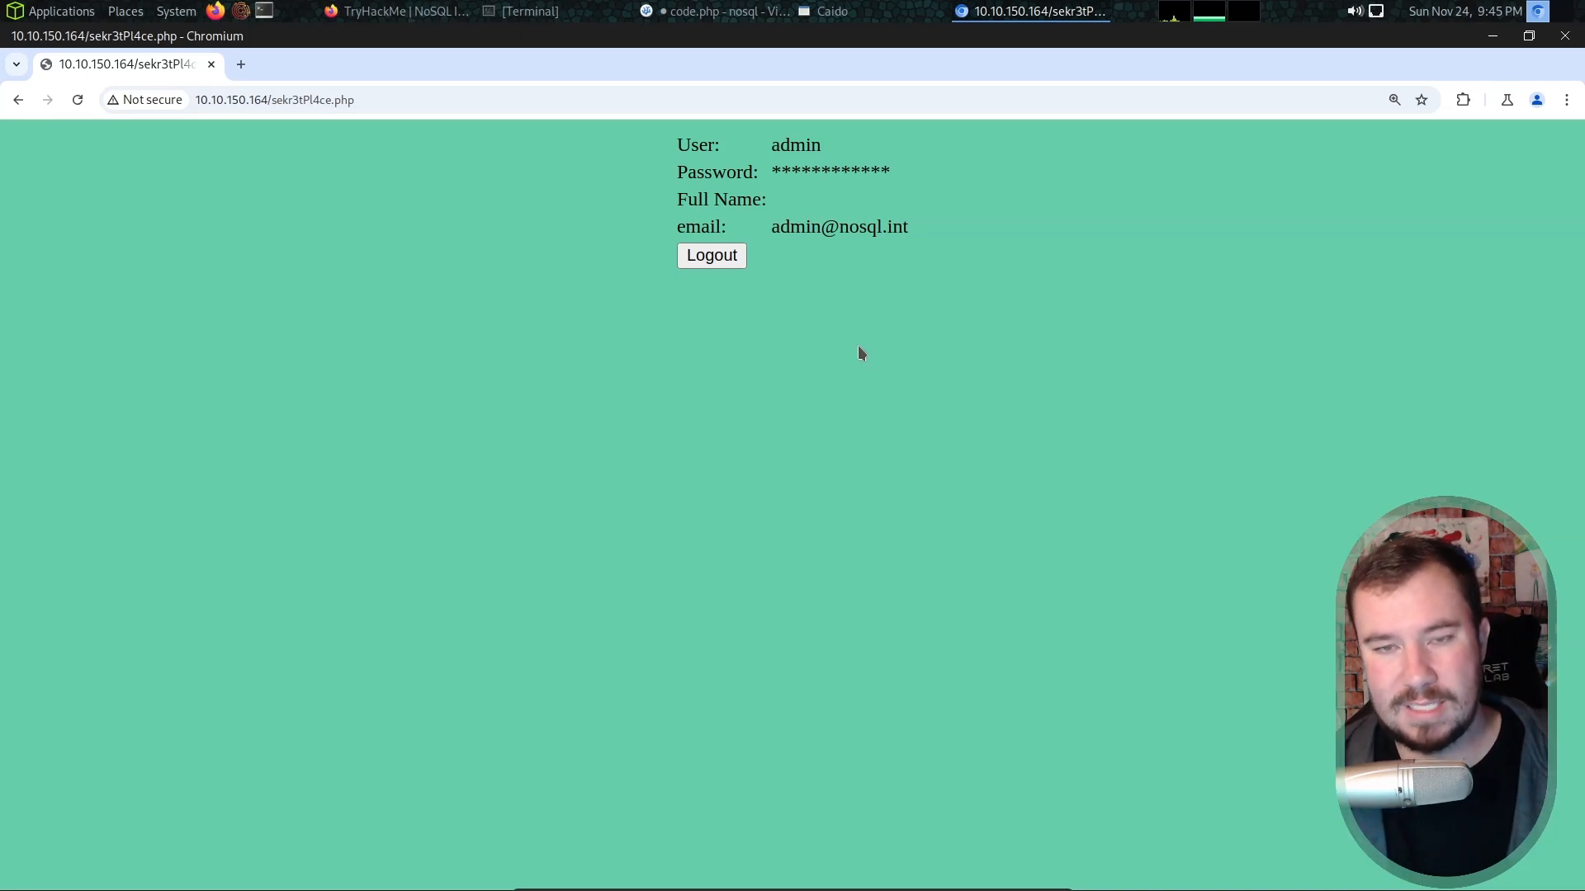
Step: Select the masked admin password, then log out back to the empty login form
double_click(829, 170)
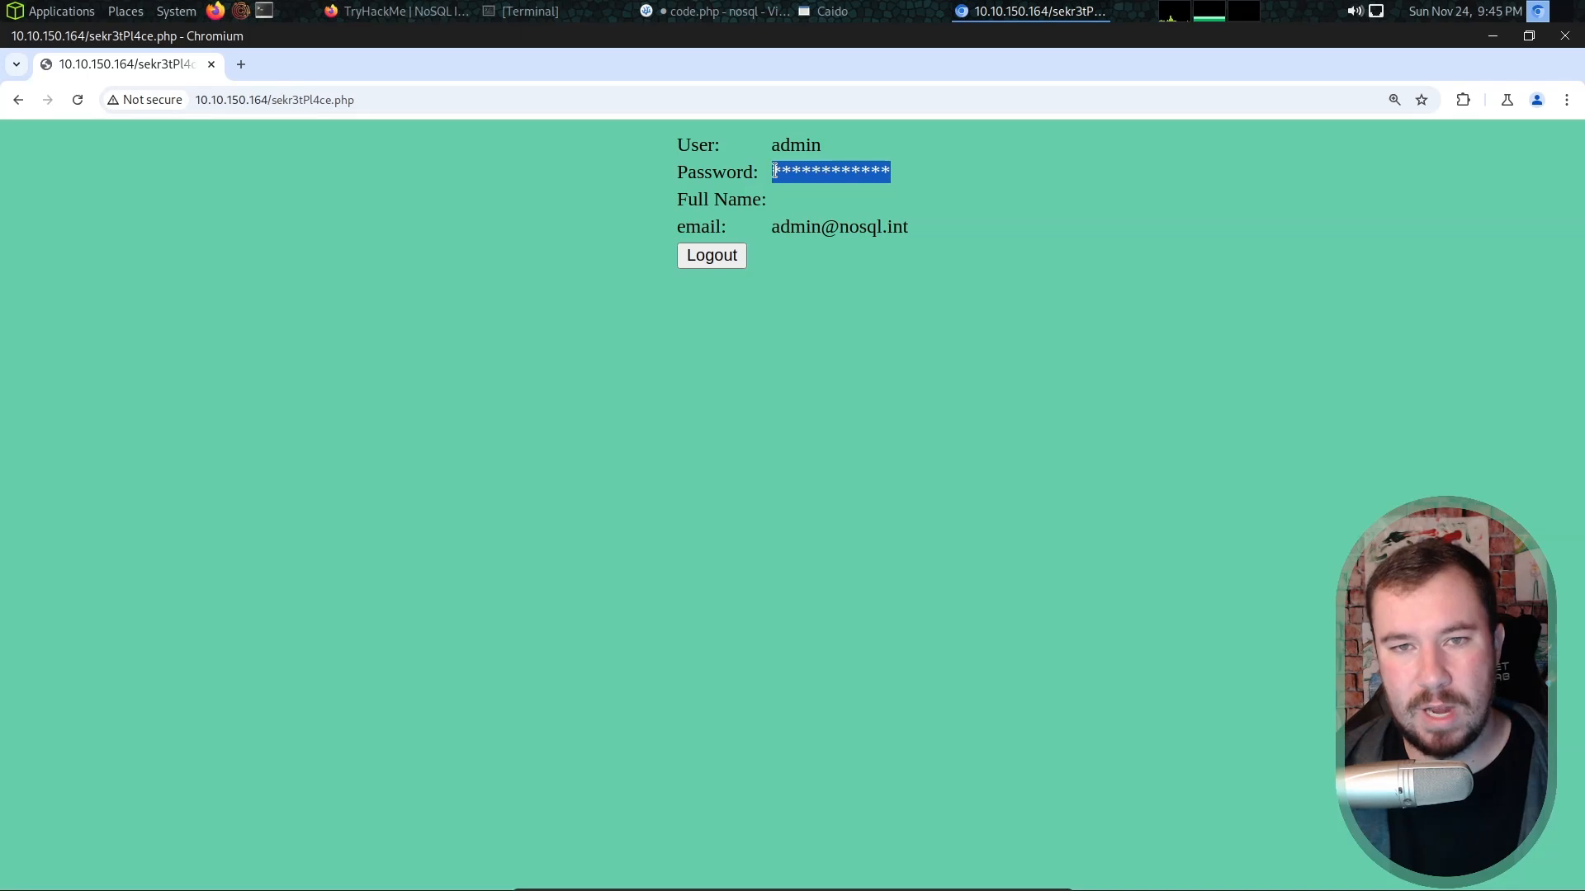
click(958, 348)
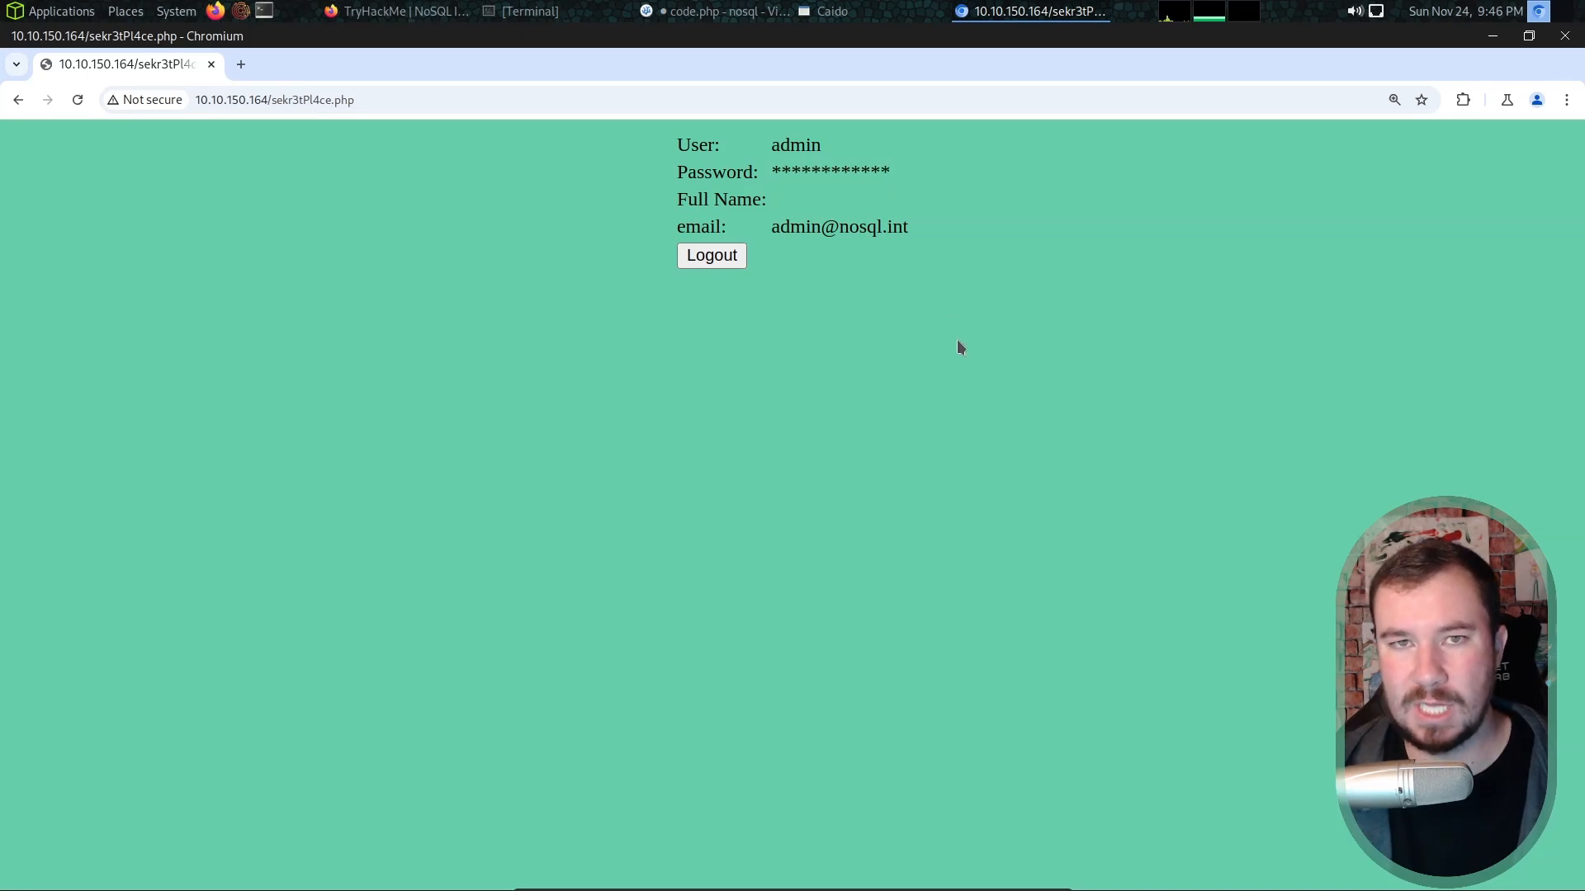
mouse_move(736, 355)
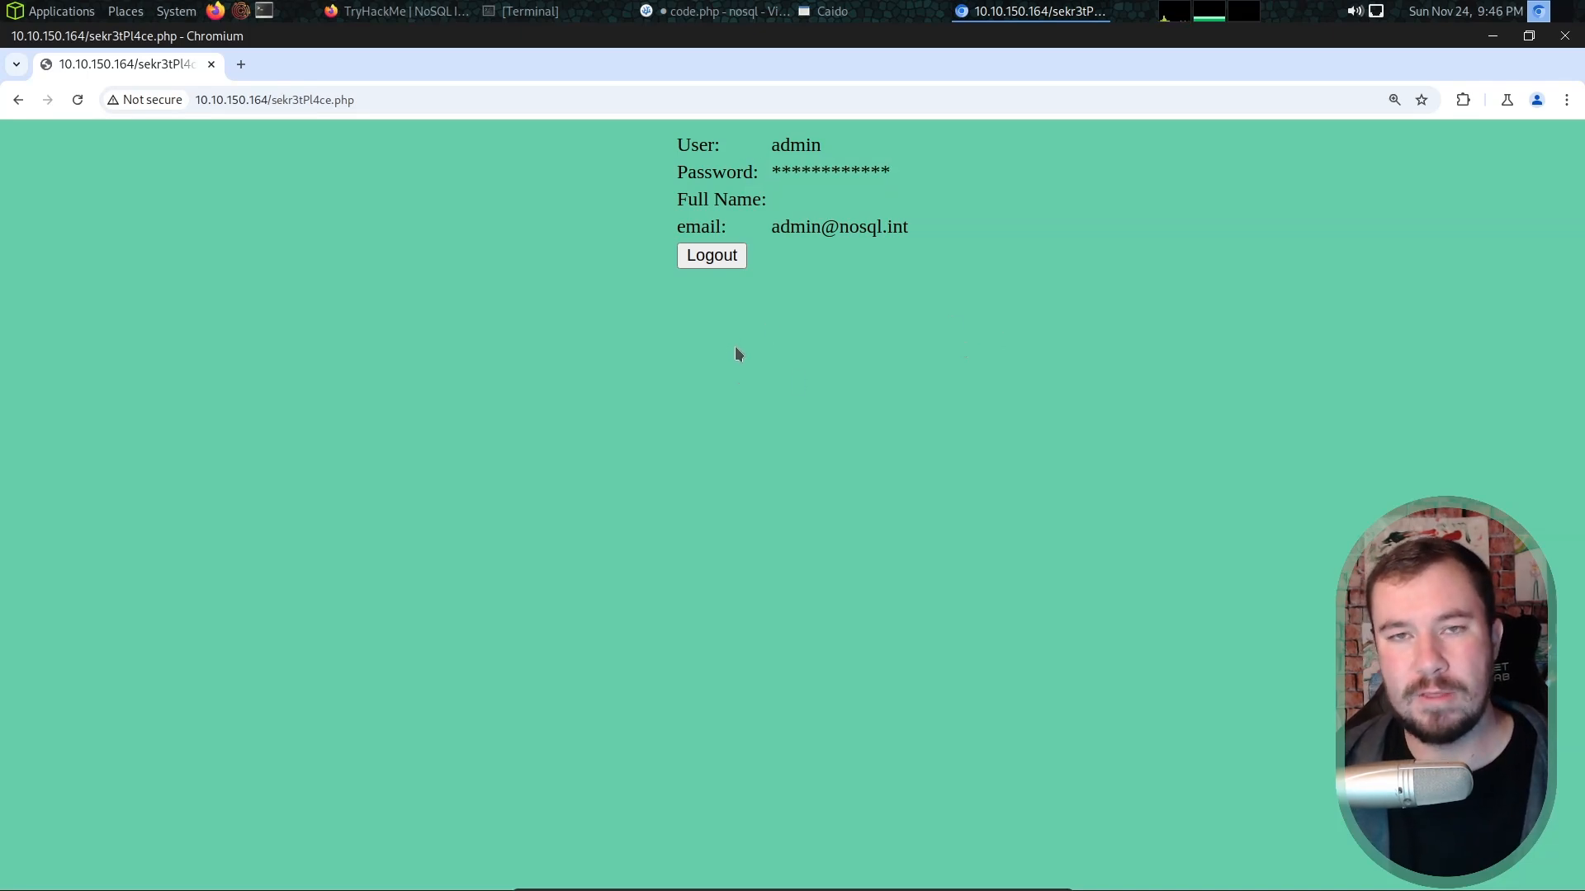
mouse_move(743, 349)
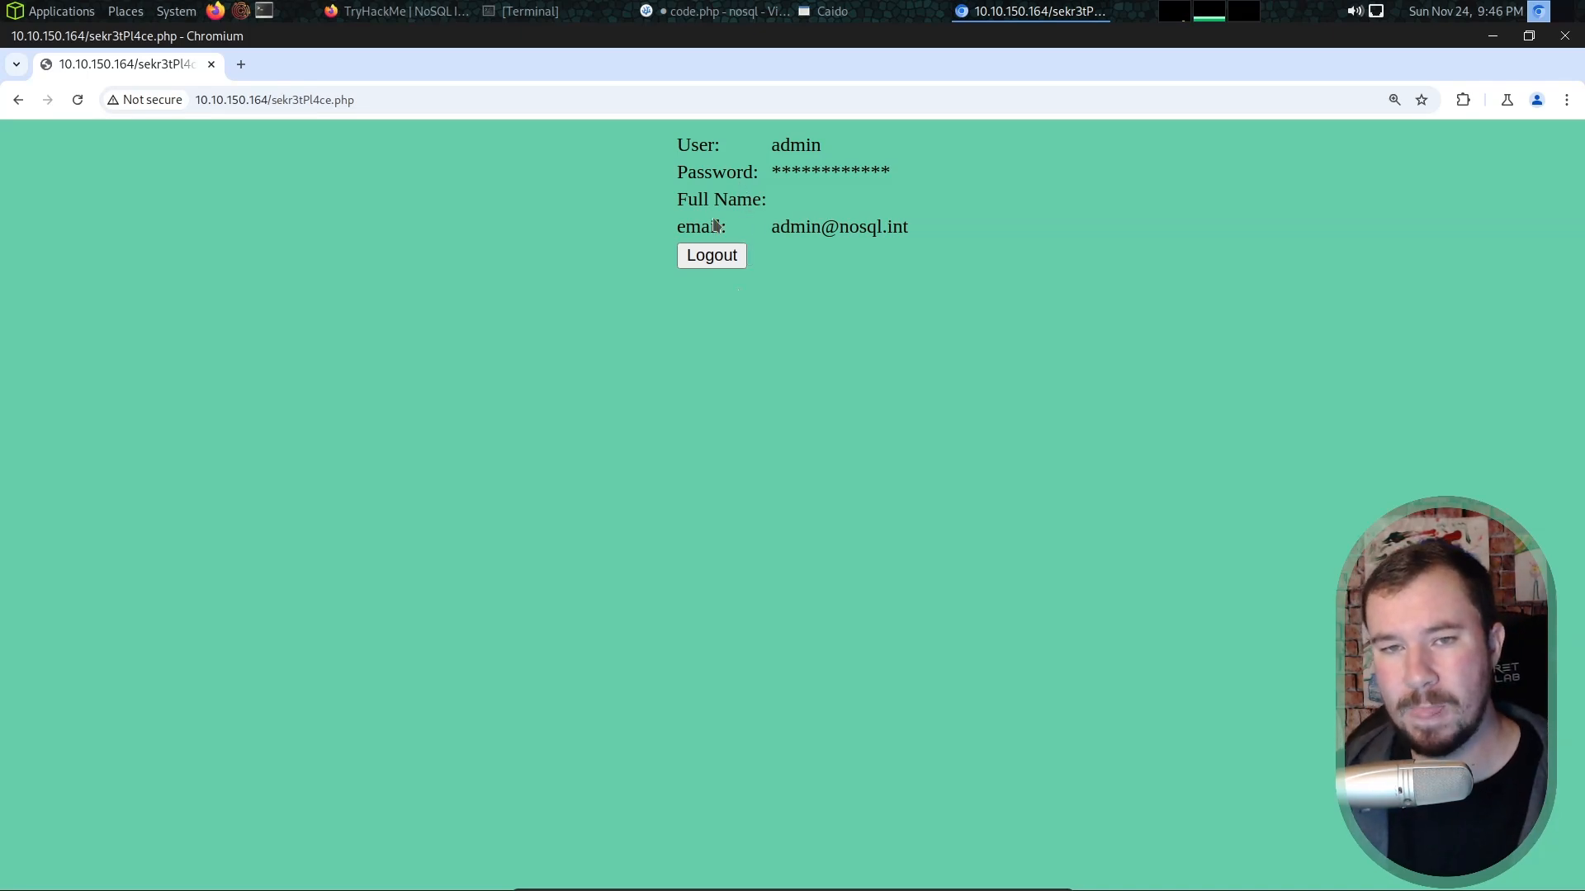
click(710, 254)
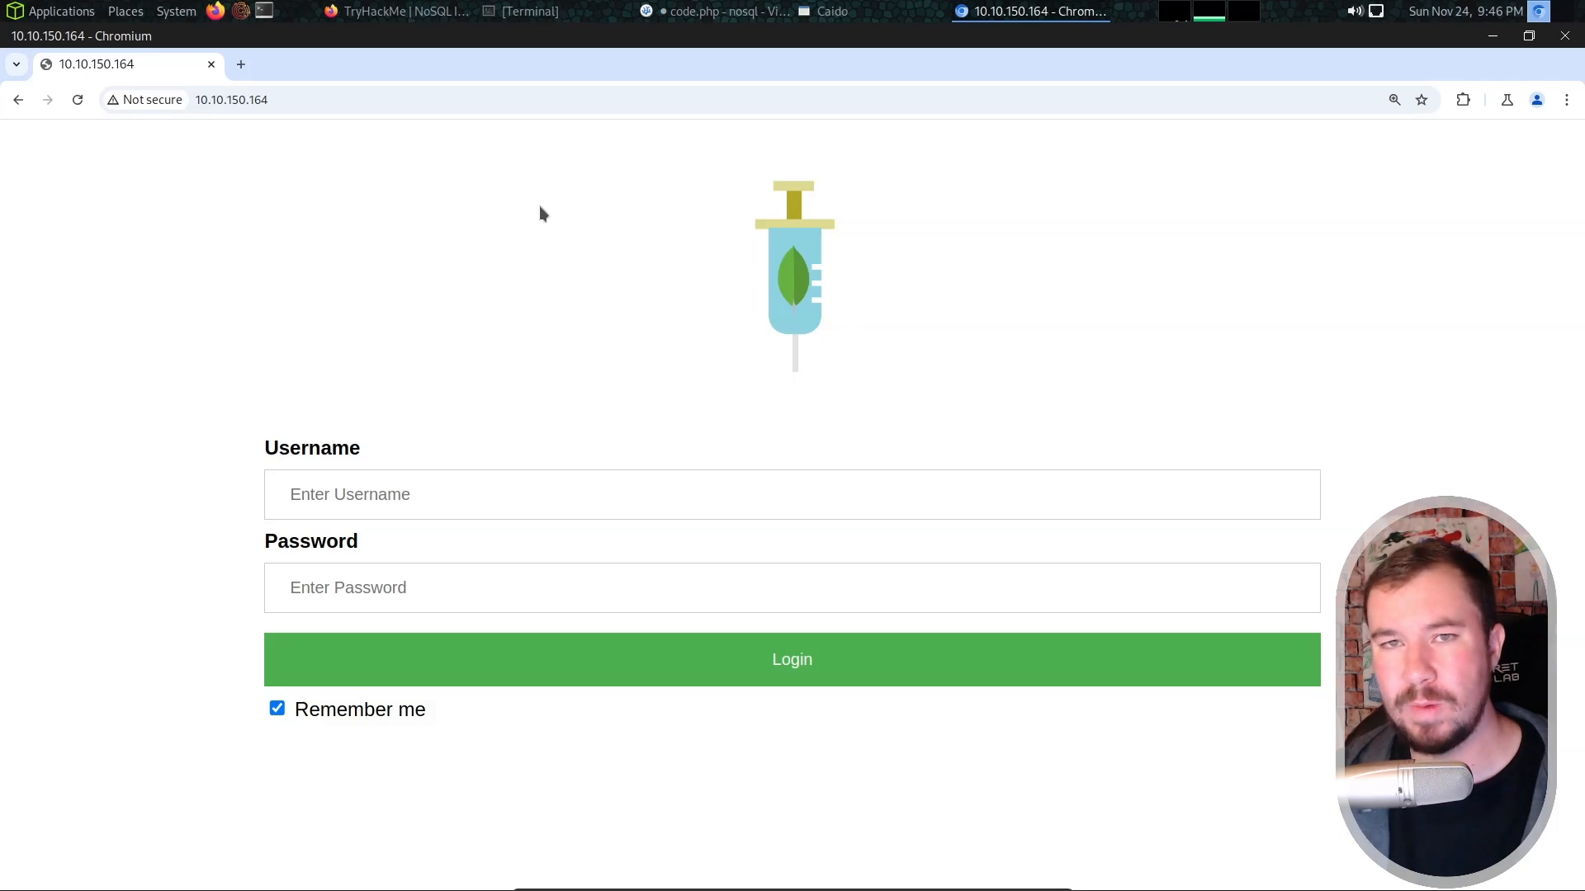
Step: Review the room's $regex password-length example, then return to the target login page
click(395, 12)
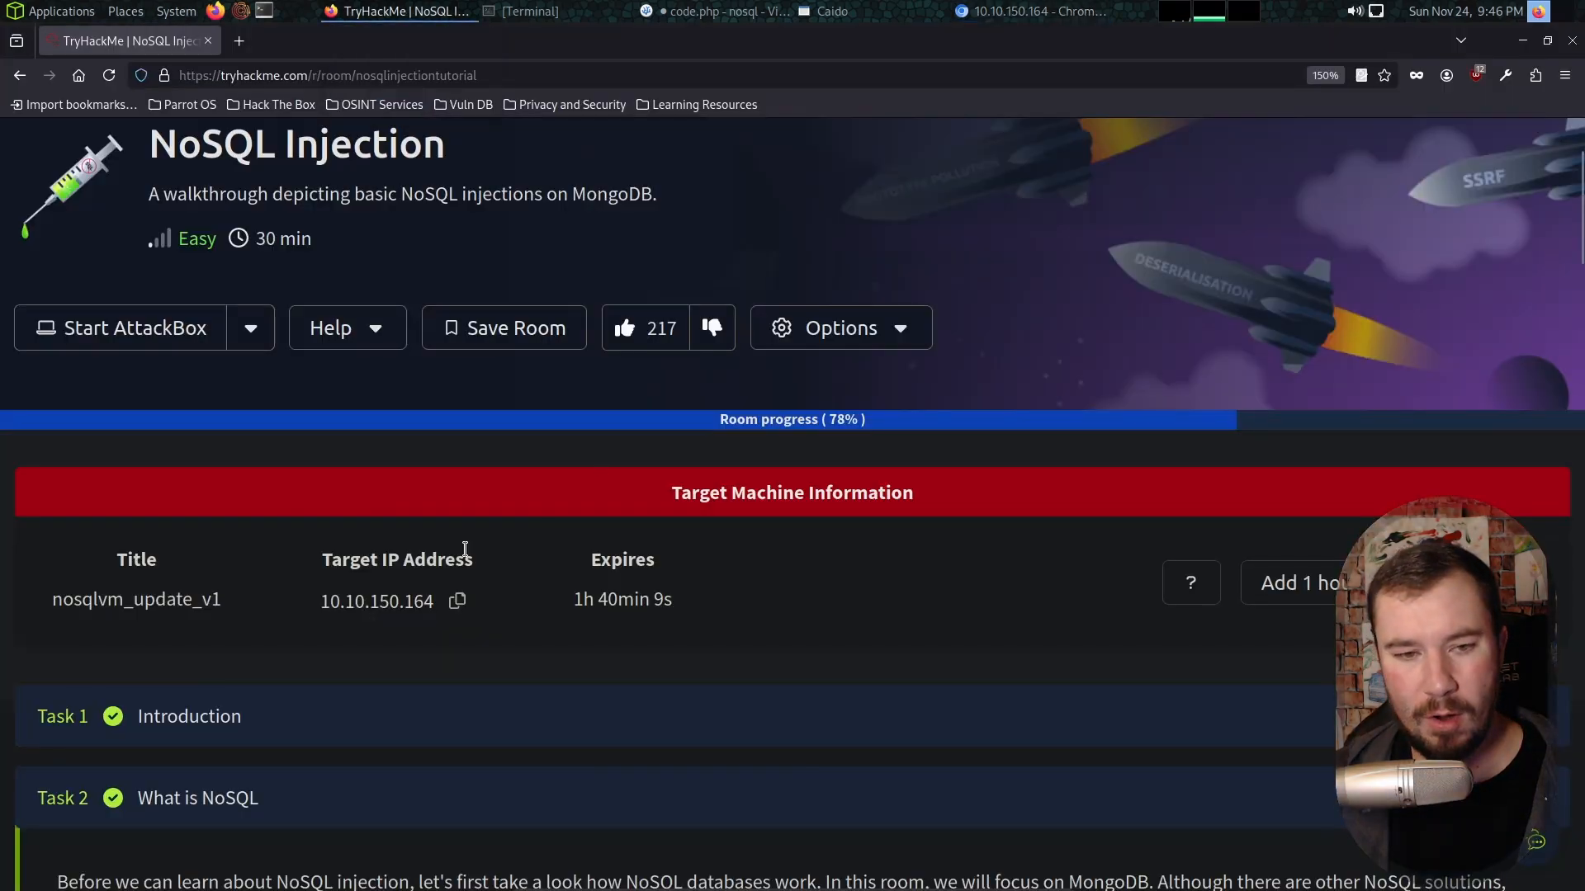
scroll(down, 3)
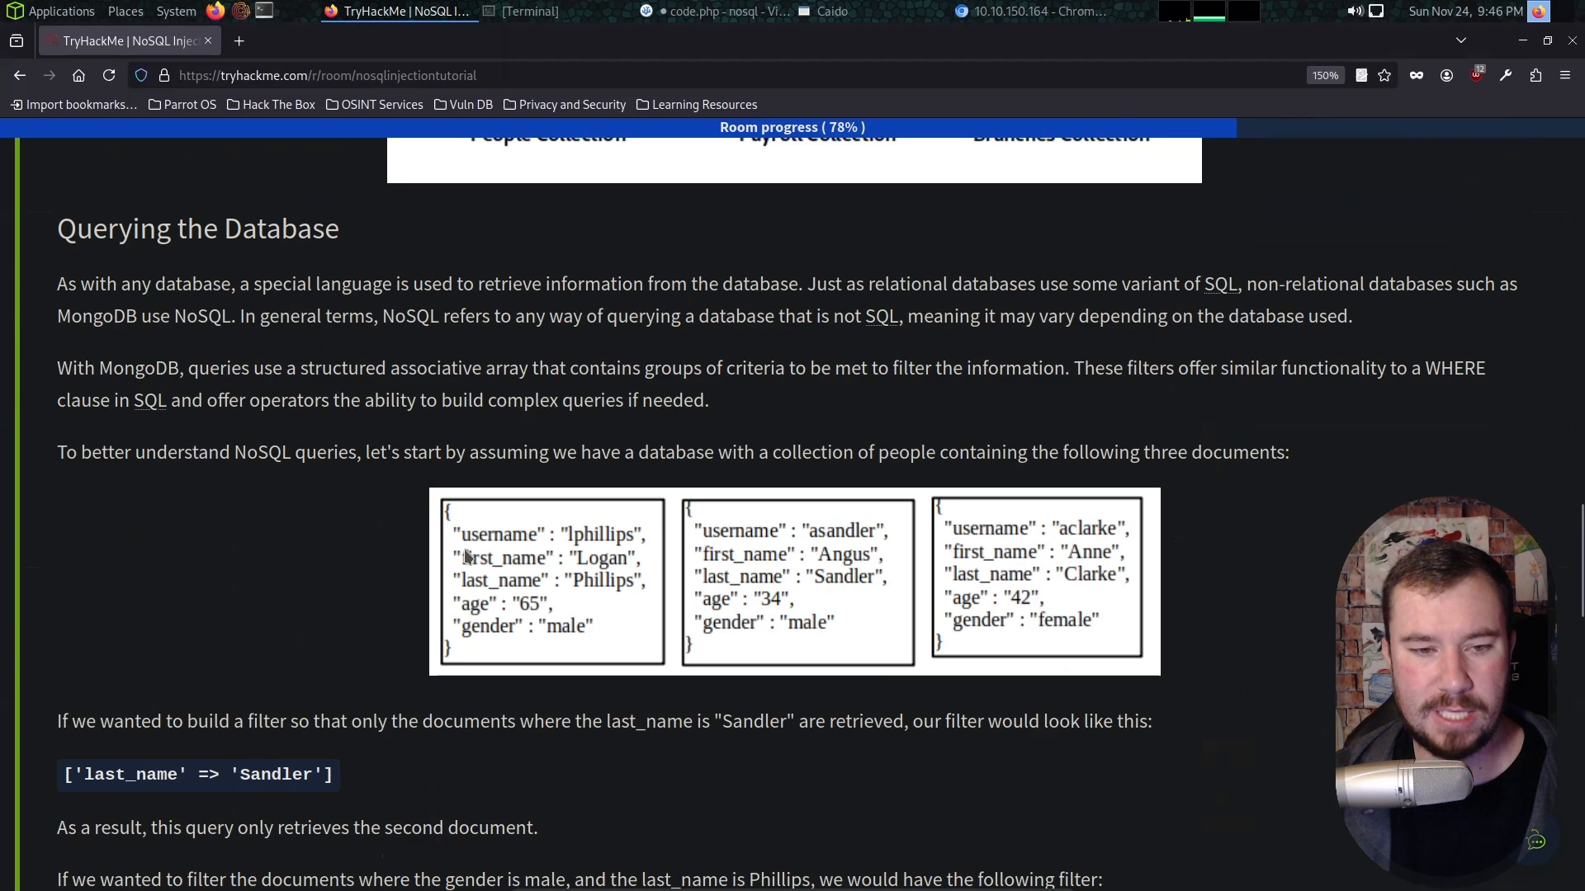
scroll(down, 3)
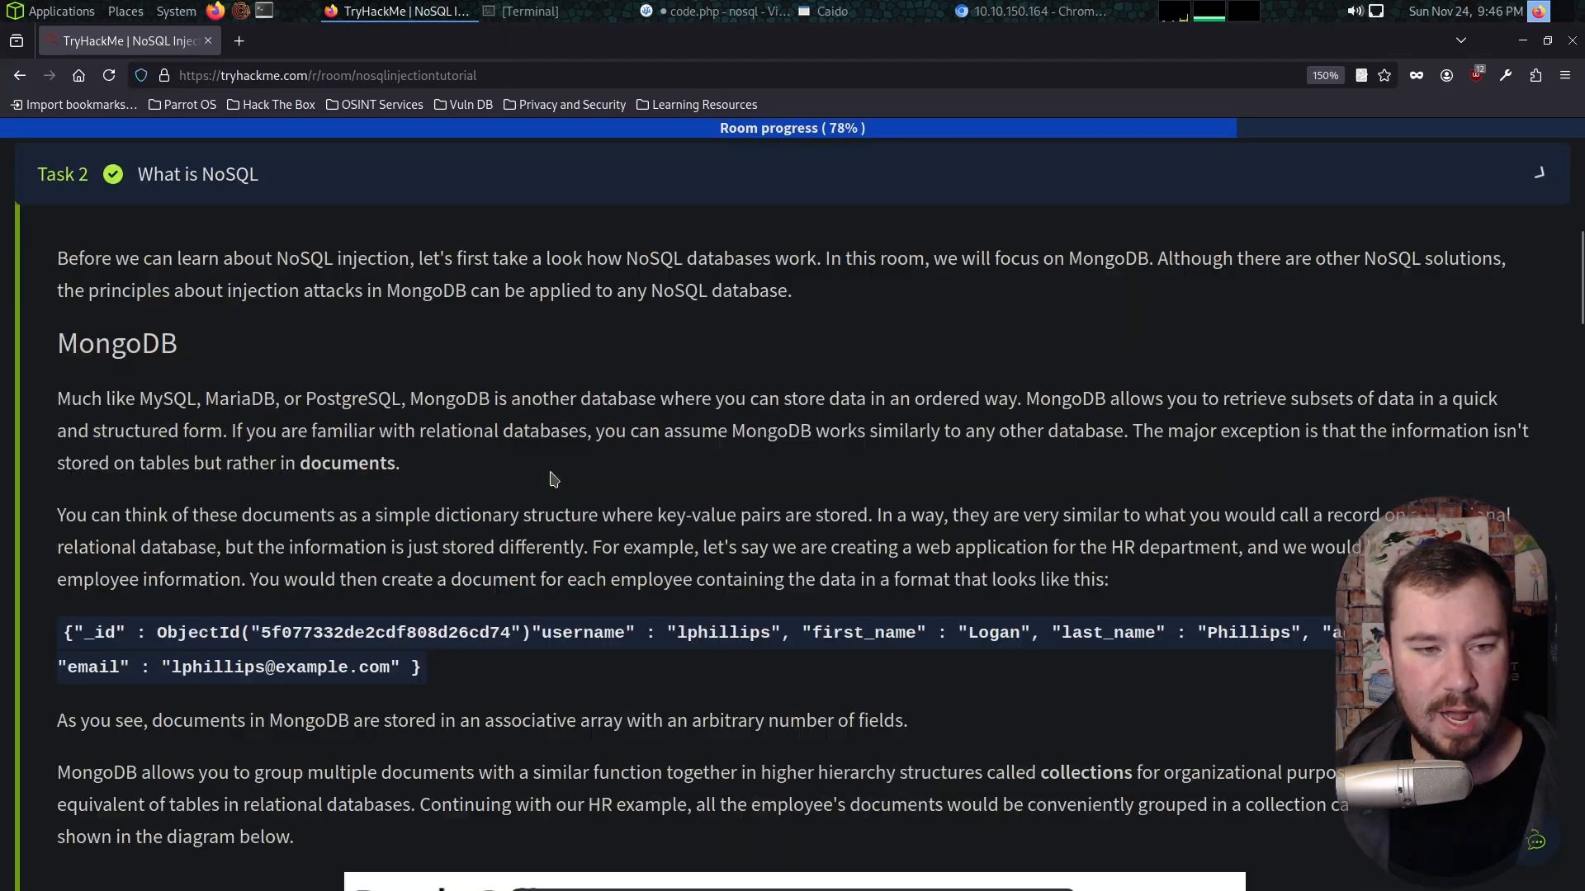
scroll(down, 3)
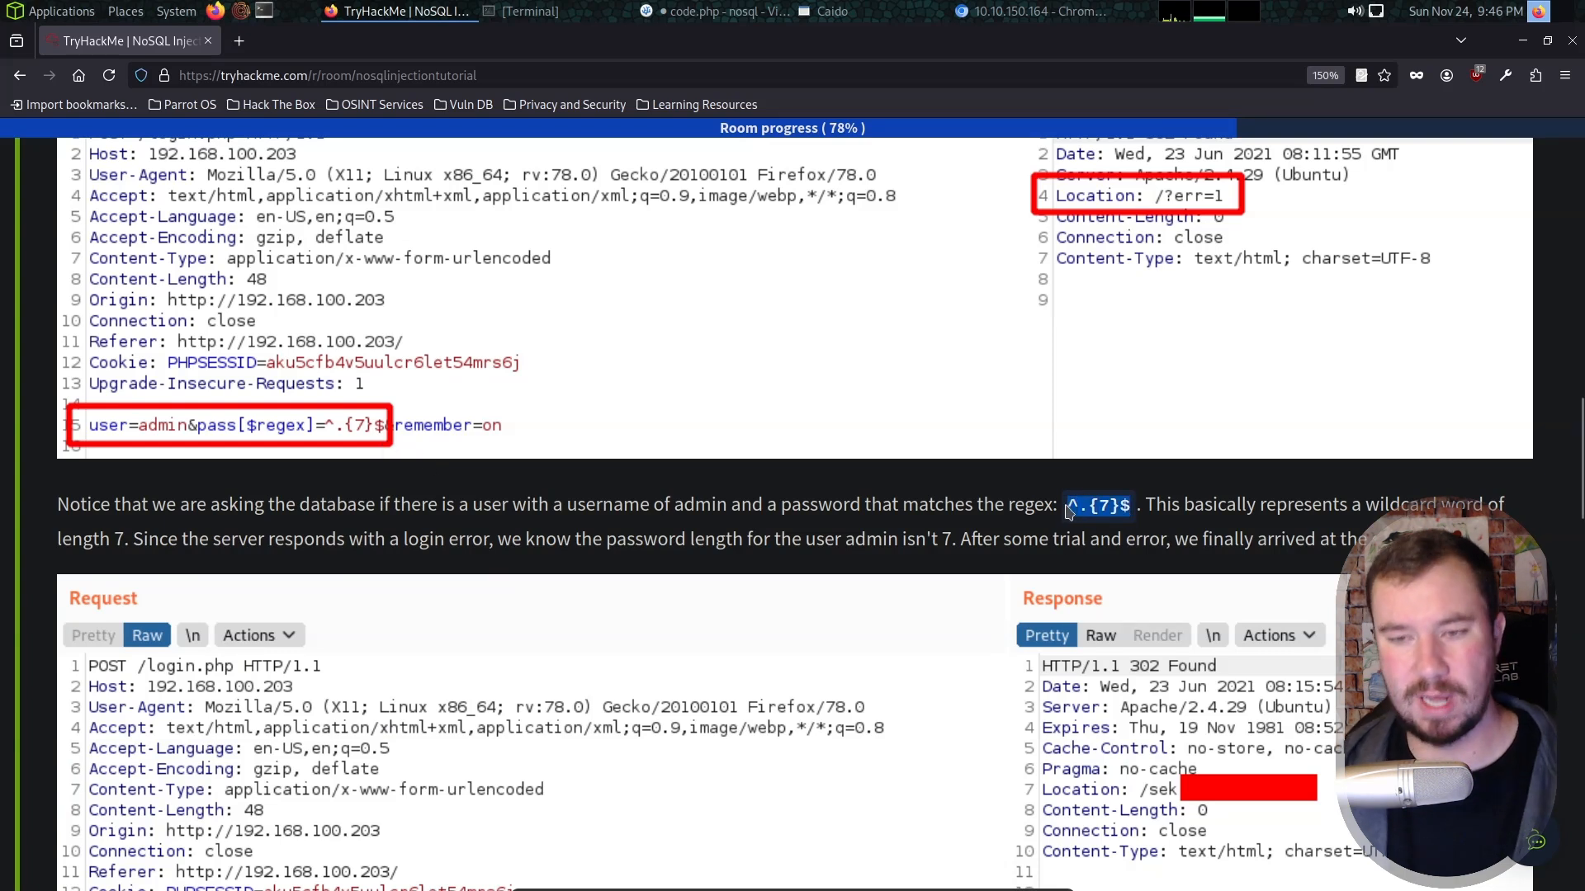
mouse_move(683, 598)
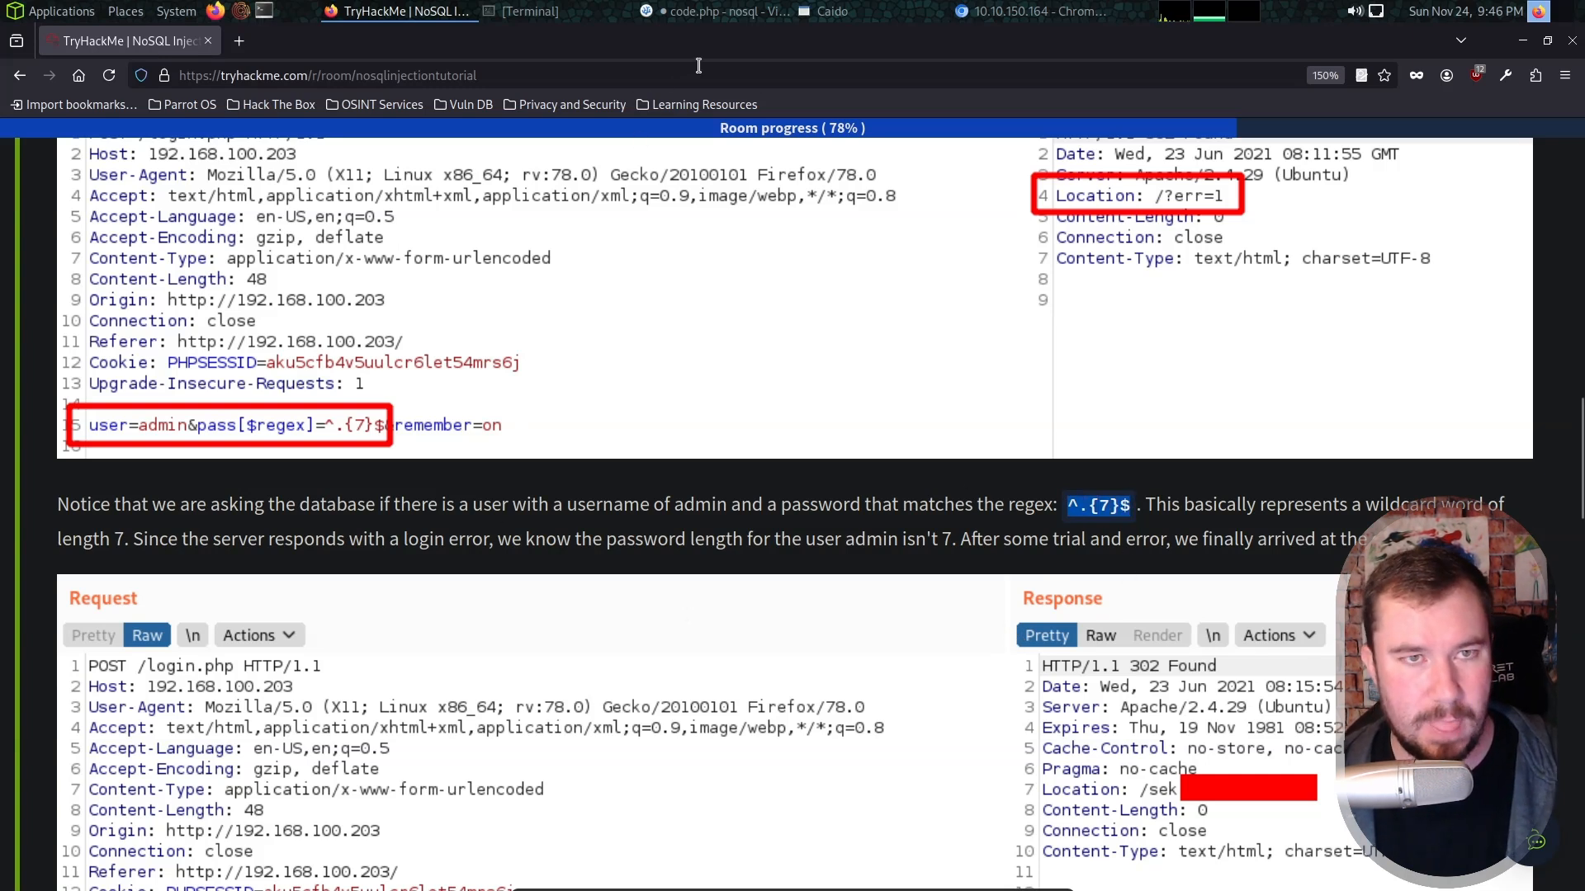
click(822, 11)
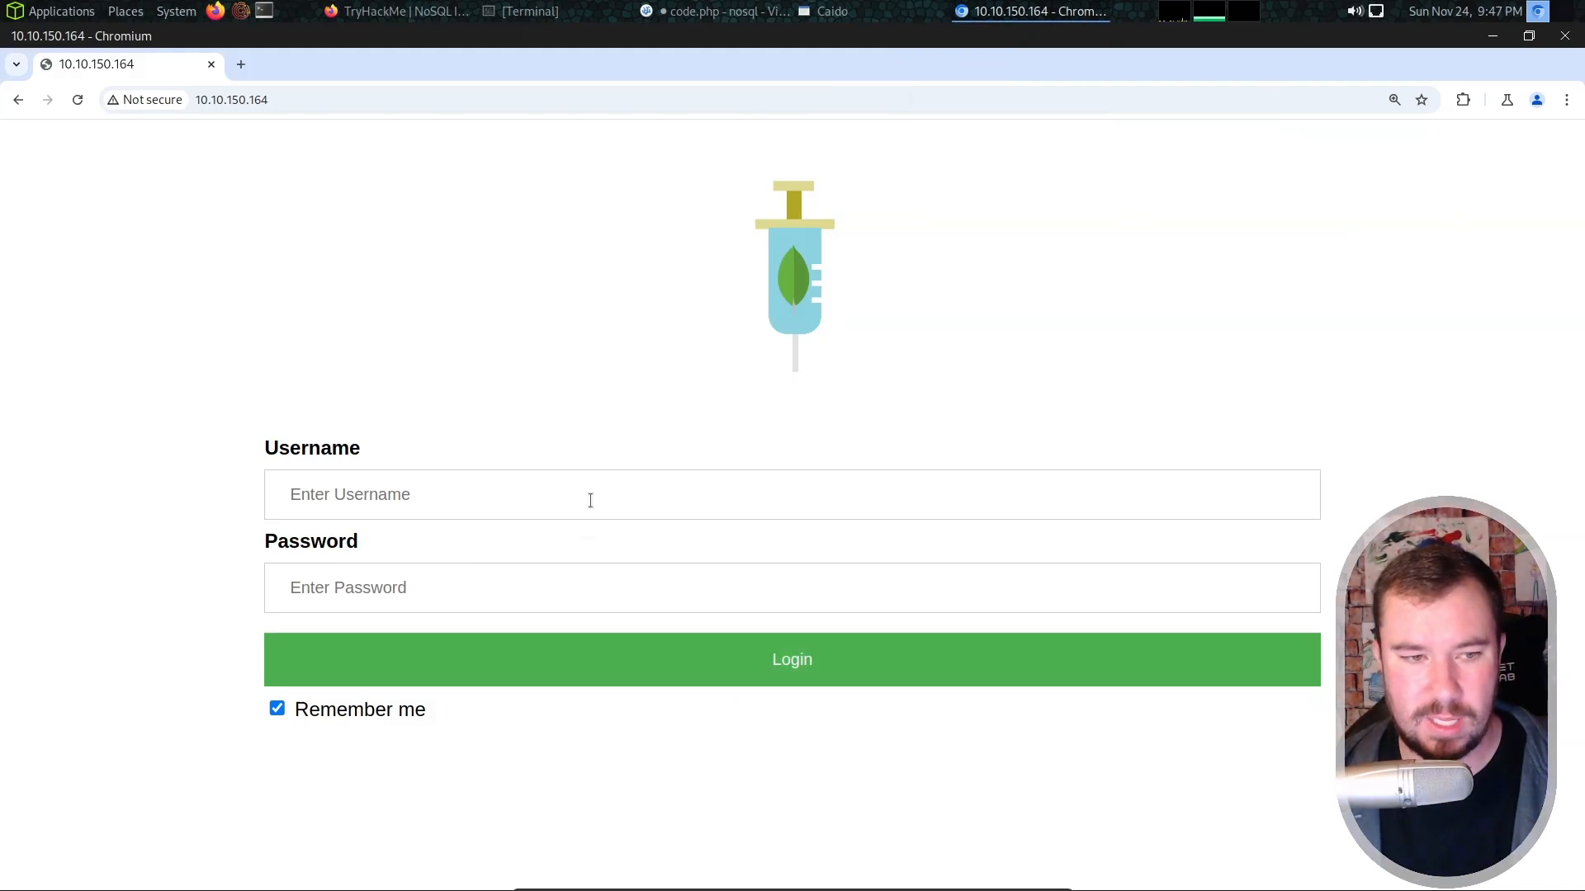
Step: Enter username 'test' with a password and hand the new login POST to the proxy
text(test)
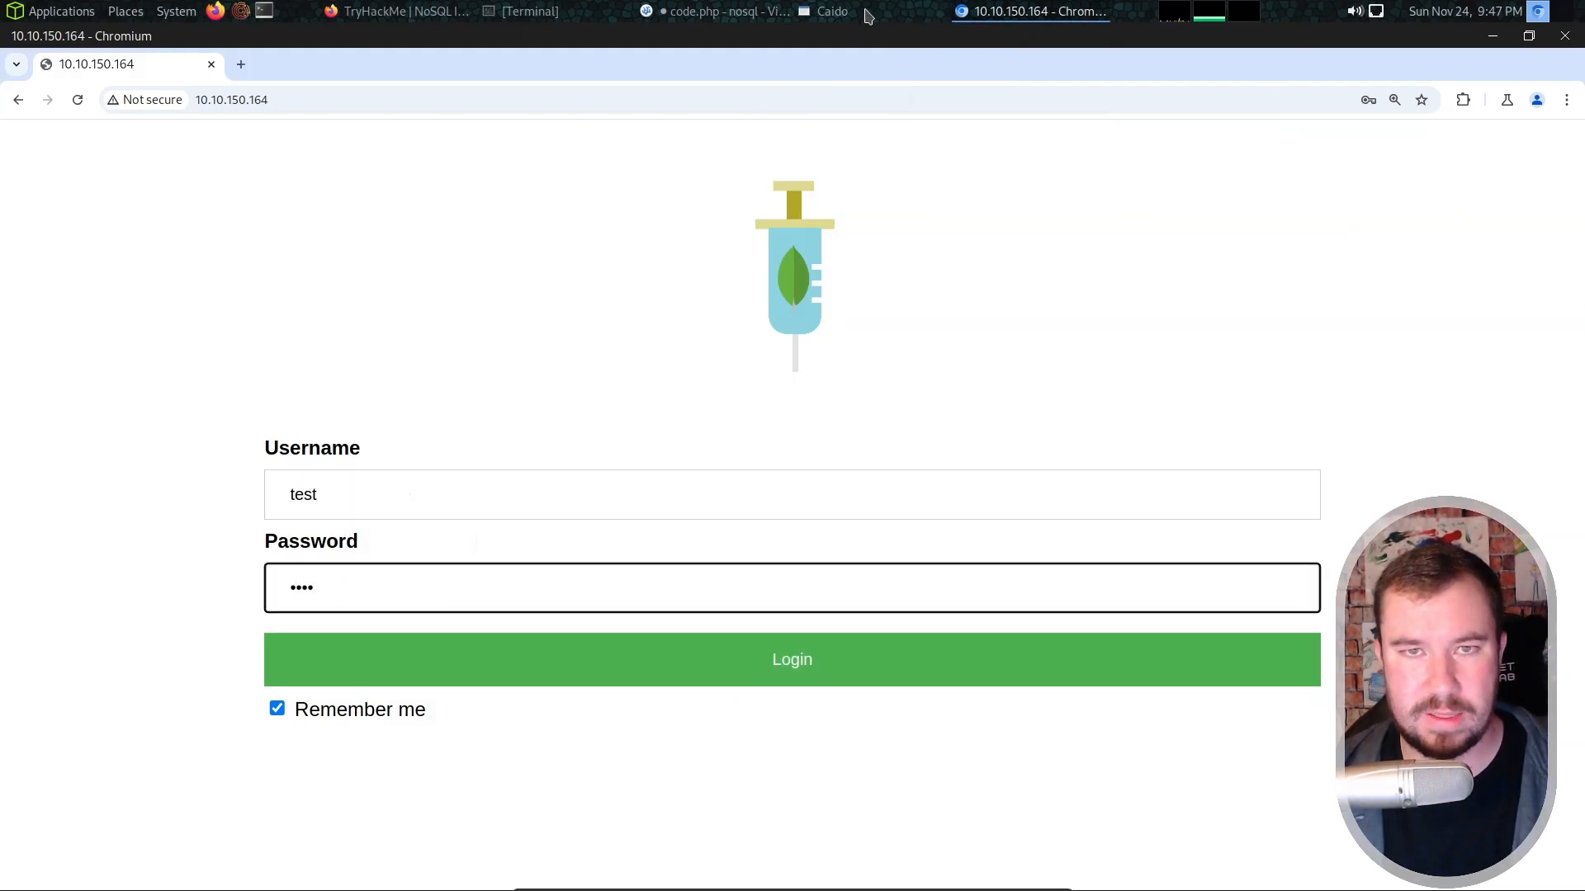
click(830, 11)
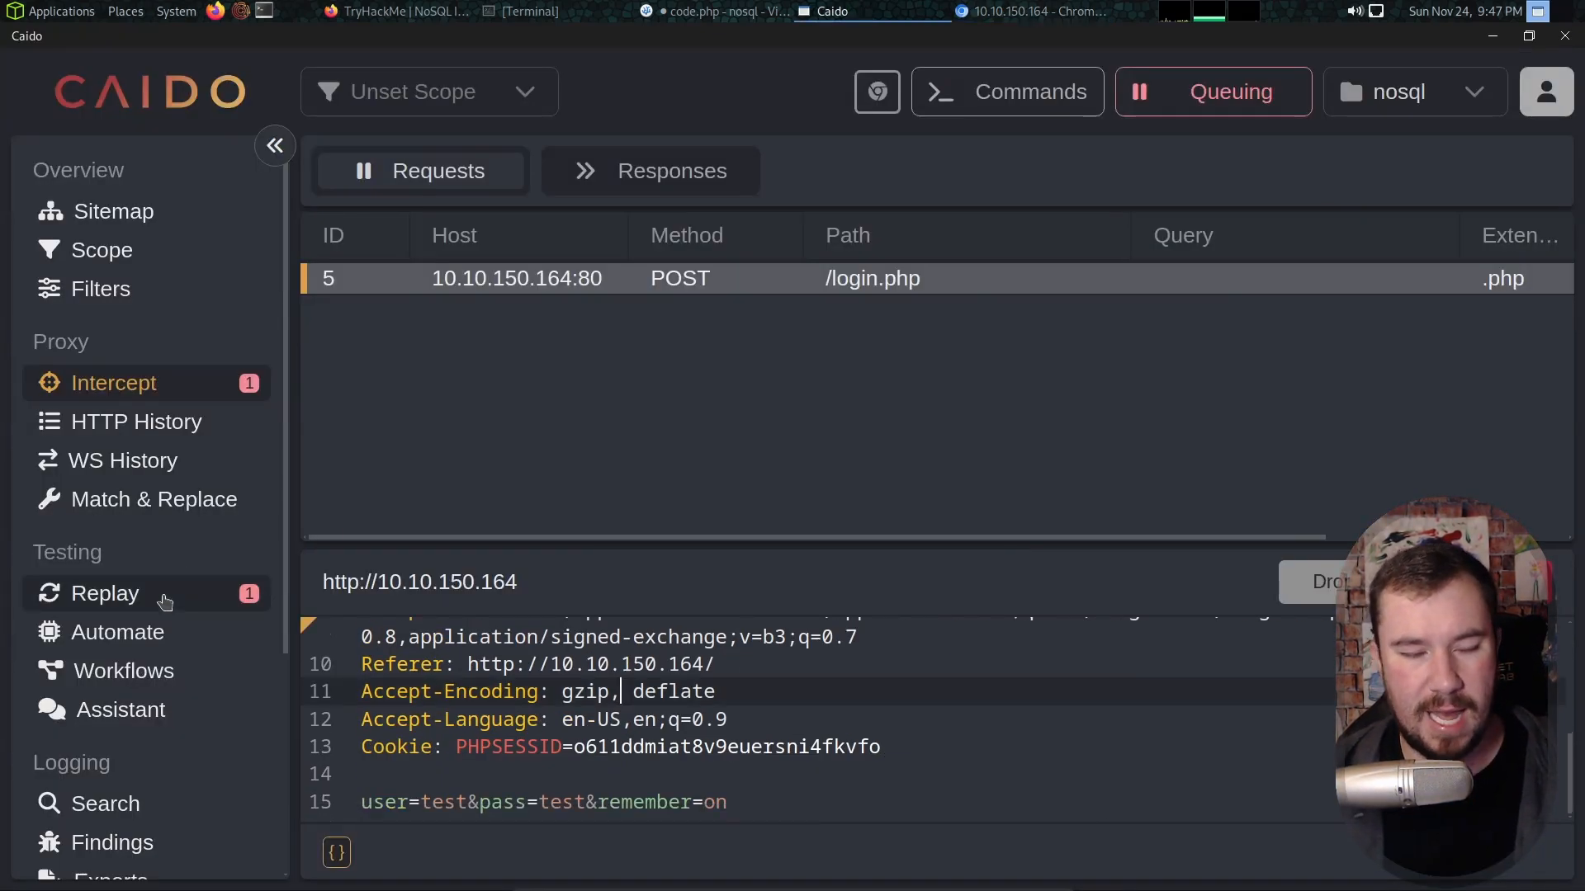
Step: In Replay, edit the login body to user=pedro&pass[$regex]=^.{7}$
click(104, 592)
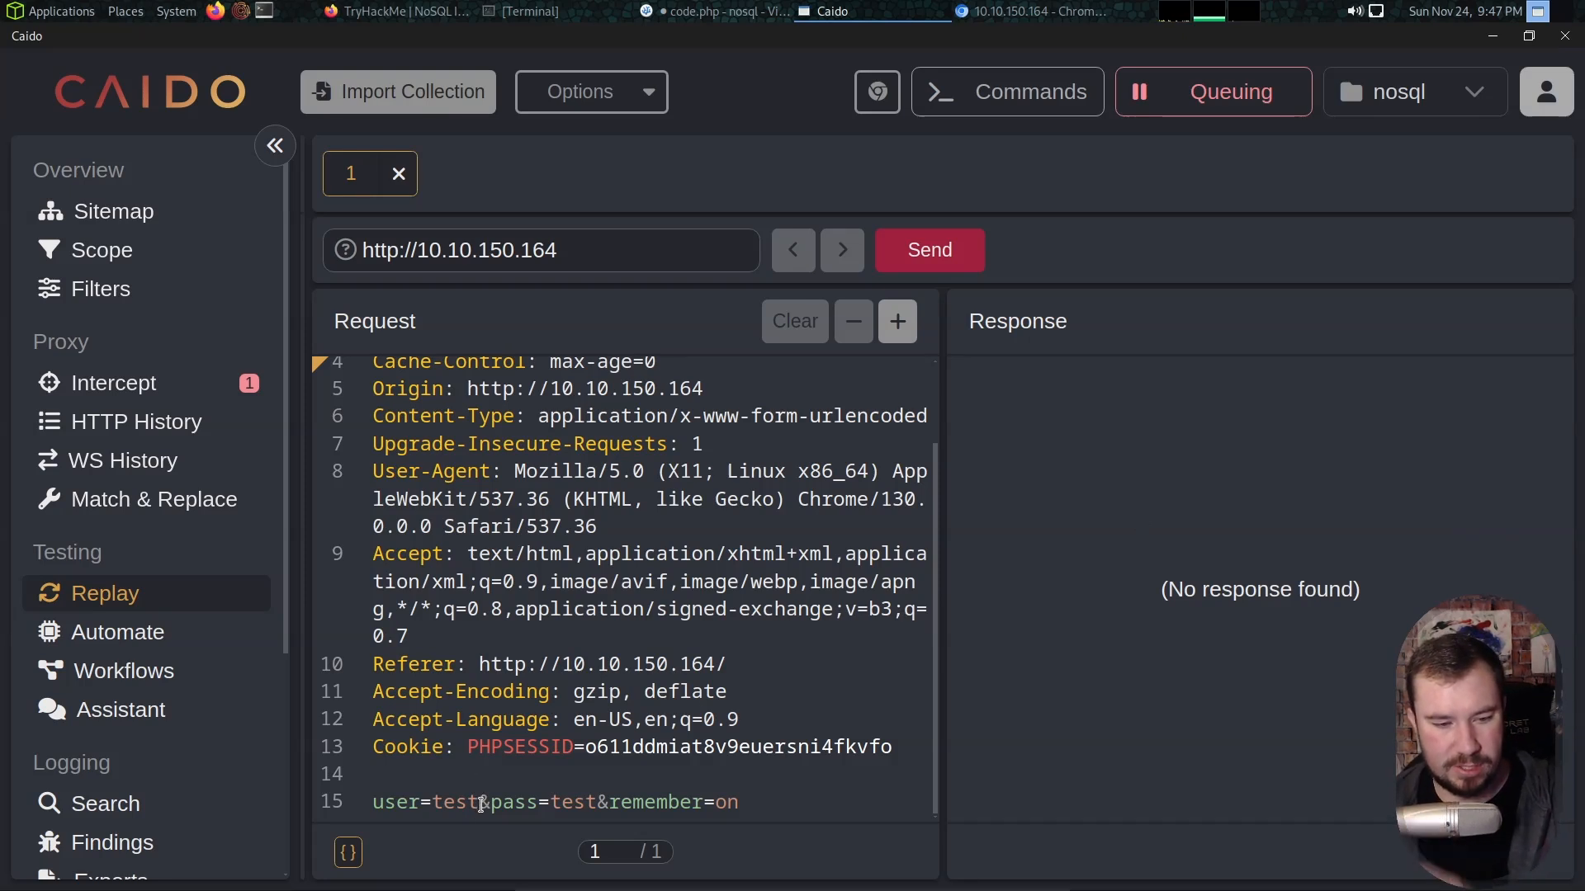
double_click(456, 802)
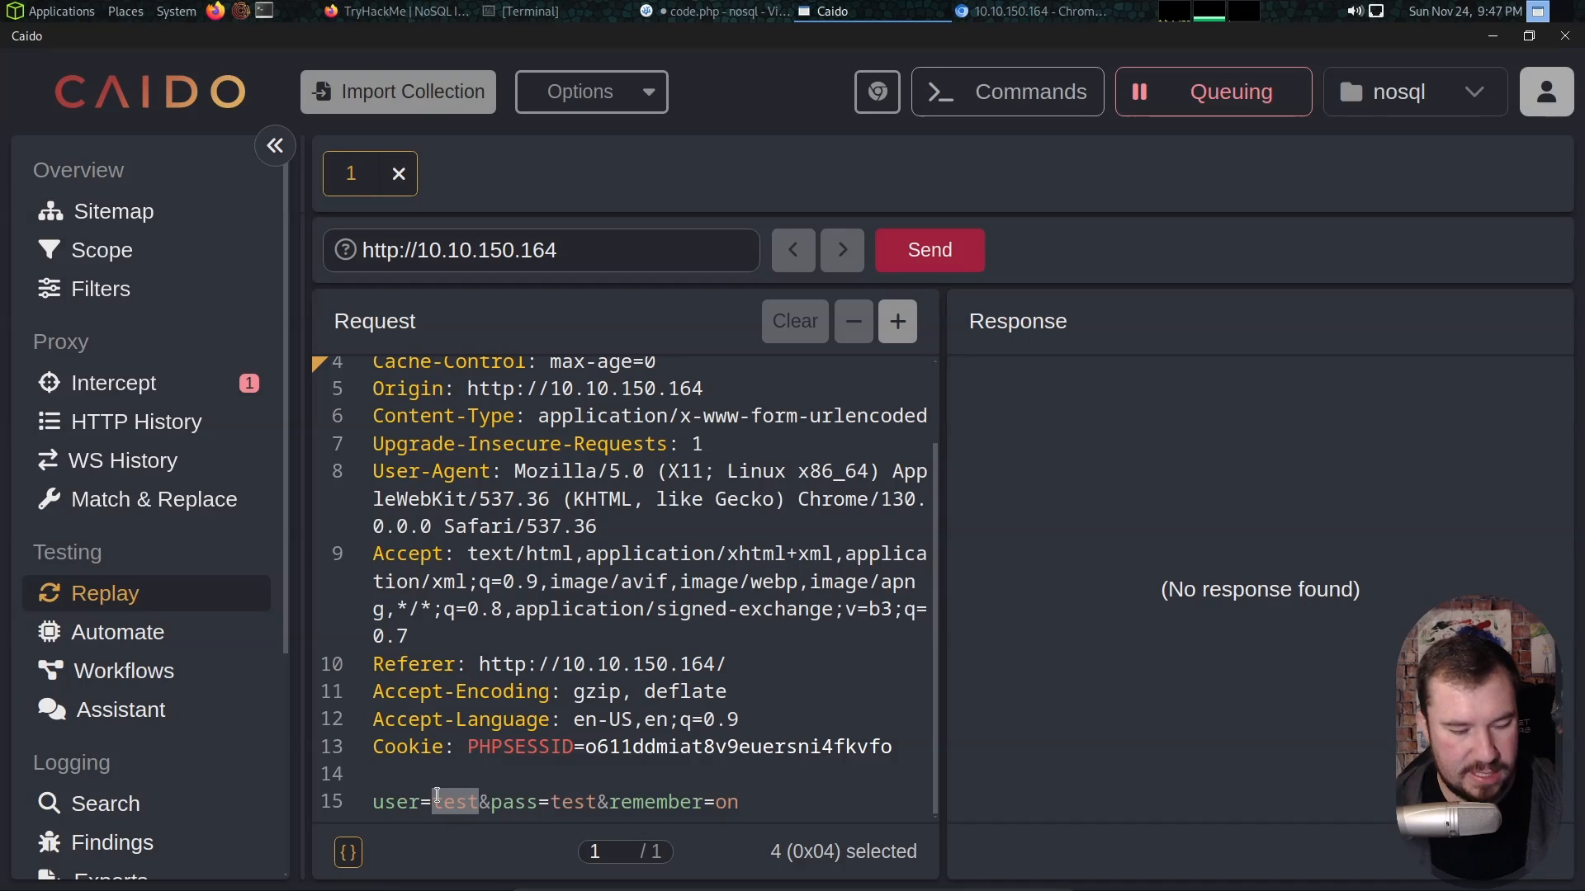
text(pedro)
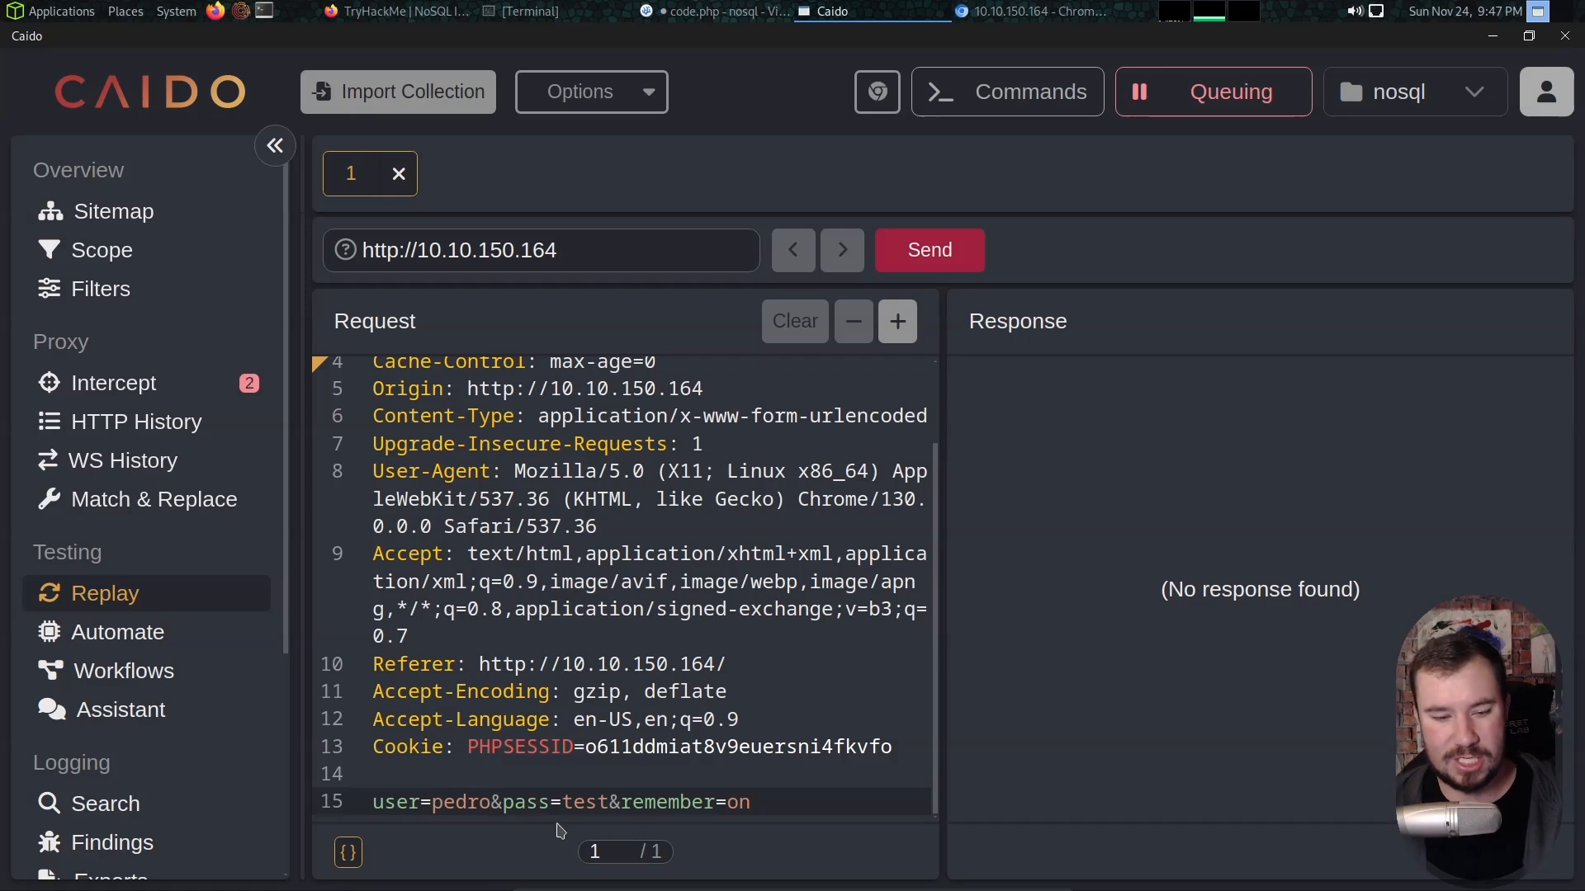
click(394, 12)
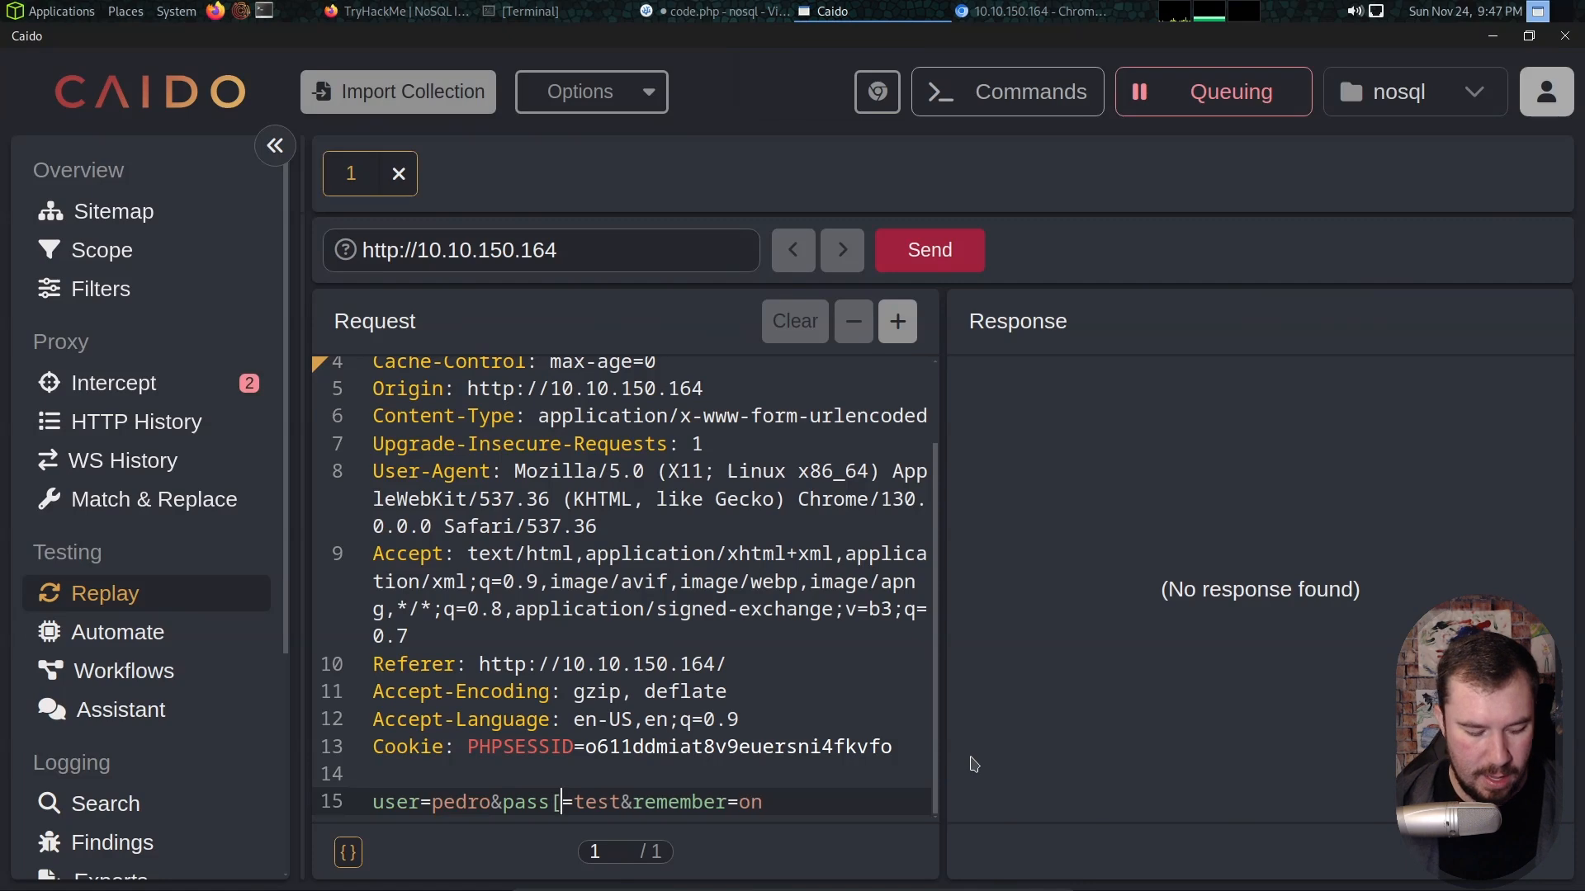
text($regex])
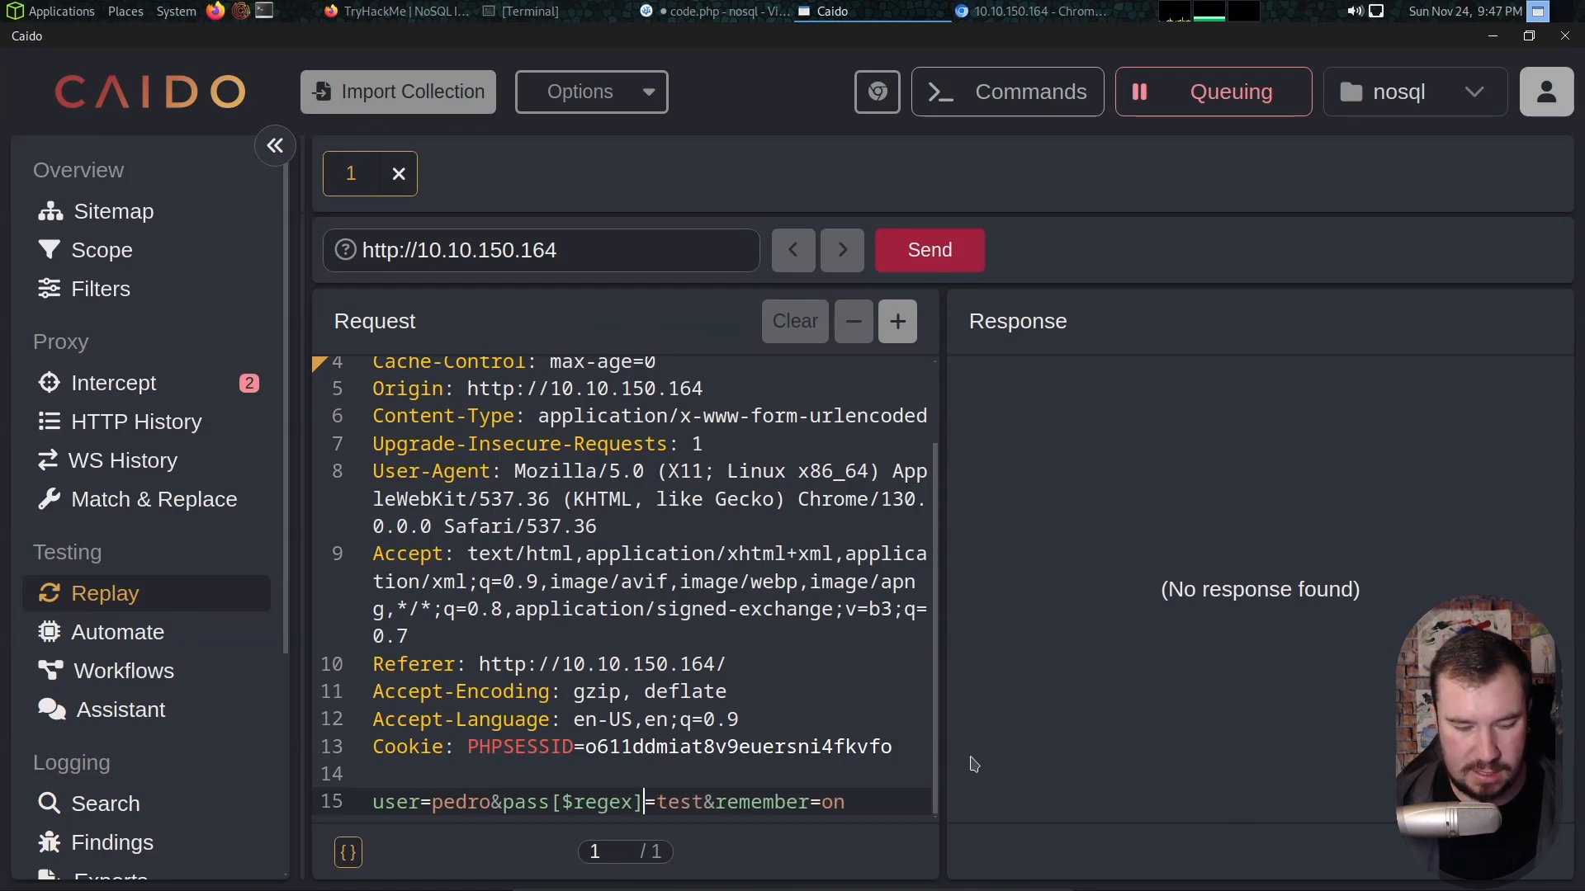
click(395, 11)
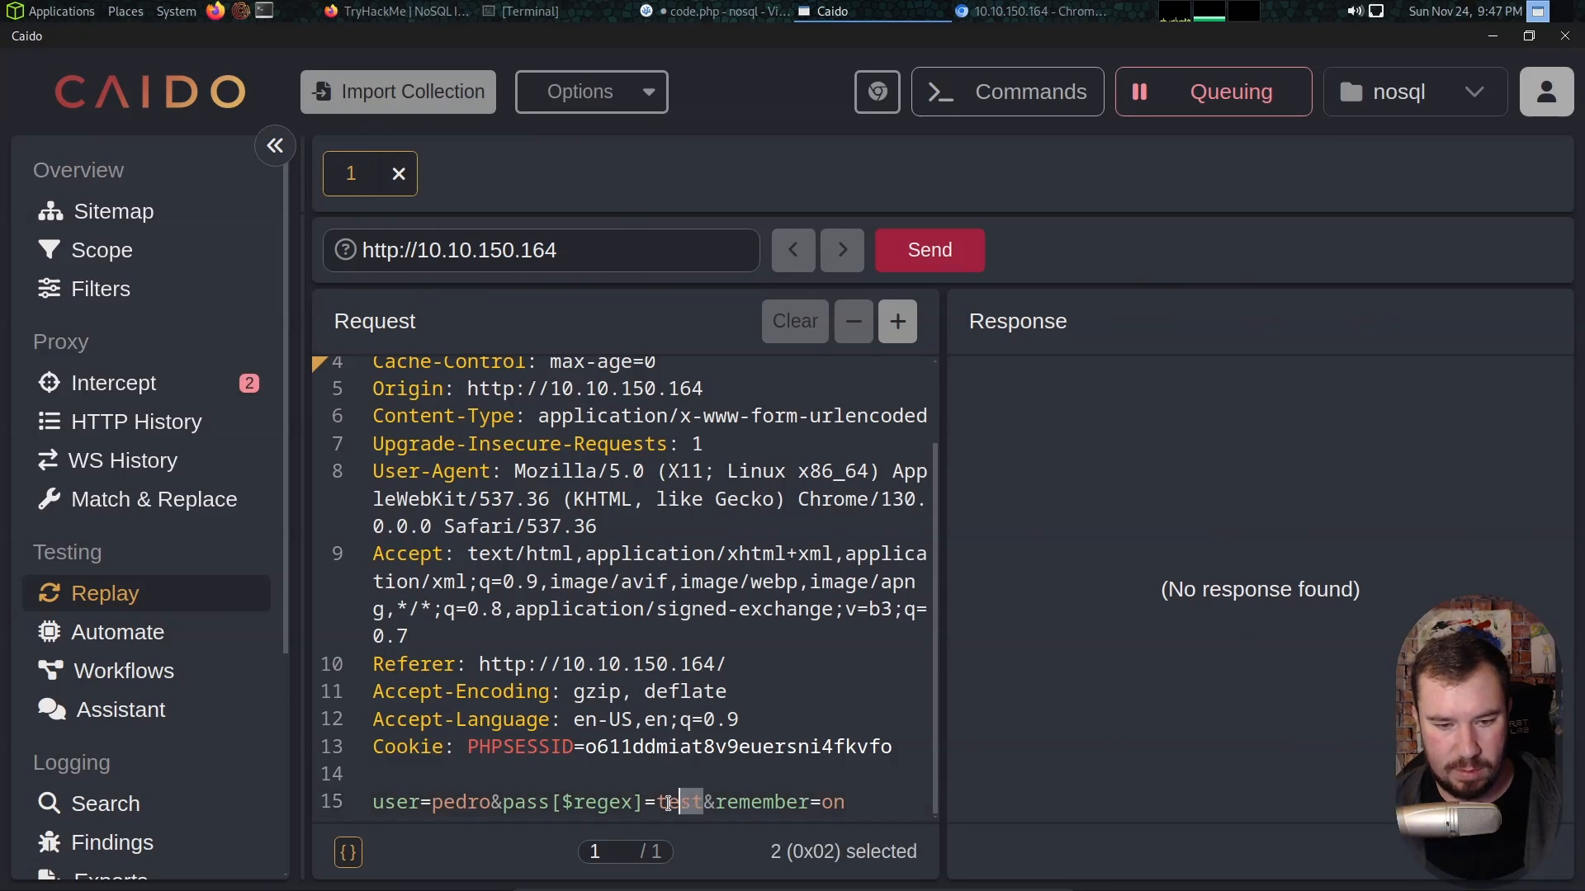
text(^.{7}$)
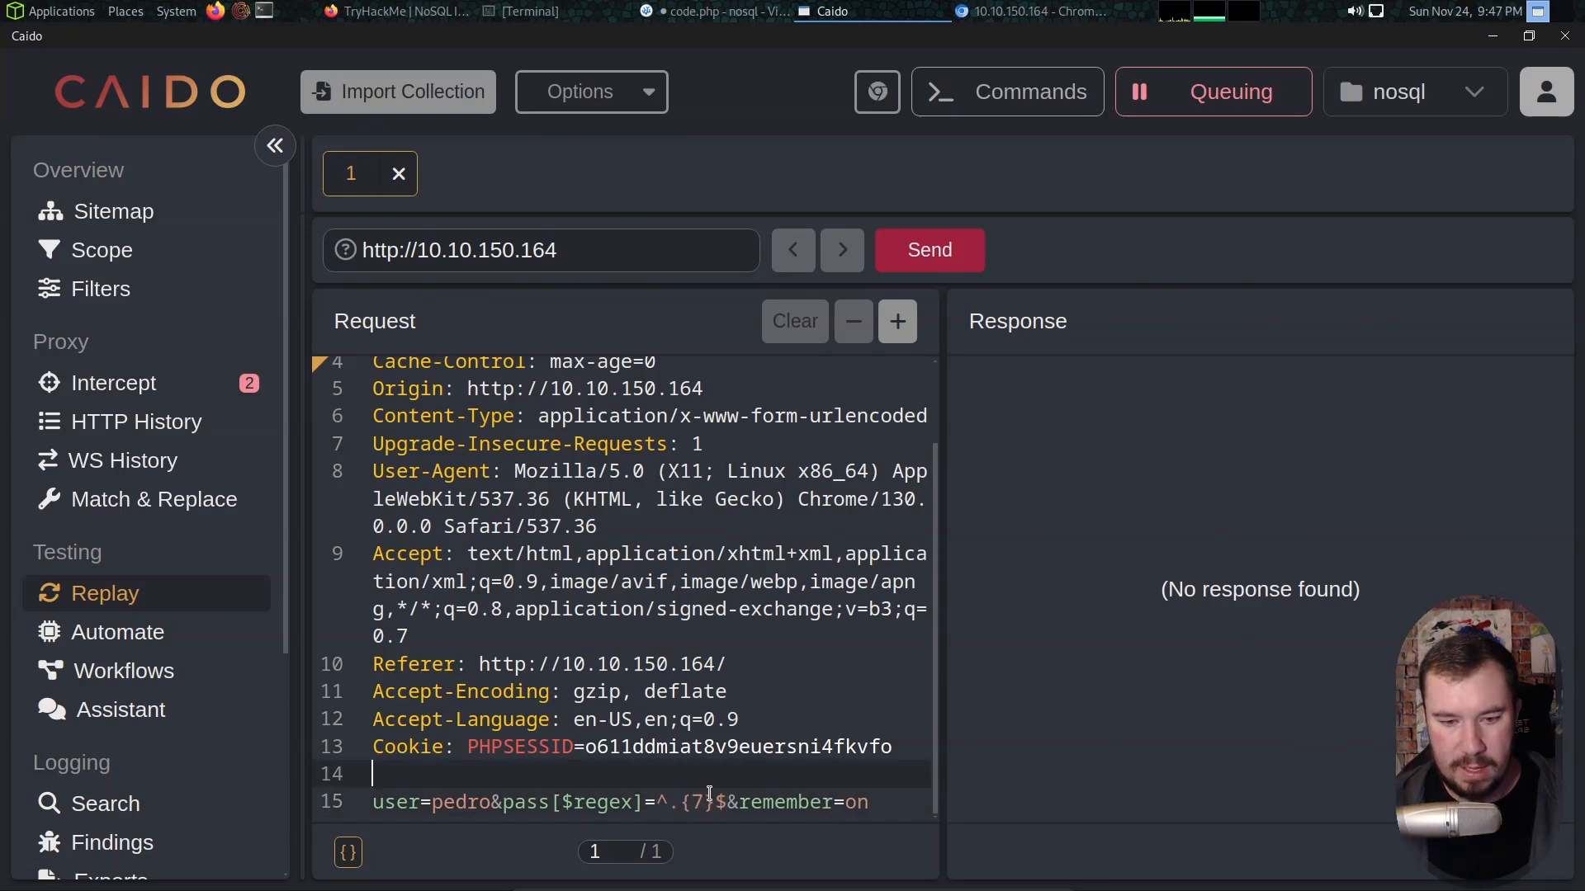
Step: Send the regex probe, see the 302 to /?err=1, and forward the request to Automate
click(926, 249)
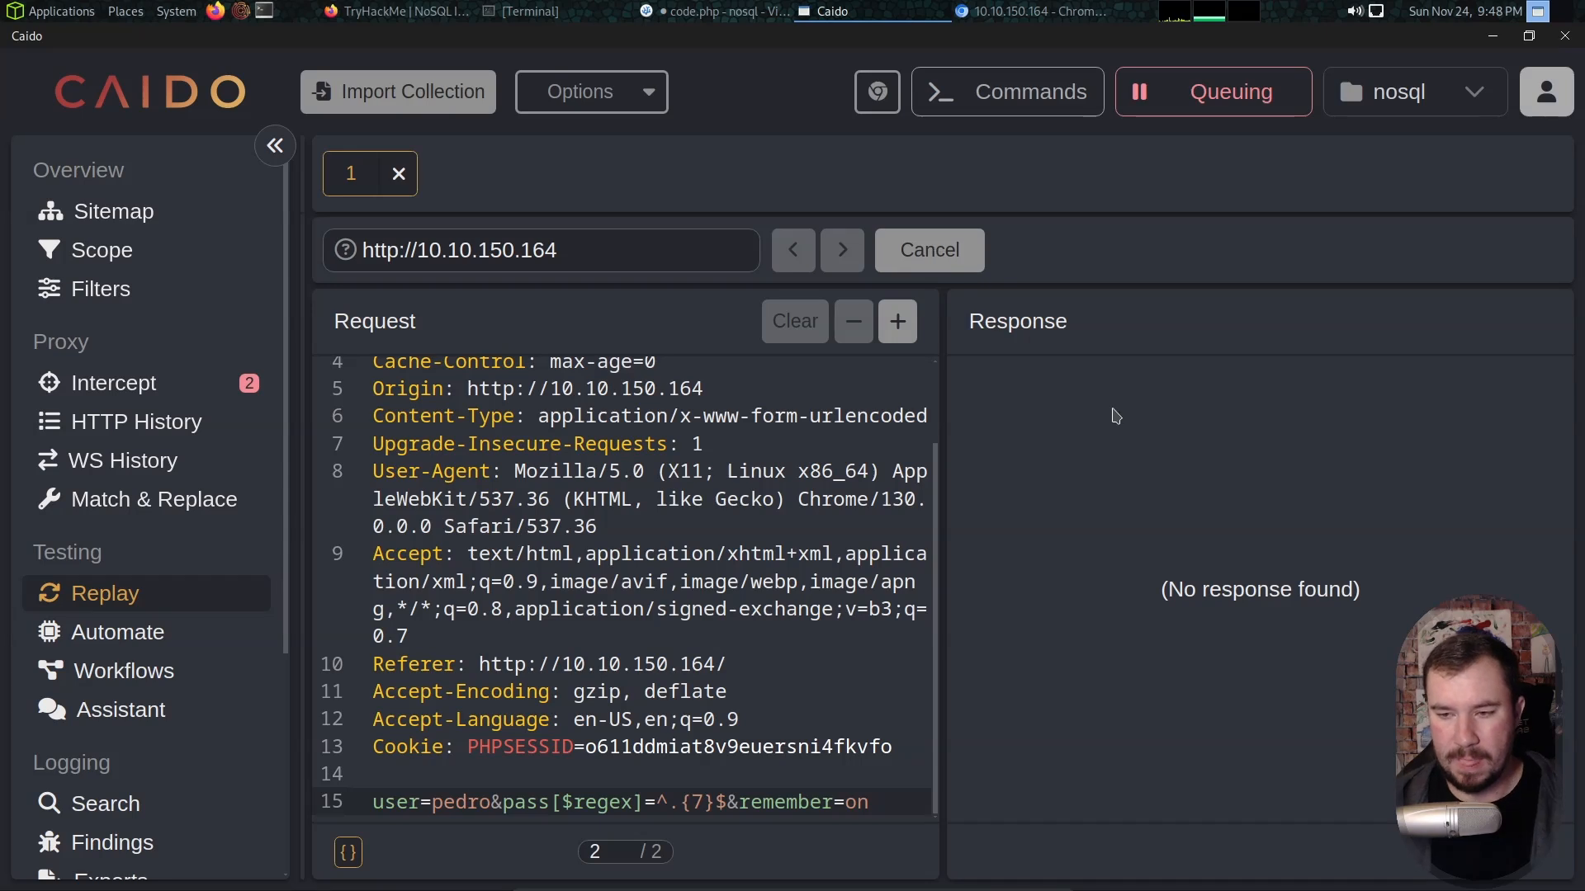
click(926, 250)
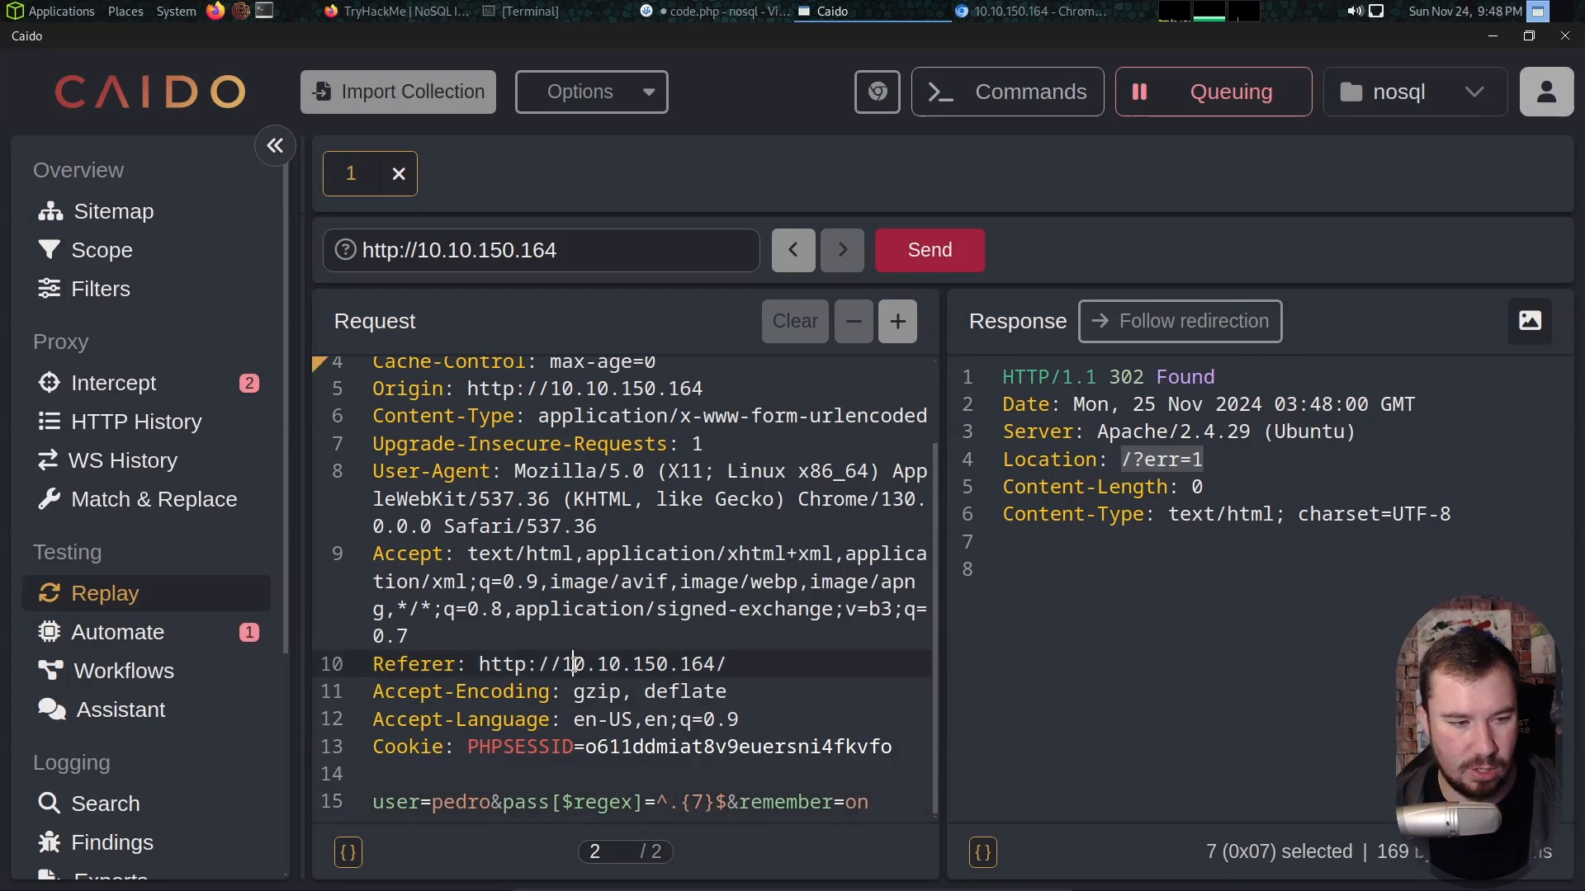
click(117, 632)
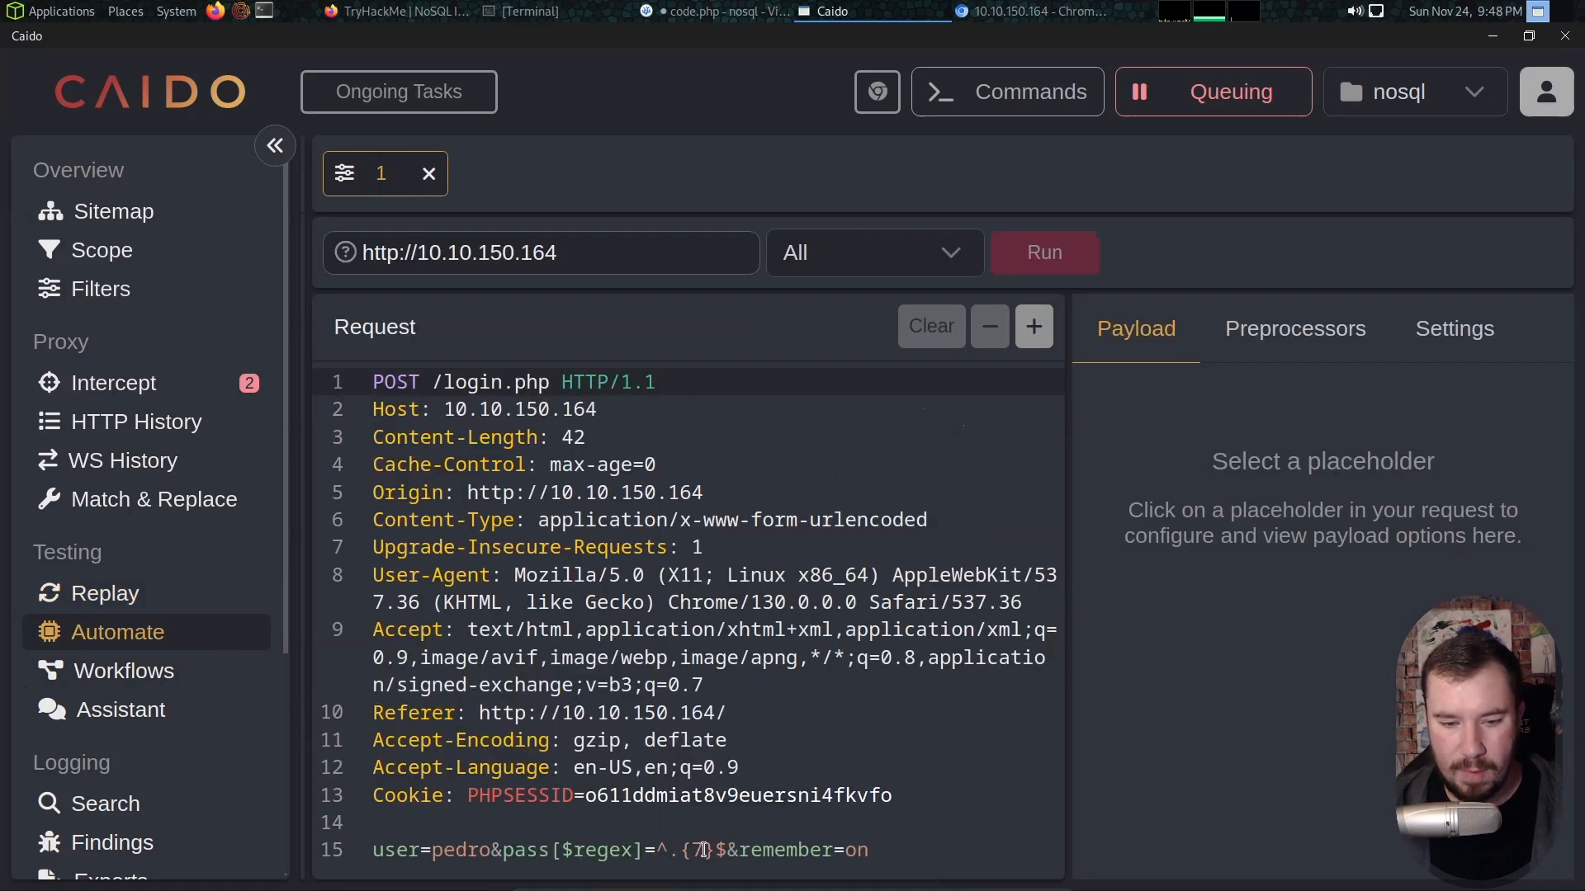
Step: Make the 7 a placeholder with a Numbers payload 0 to 15 and run the length brute-force
click(708, 850)
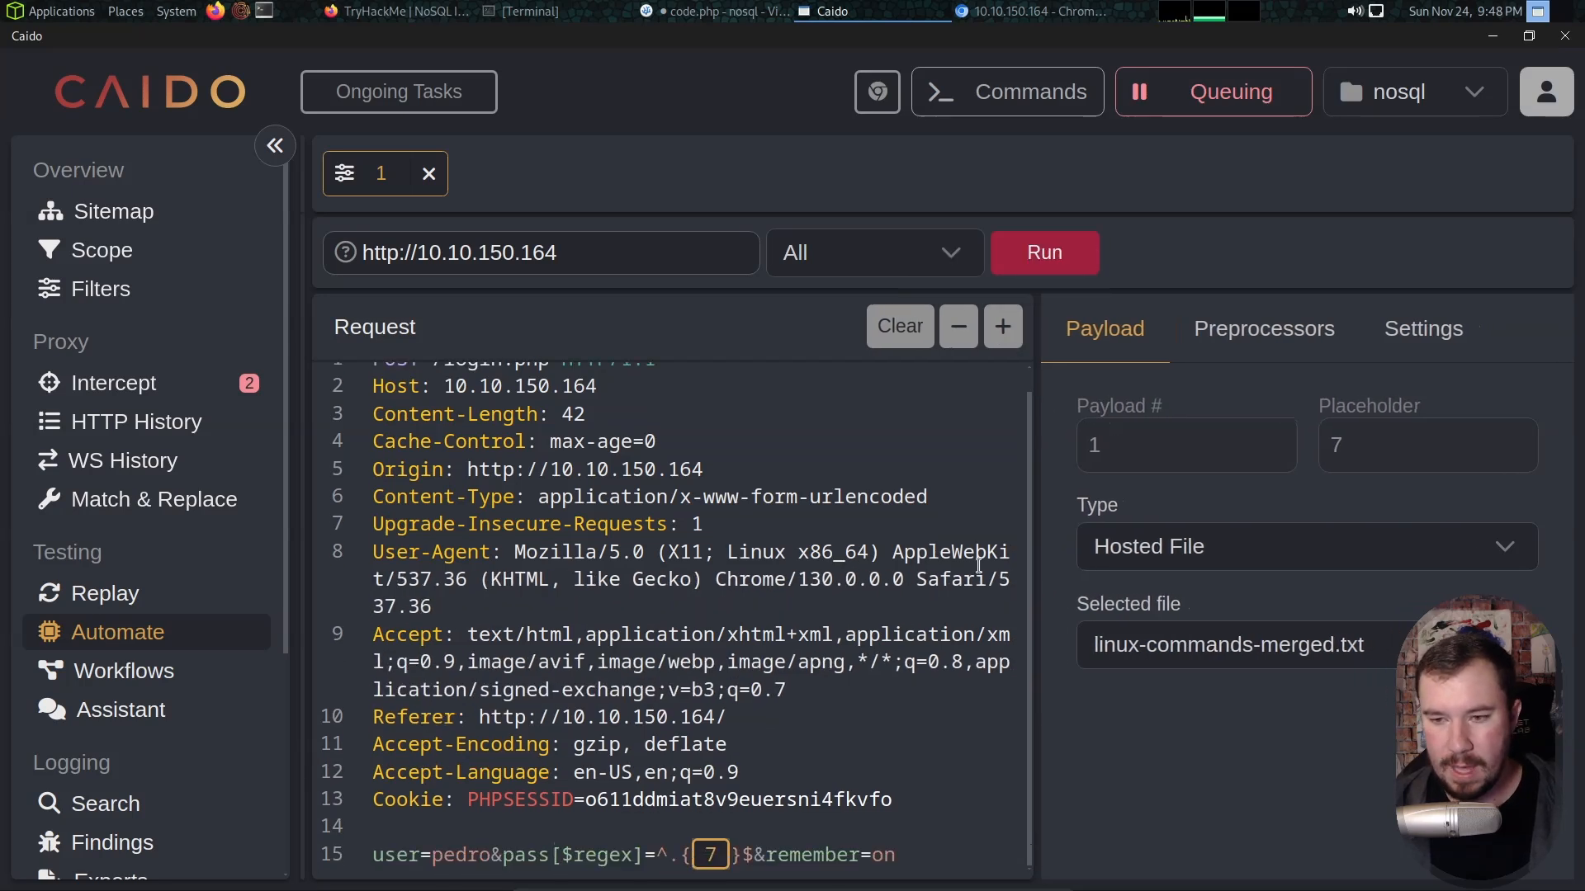
click(1304, 546)
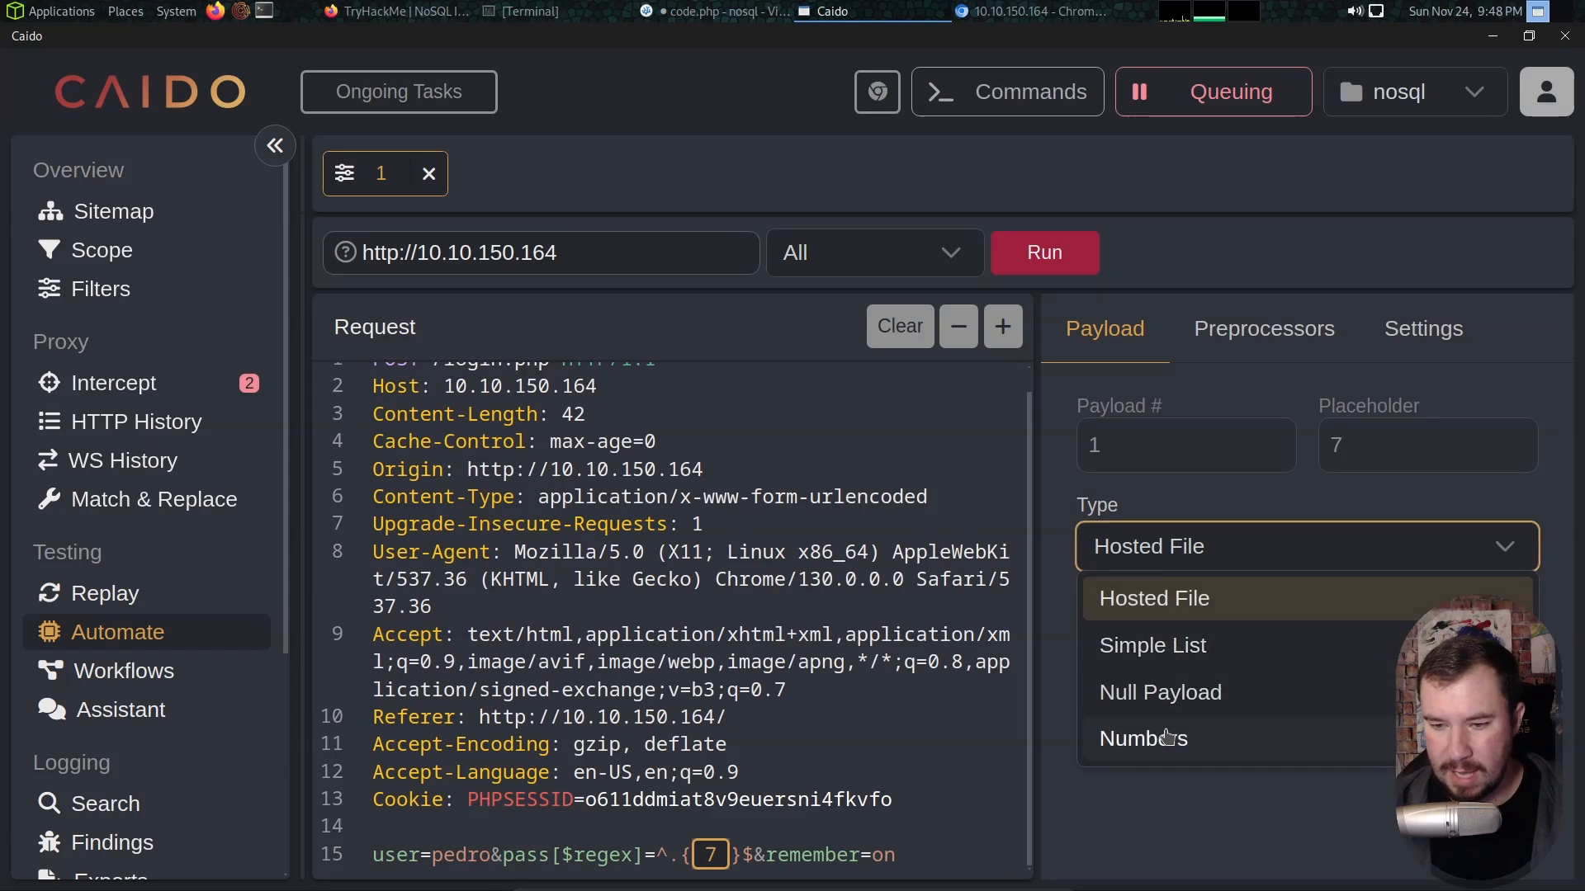
click(1142, 738)
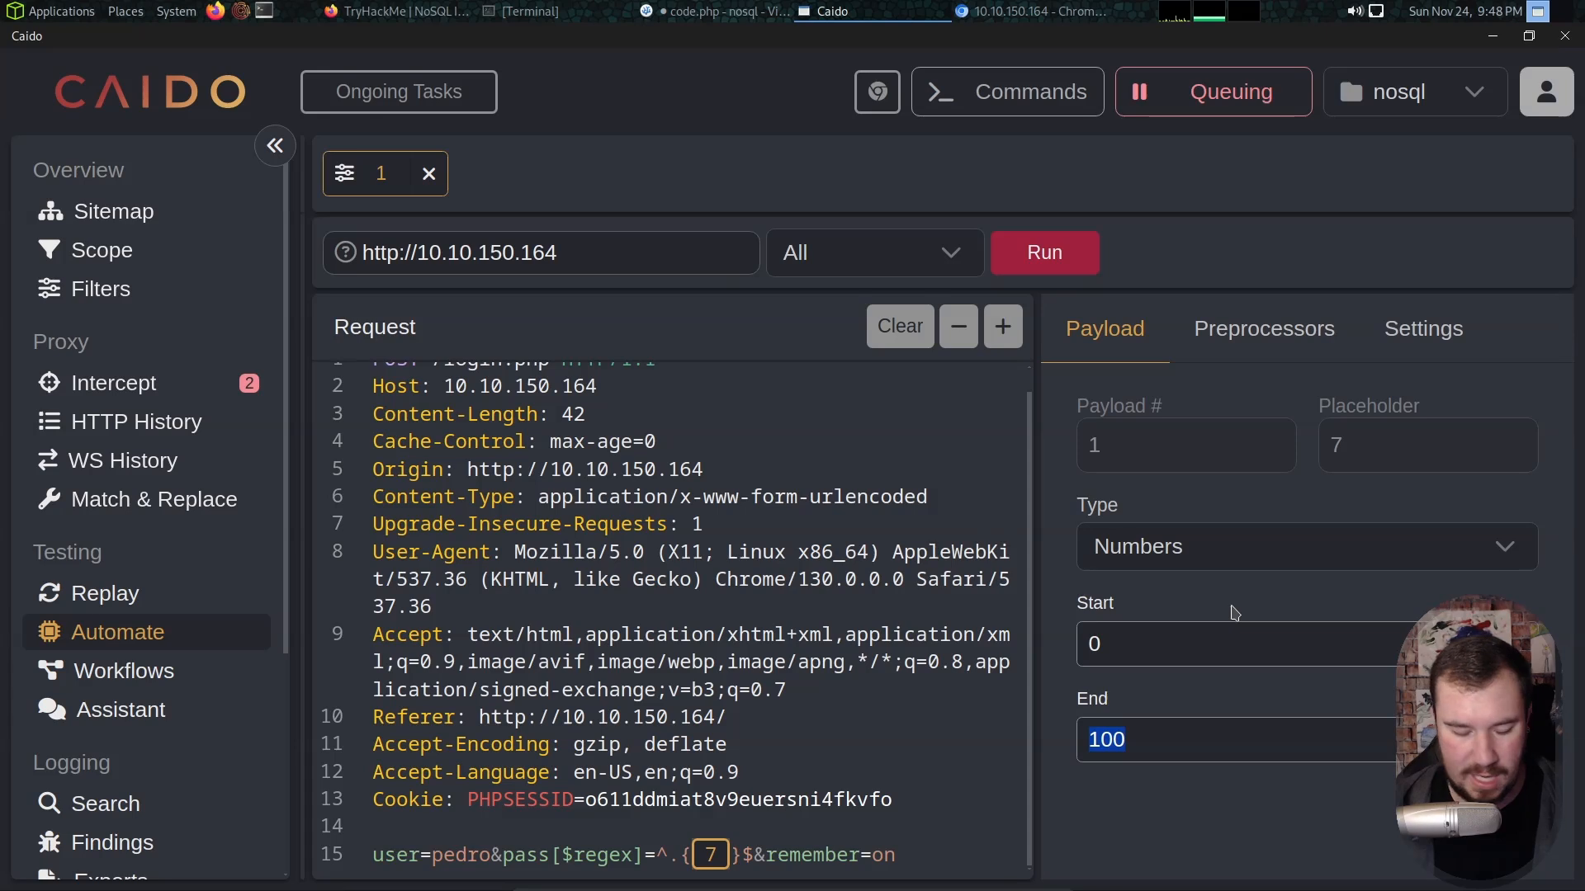
text(15)
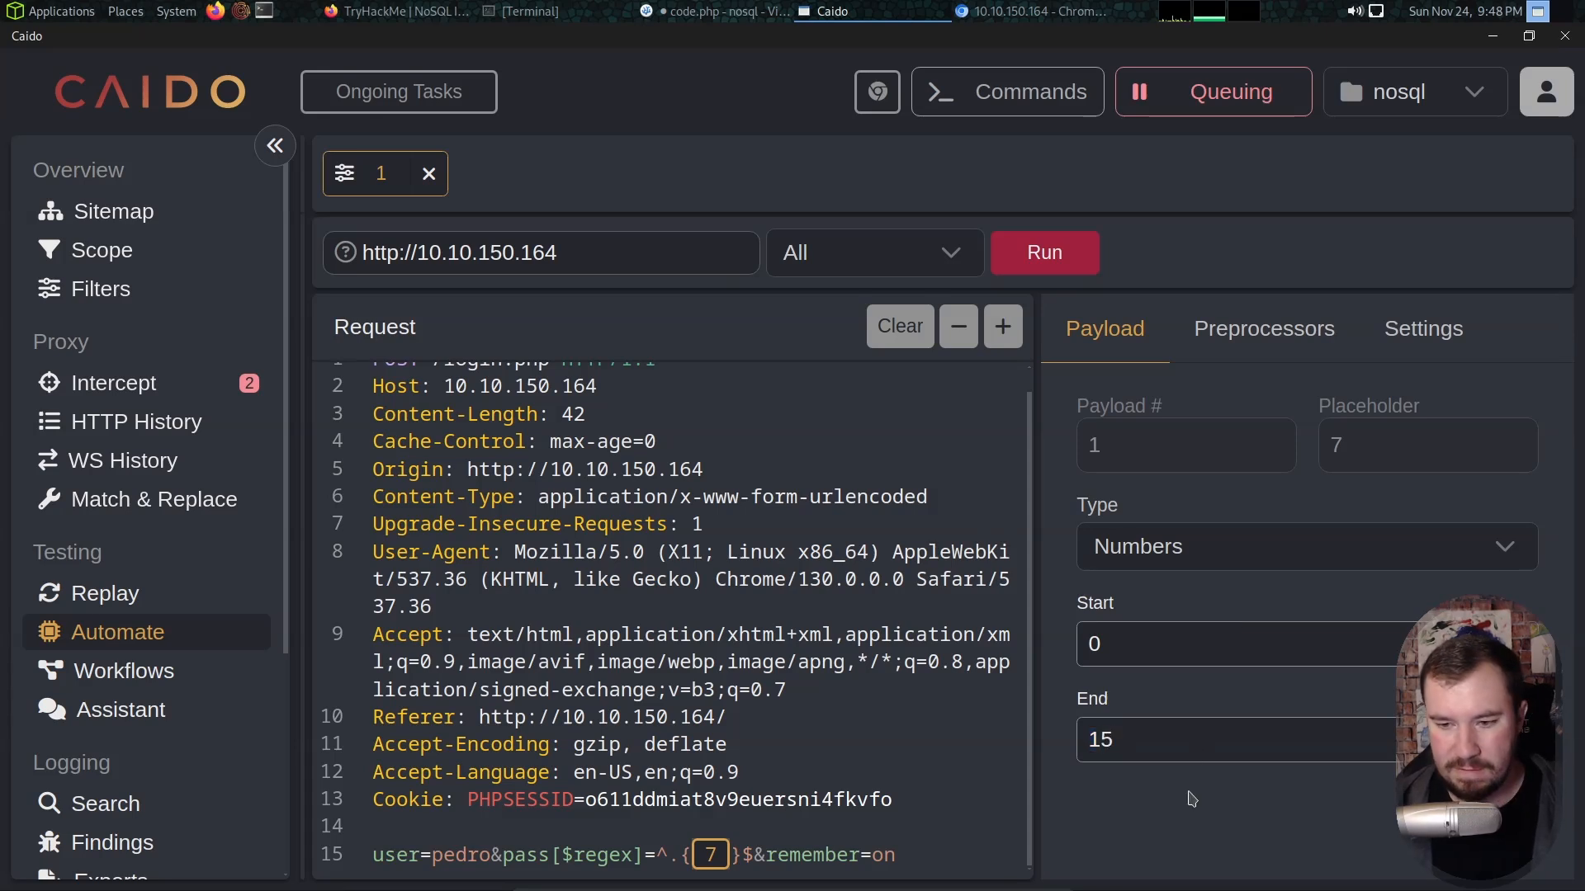
click(1043, 253)
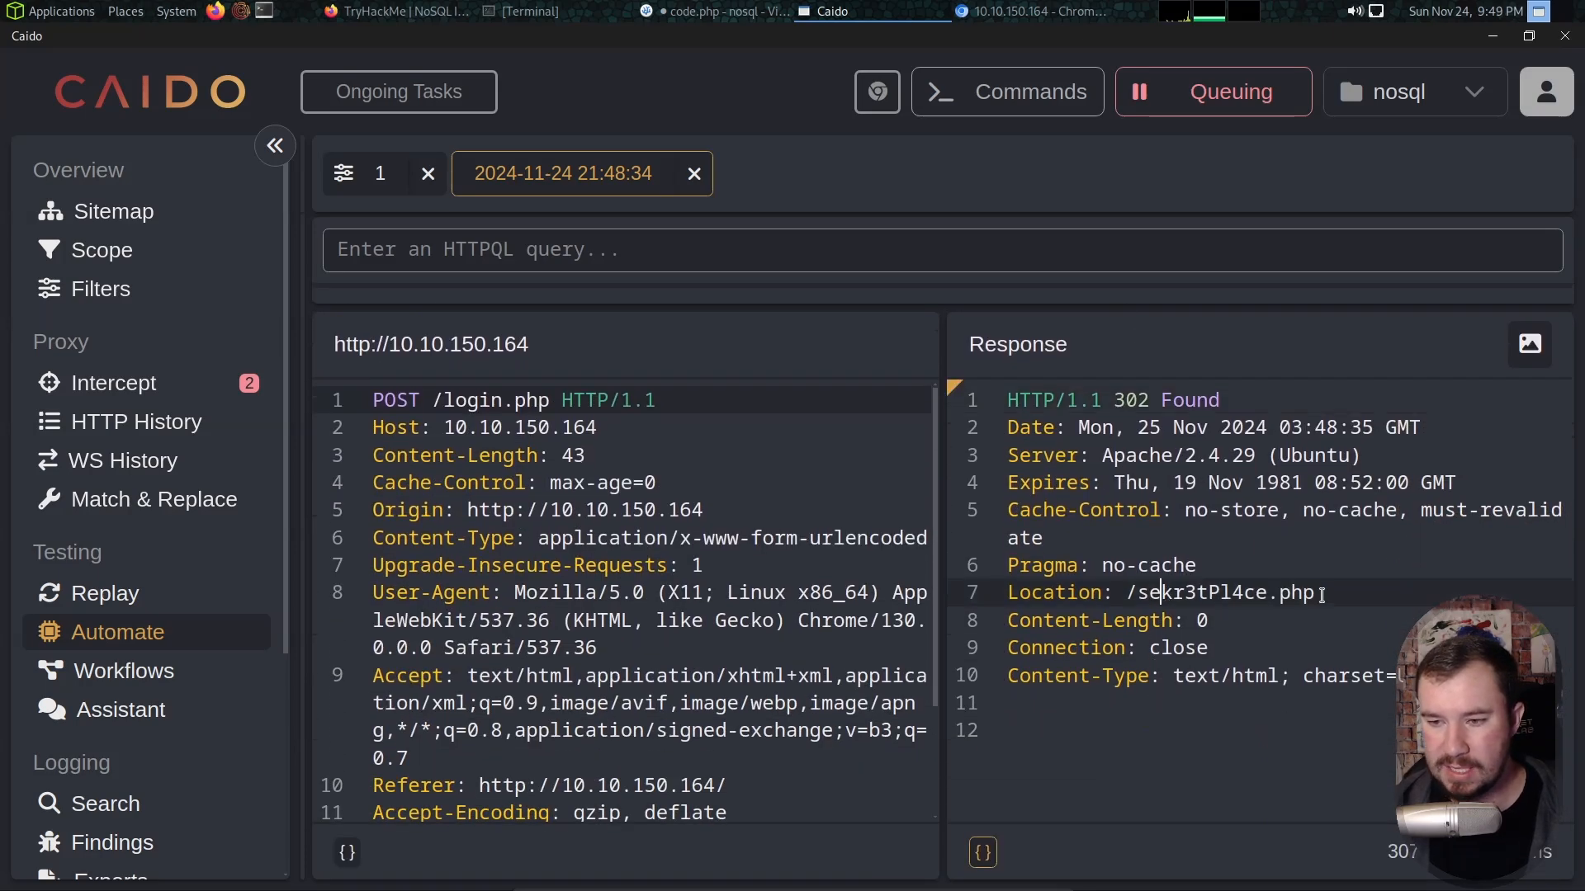
Step: Select the Location /sekr3tPl4ce.php header in the result for pass[$regex]=^.{11}$
double_click(1218, 593)
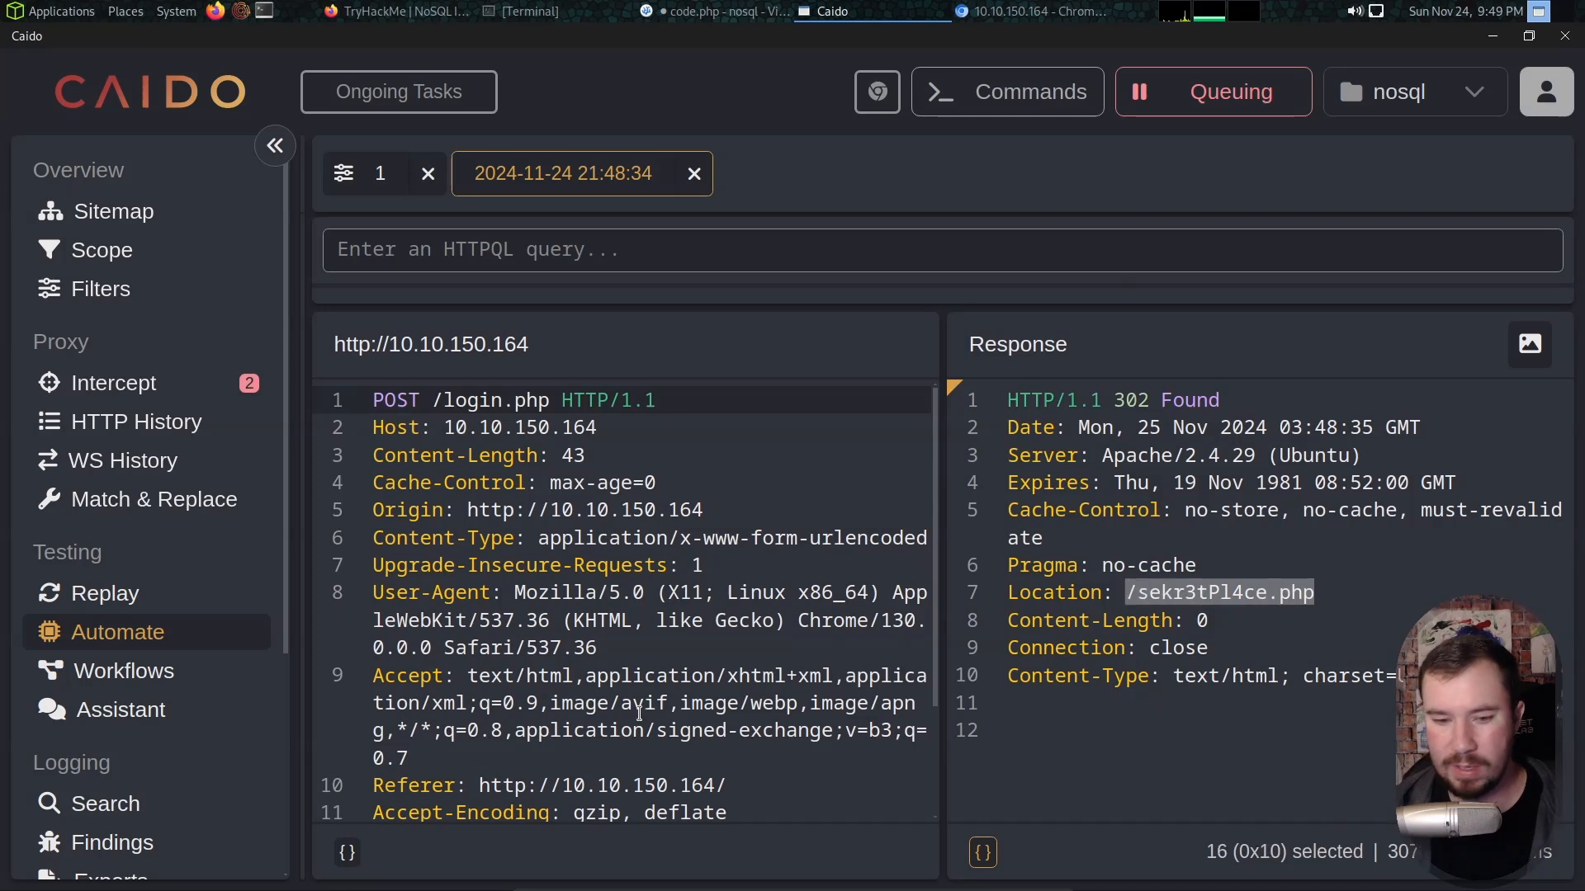
scroll(down, 3)
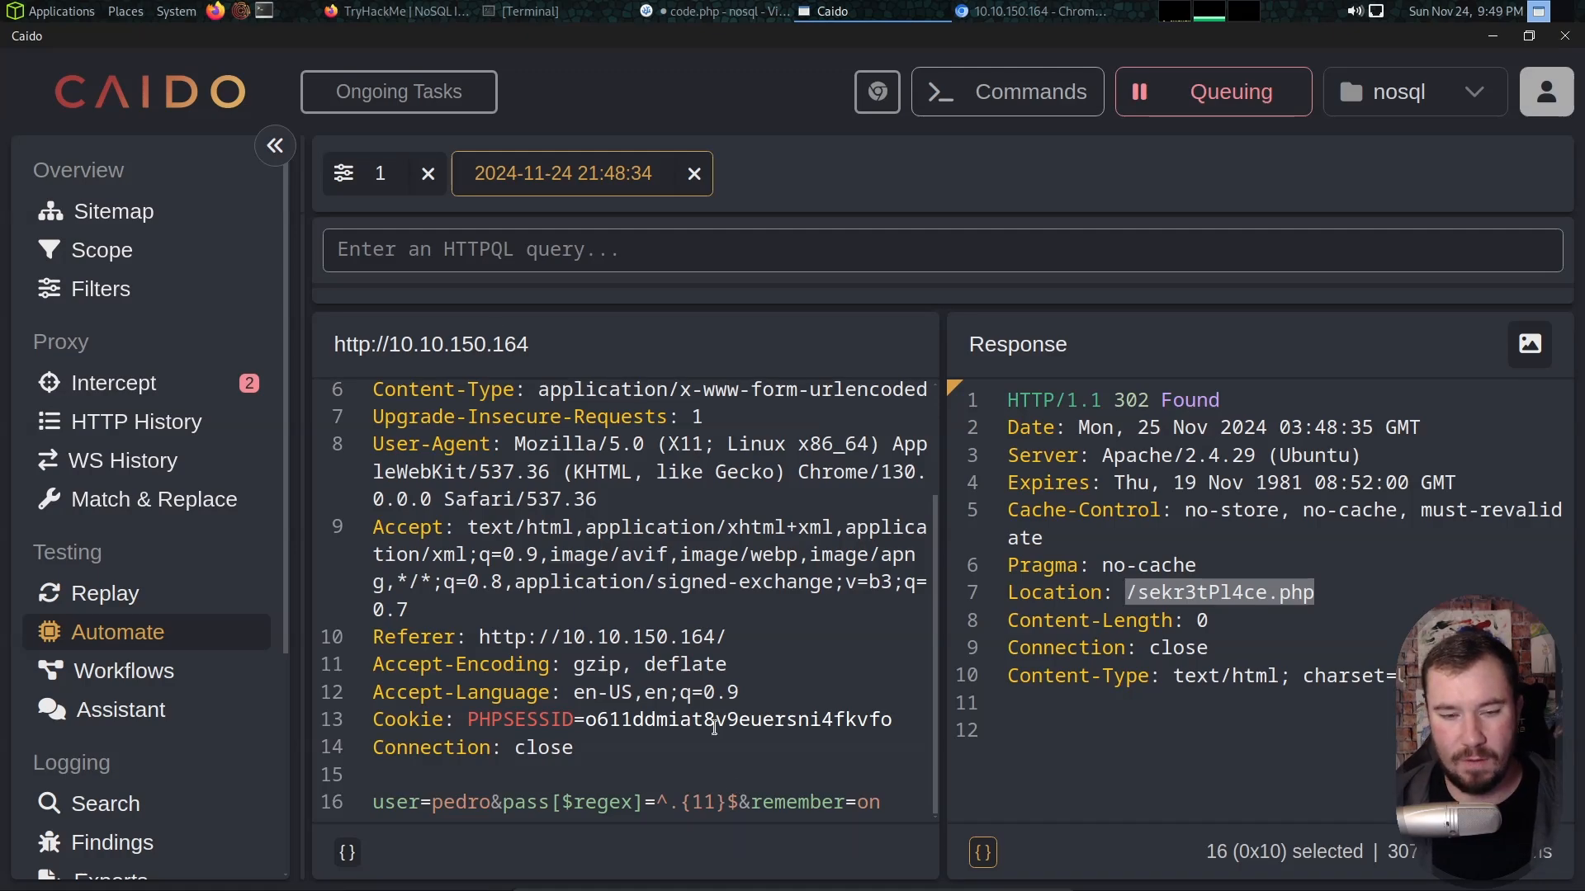
Step: Review the letter-by-letter regex example in TryHackMe, then return to Caido's 11-character regex request
click(398, 11)
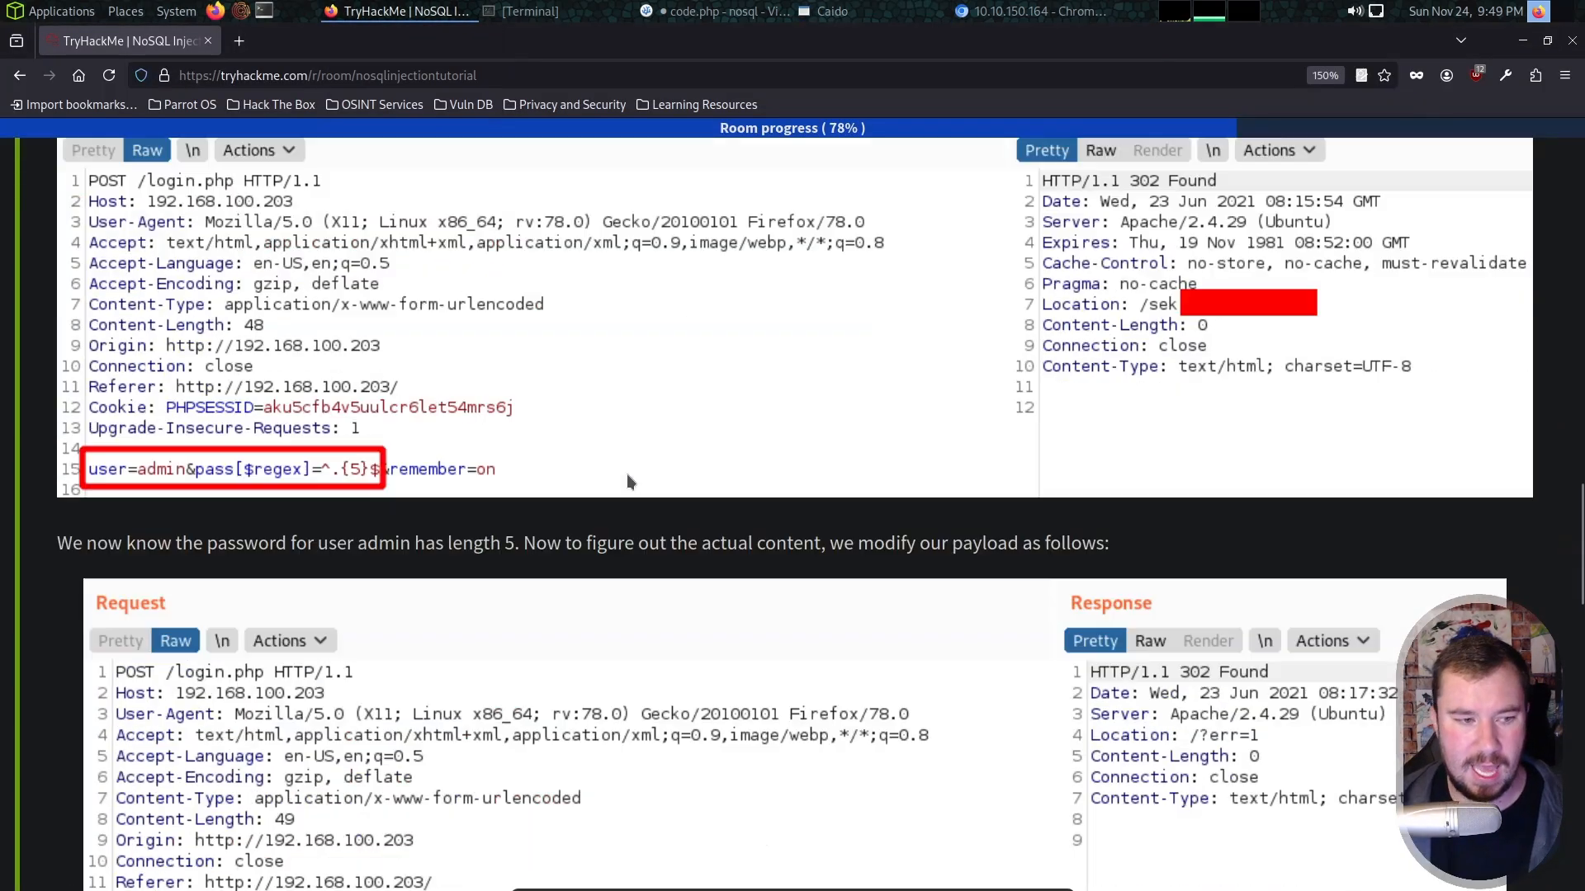
scroll(down, 3)
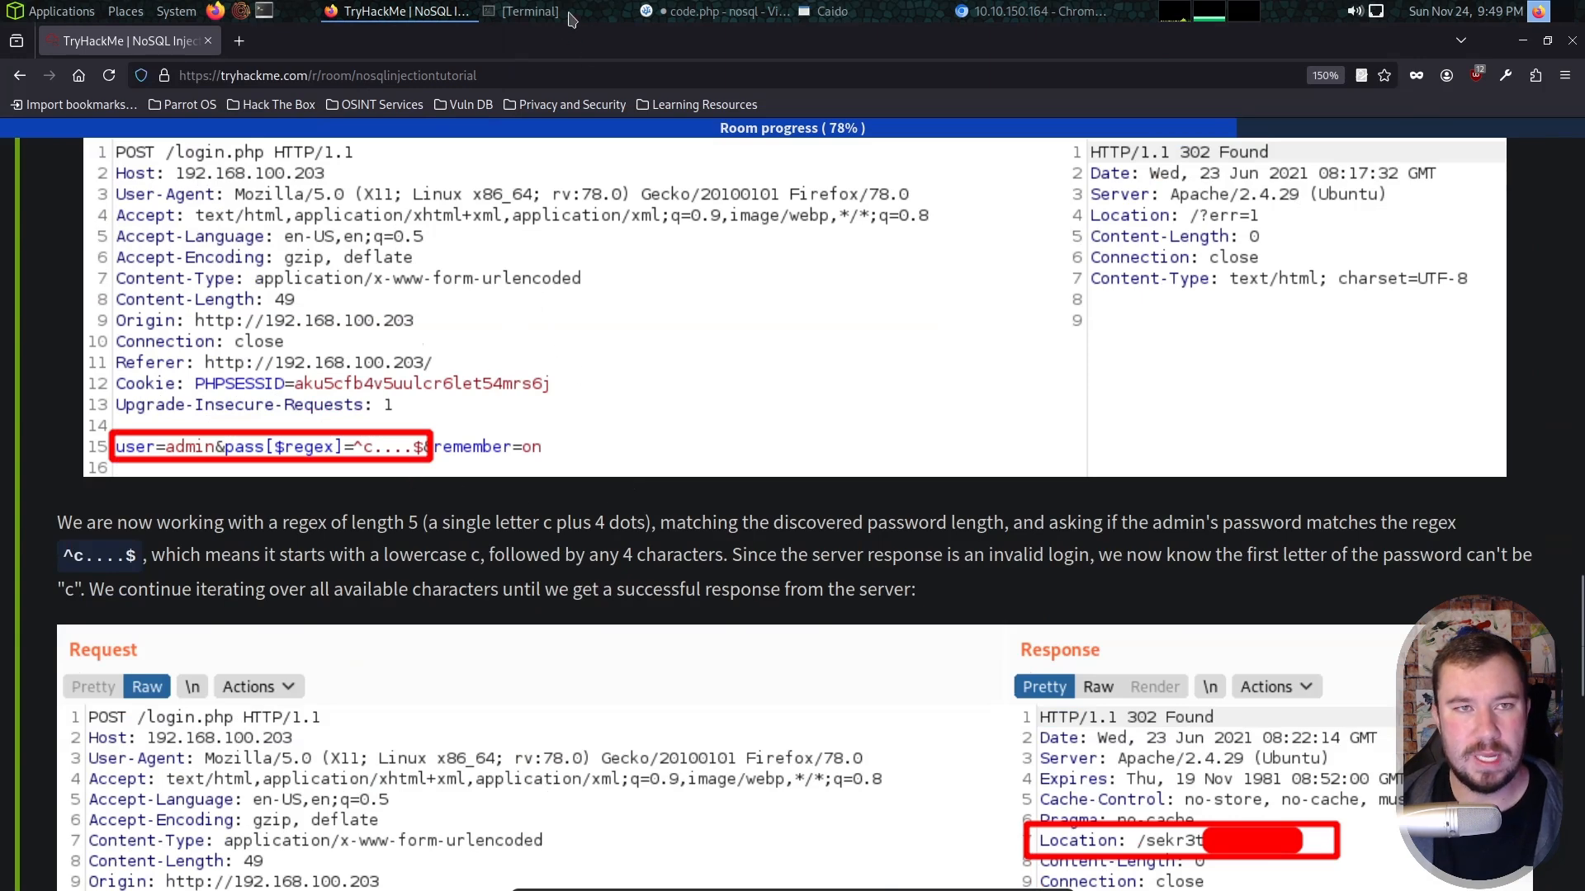
click(522, 12)
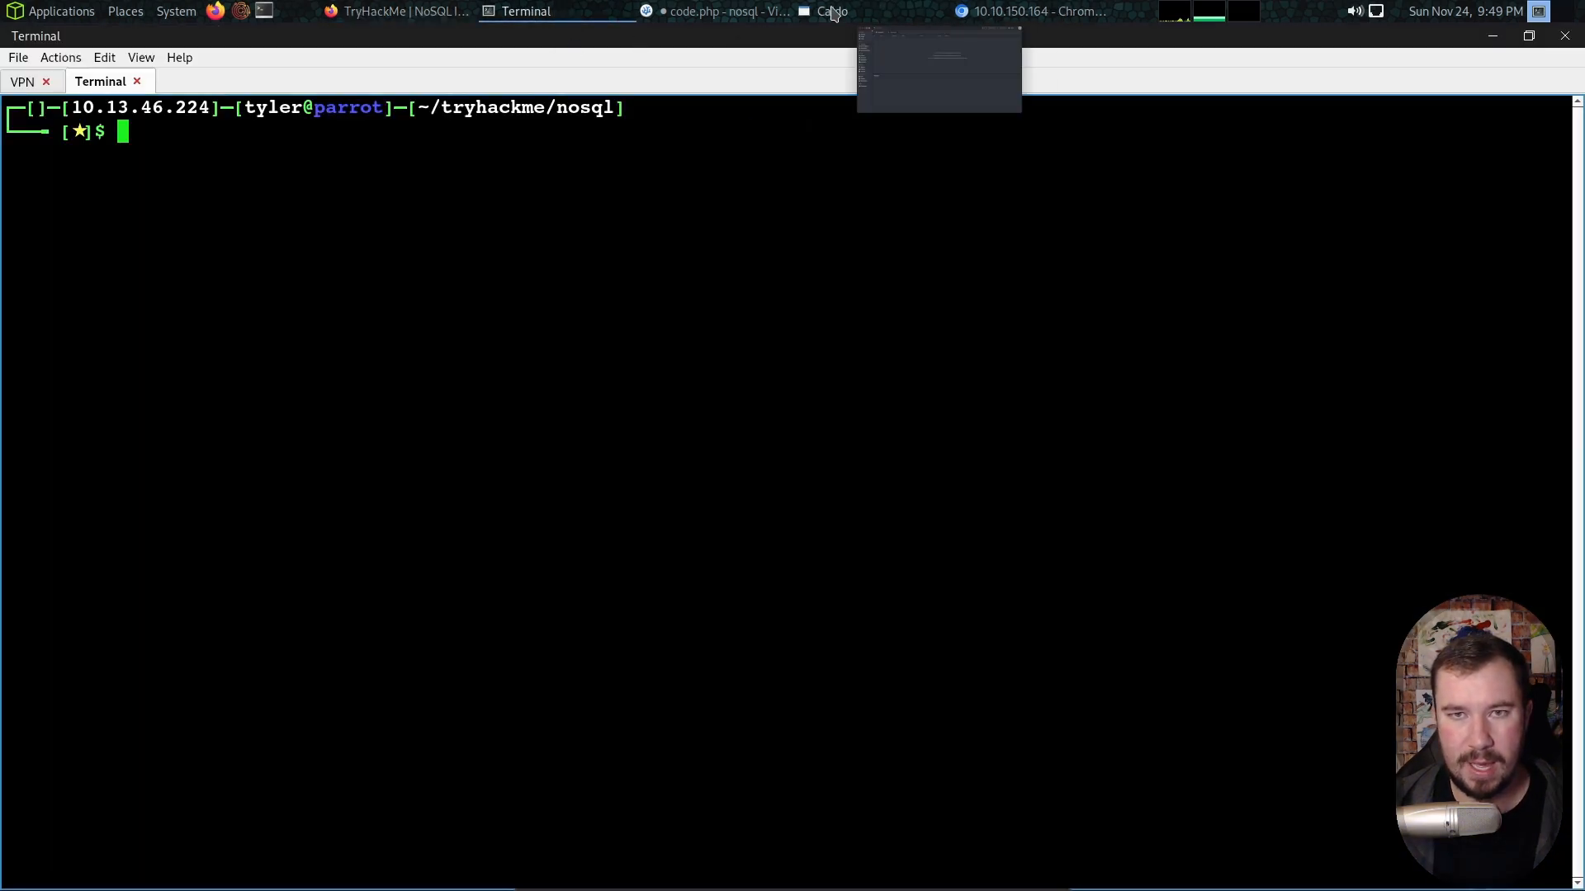
click(828, 11)
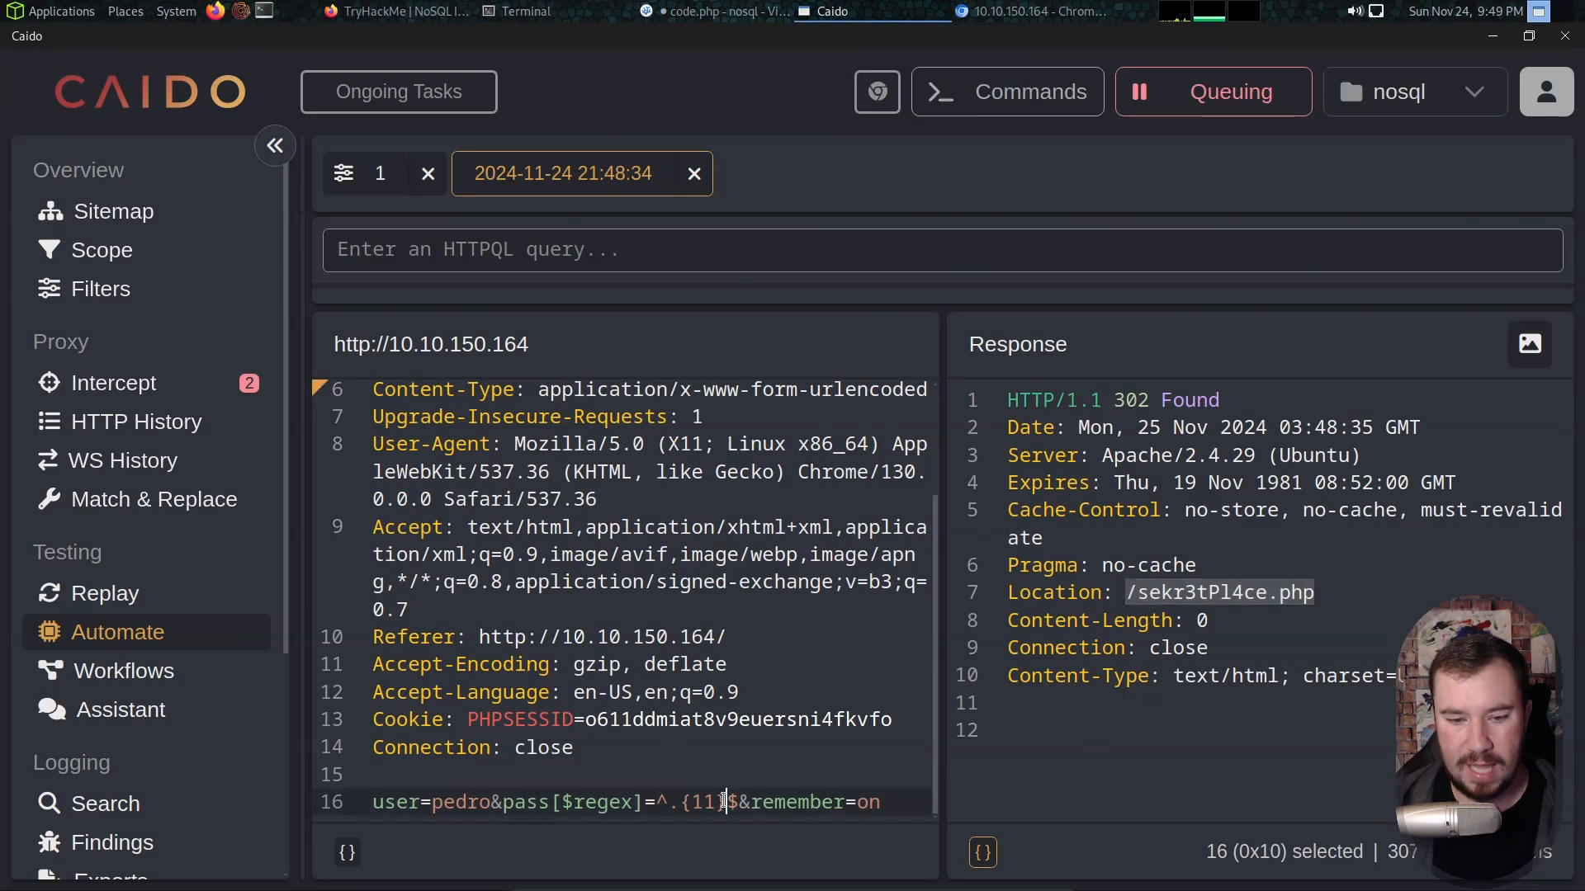
drag(668, 802, 727, 802)
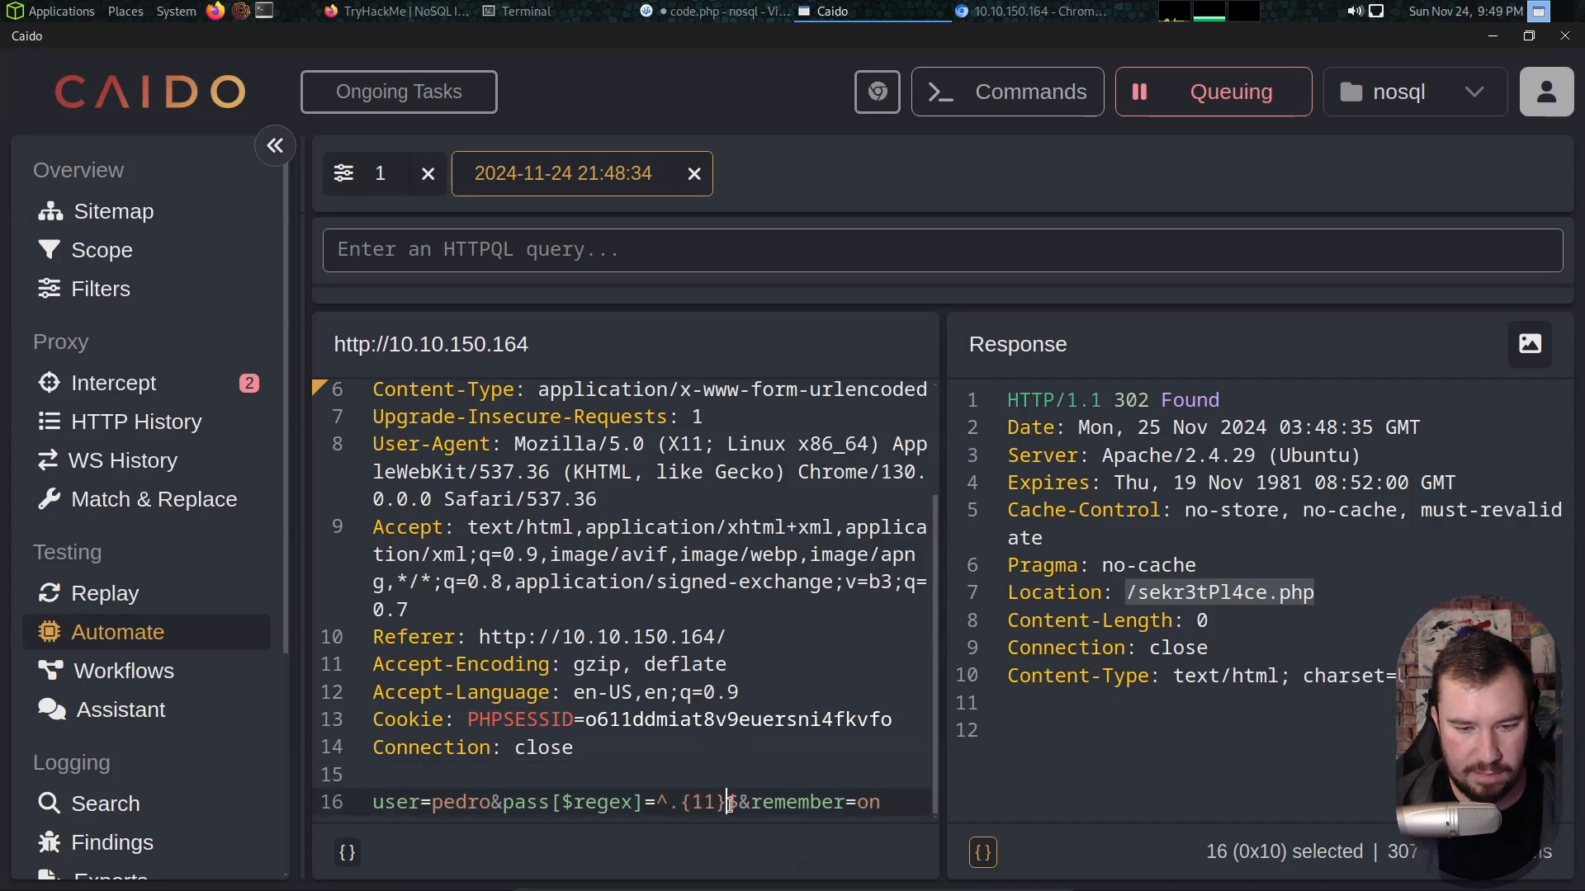
mouse_move(109, 592)
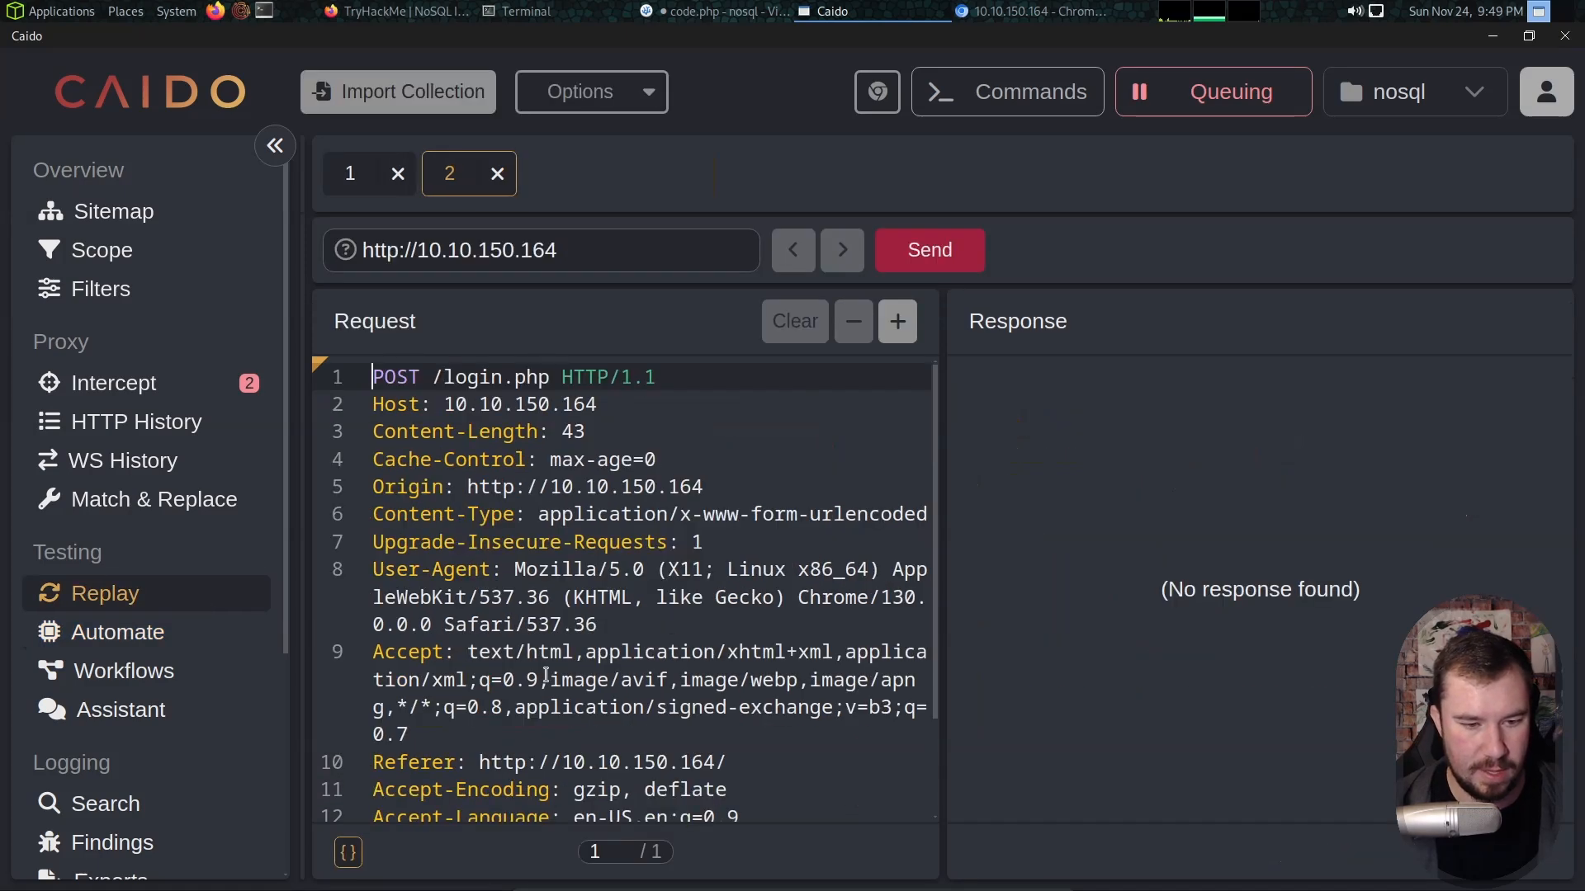
Step: Replace the length part of pass[$regex] with the letter a after ^
scroll(down, 3)
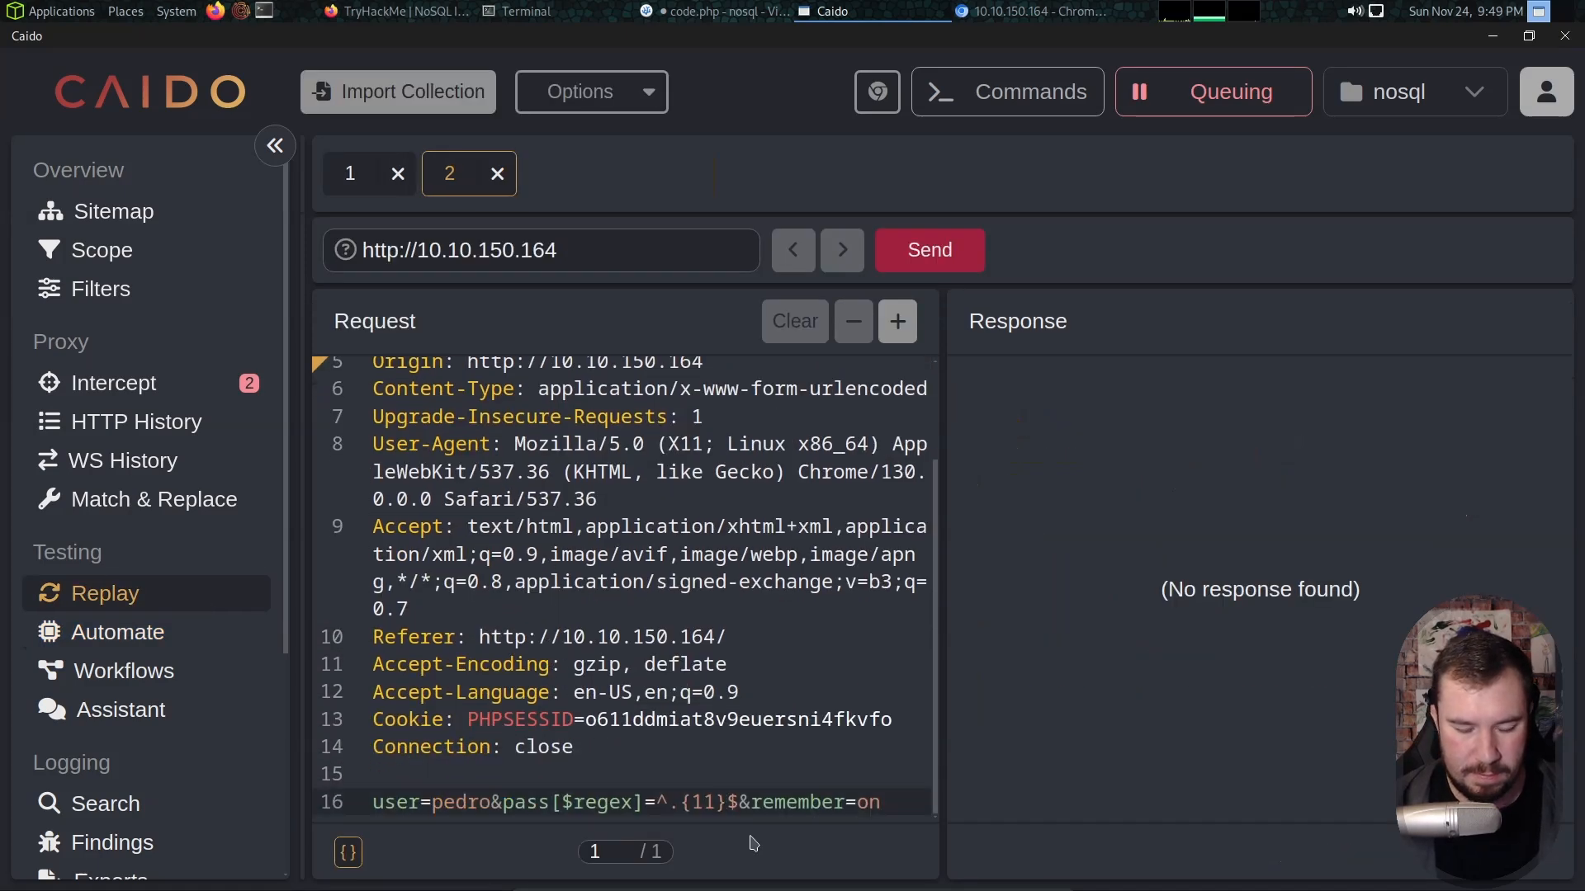
key(BackSpace)
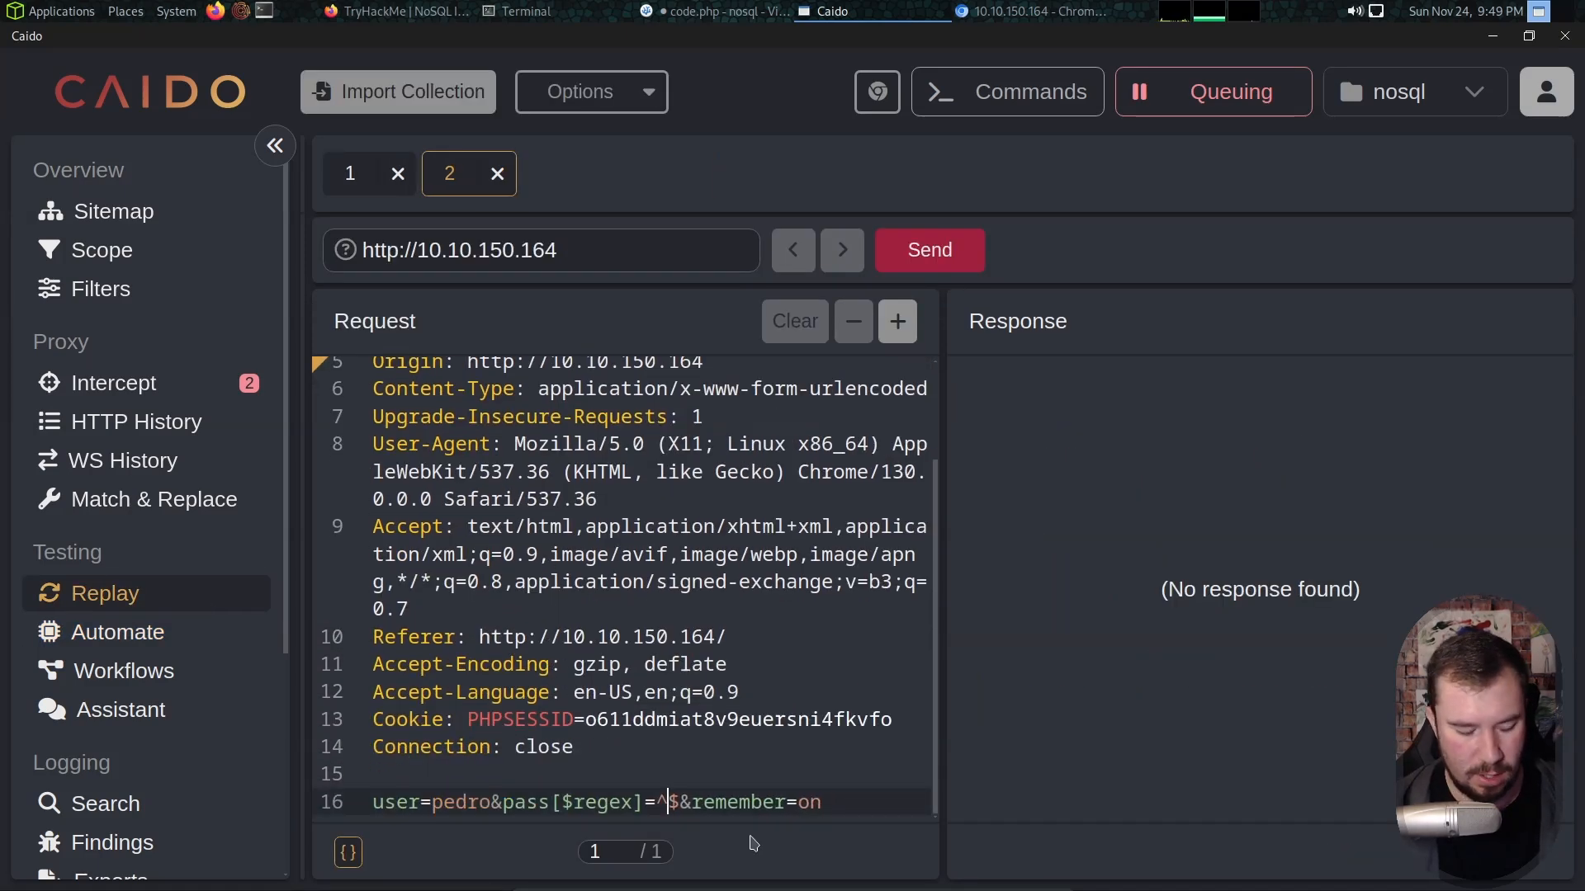
click(398, 11)
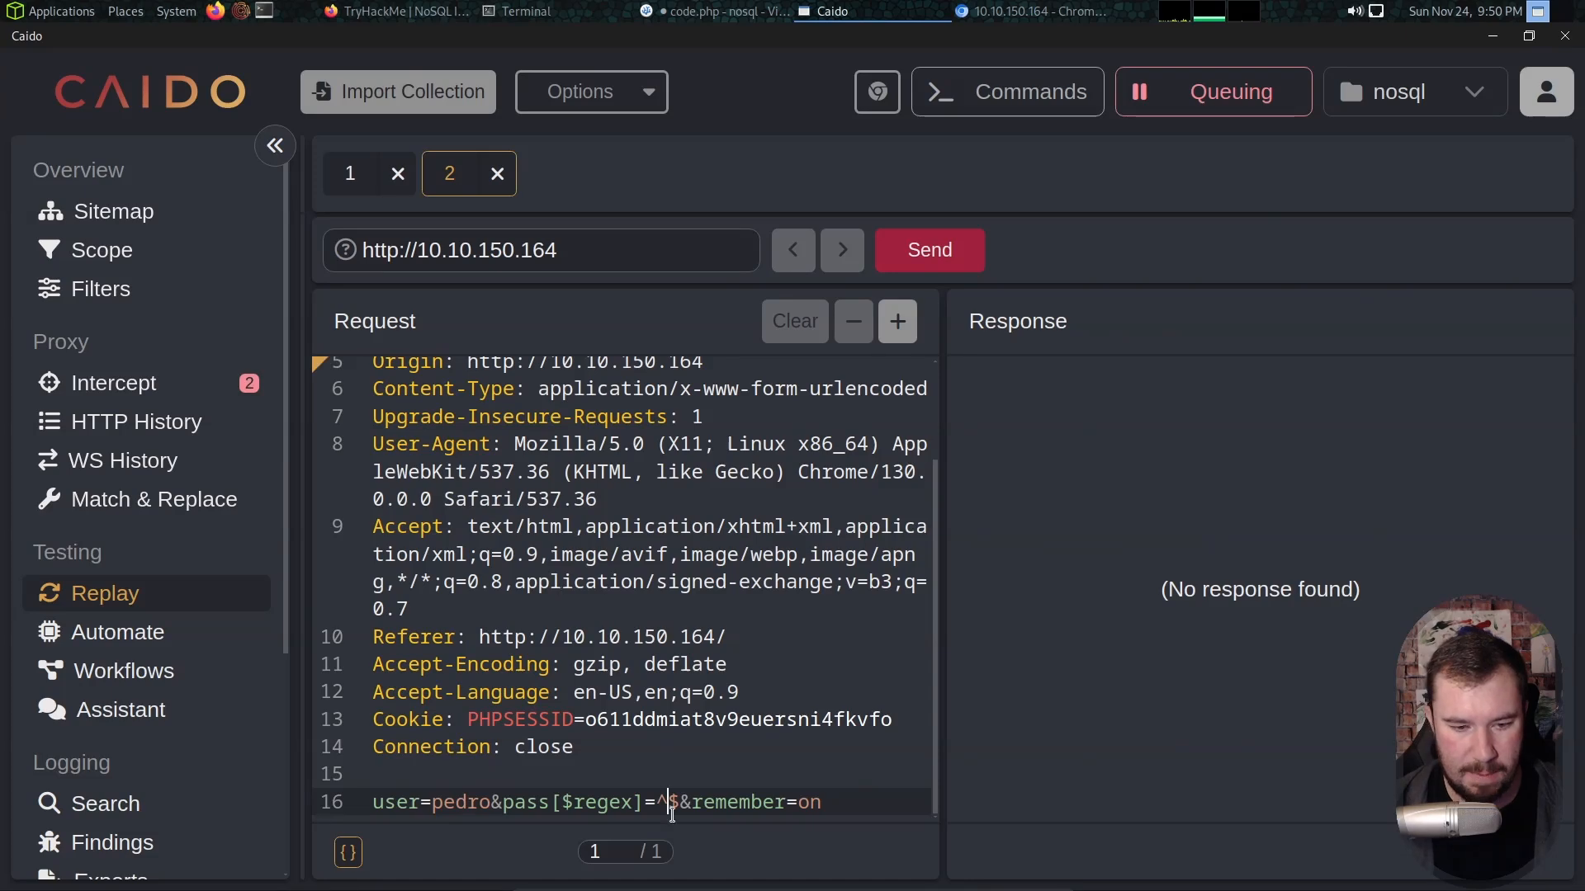
text(a)
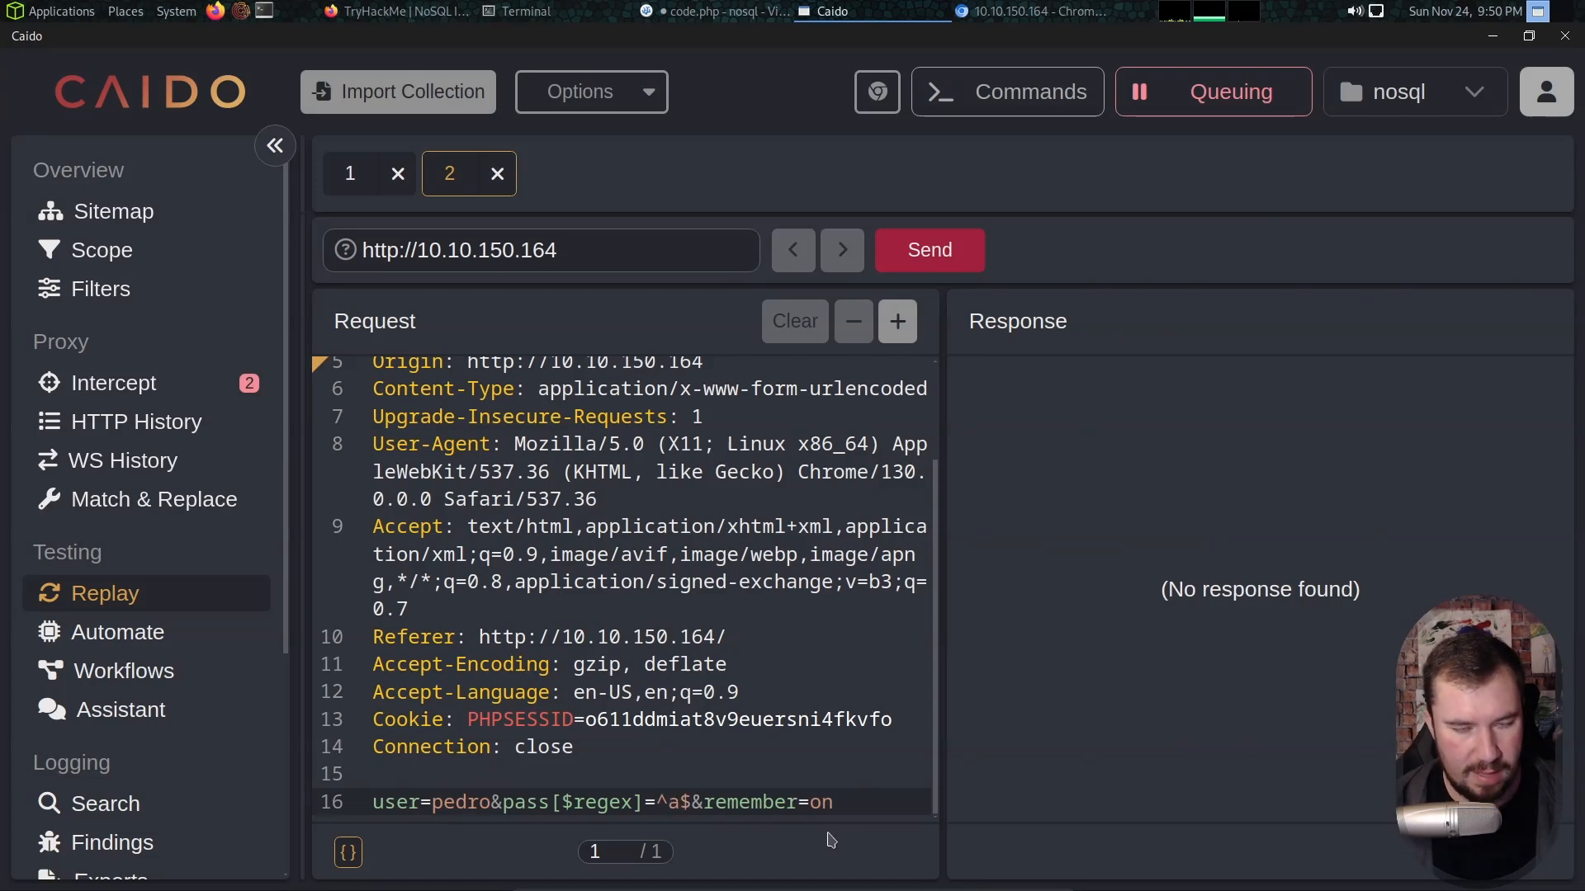
click(396, 11)
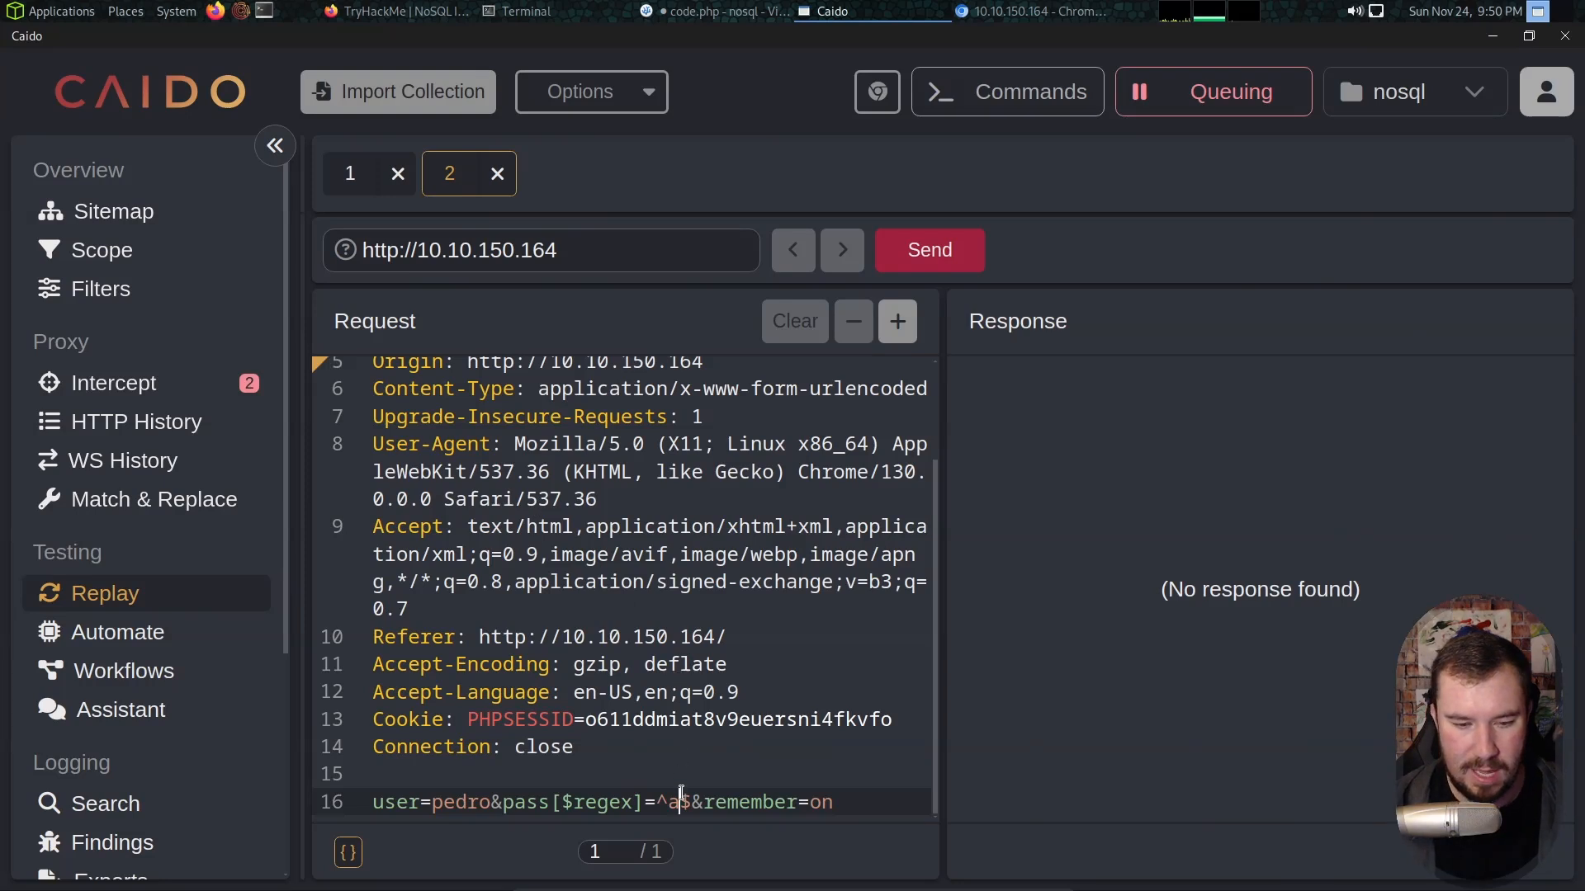
Step: Pad the regex to ^a..........$ and send pedro's login, getting a 302 redirect to /?err=1
text(.)
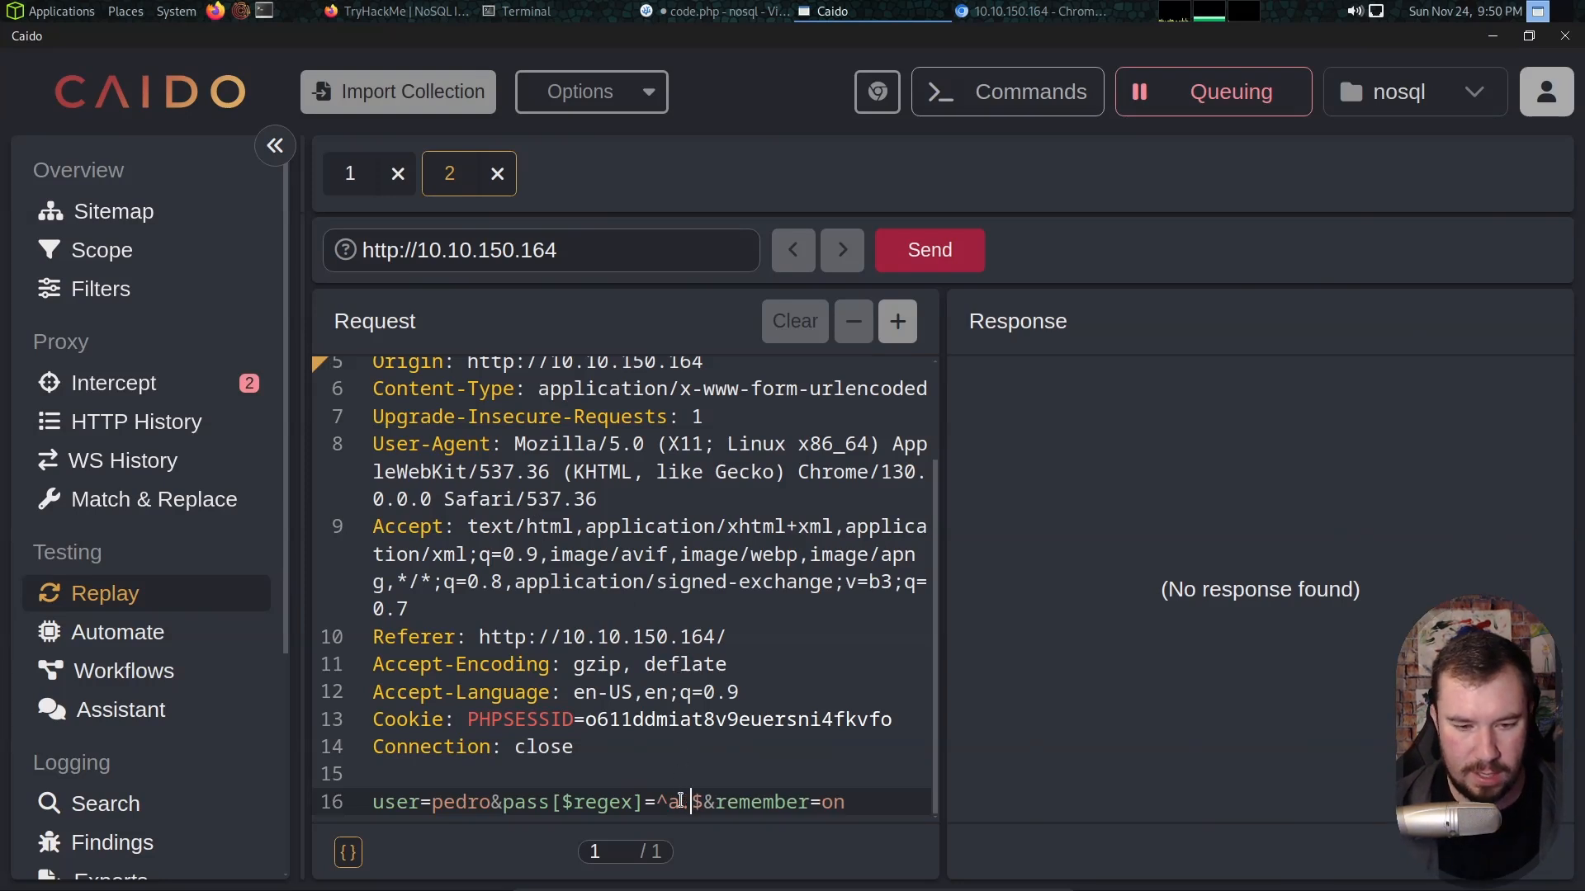
text(.........)
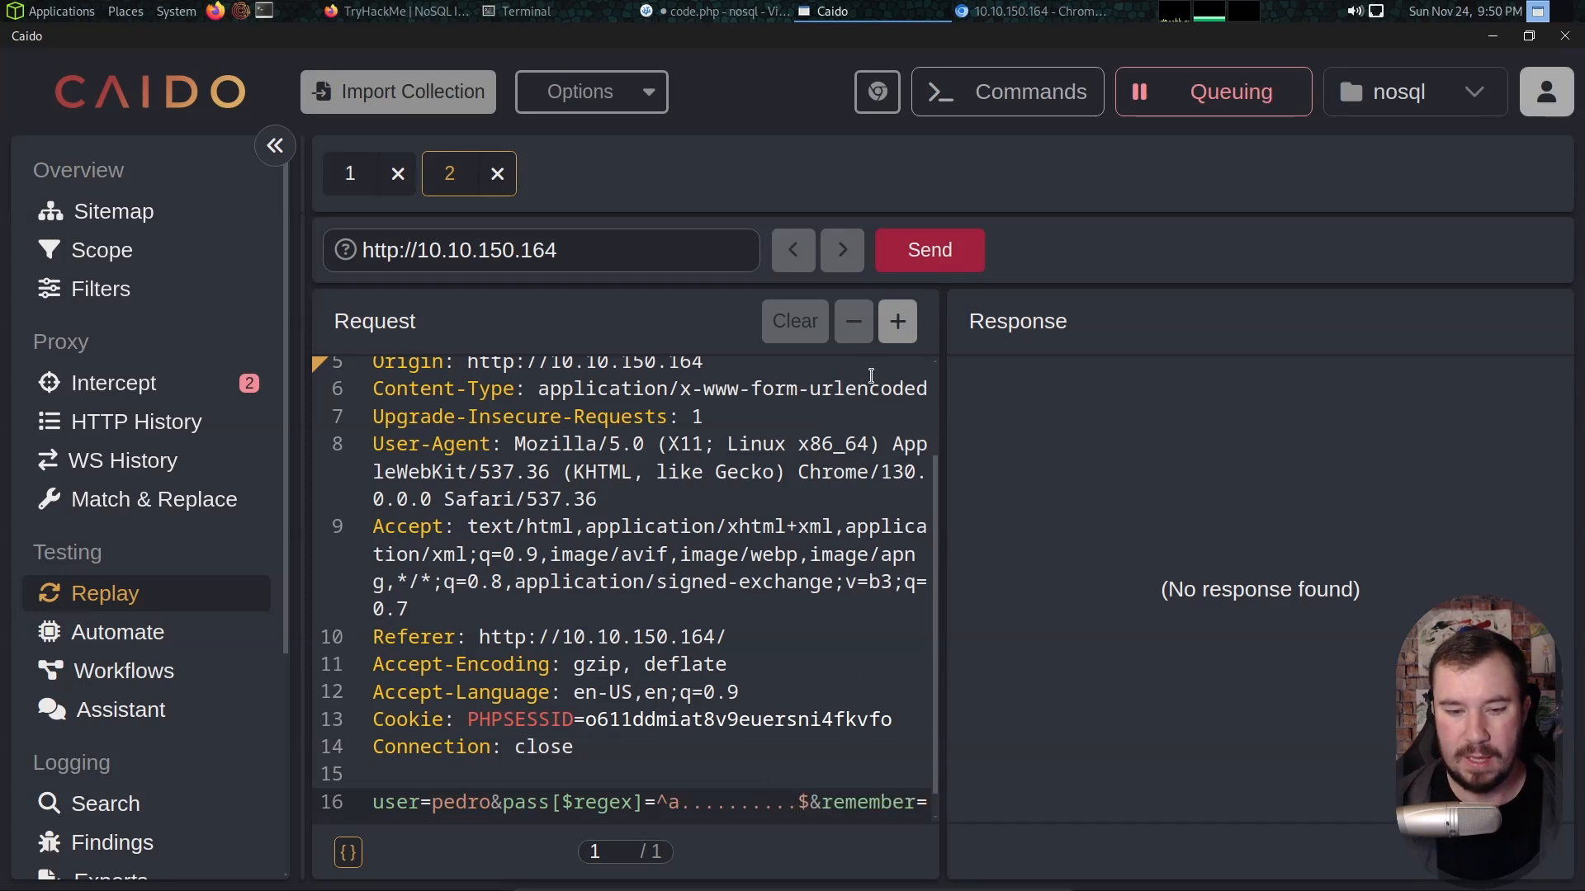
click(926, 249)
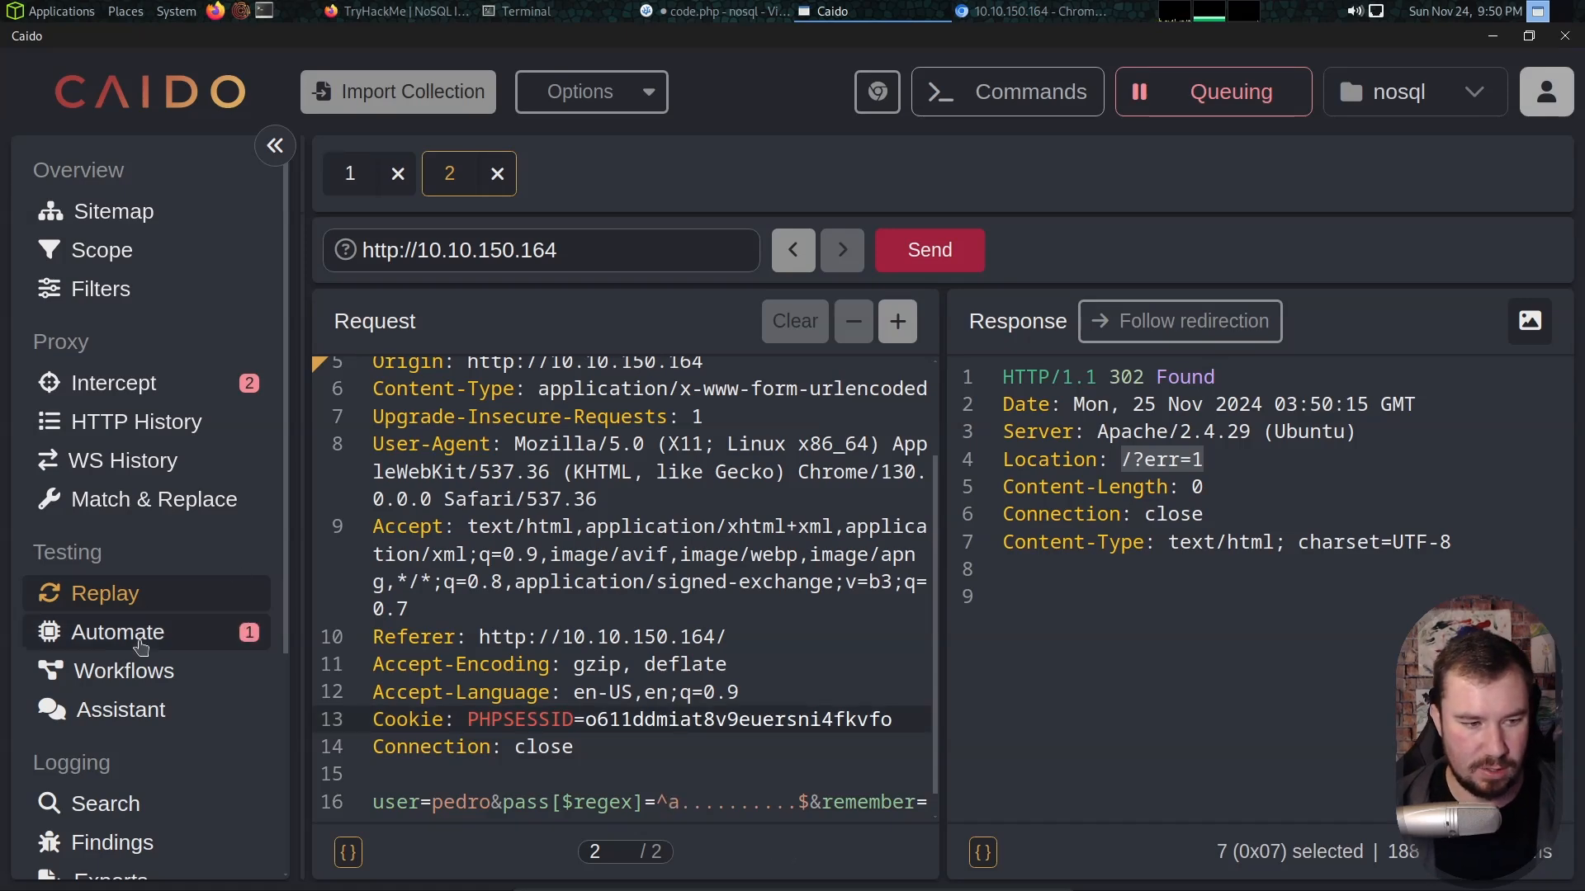
Step: In Automate tab 2, mark the first letter a as placeholder with a Simple List payload a to z and run
click(116, 632)
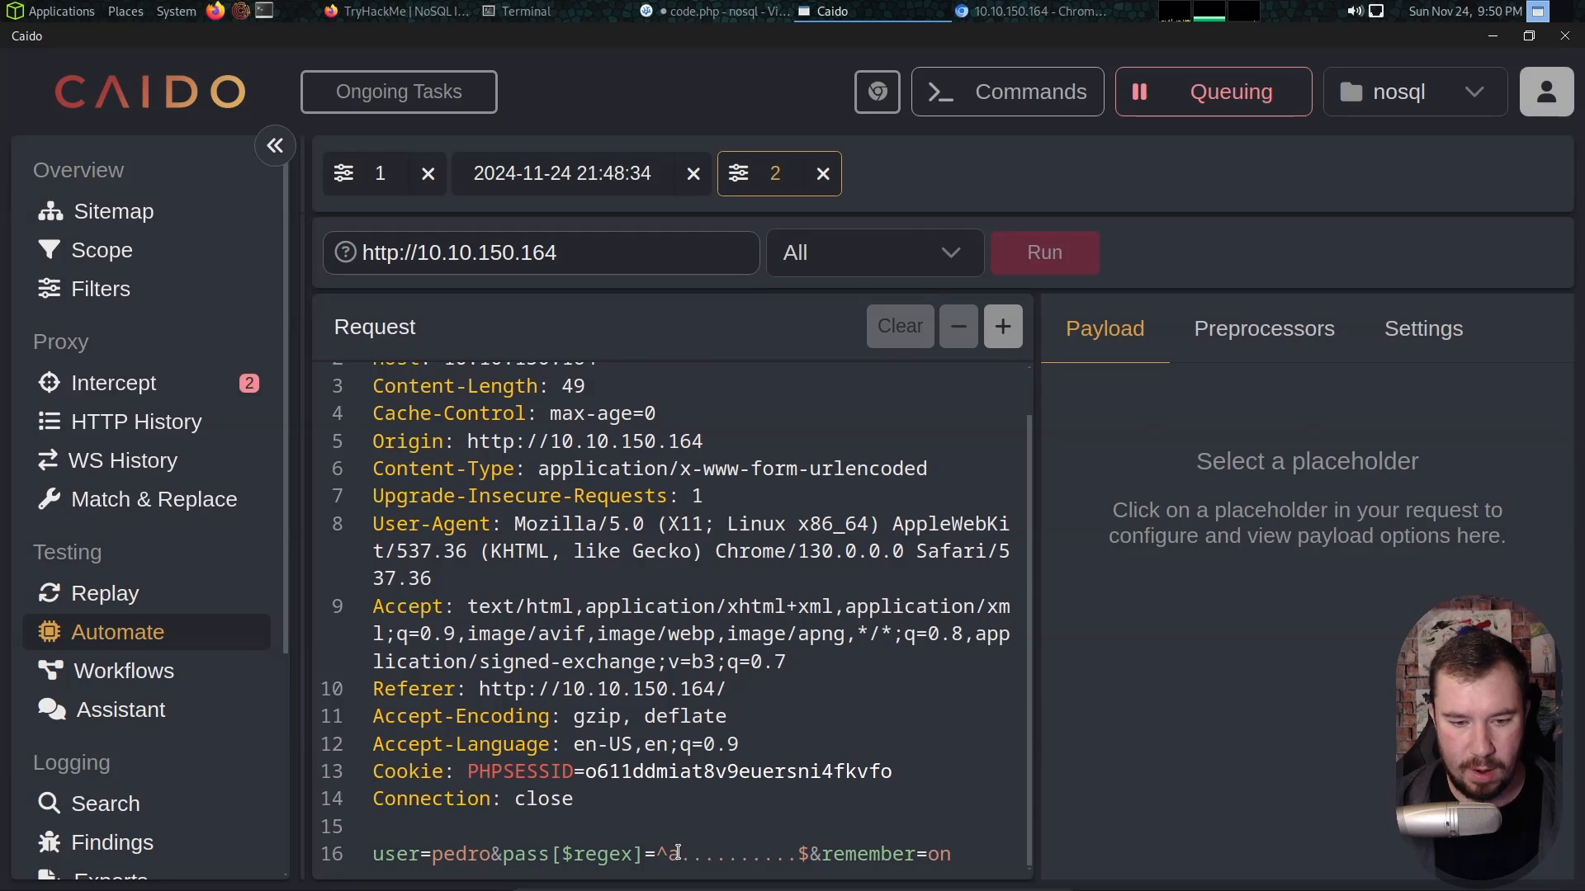
click(687, 854)
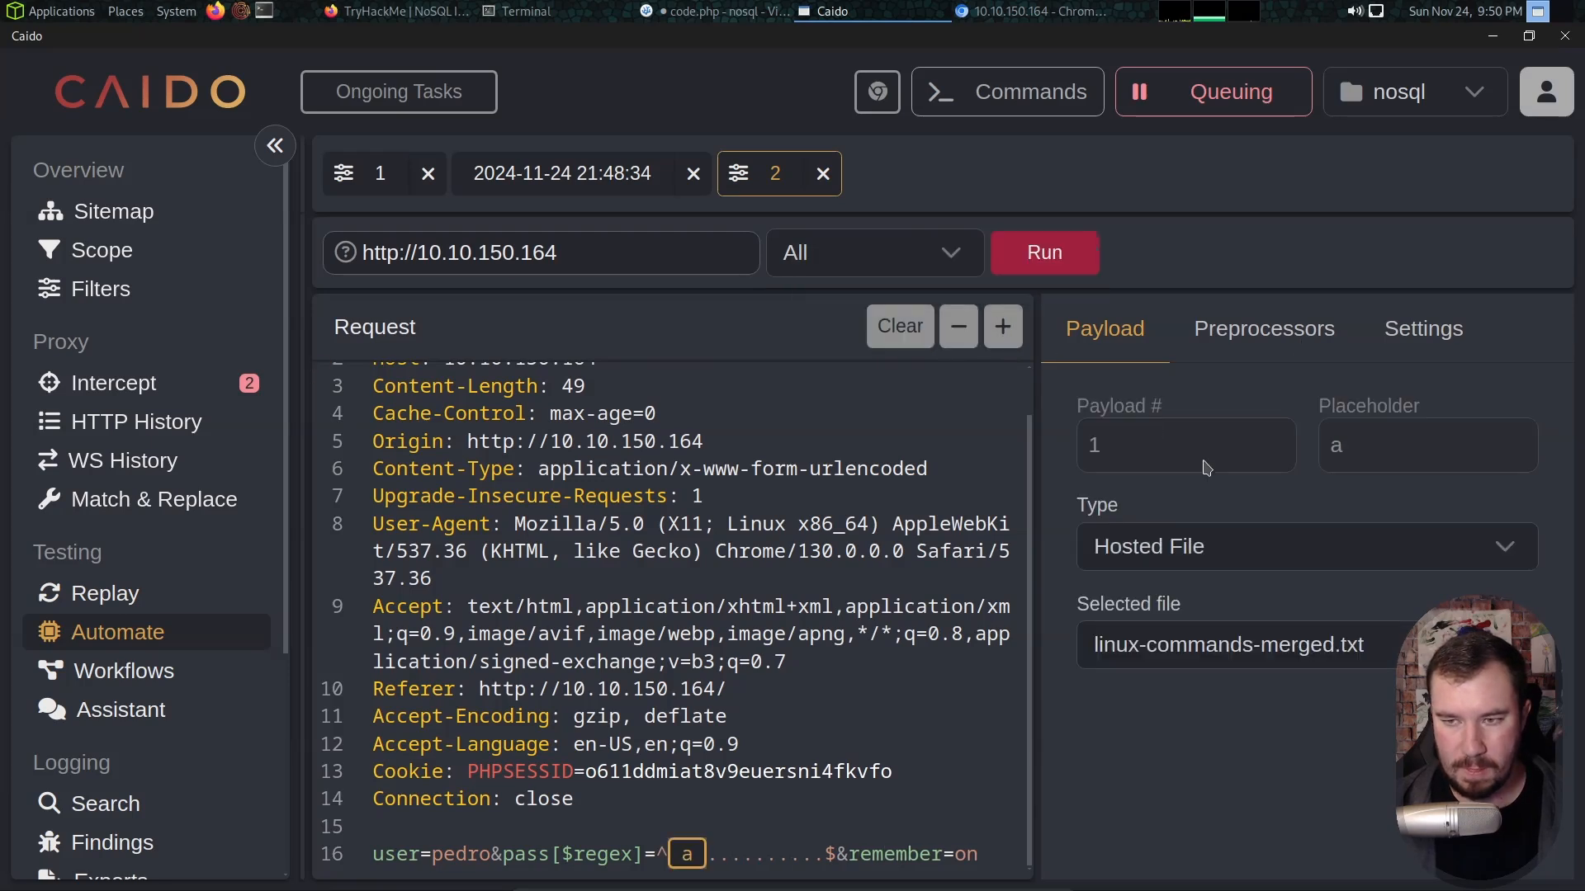
click(1304, 546)
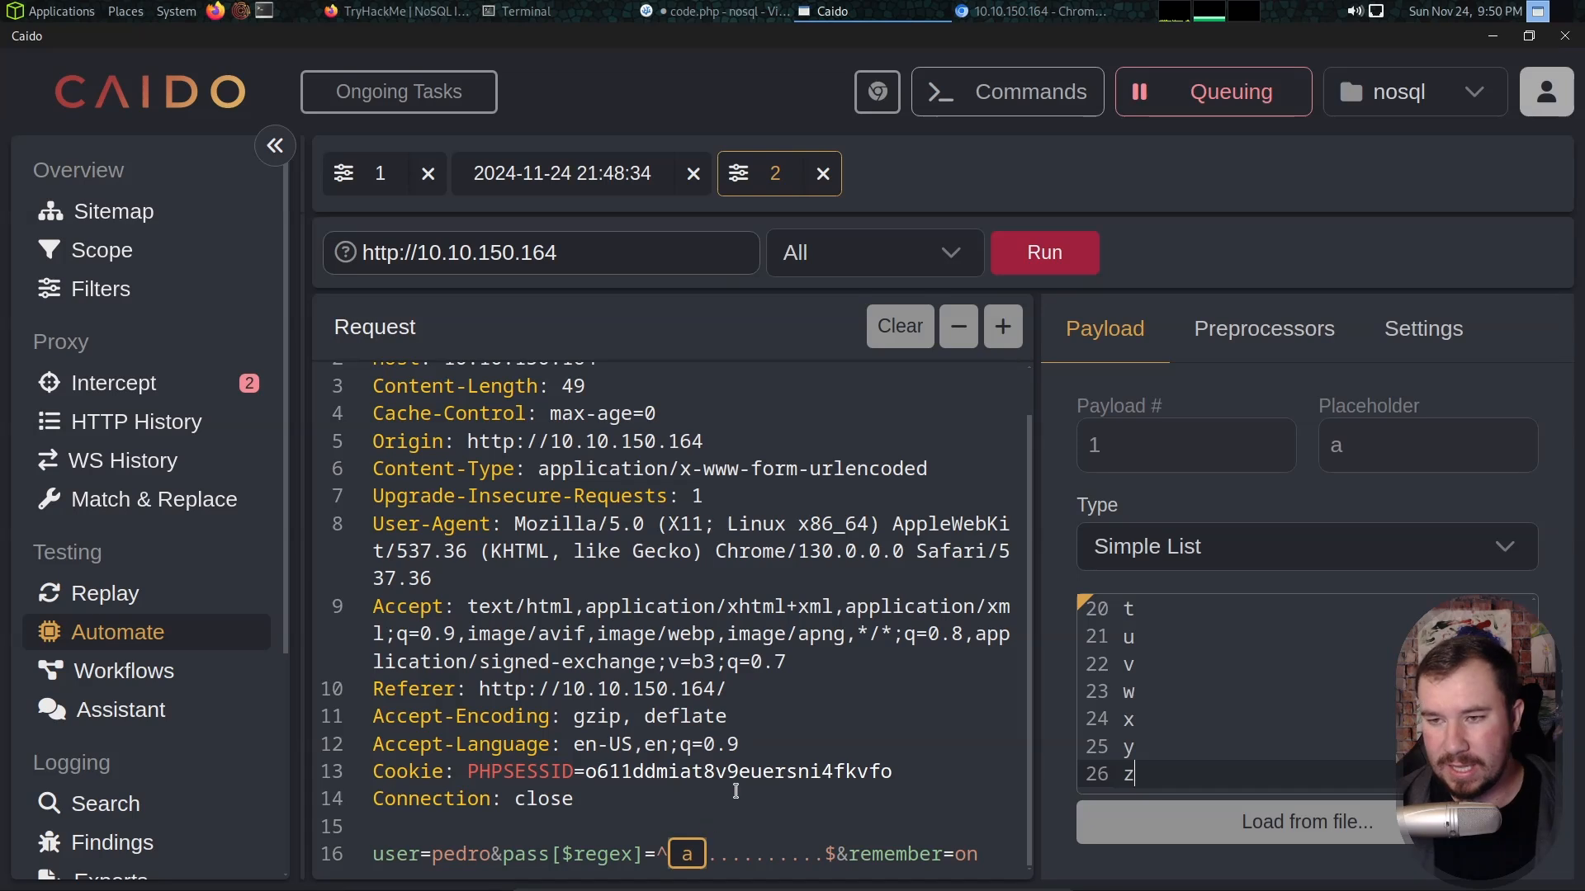
click(1044, 252)
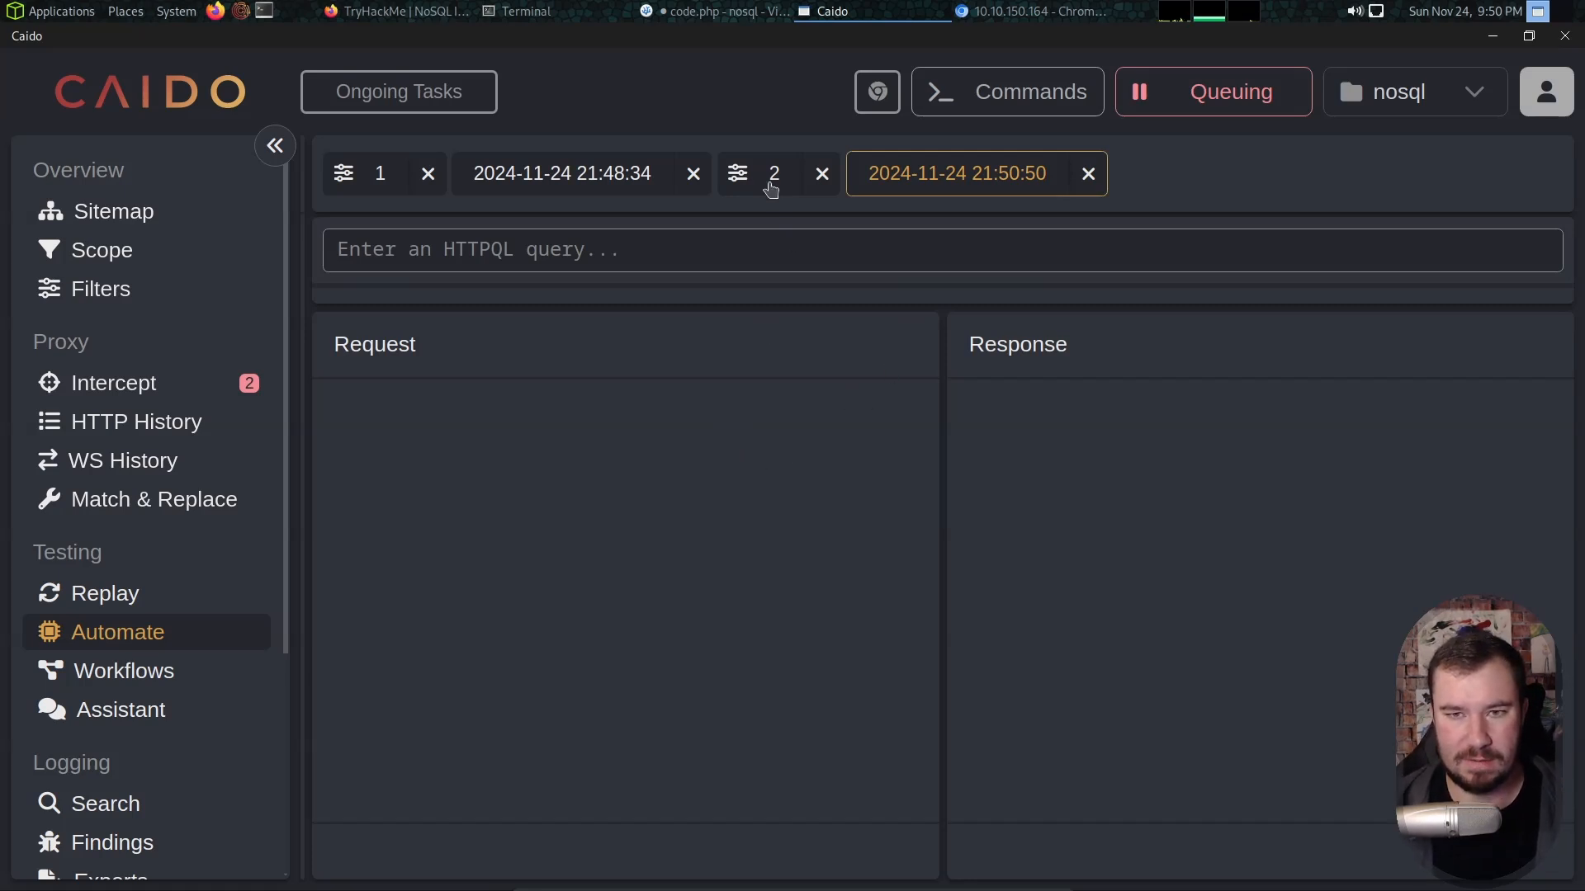
Step: Close the empty first run results and start the letter-guessing attack again
click(776, 174)
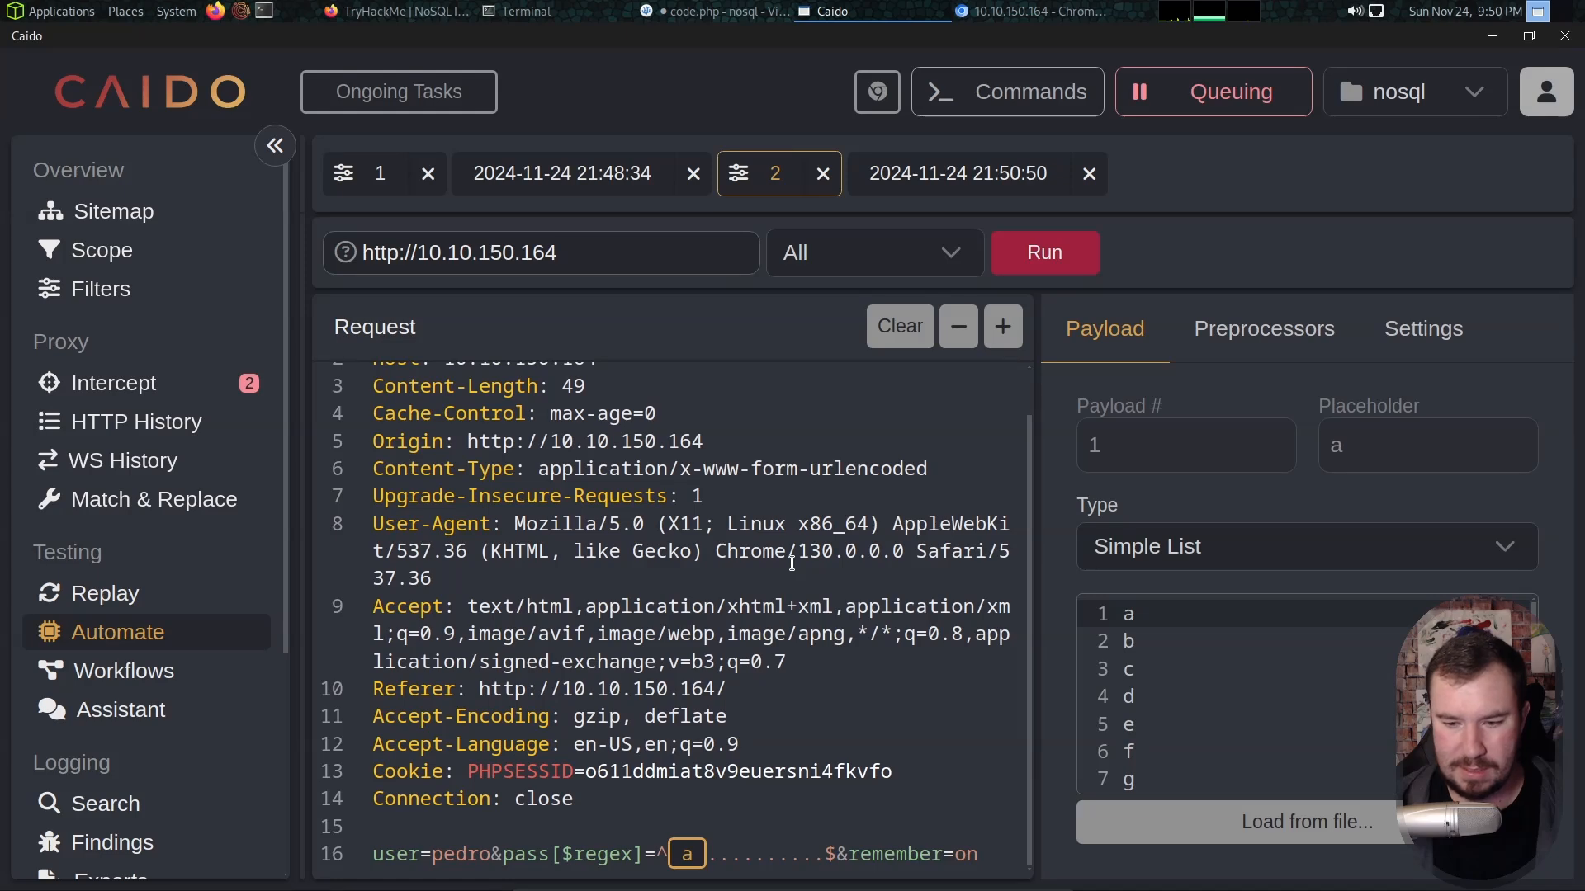
click(975, 173)
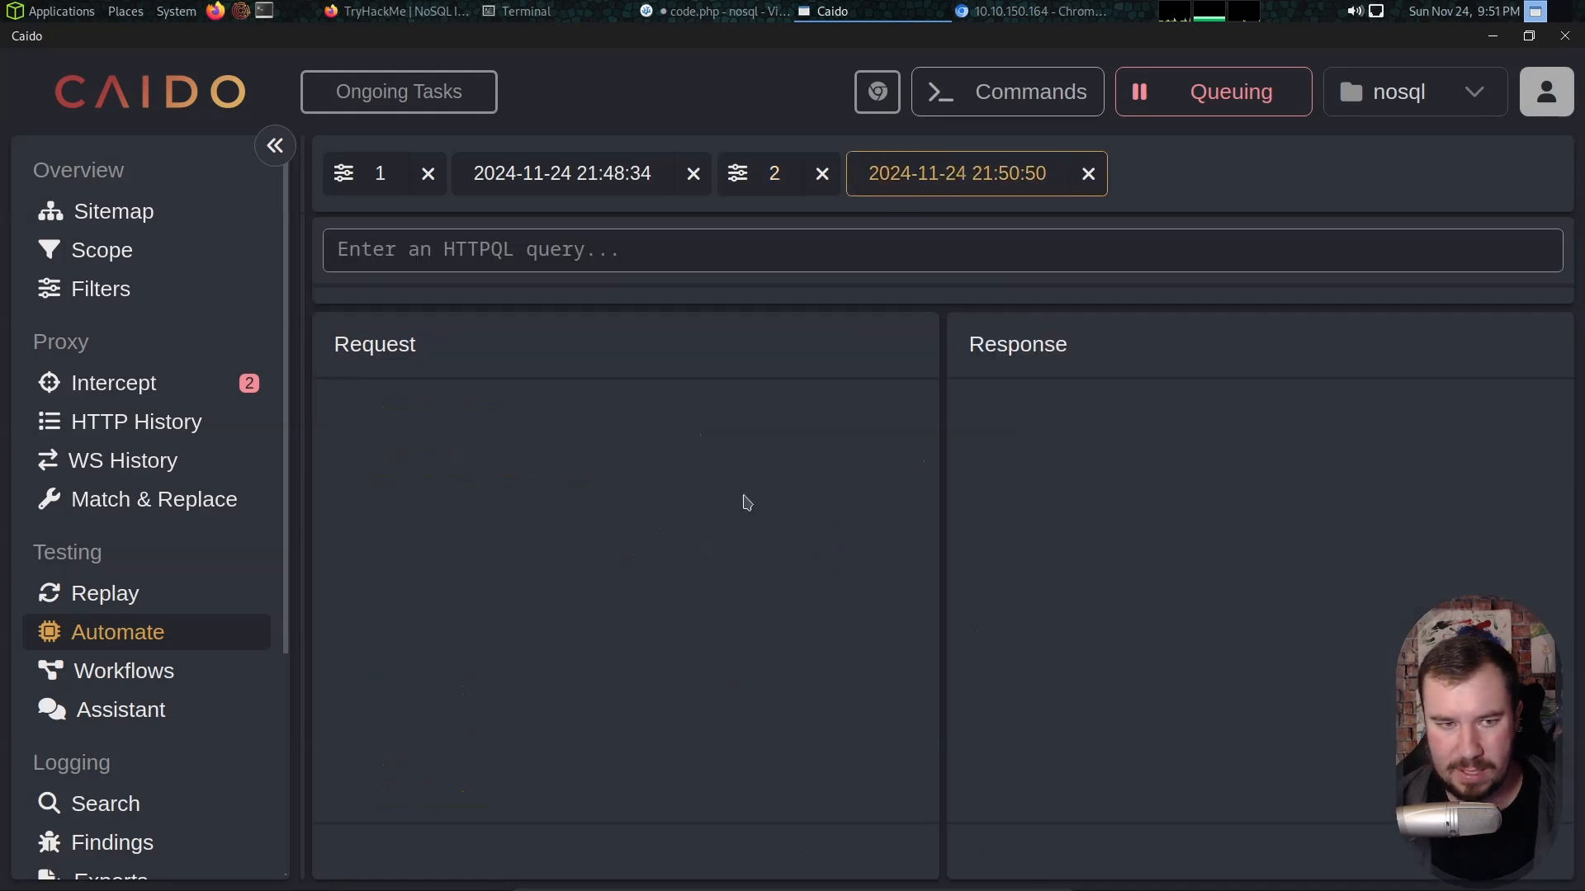
click(774, 173)
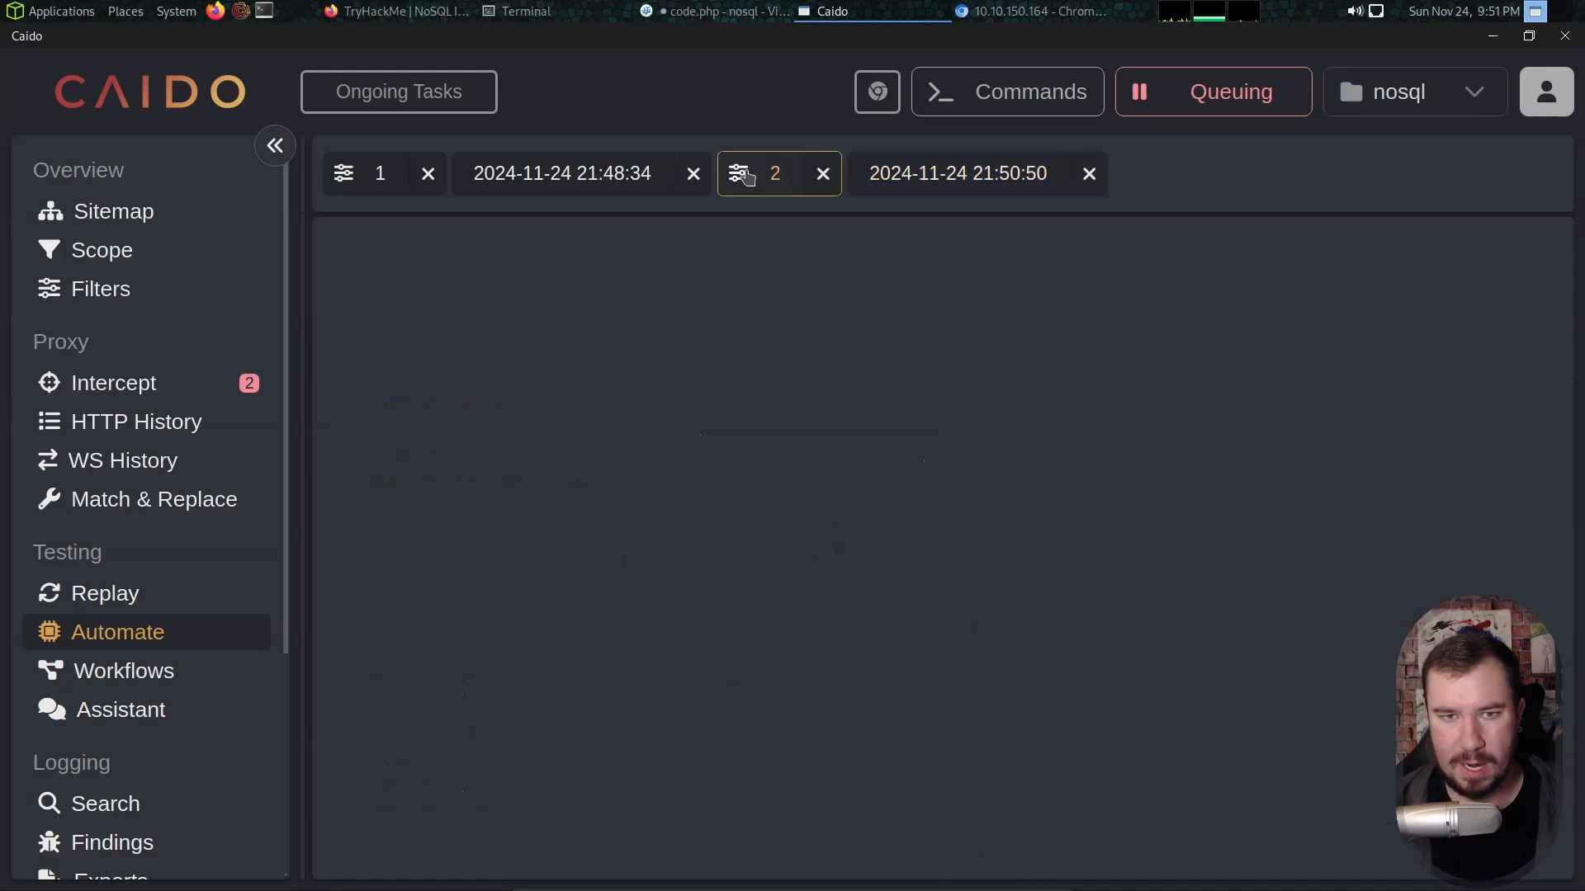
click(776, 173)
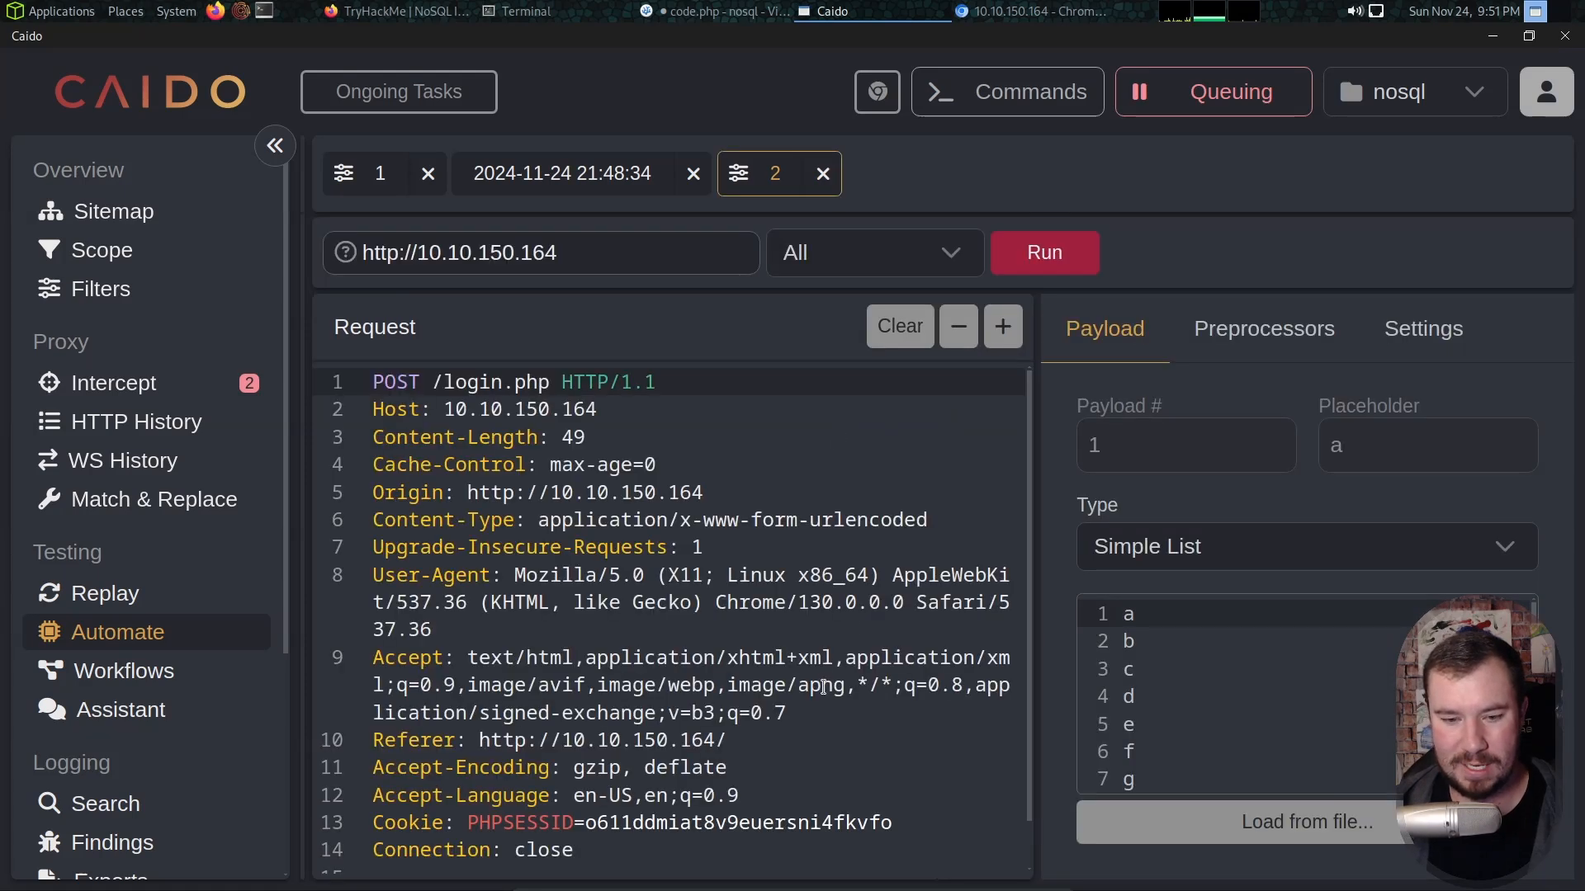
click(1043, 253)
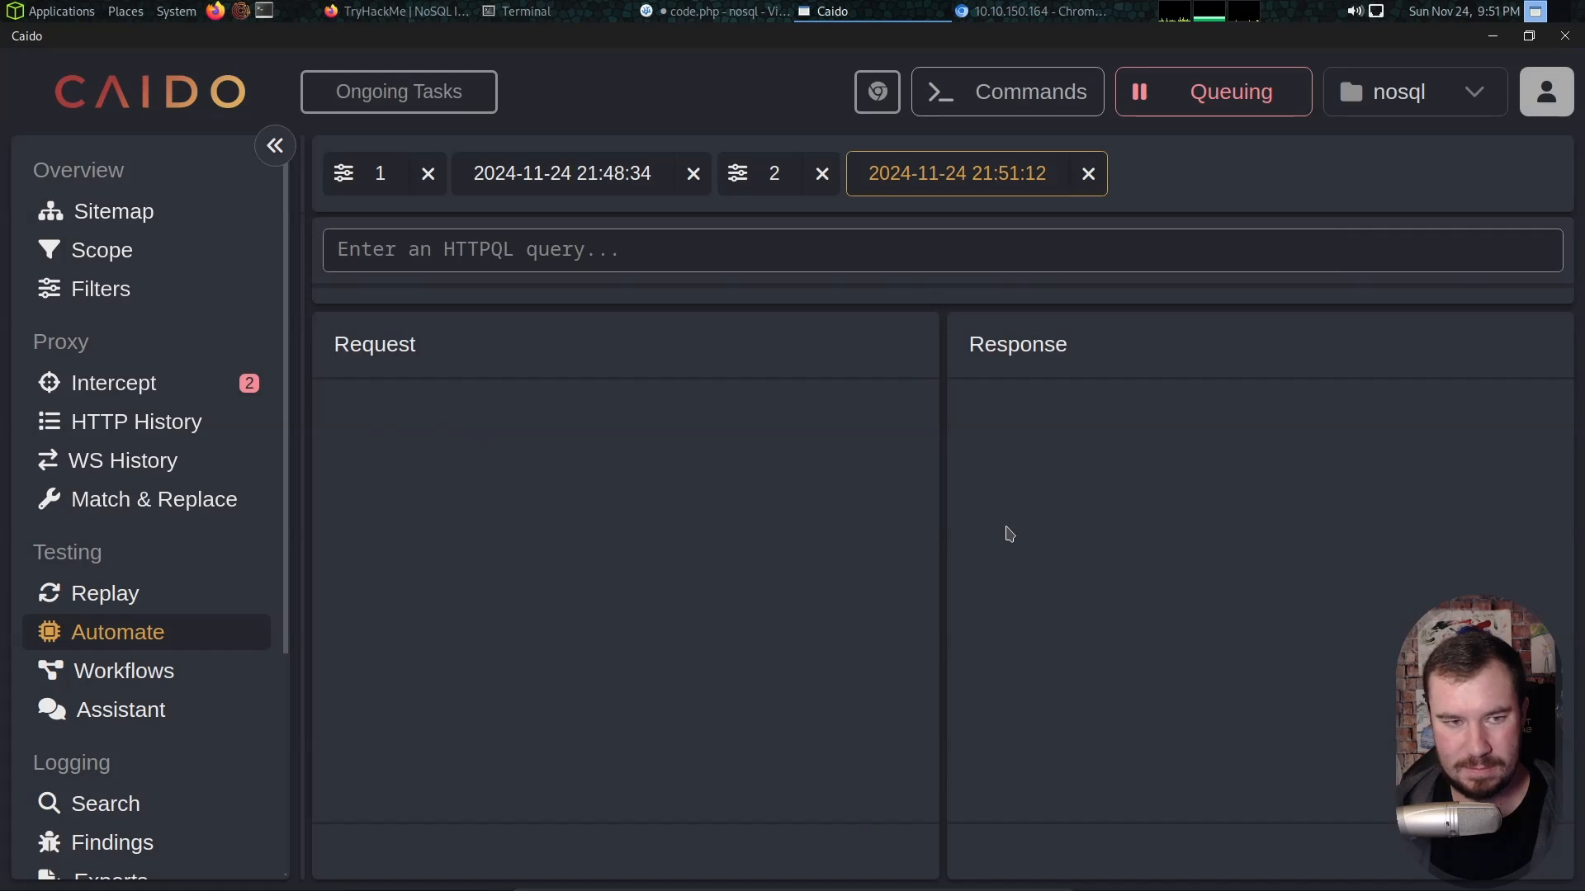
mouse_move(426, 462)
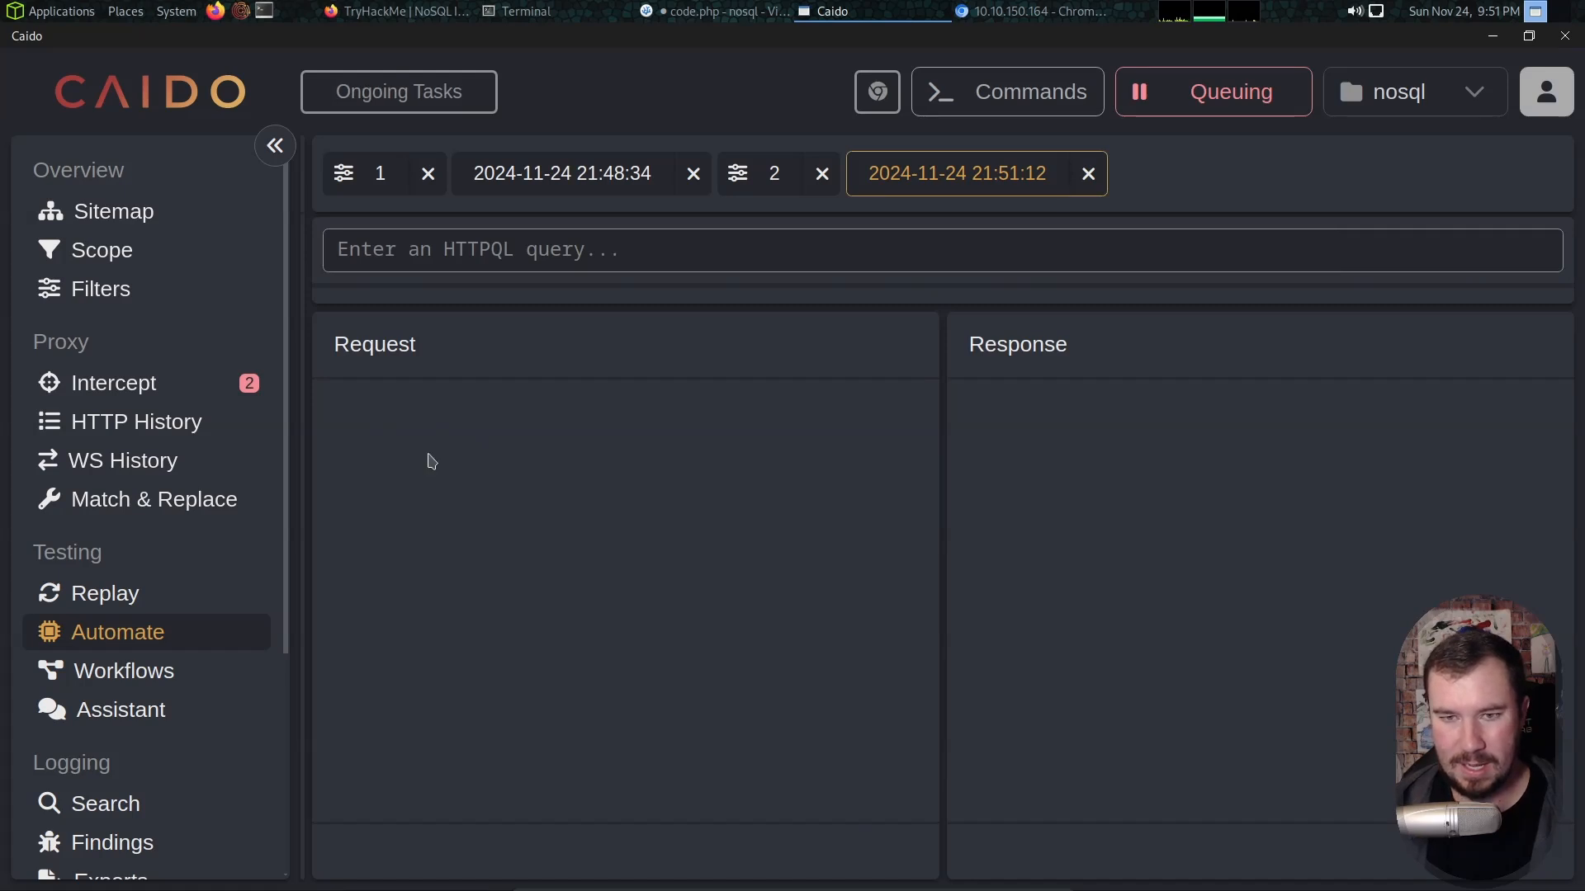
Step: Switch intercept from Queuing to Forwarding and review the attack's Preprocessors and Settings
click(114, 382)
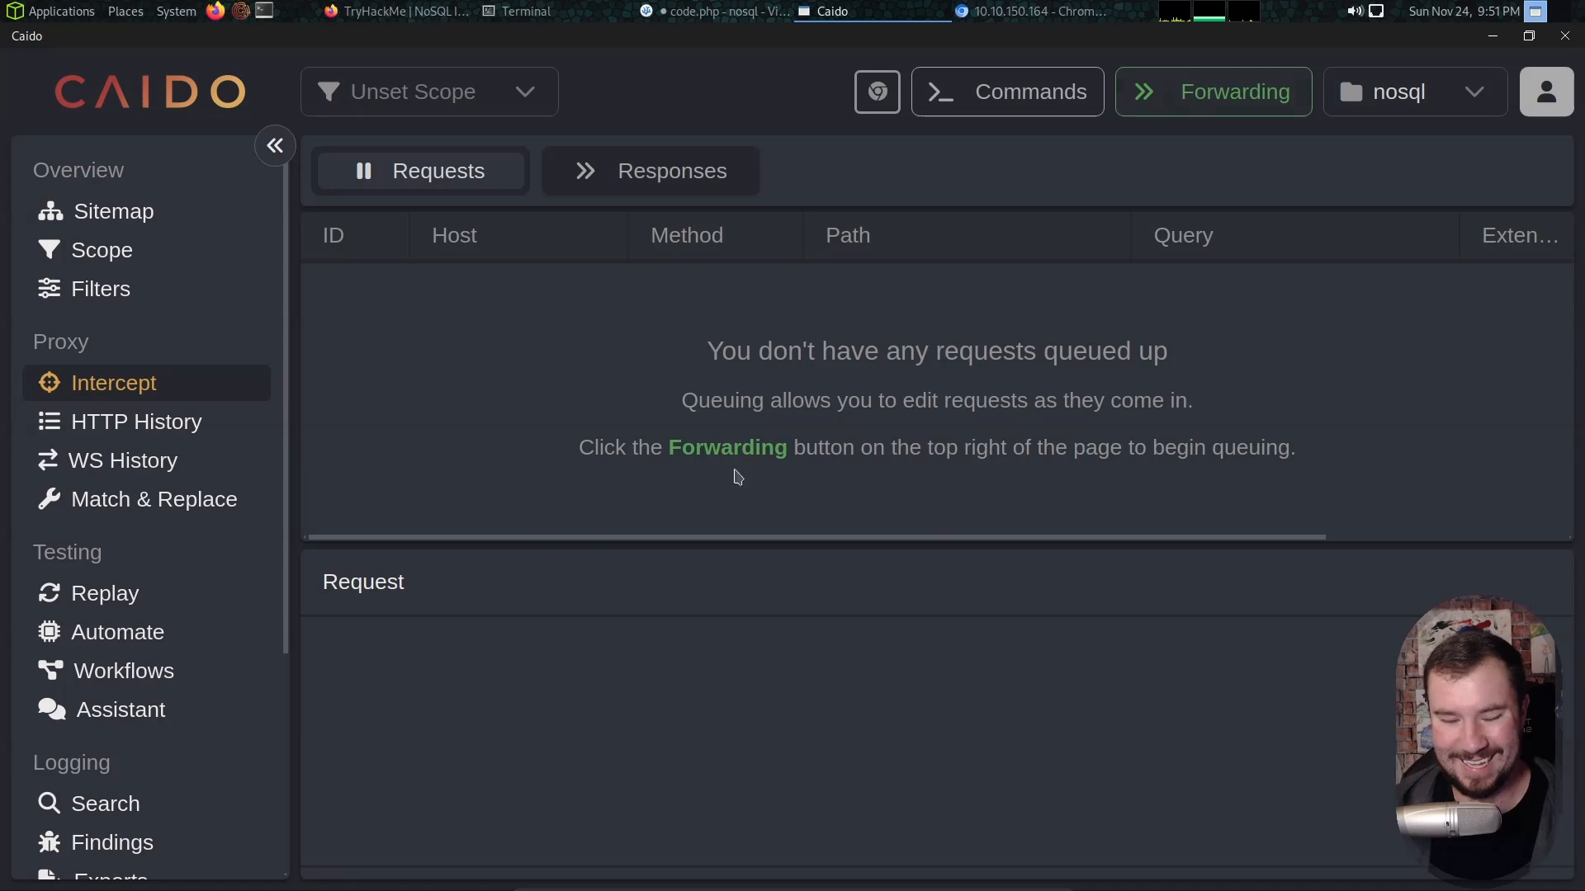
click(117, 632)
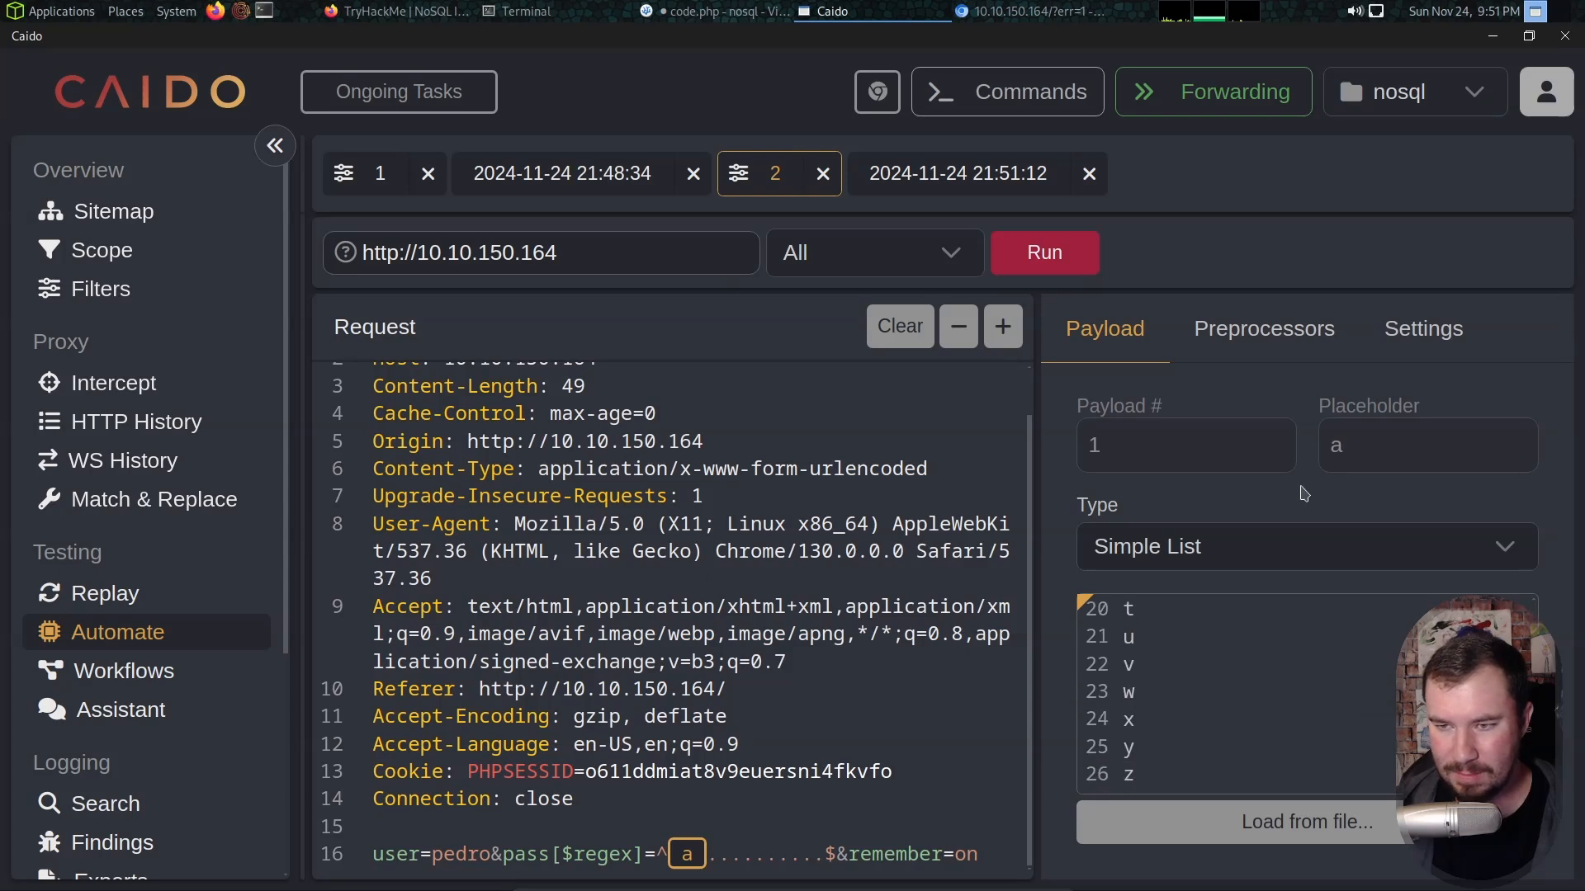
click(1263, 329)
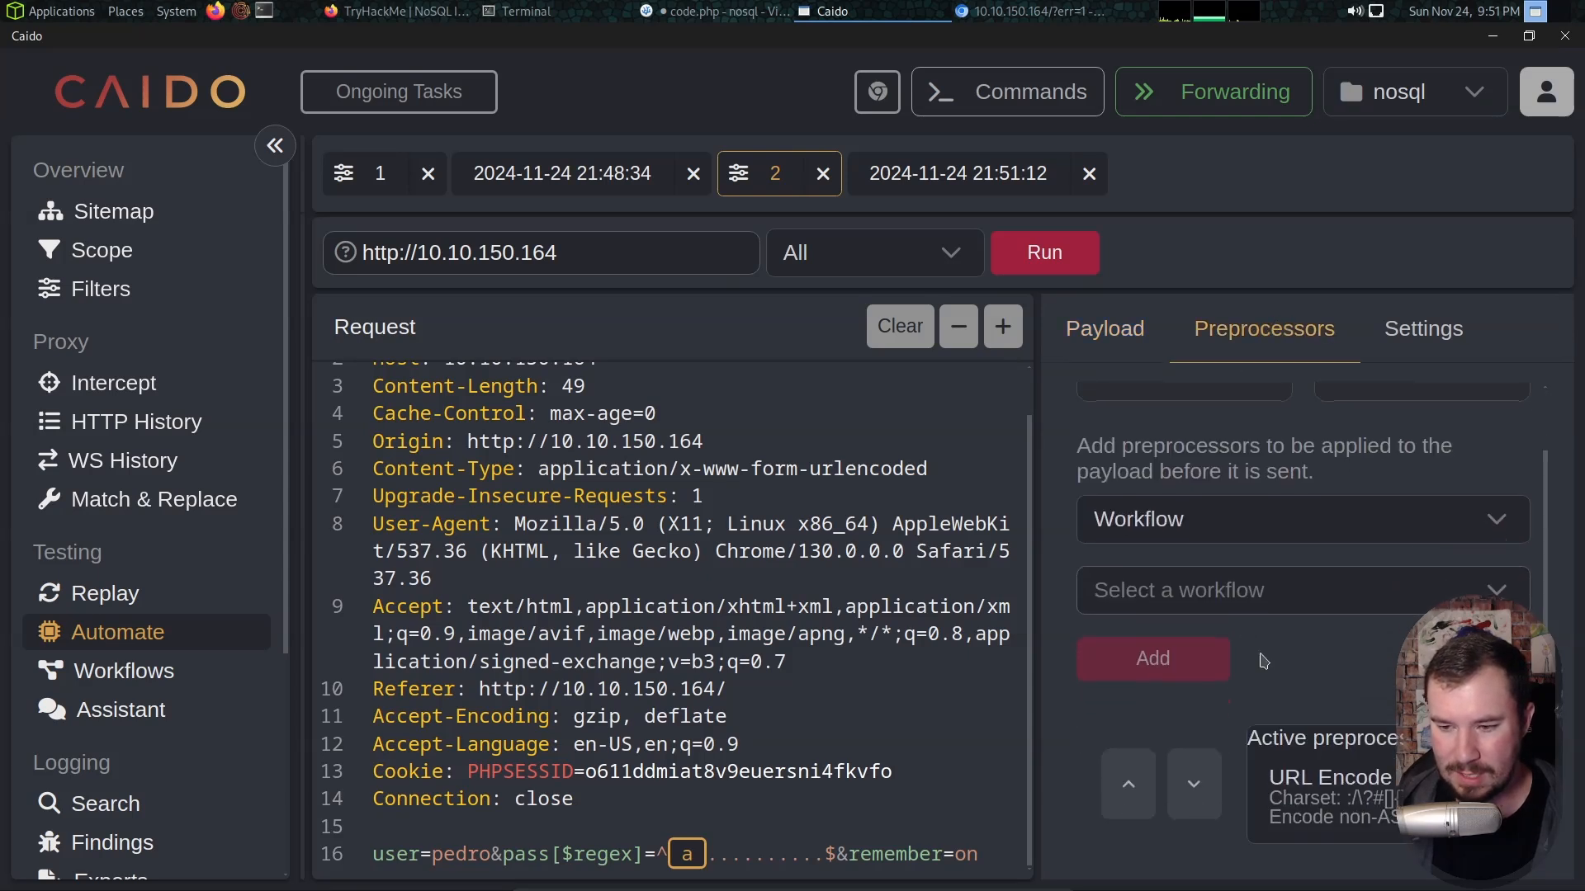
click(1421, 328)
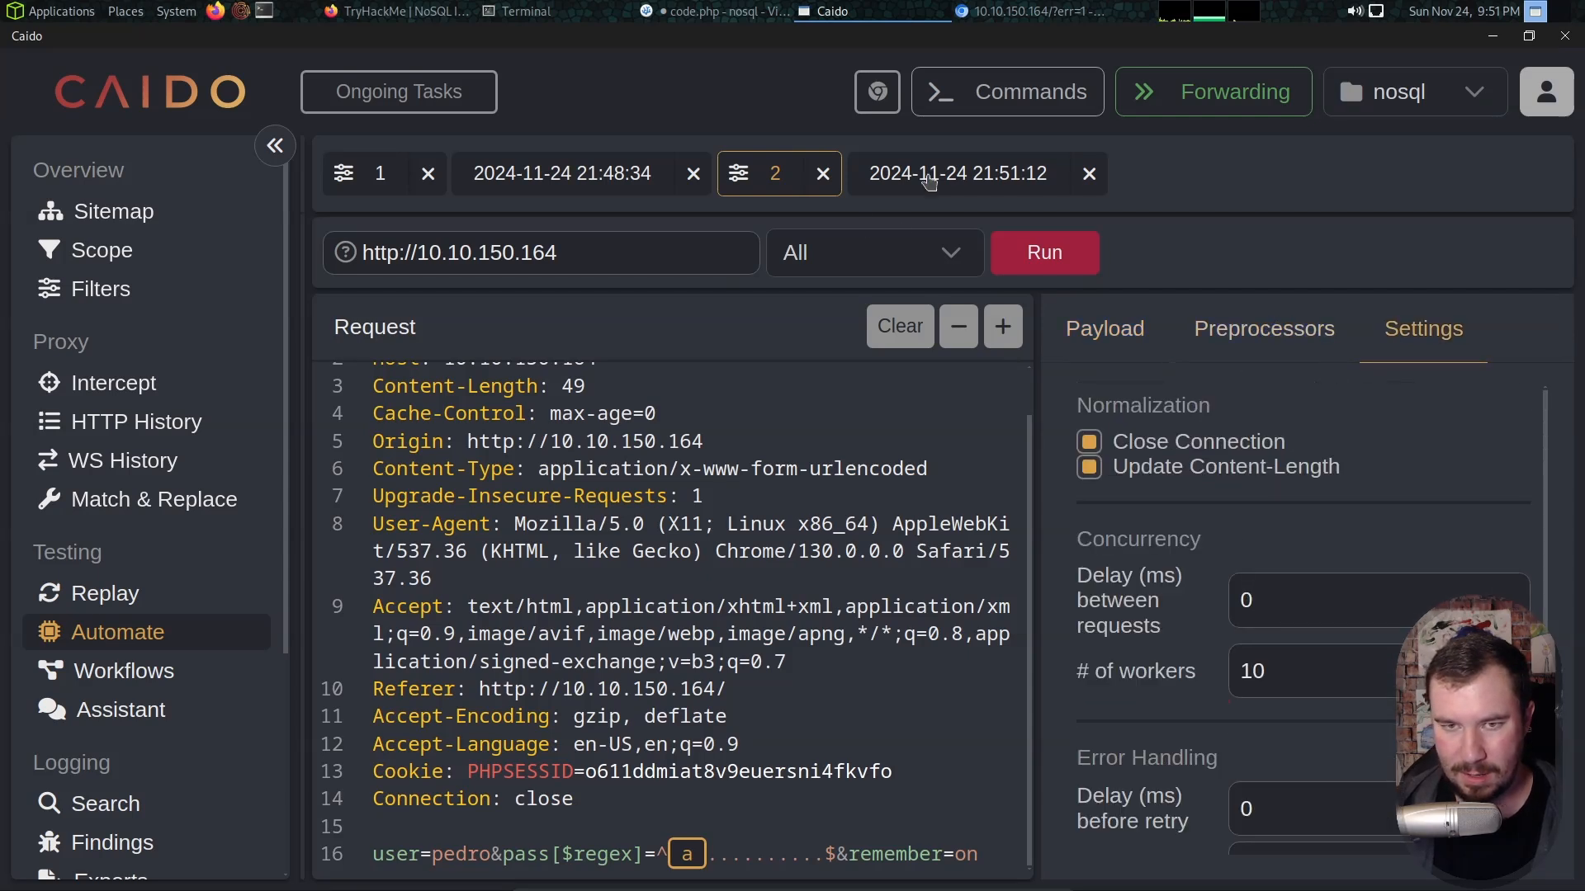
Step: Check the second run's still-empty results, peek at the manual login request, and return to the attack setup
click(381, 173)
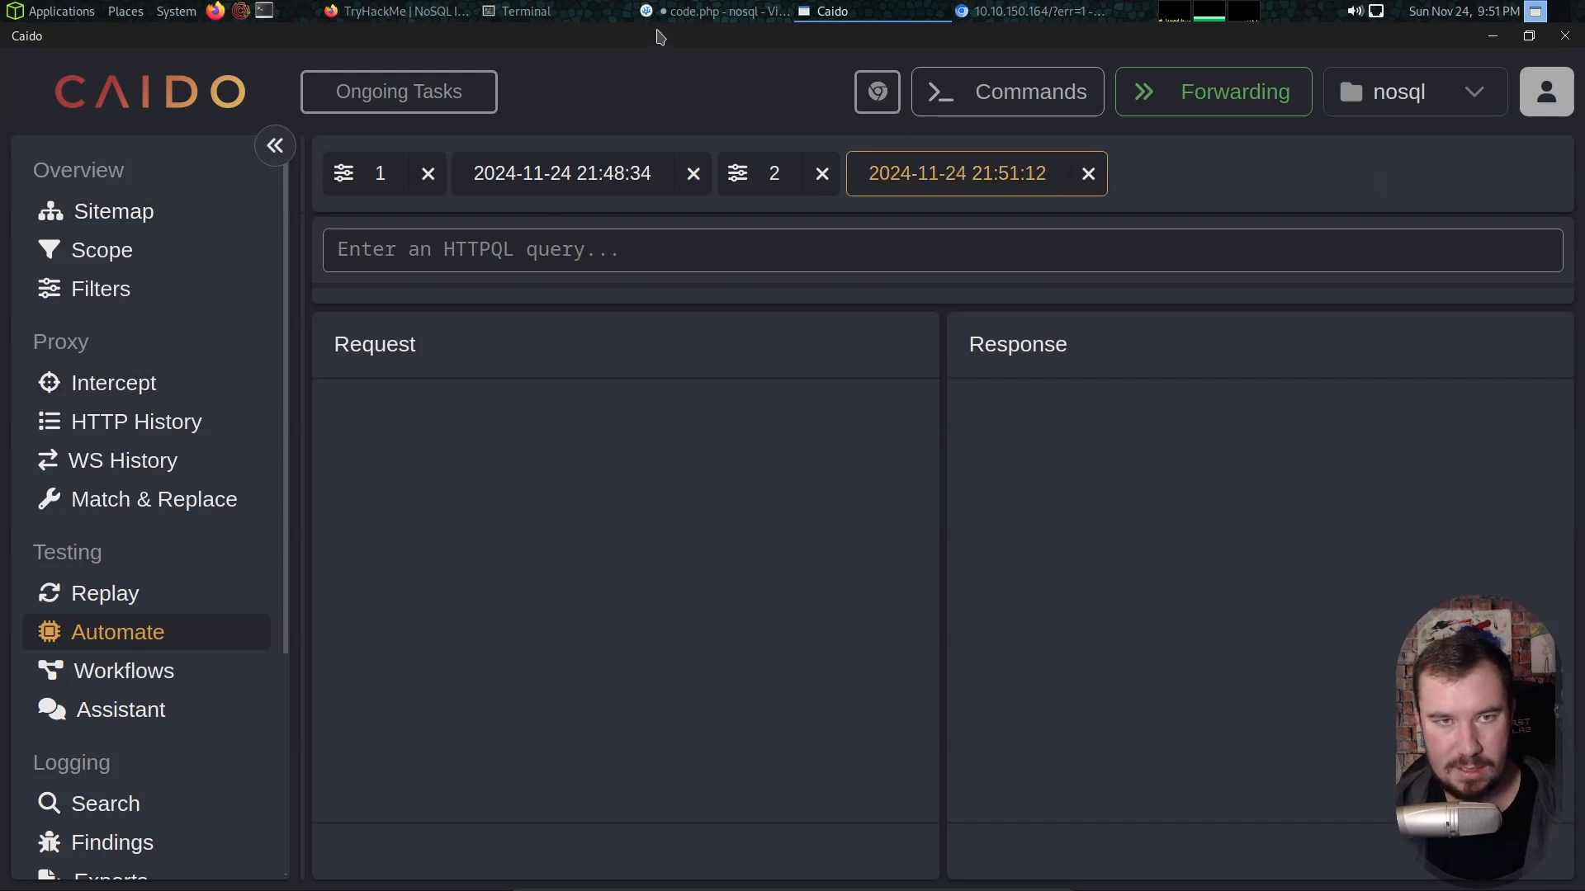
click(1029, 11)
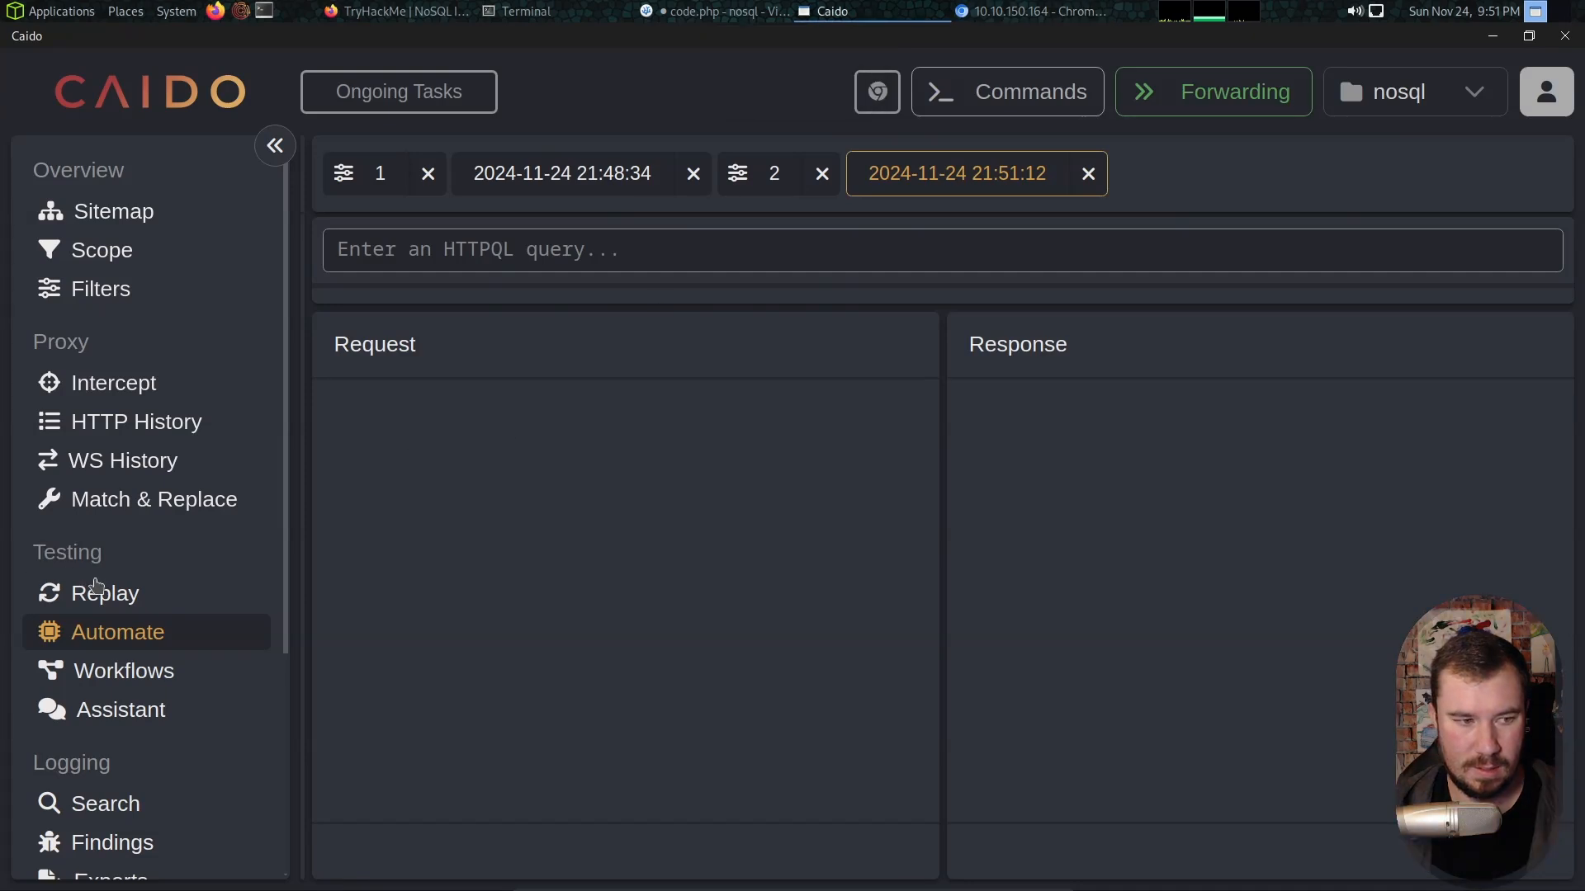
click(106, 593)
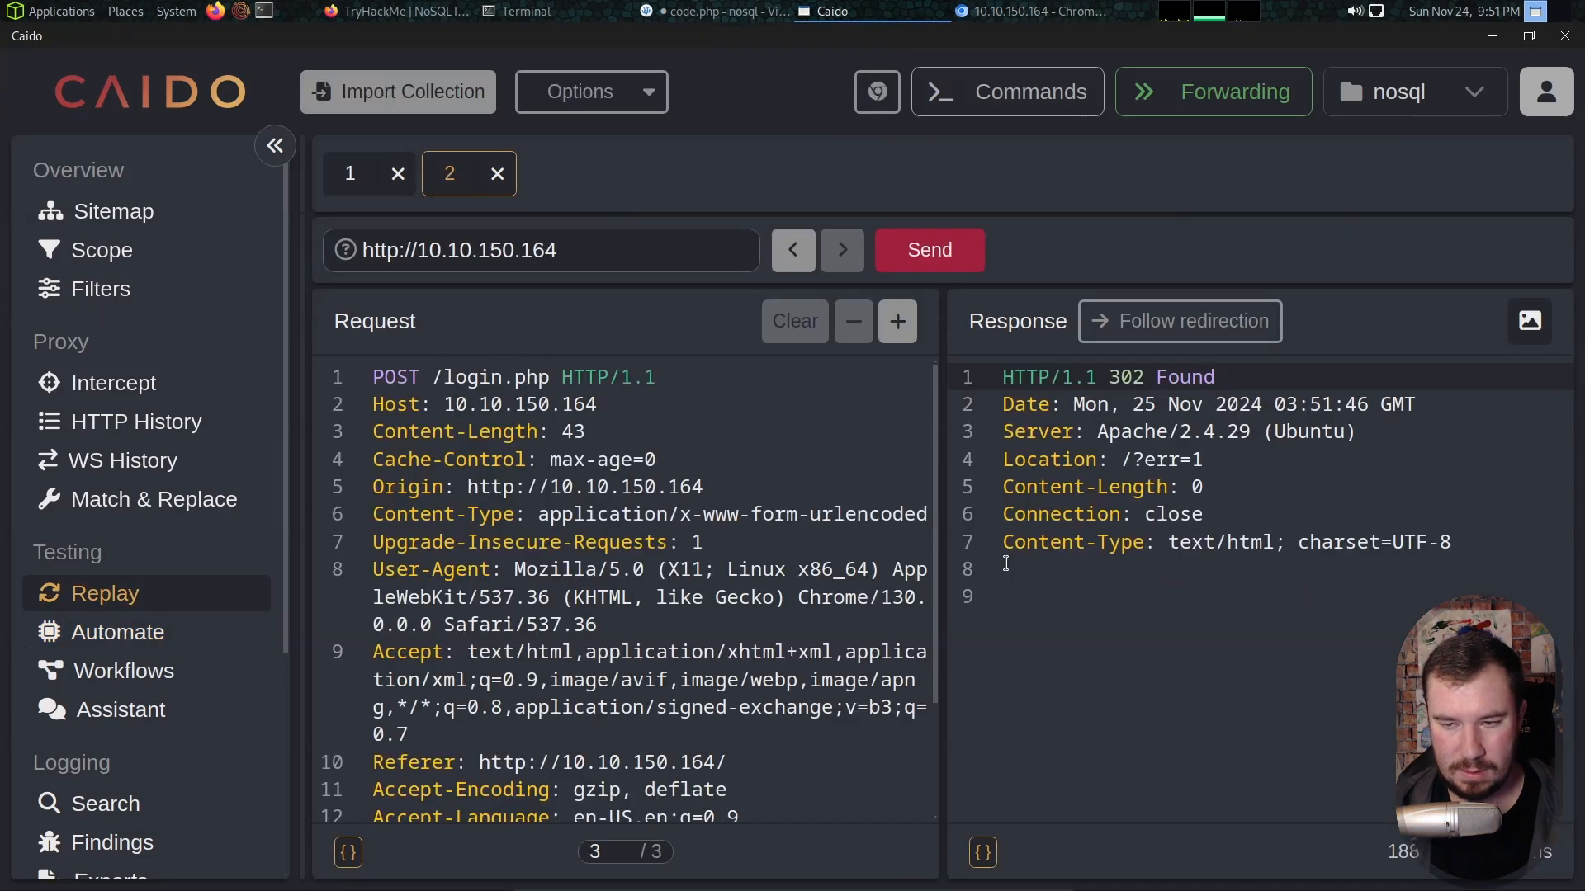
click(117, 633)
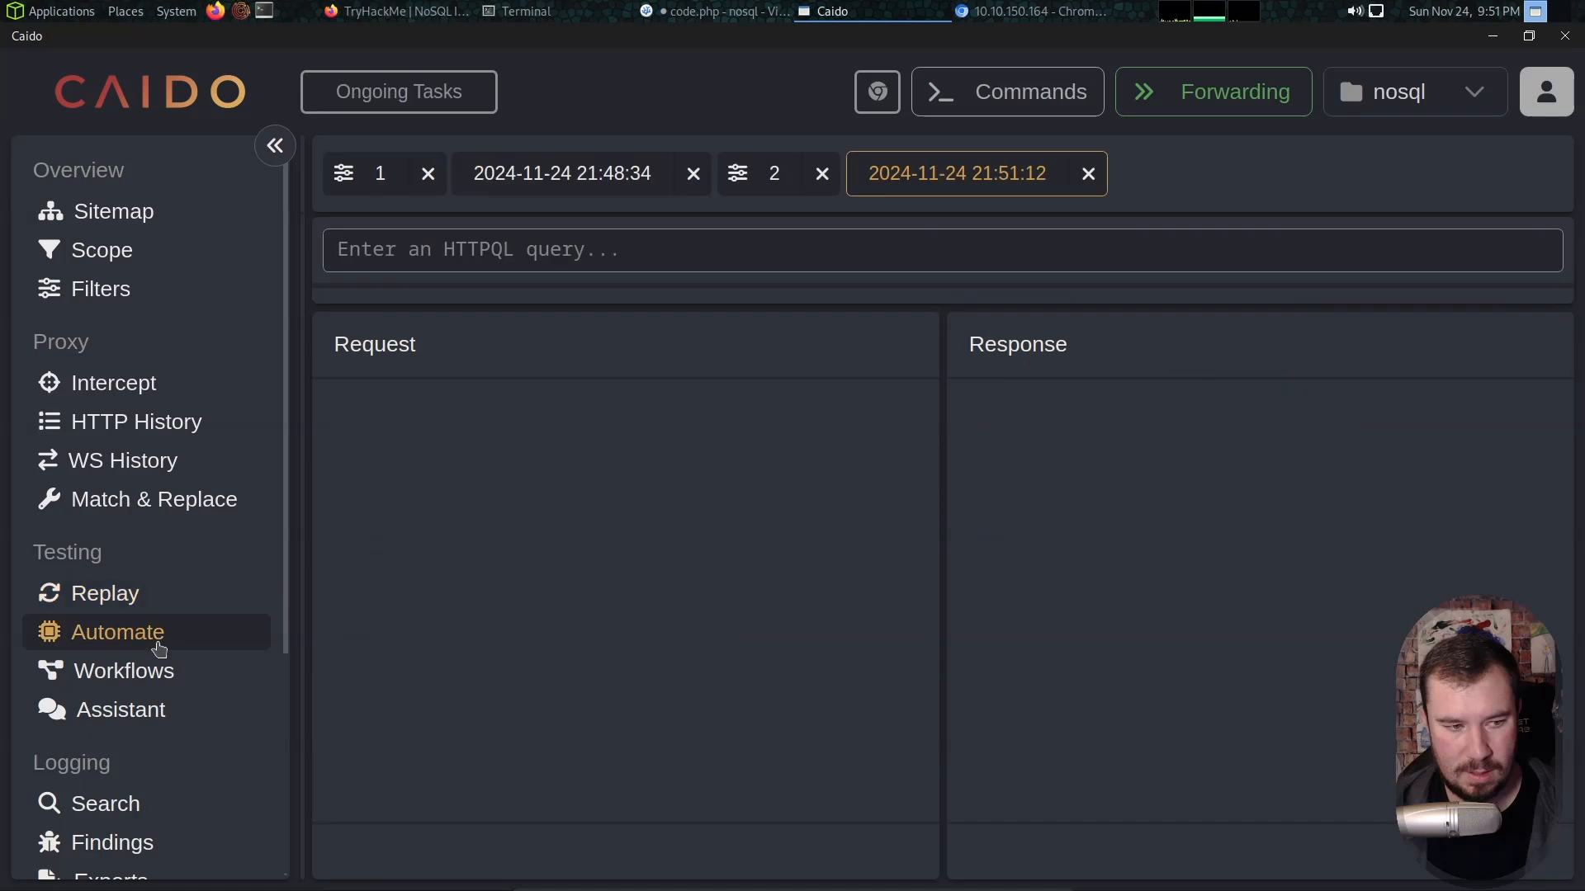
click(773, 174)
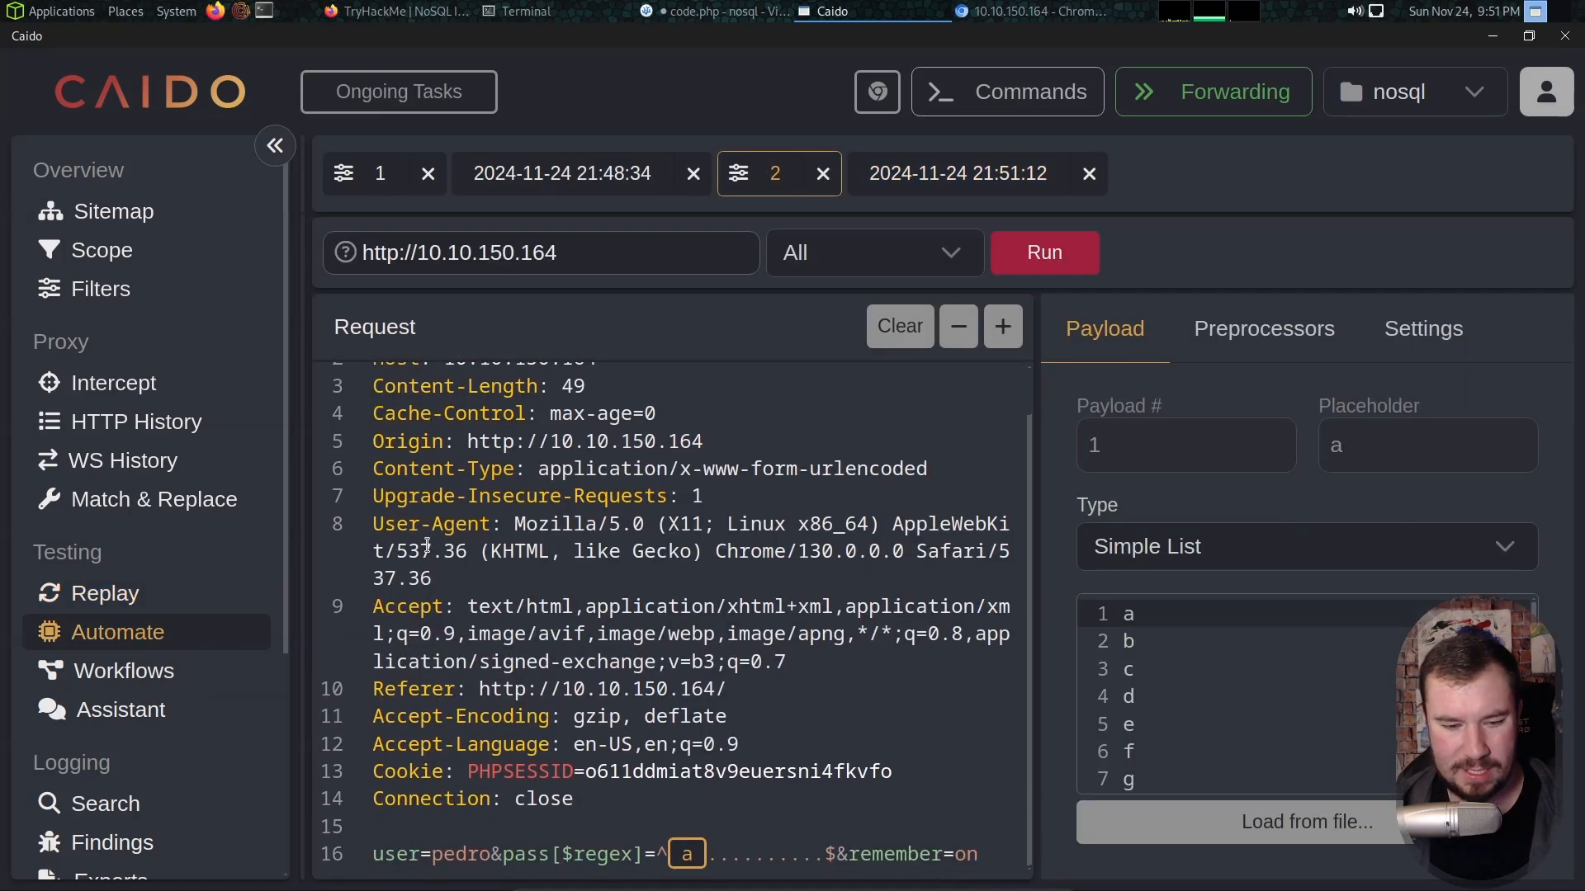
Step: Replay pedro's login with the regex starting c (redirect to /sekr3tPl4ce.php) and then b (/?err=1)
click(104, 592)
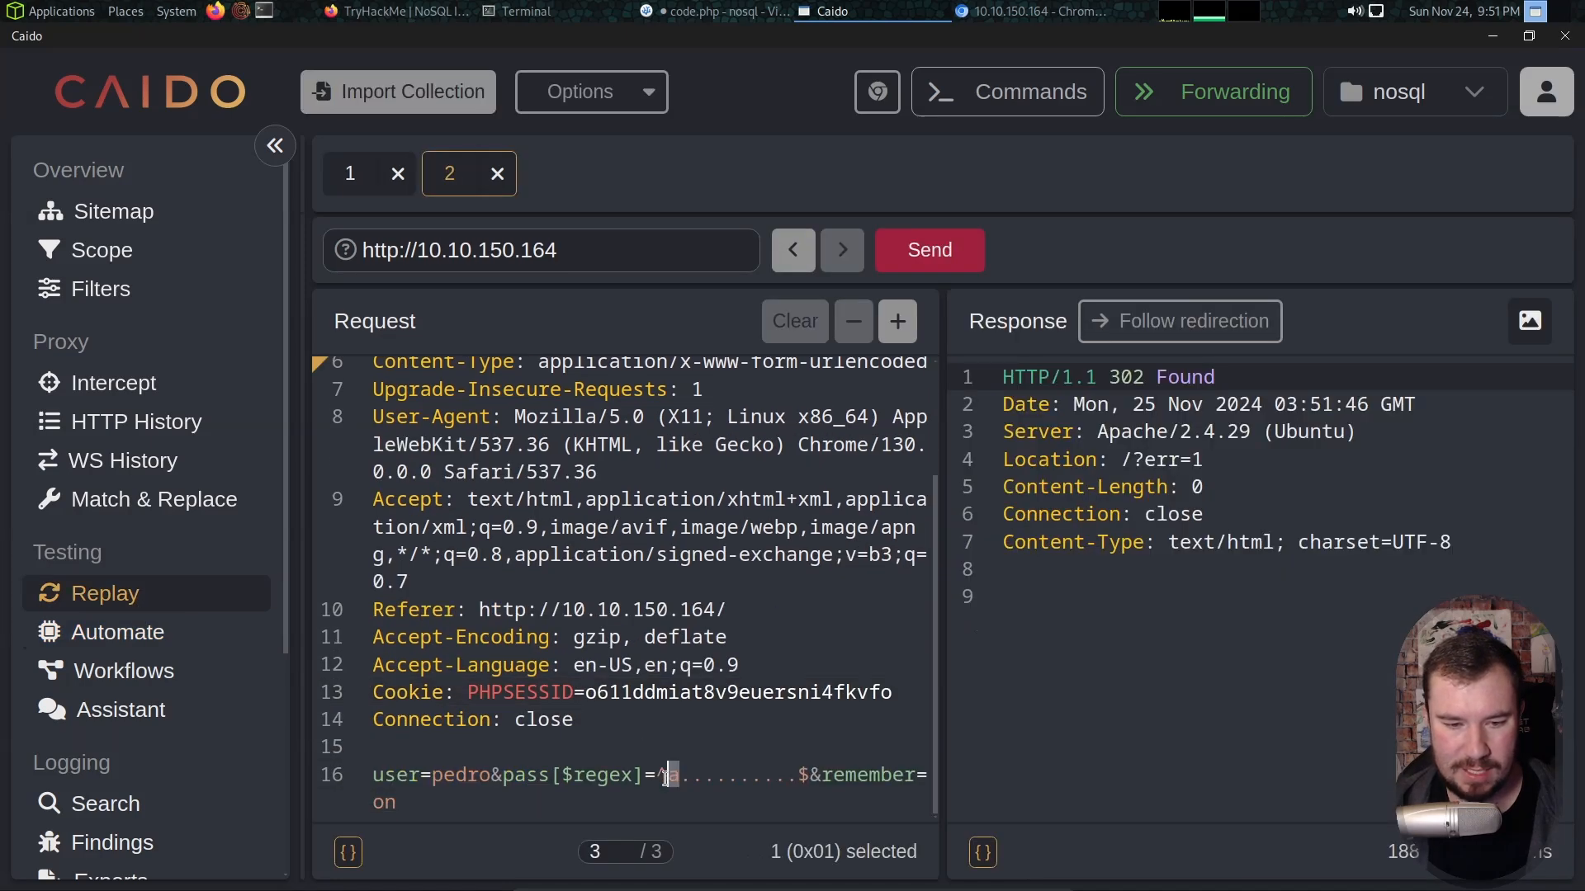
text(c)
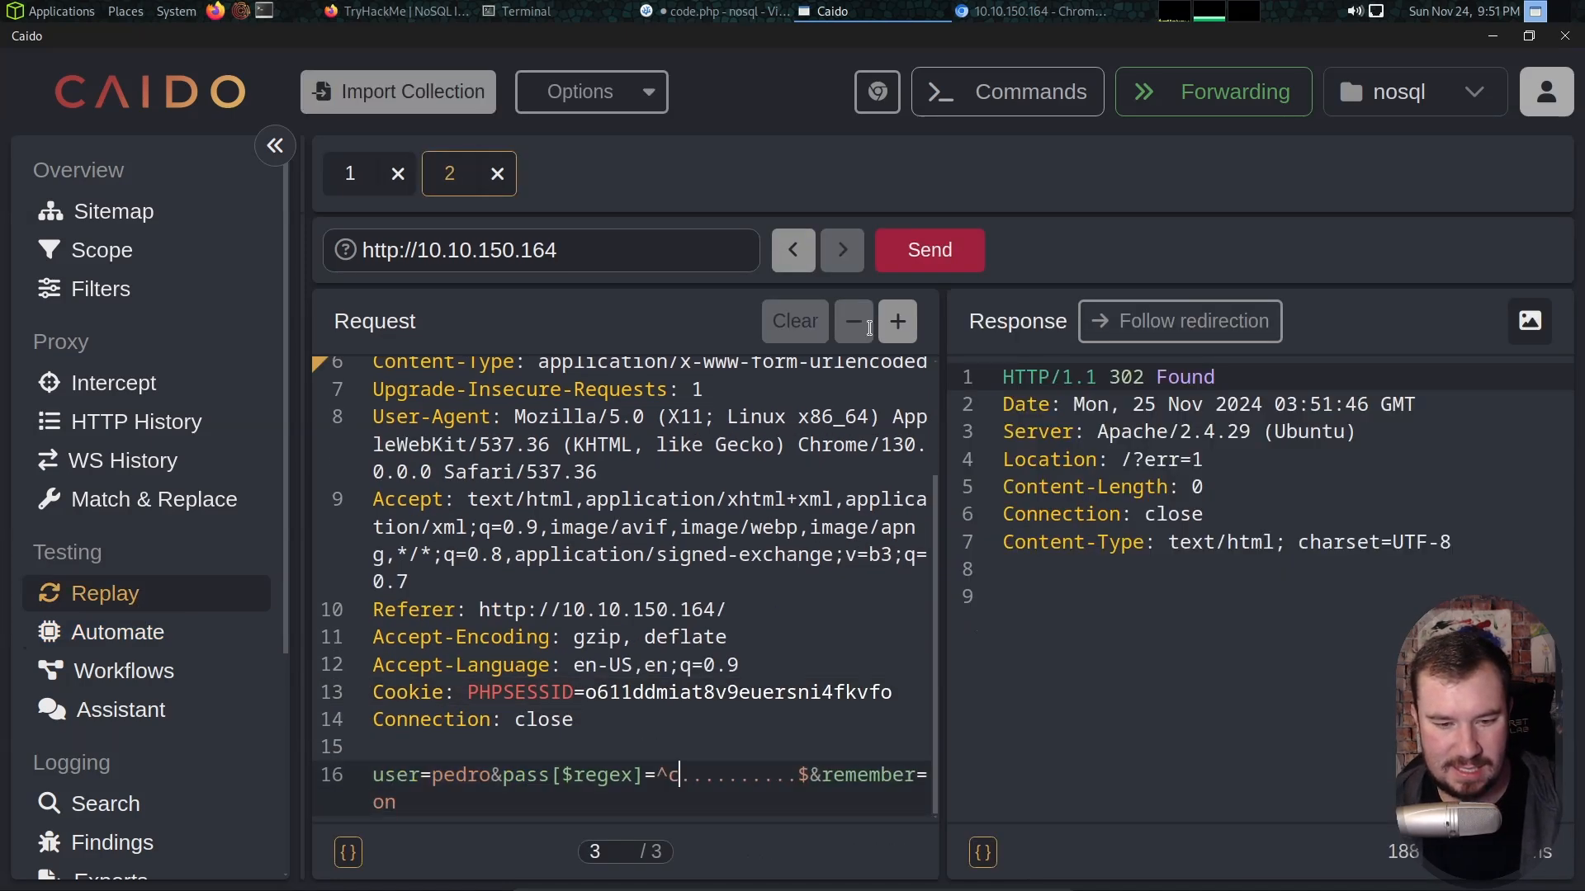
click(926, 250)
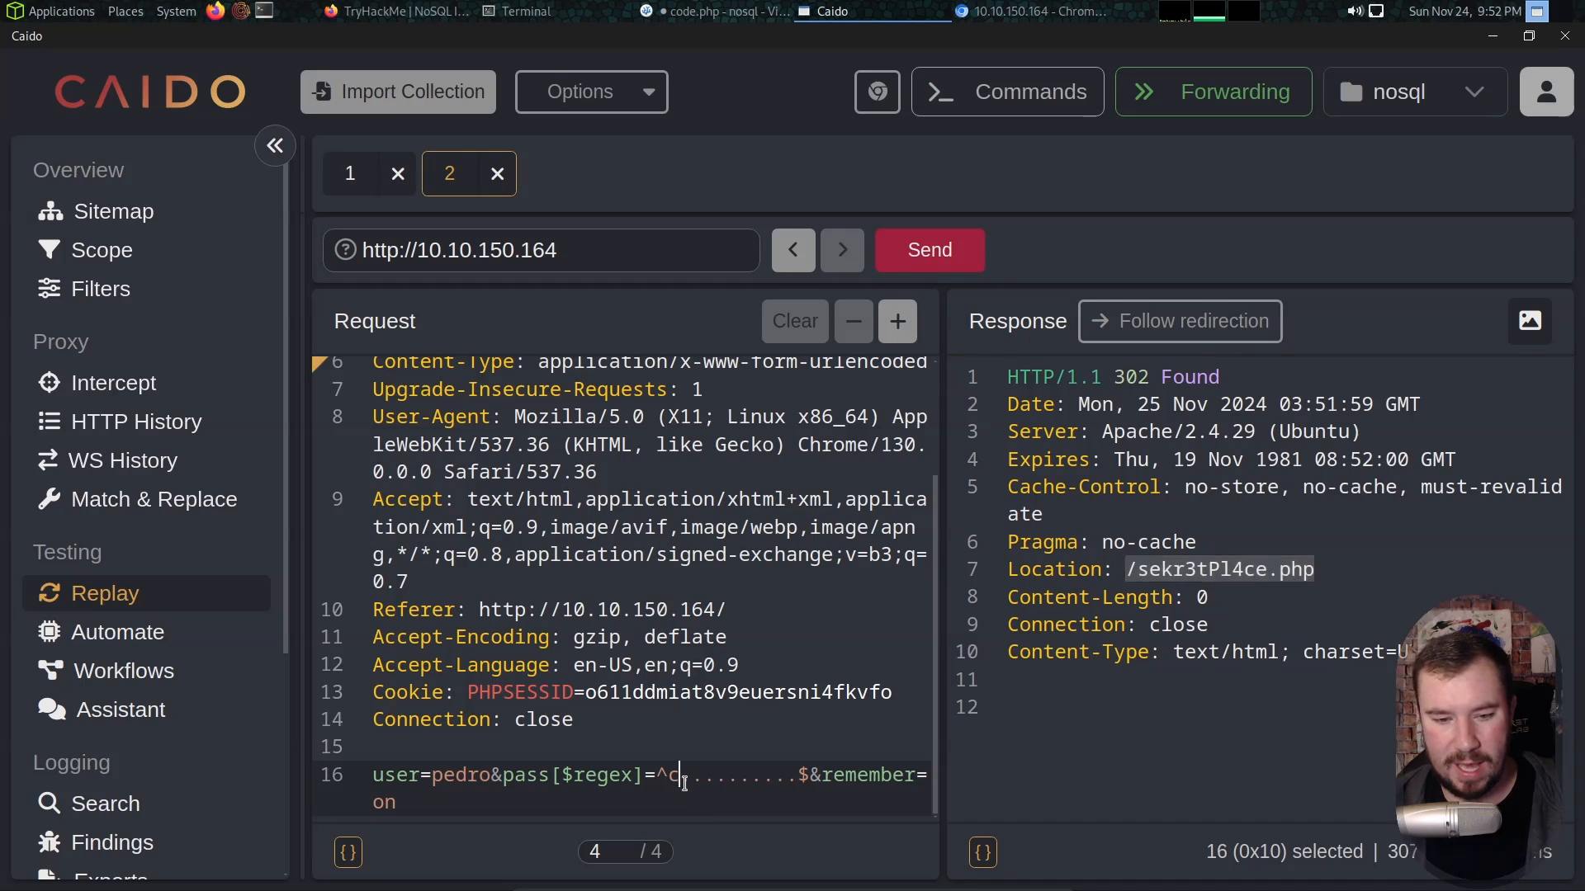
click(926, 249)
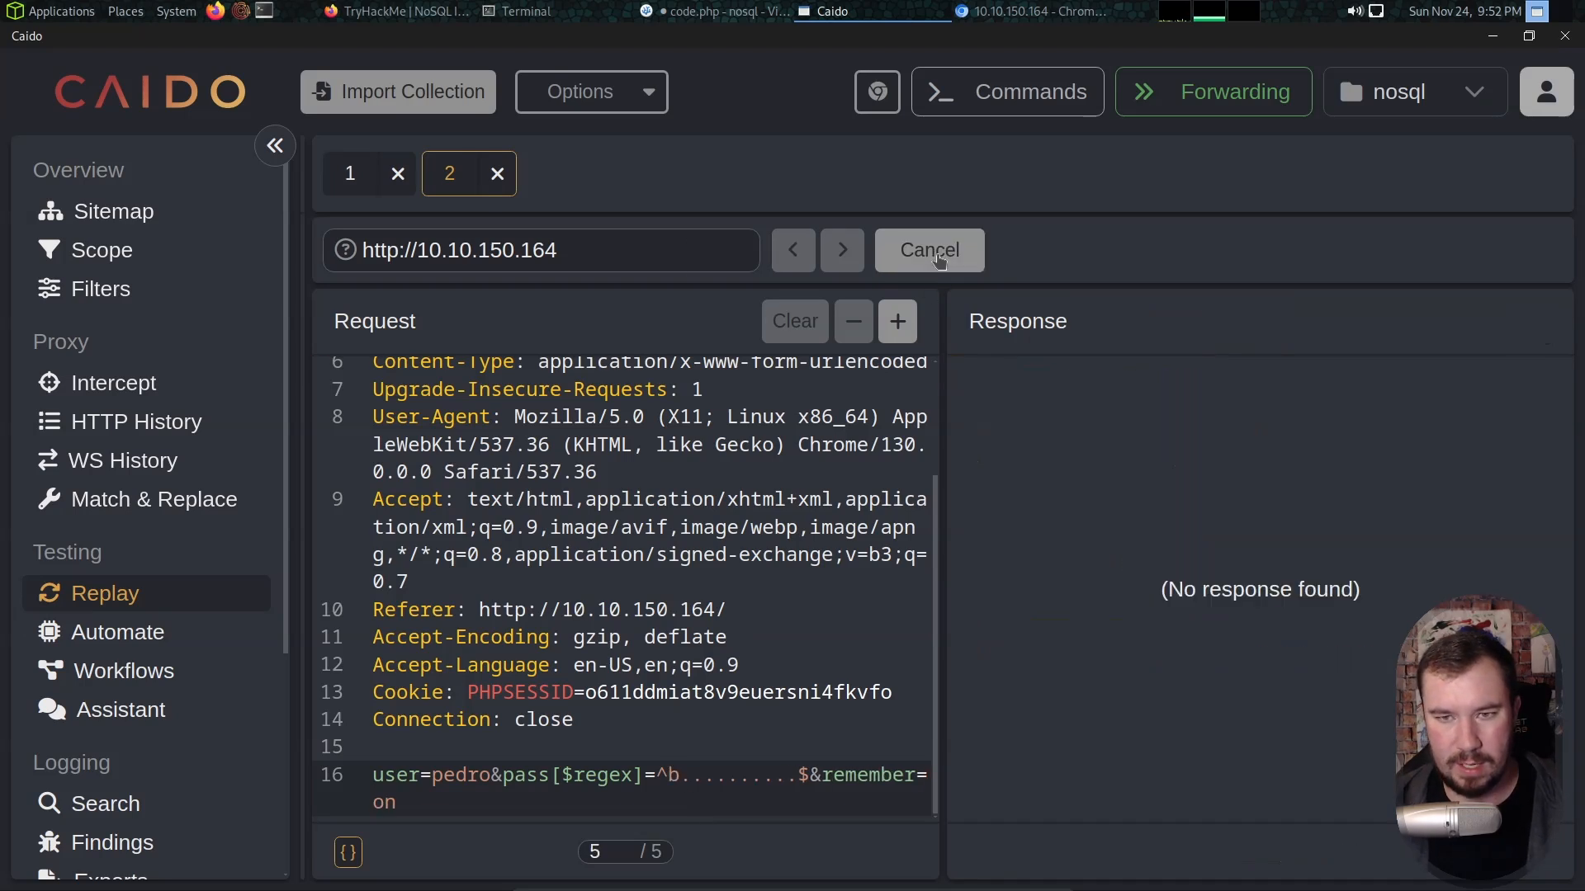
click(927, 249)
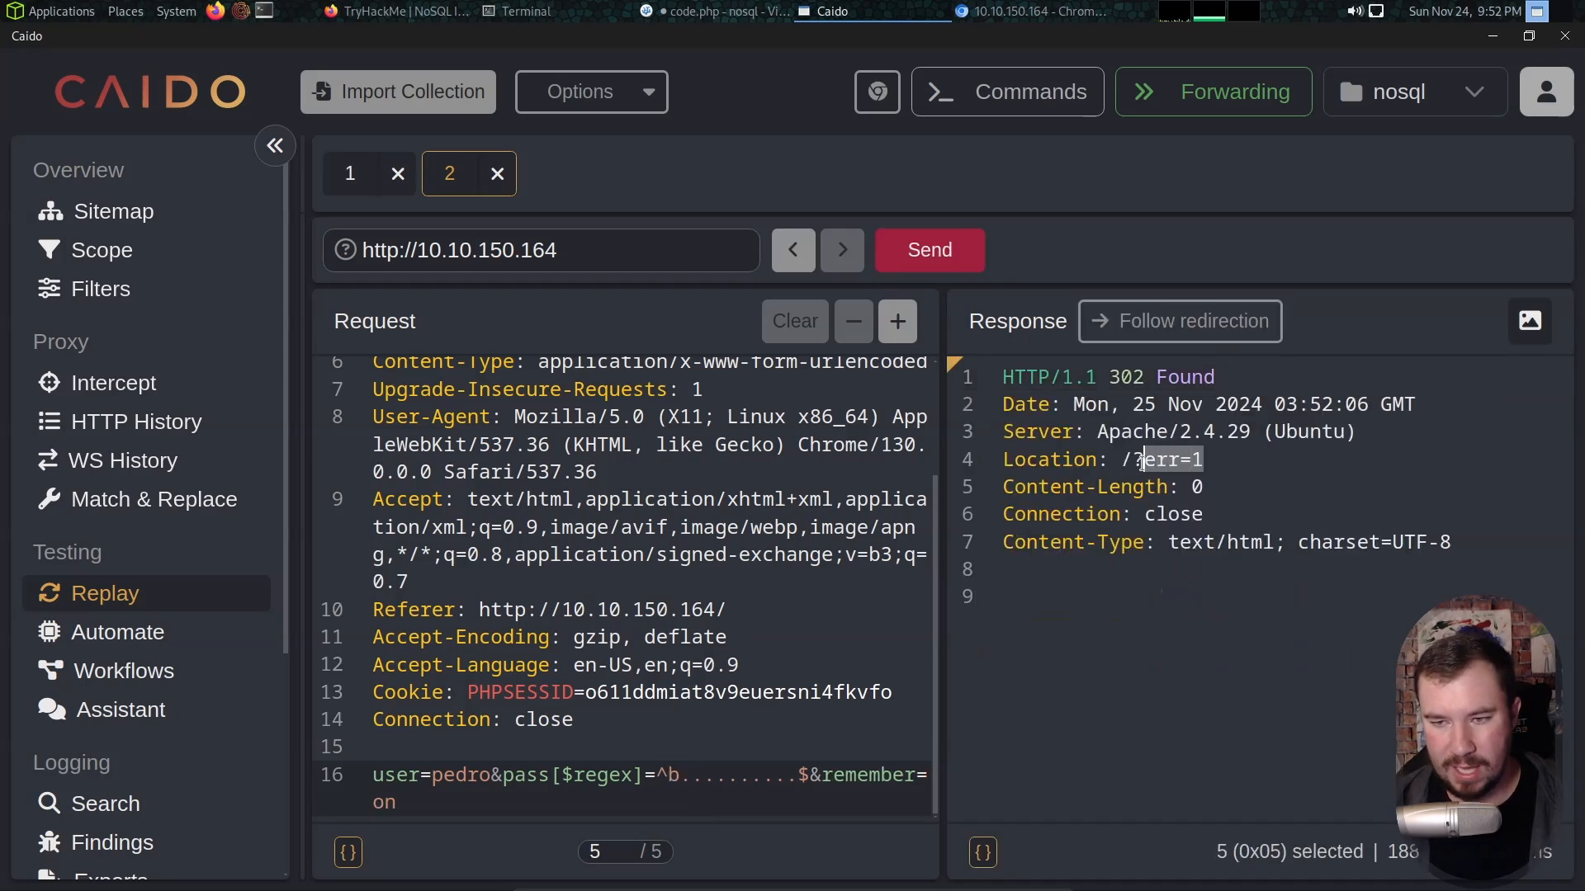
click(117, 632)
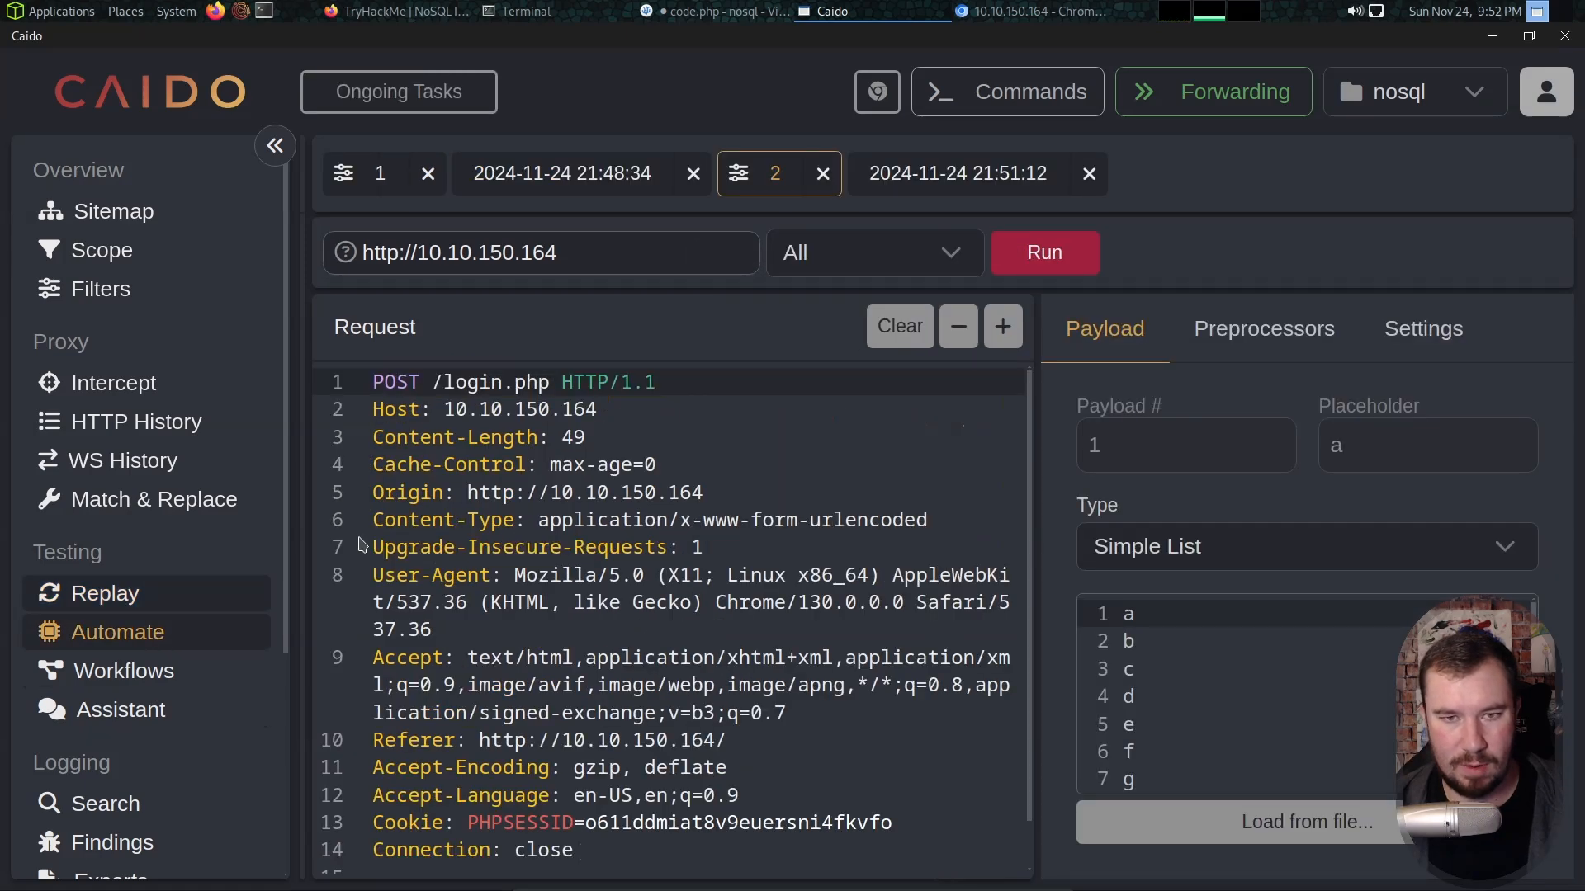
Step: Peek at the earlier run's results, return to the login attack setup and the replayed 302 login request
click(956, 173)
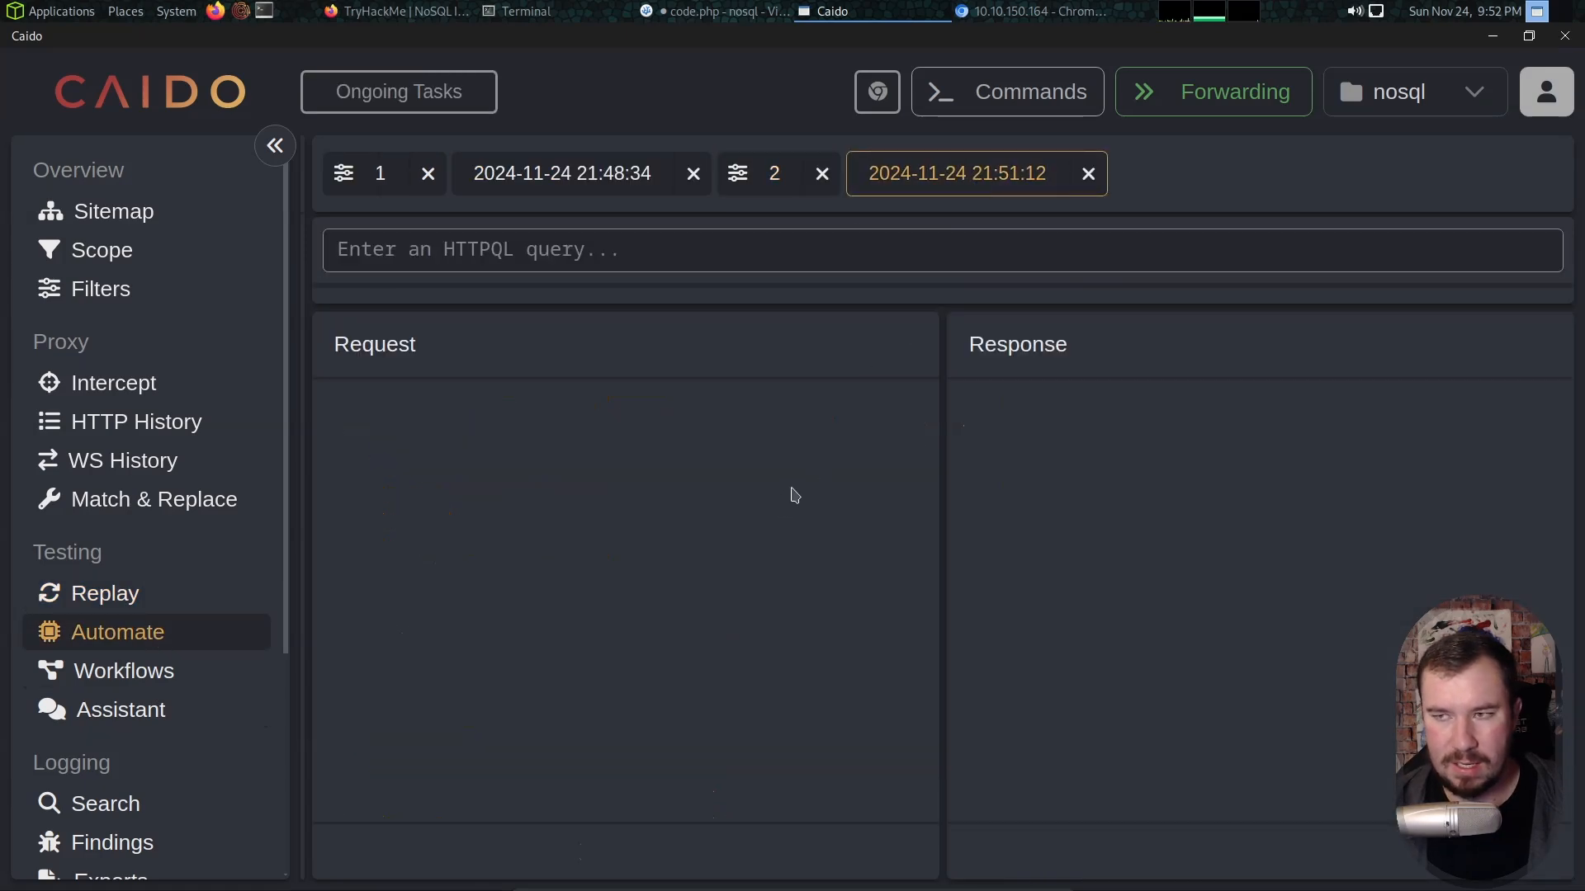
click(776, 173)
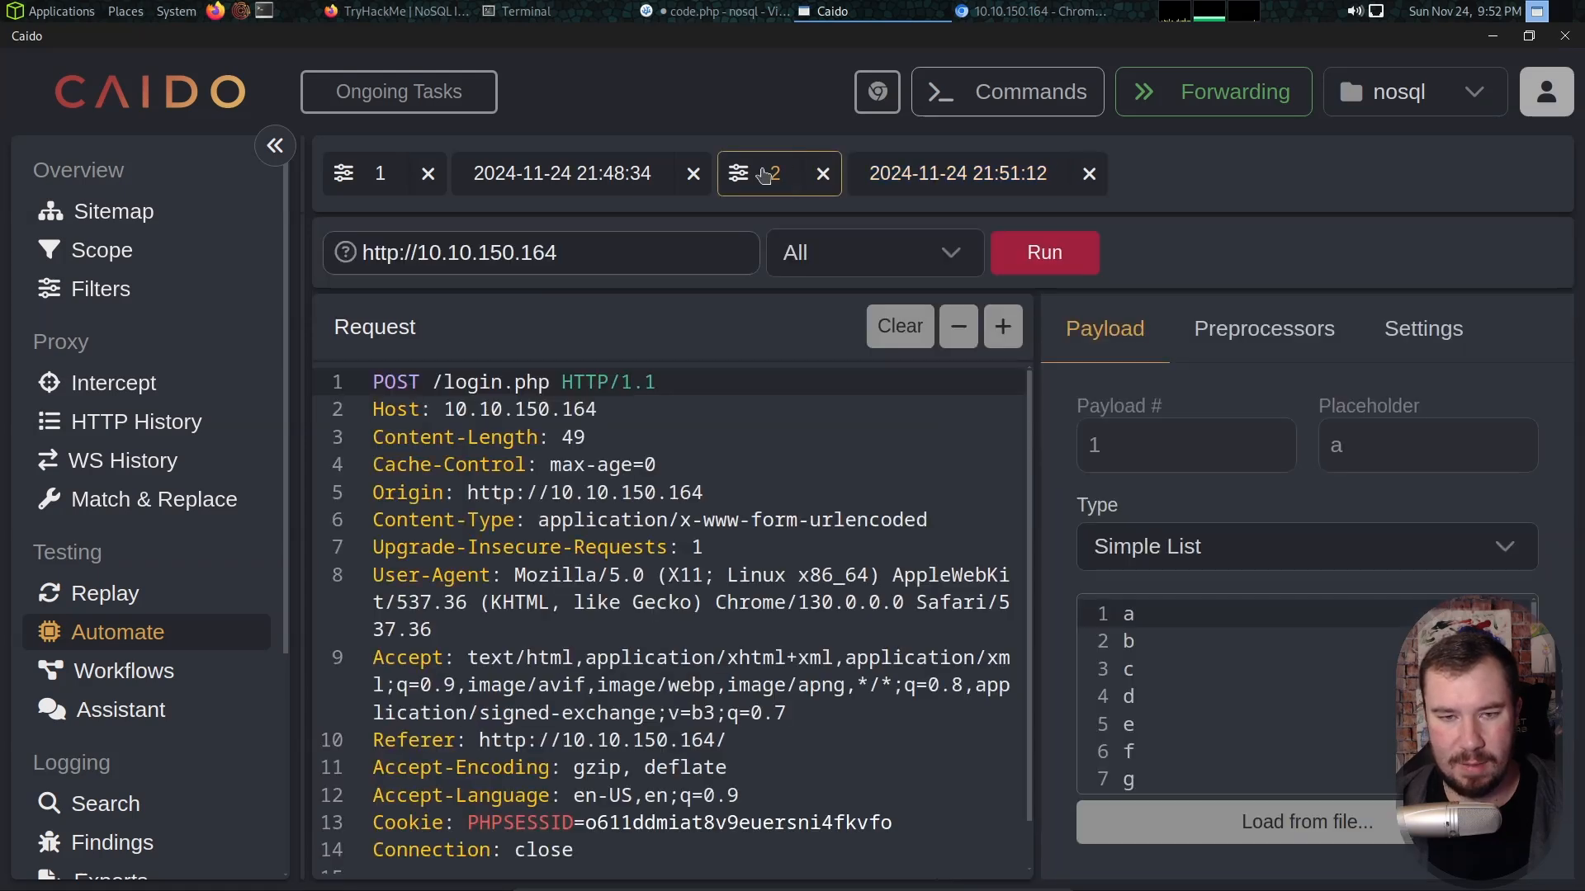
scroll(down, 3)
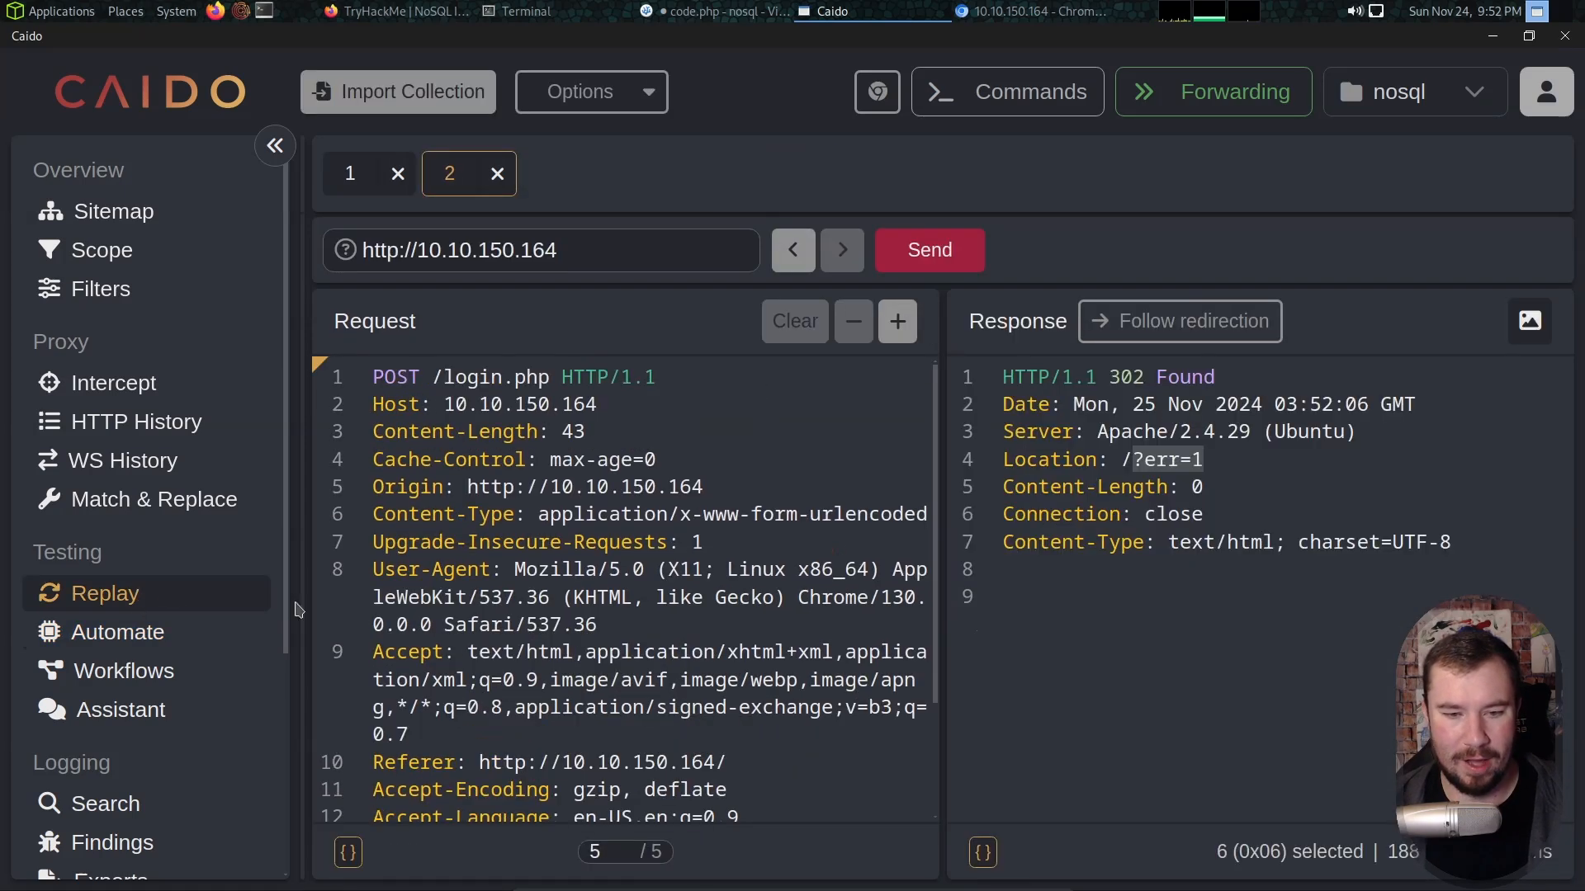
scroll(down, 3)
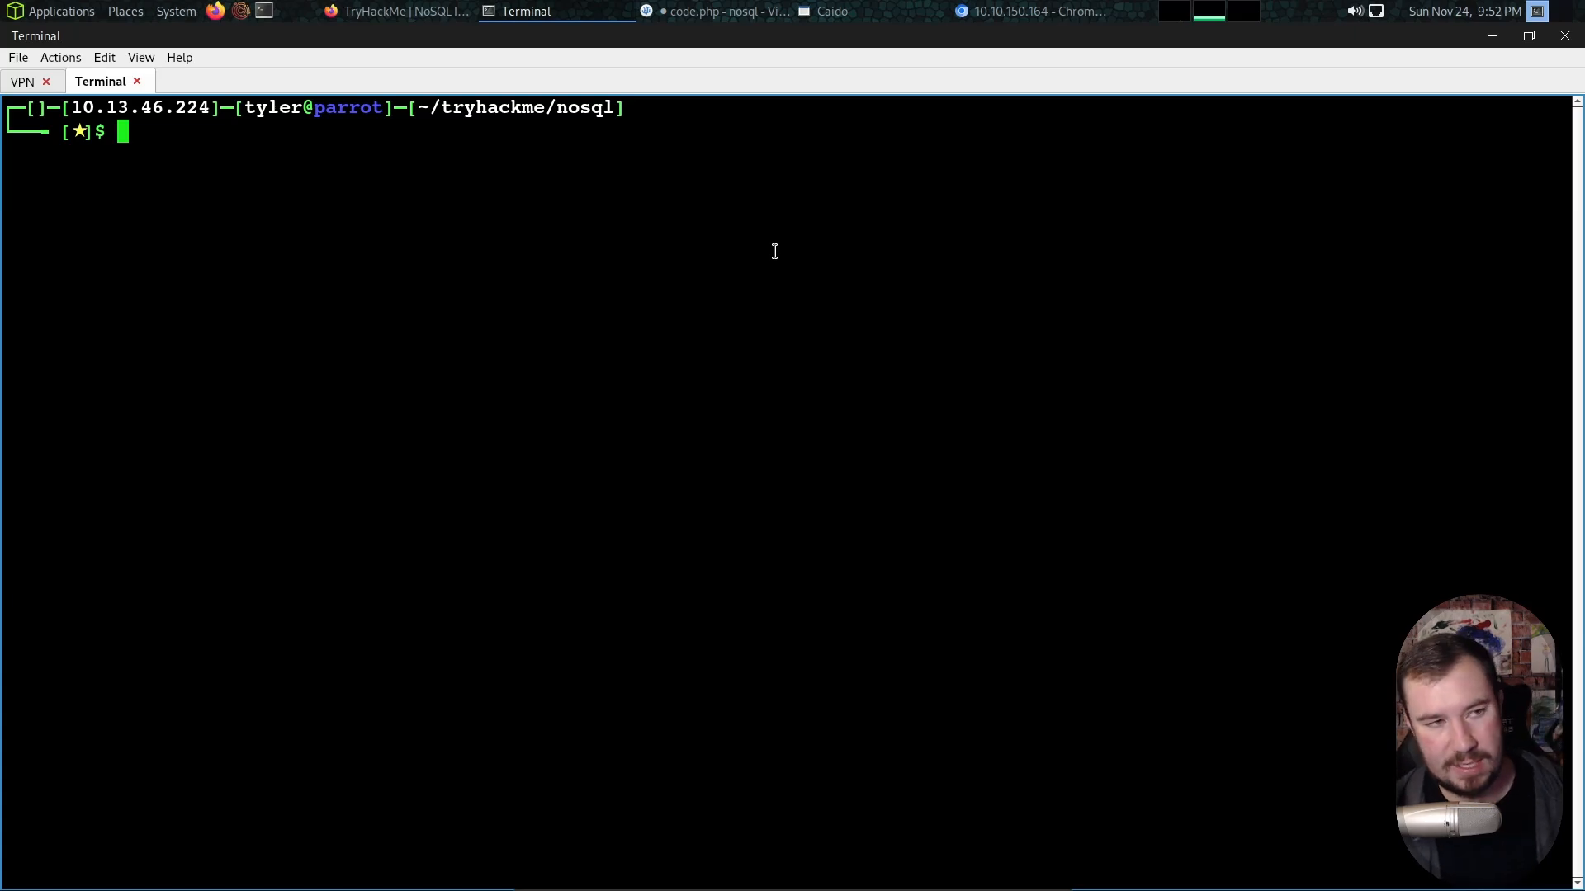
Step: Run ls and start bruteforce.py in the nosql directory, which finds the first character c
text(ls)
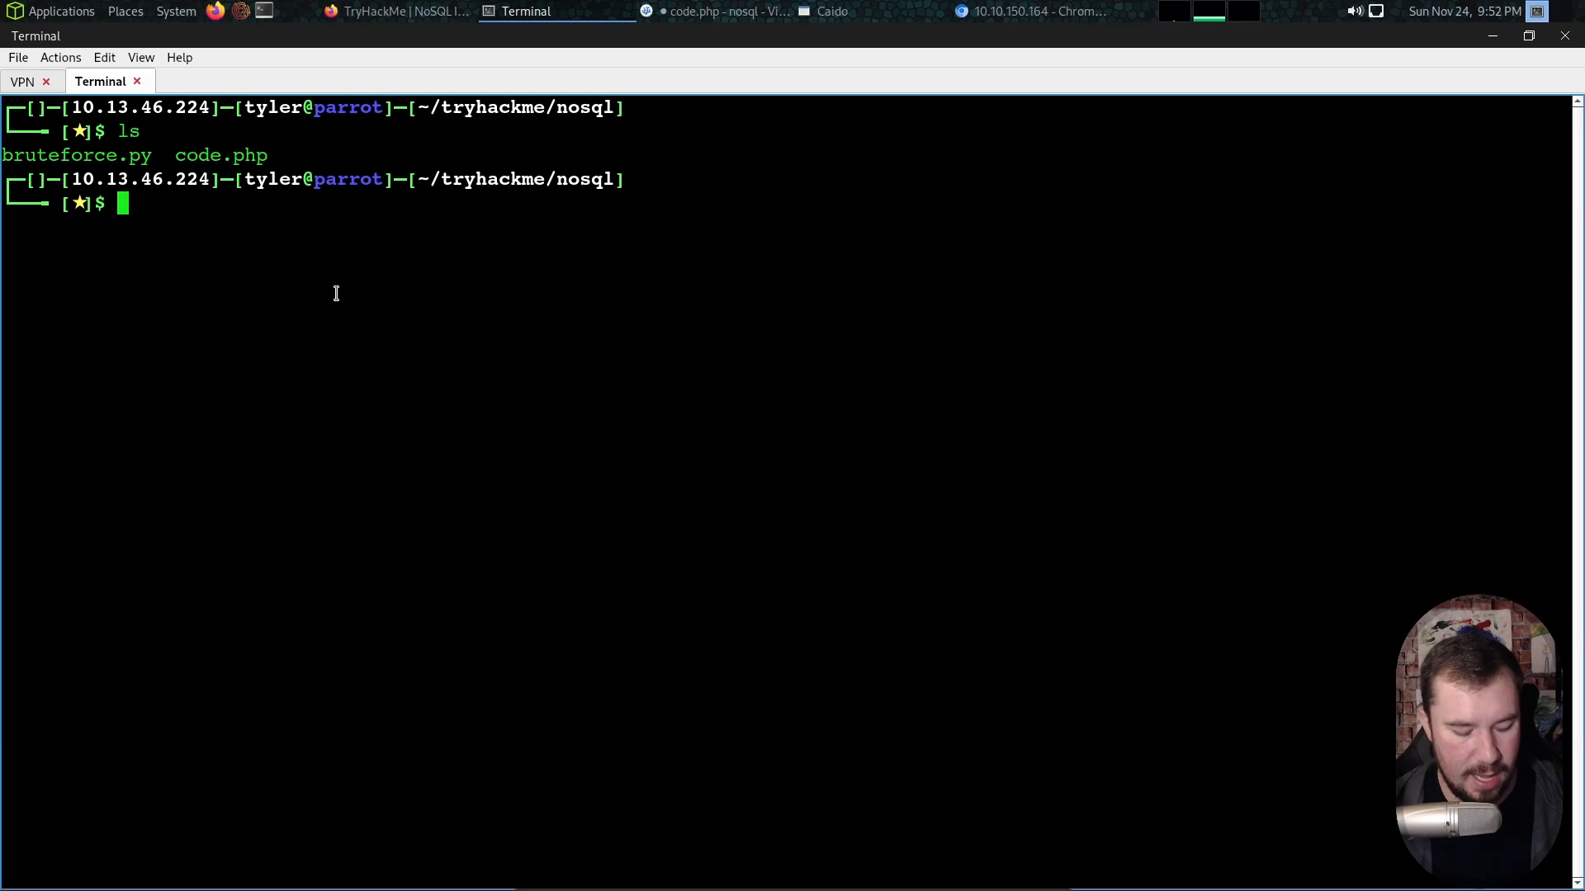
text(python2)
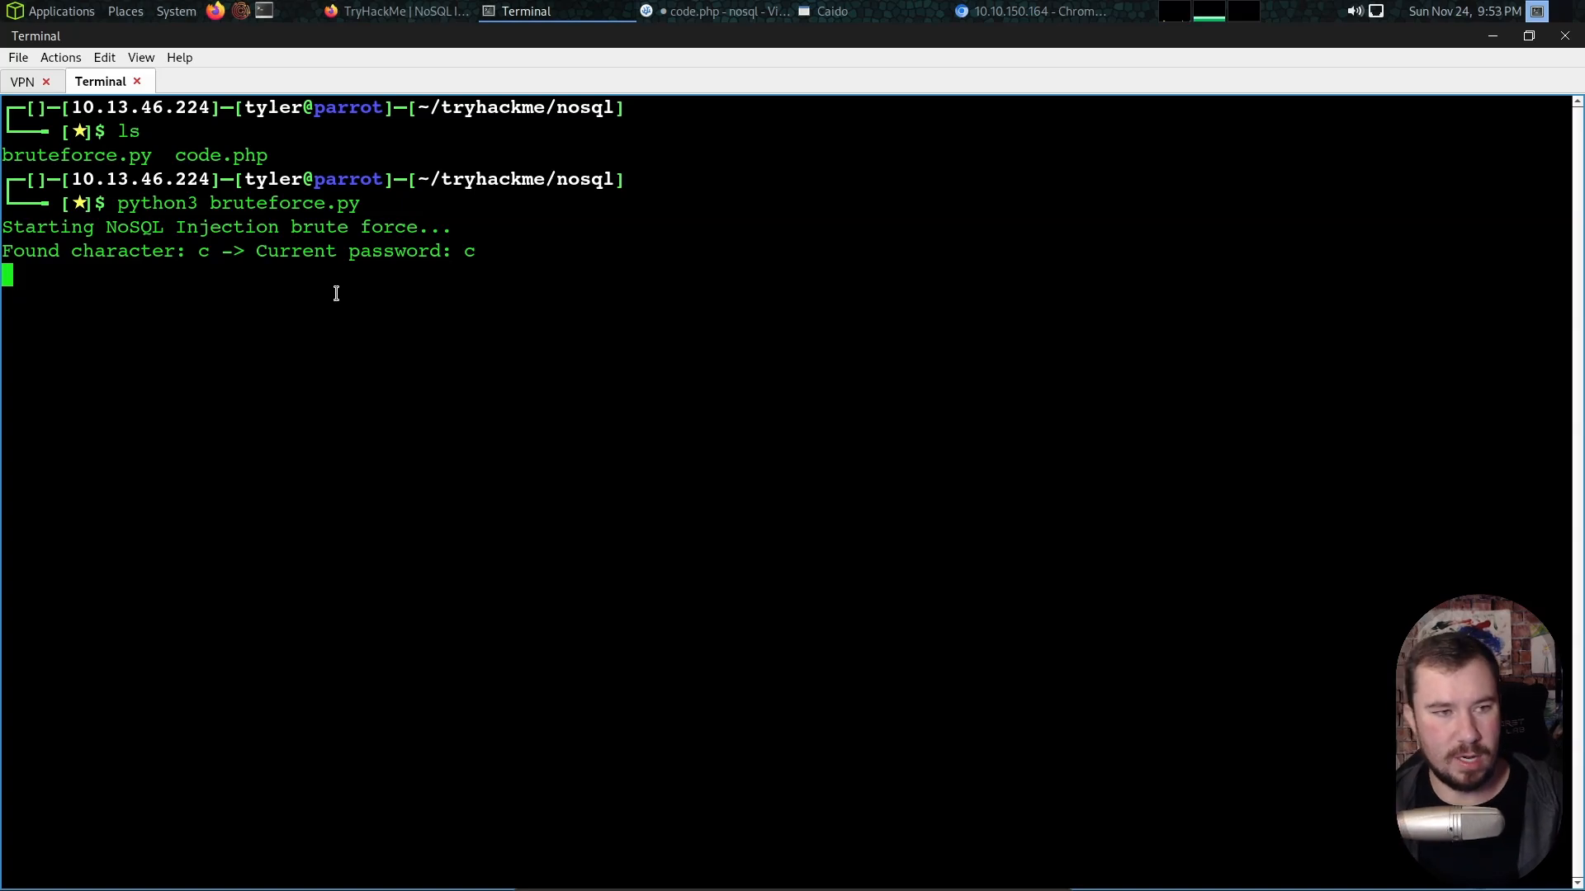
mouse_move(680, 62)
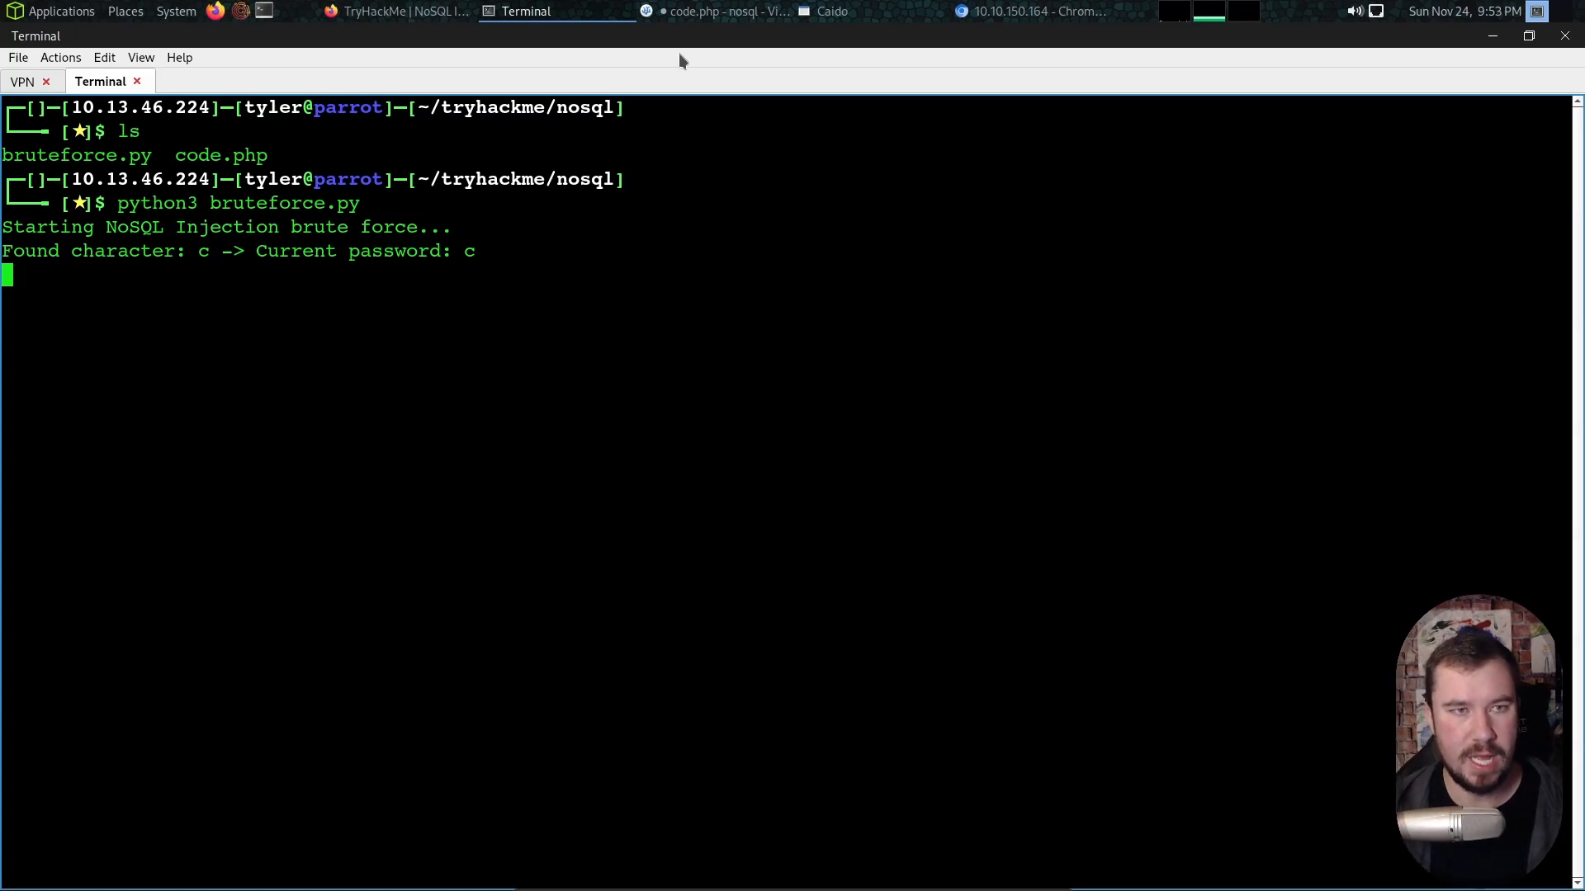
Step: Change the replayed login's pass[$regex] to start with co, the two recovered characters
click(831, 11)
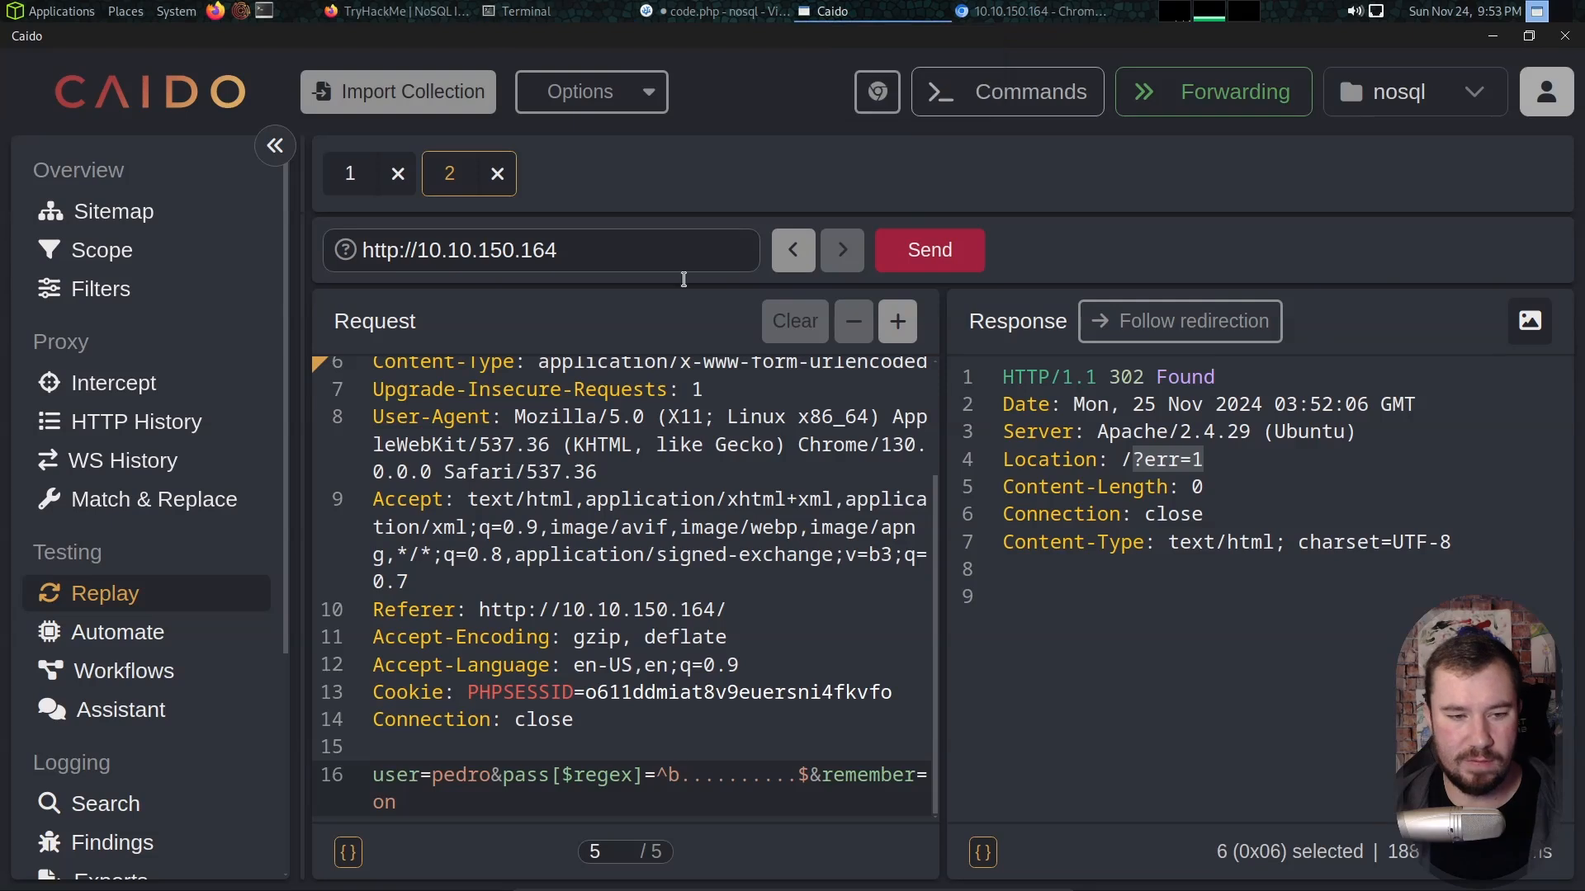
click(669, 776)
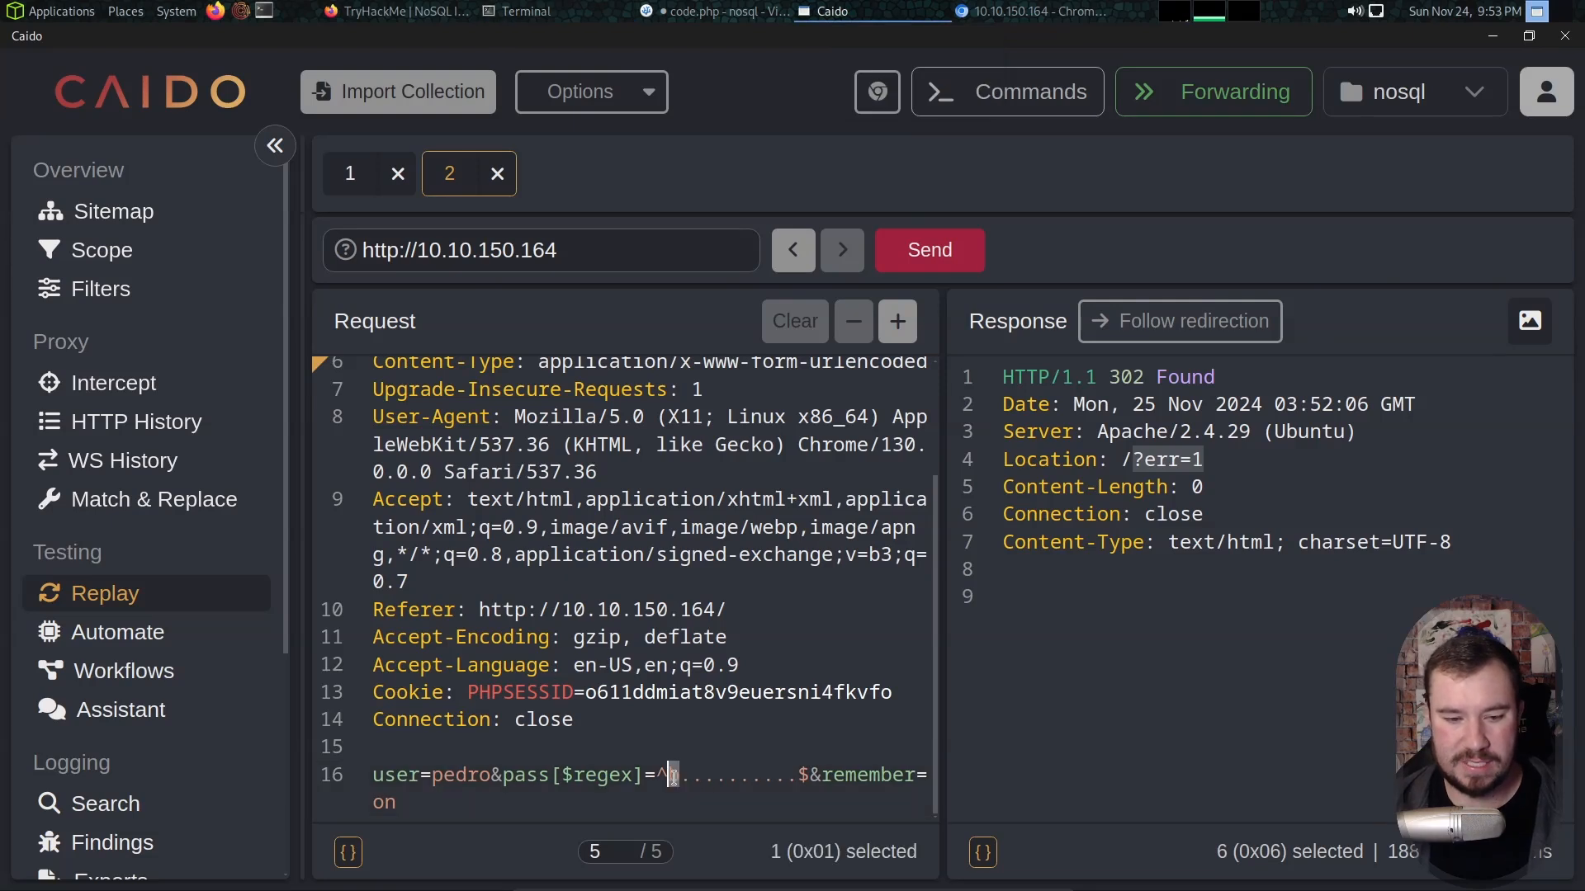
text(c)
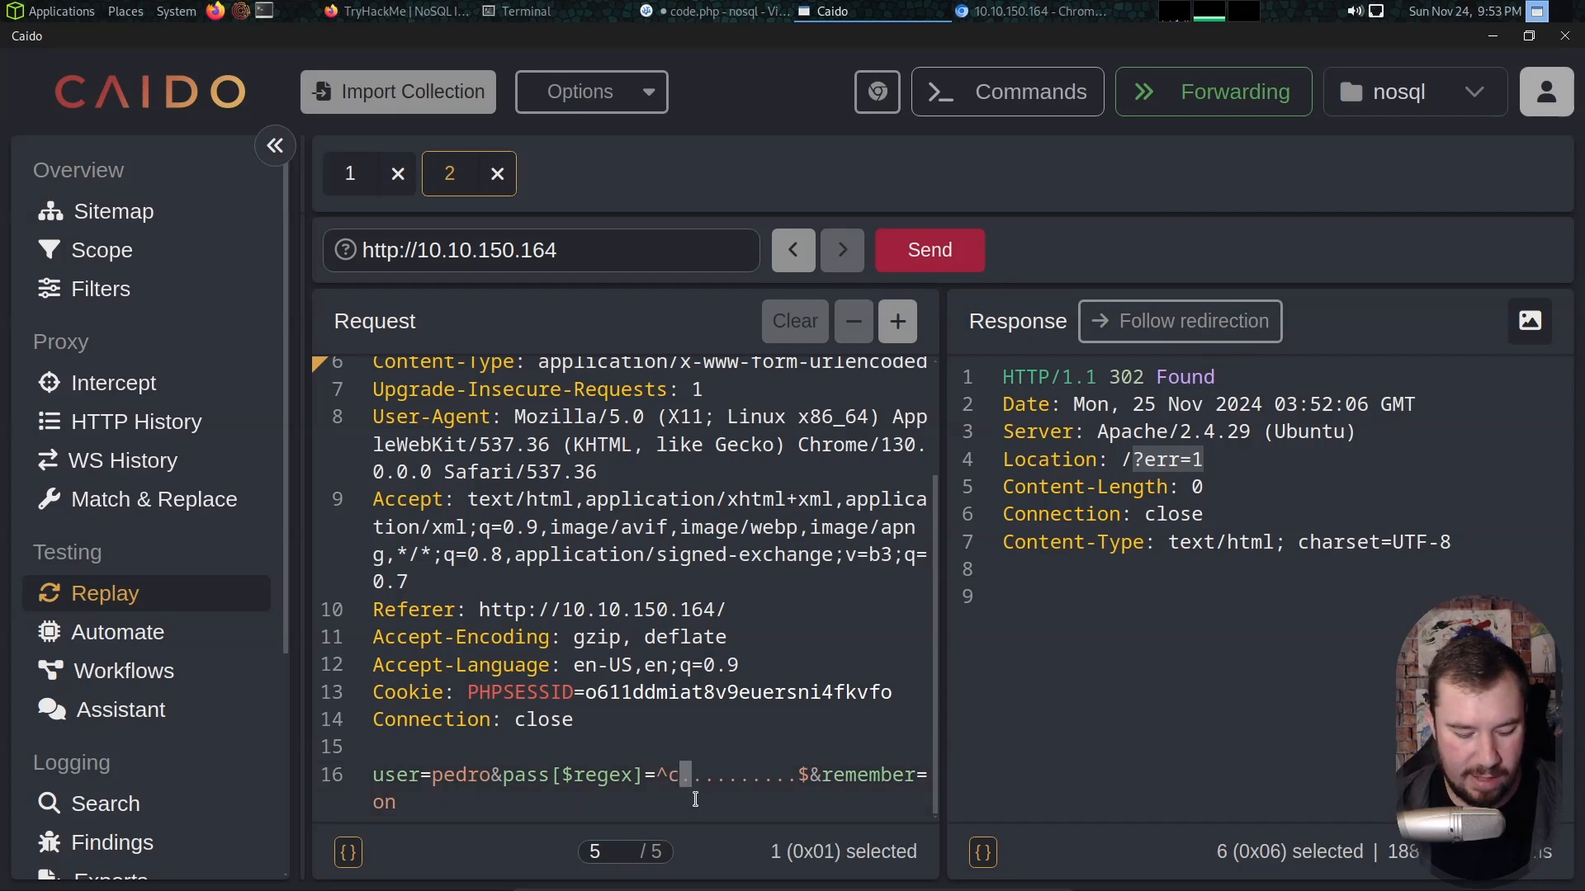
text(o)
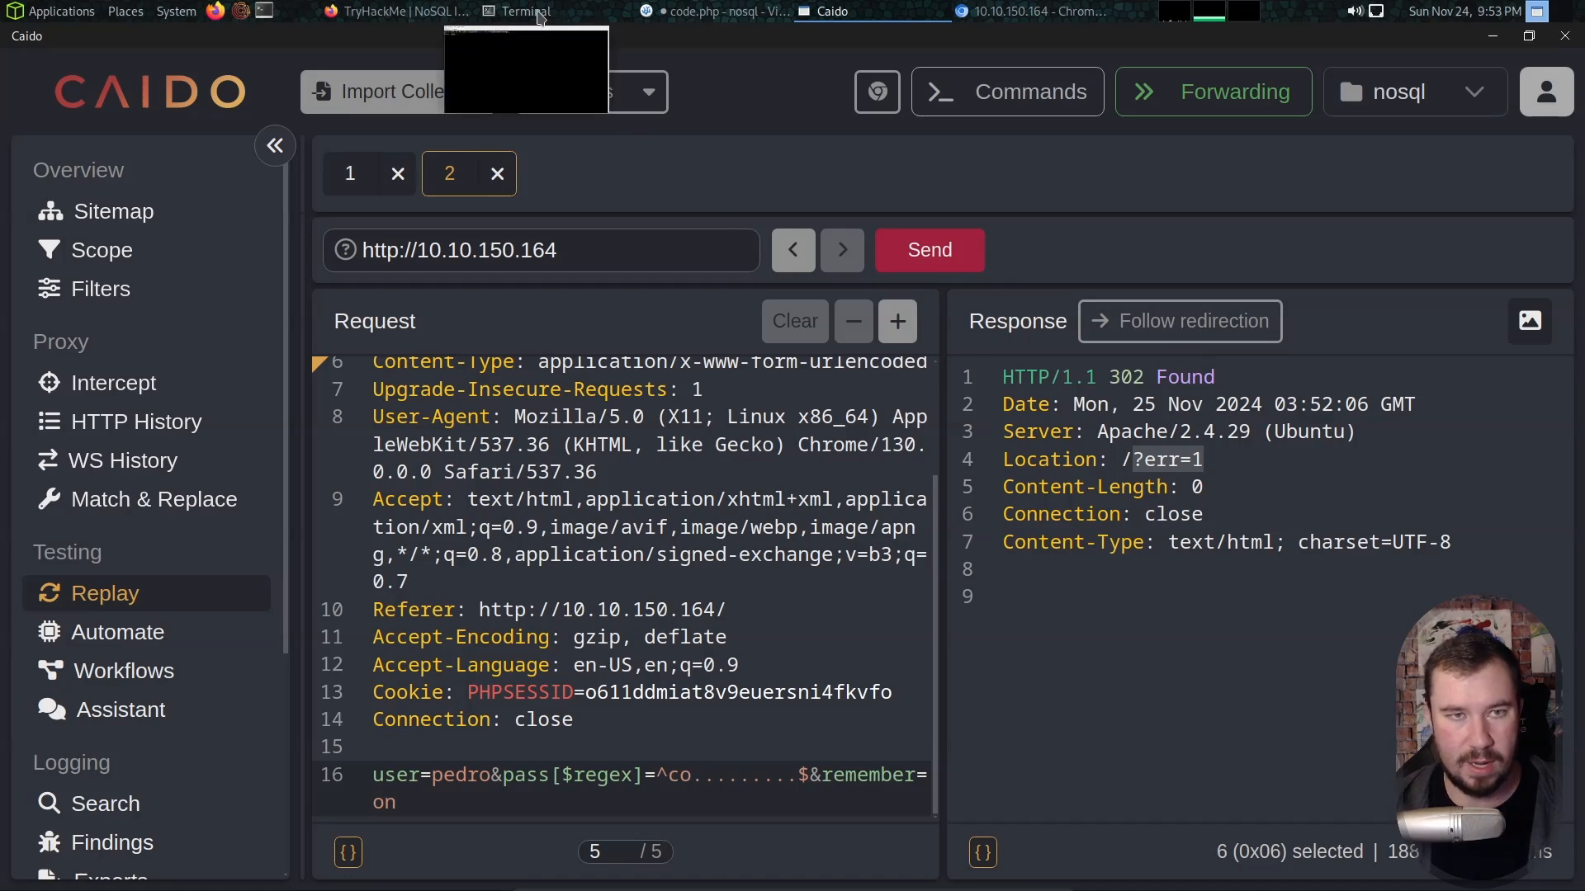
click(522, 12)
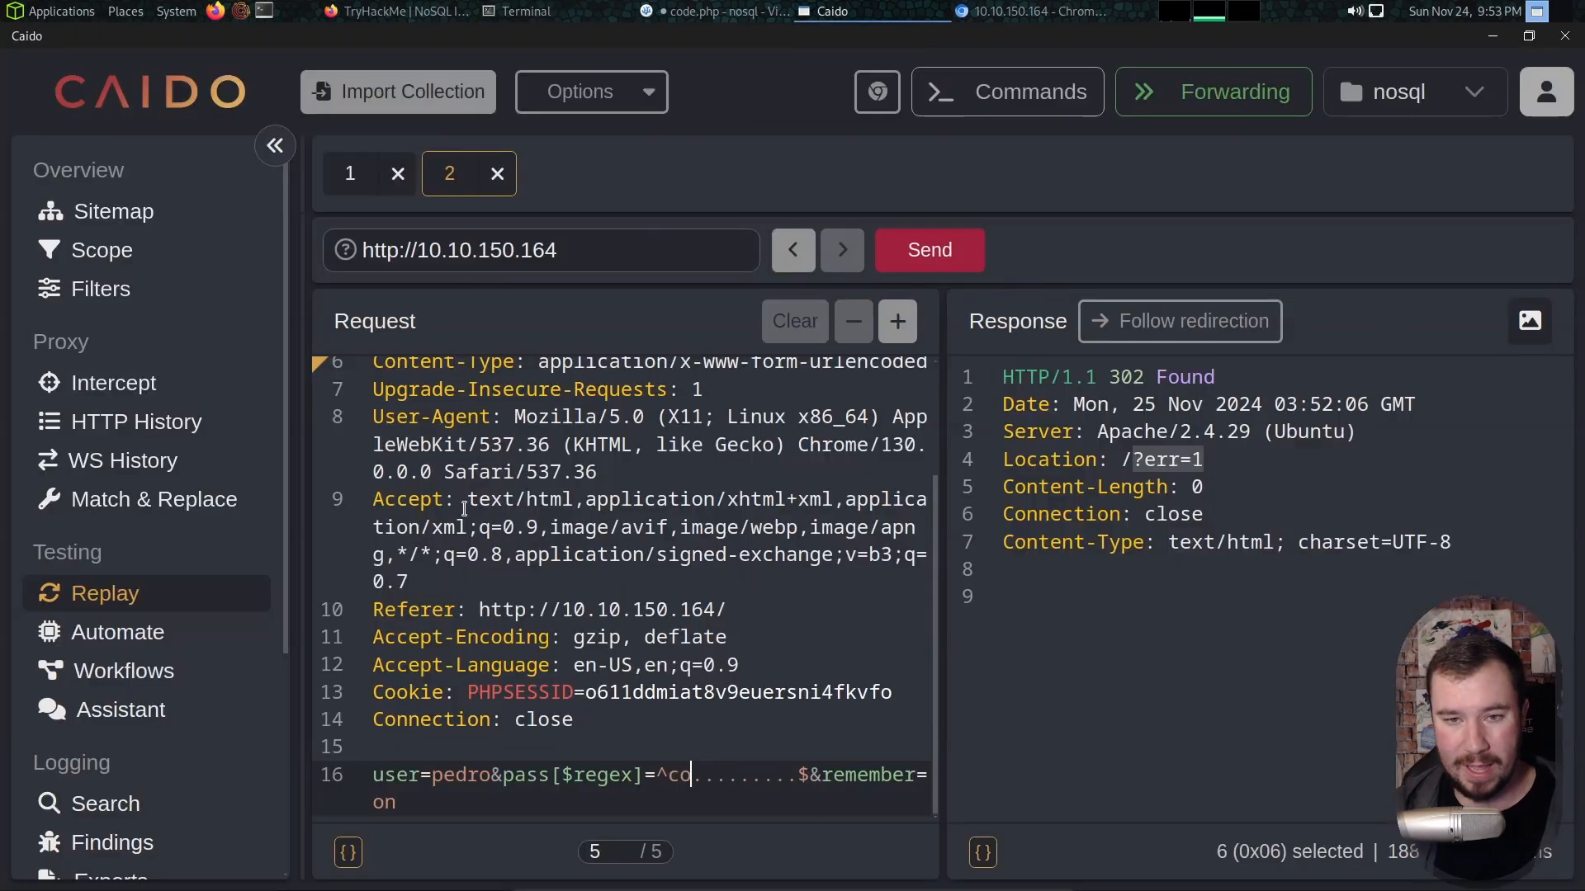
click(117, 632)
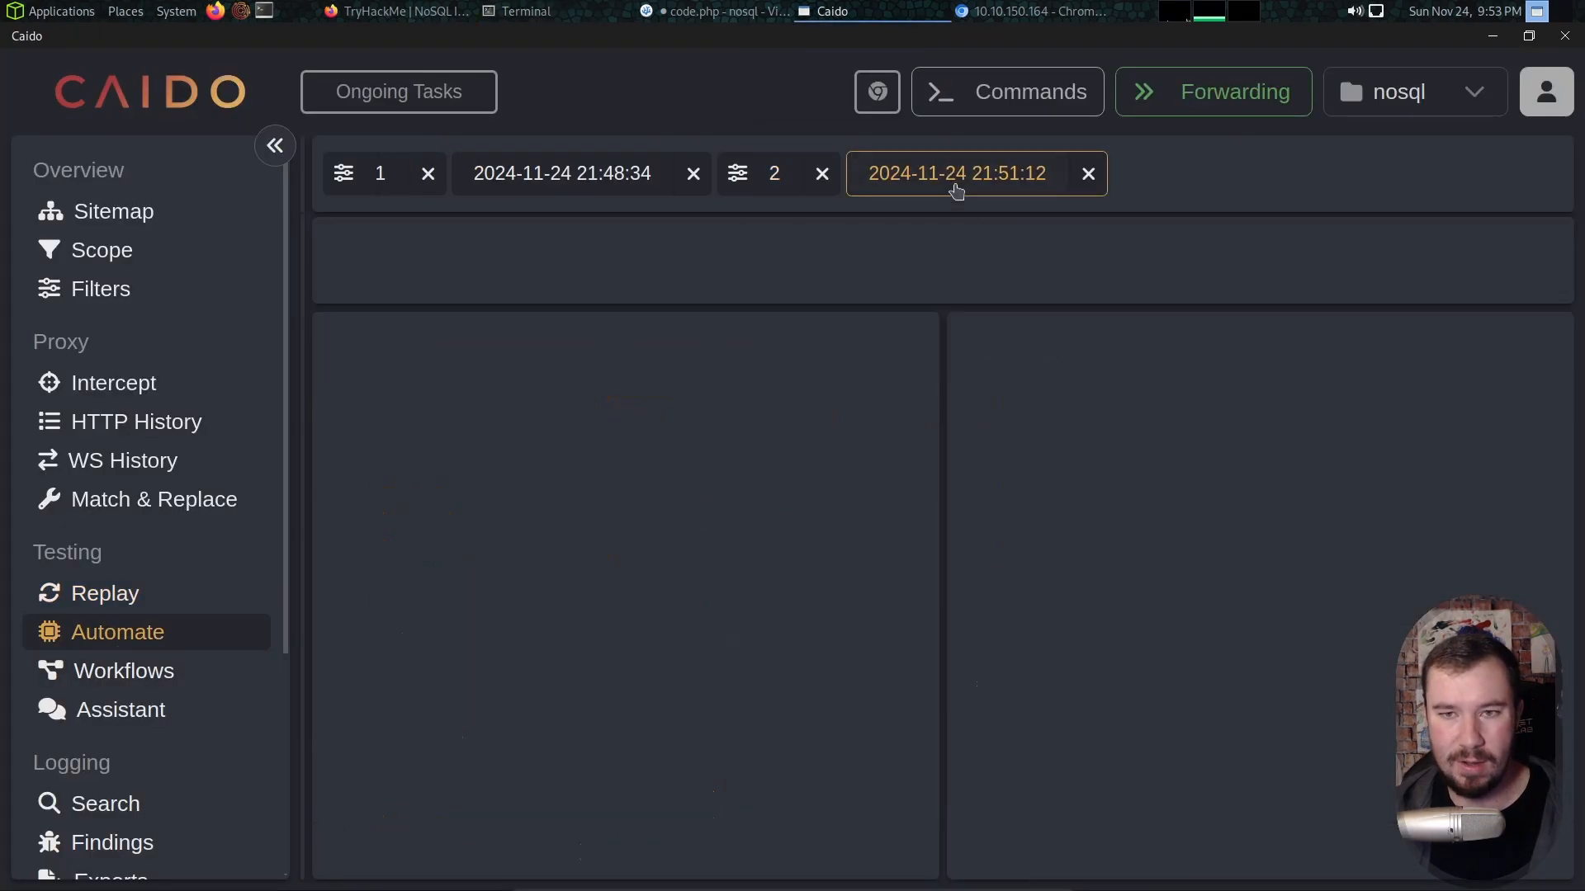
click(1088, 173)
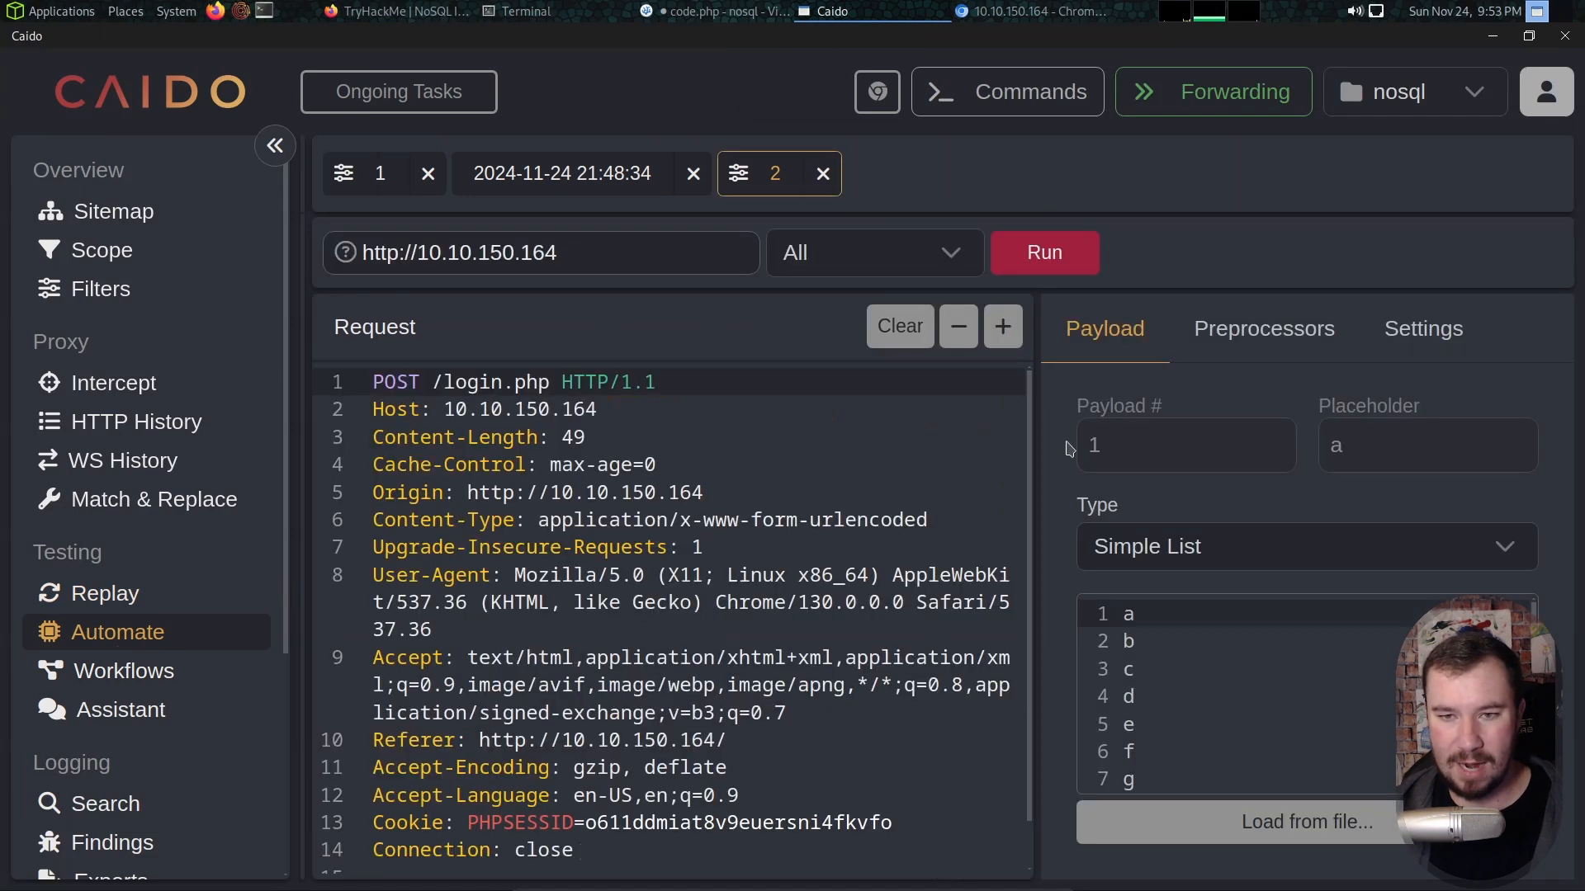
click(1261, 329)
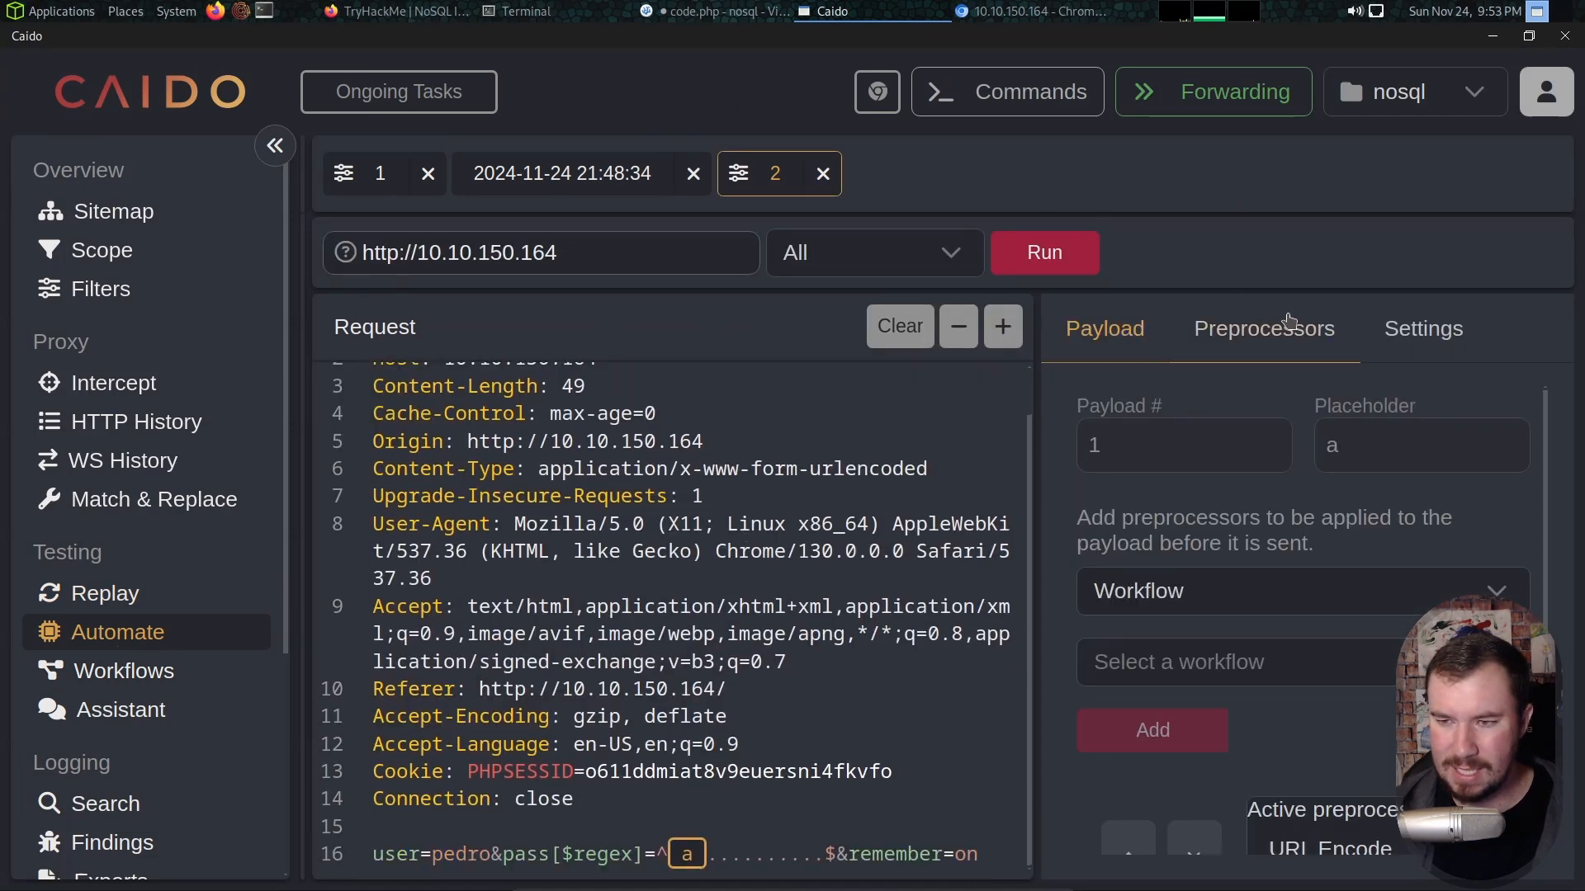
click(1422, 328)
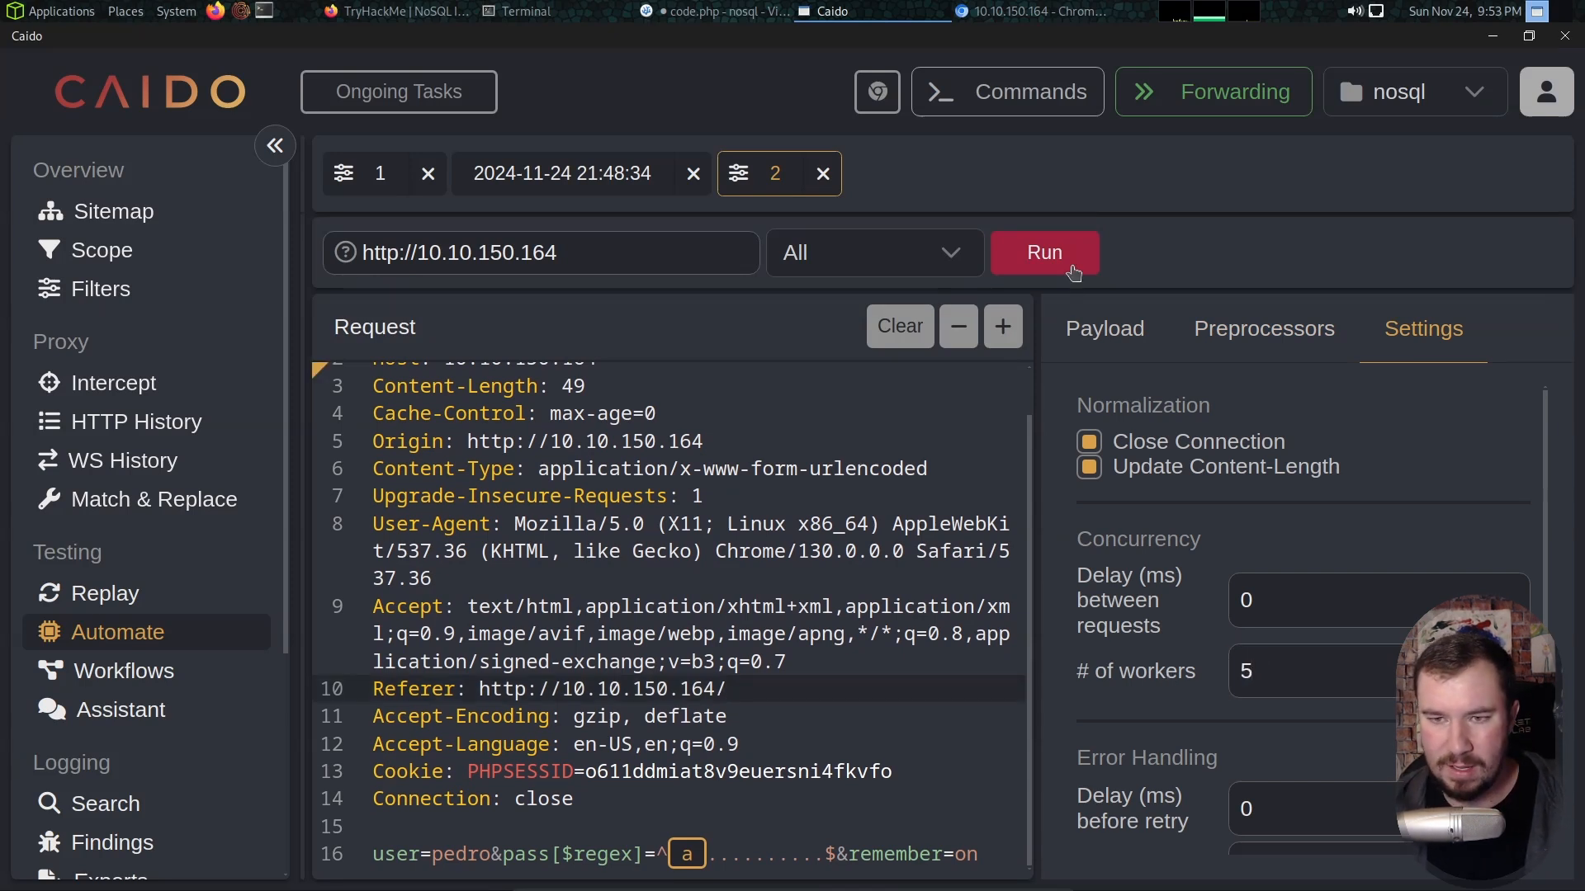
click(1043, 252)
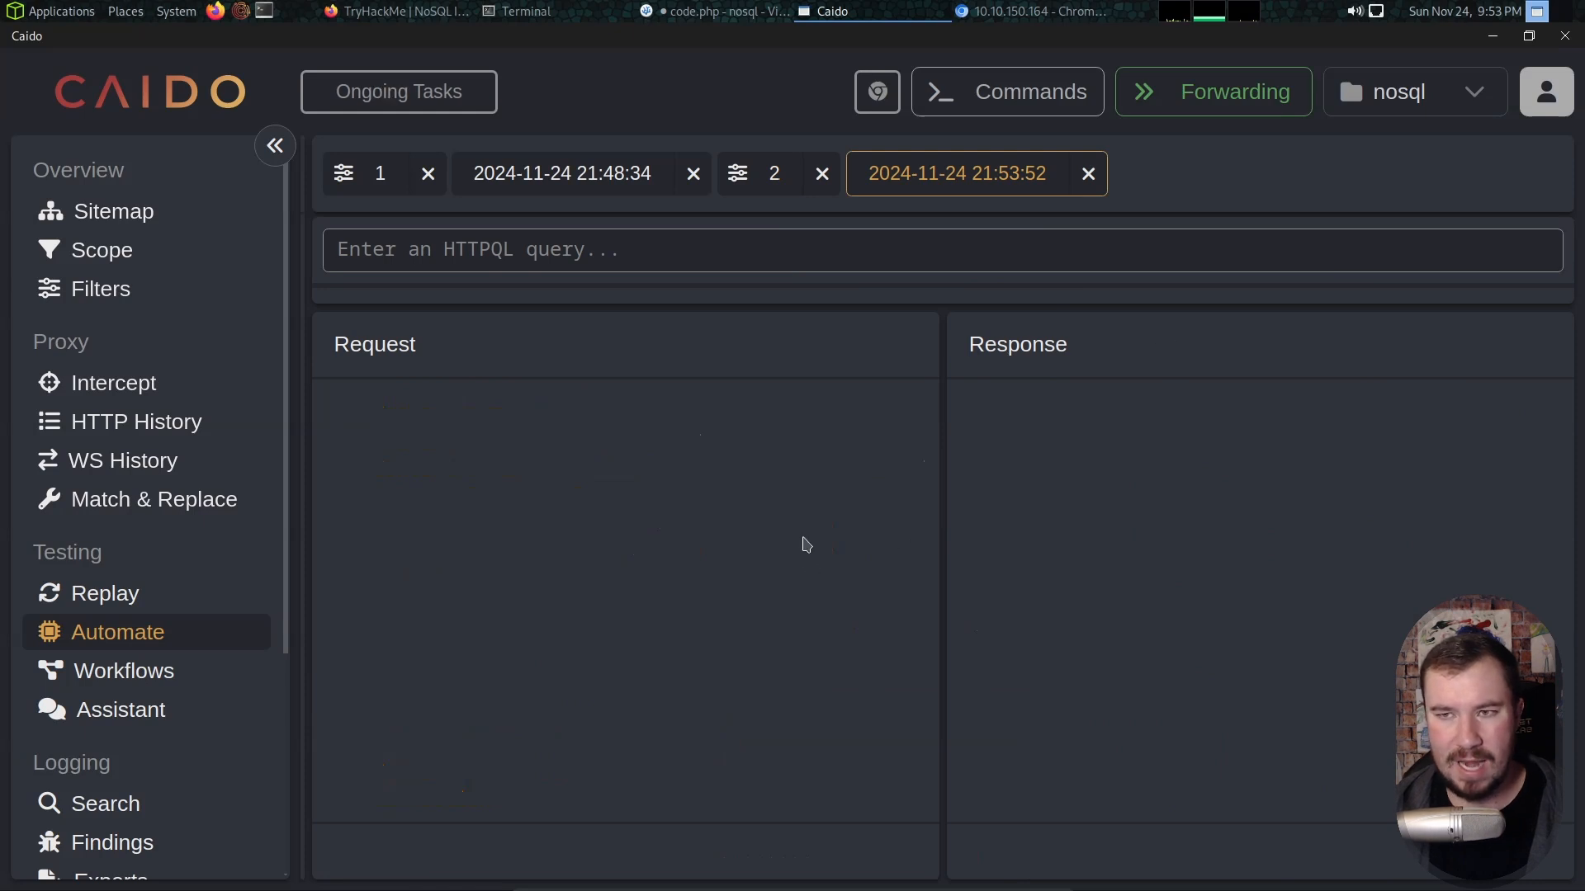
click(515, 12)
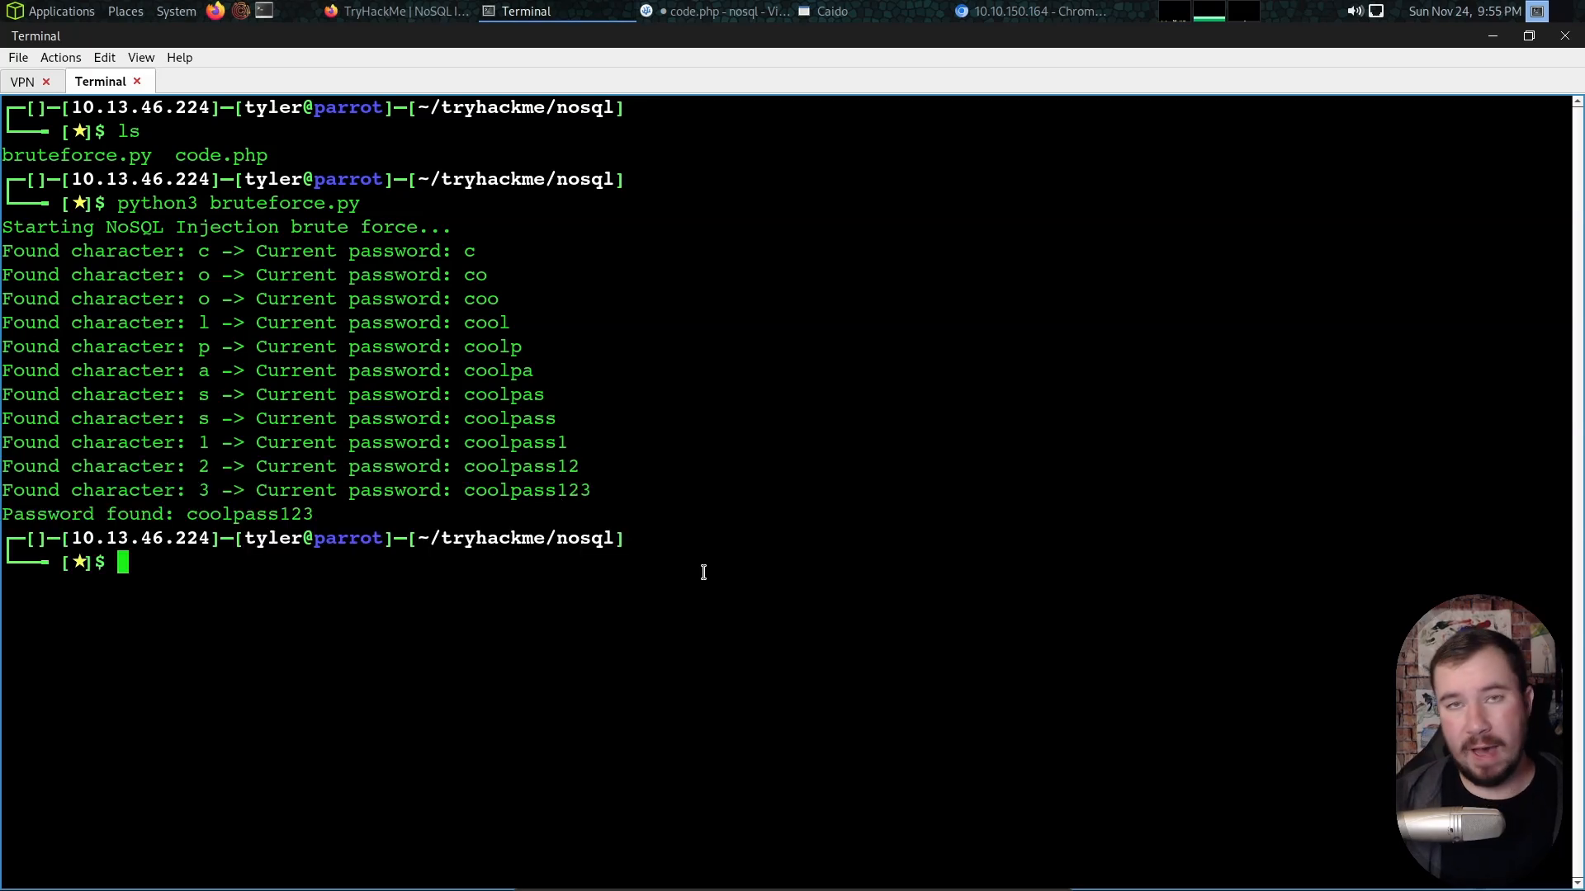
mouse_move(324, 525)
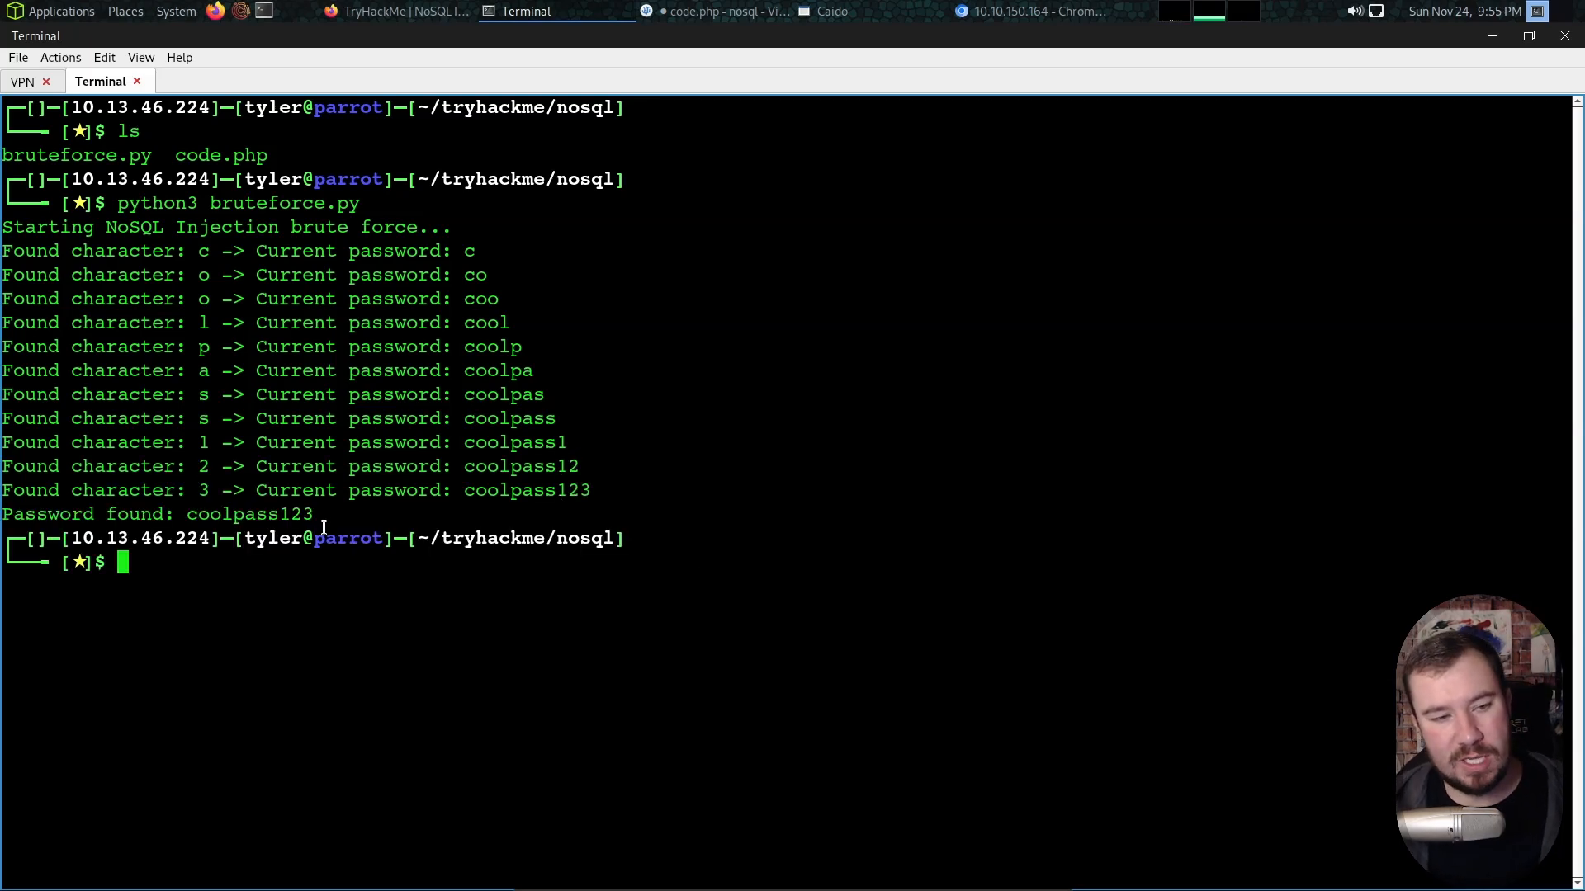
double_click(249, 513)
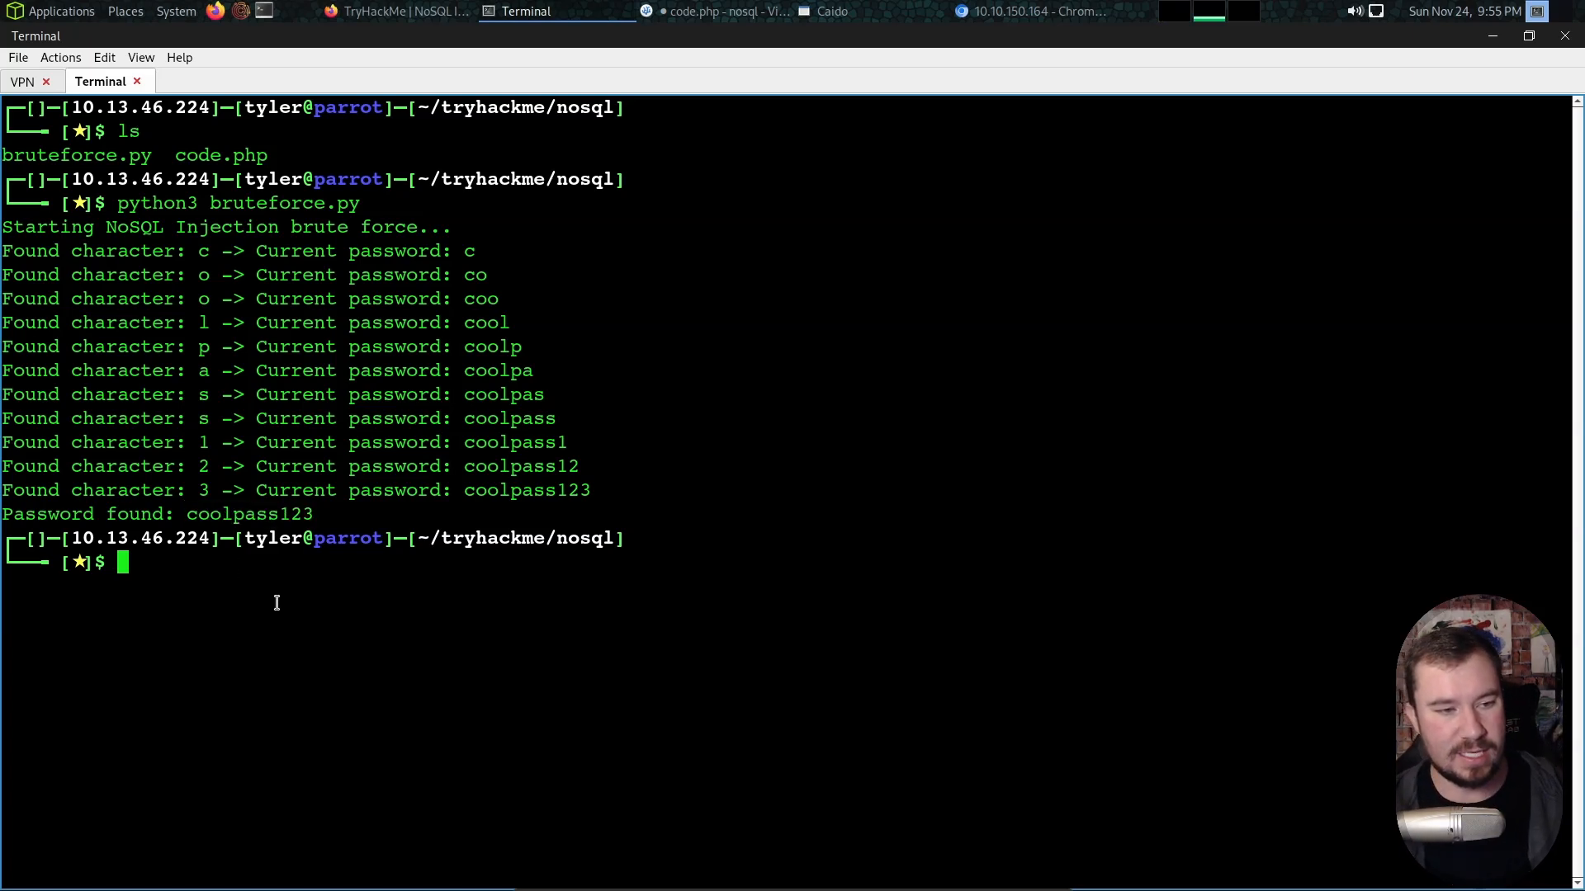
text(ssh pedro)
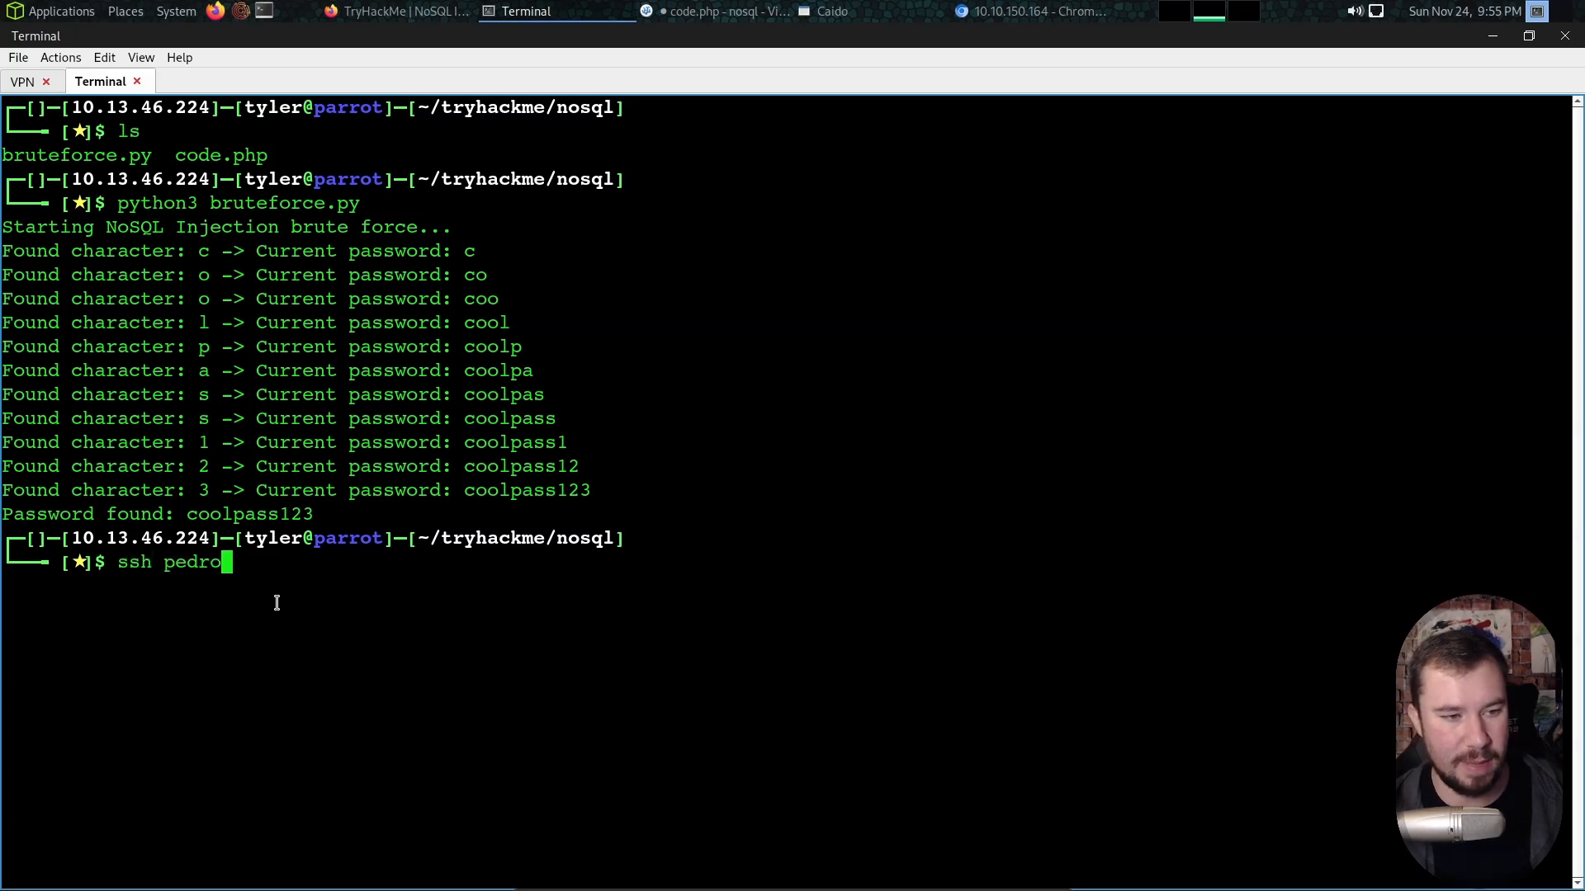
text(@)
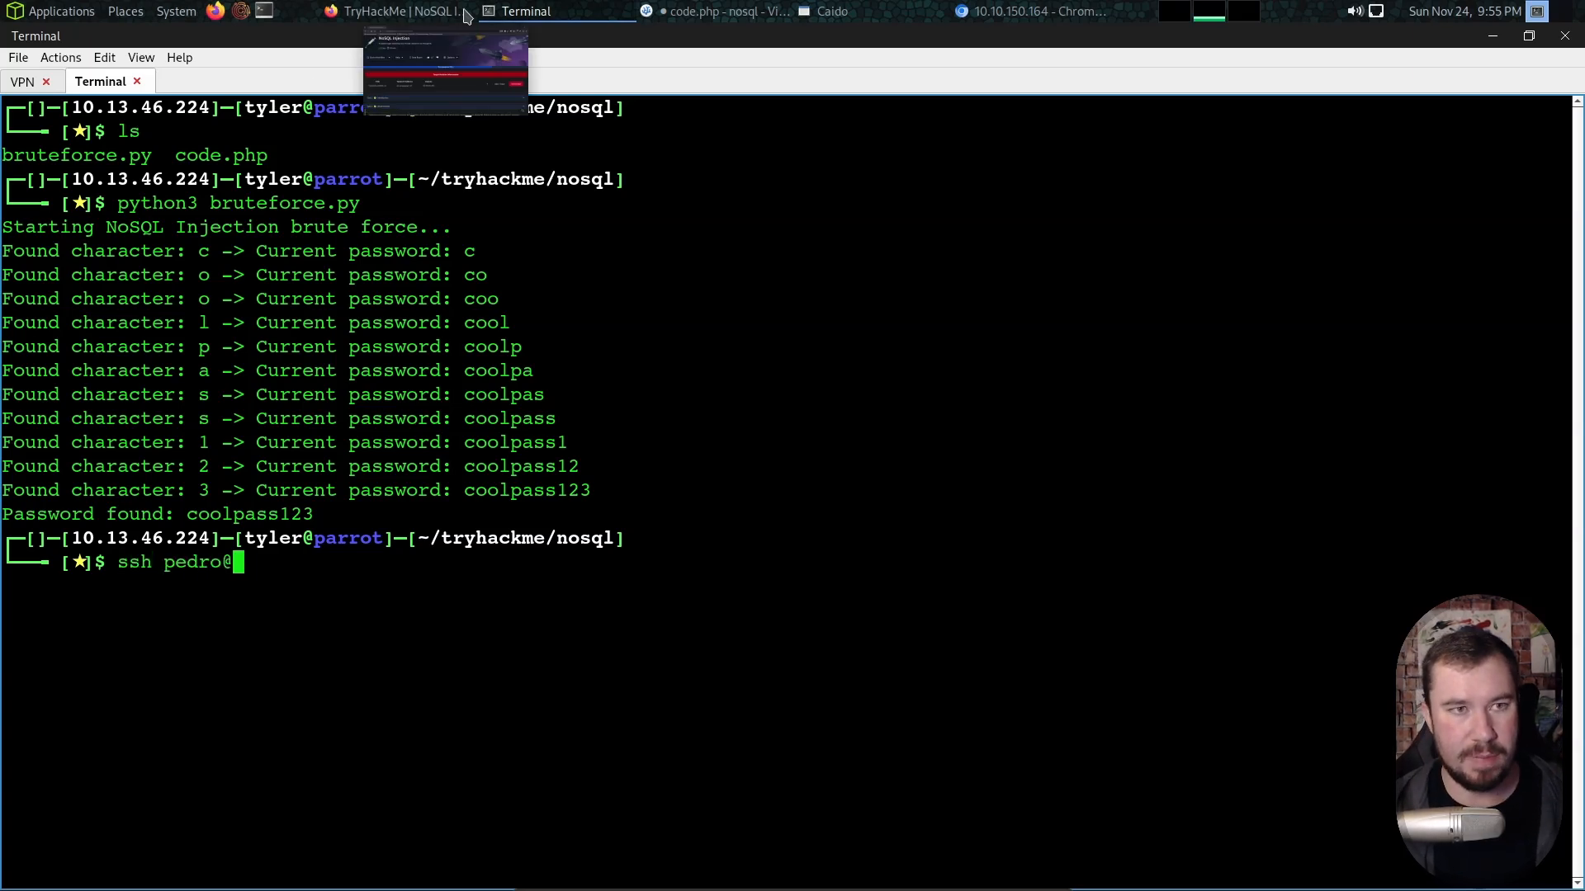
click(394, 11)
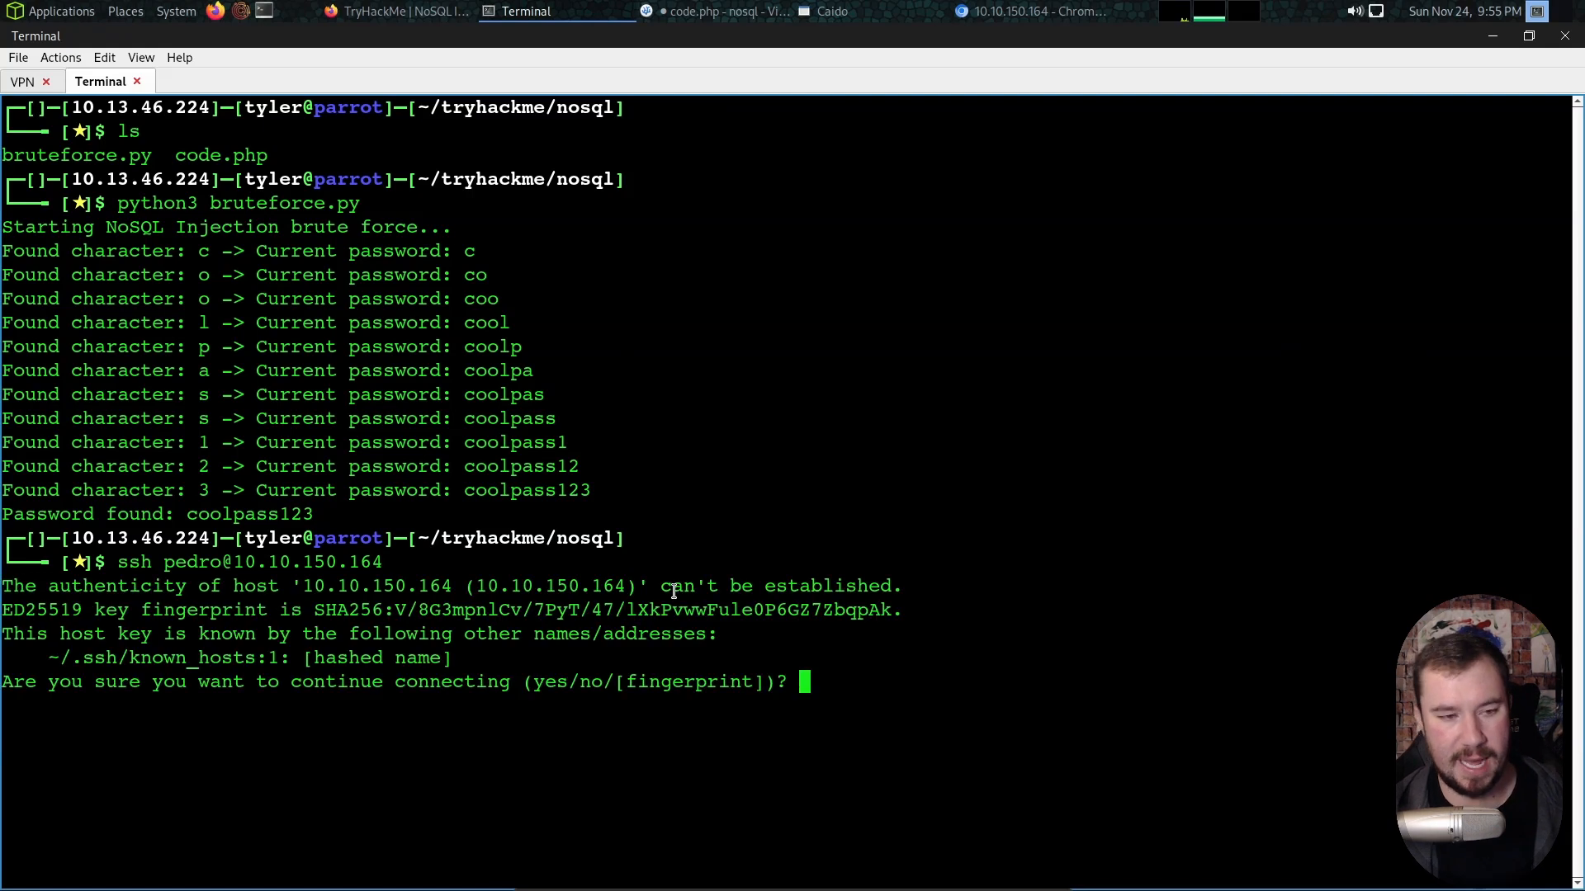
text(yes)
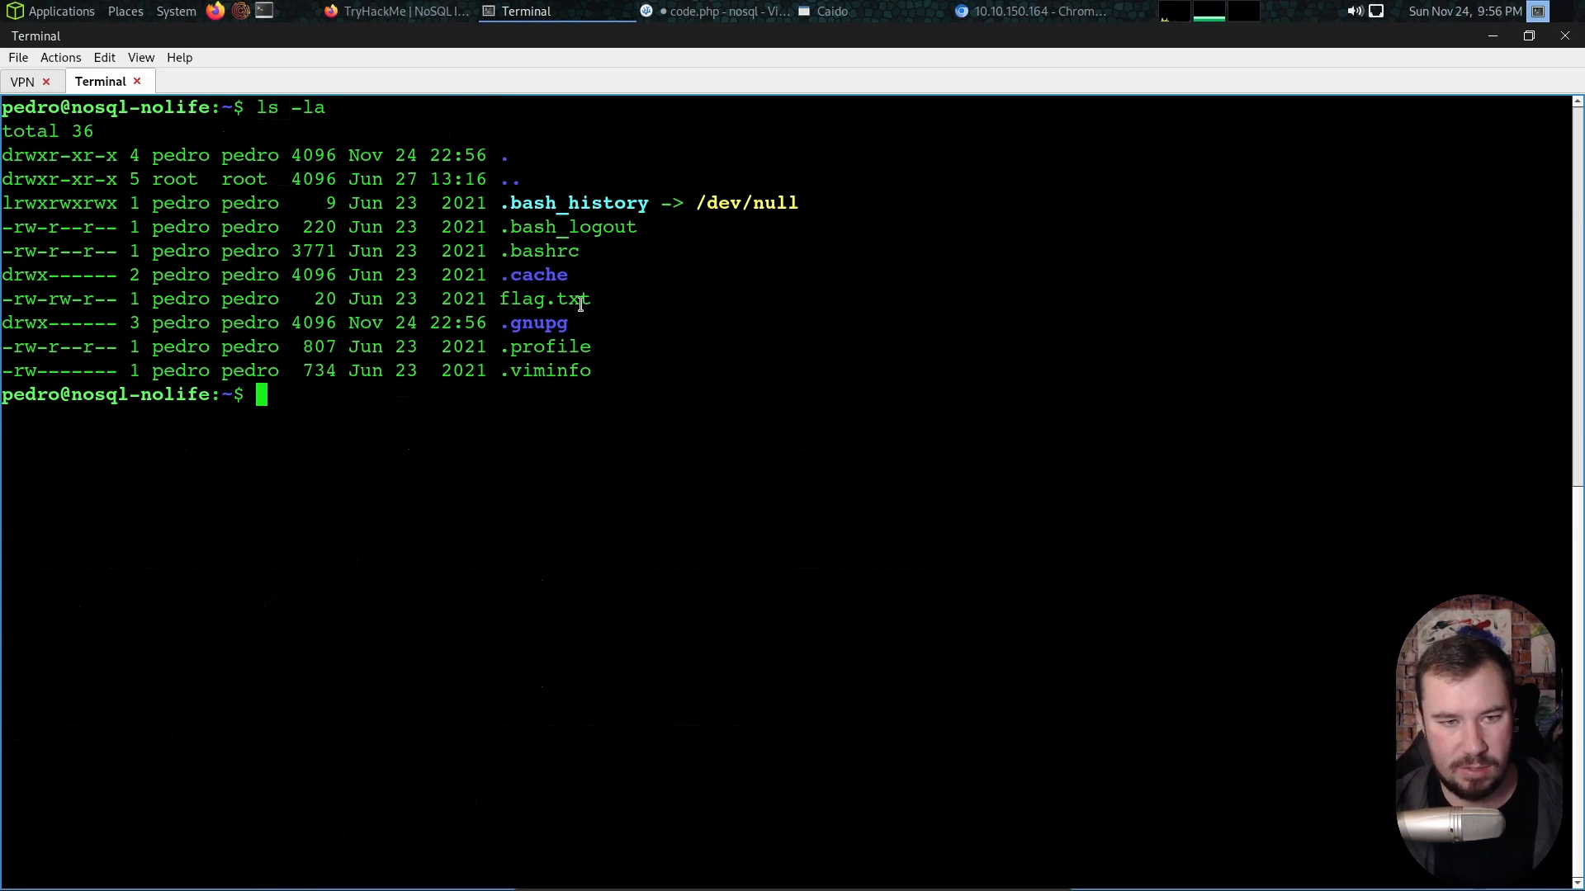
double_click(543, 298)
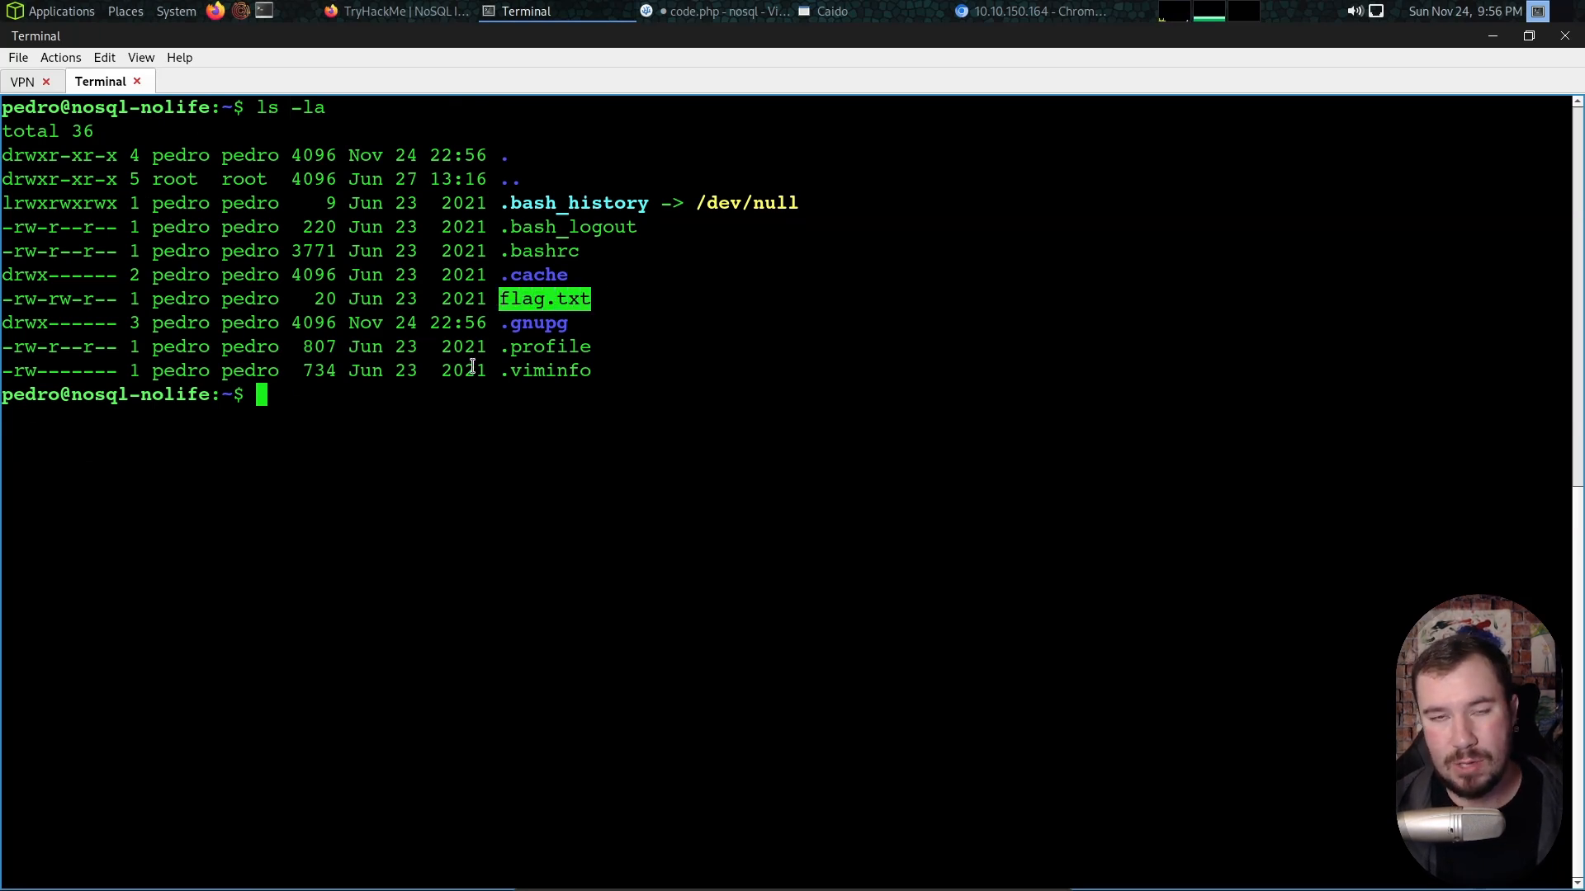